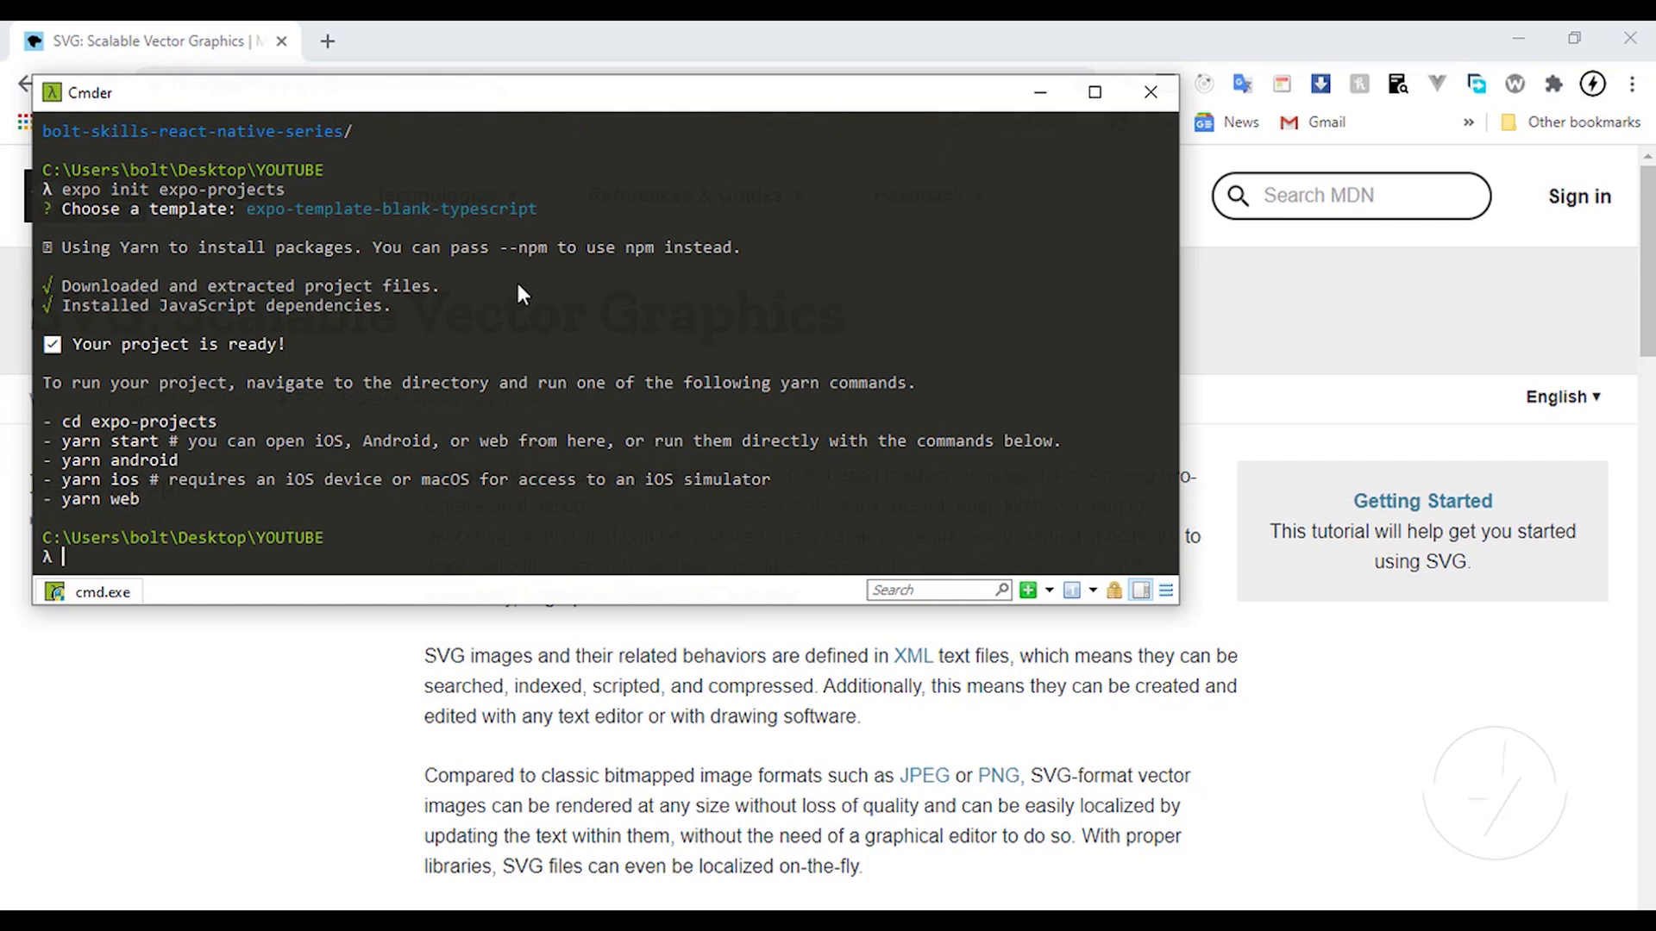
Step: Change the Cmder directory into the expo-projects folder with cd
type("cd")
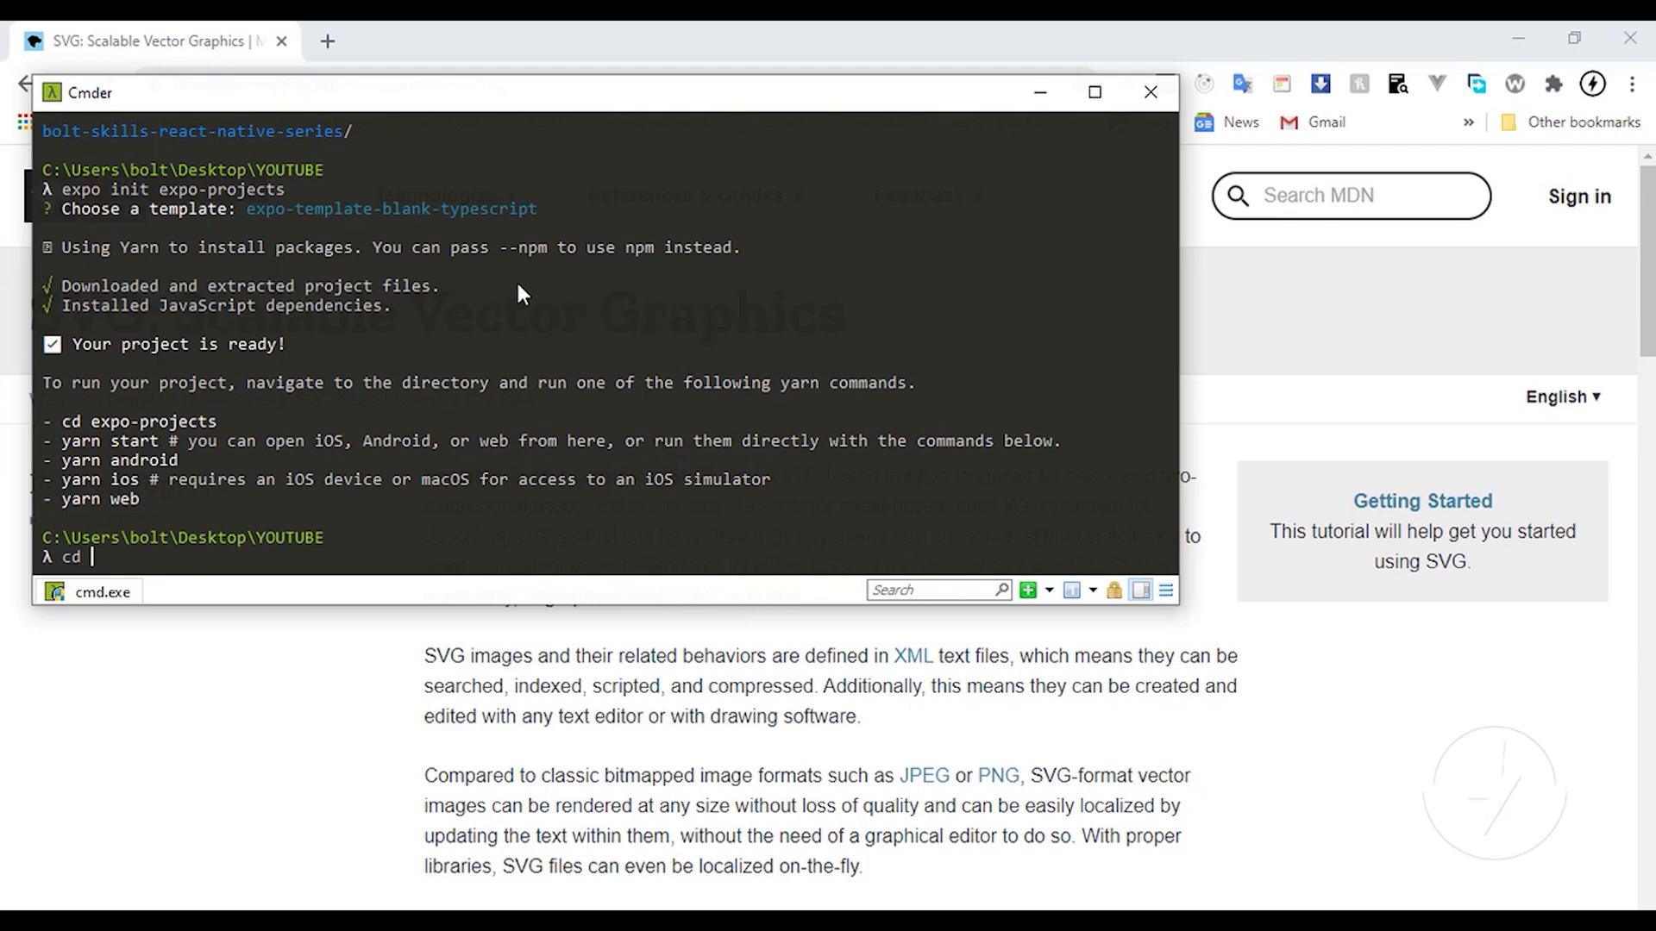
type("expo-pro")
type("reca")
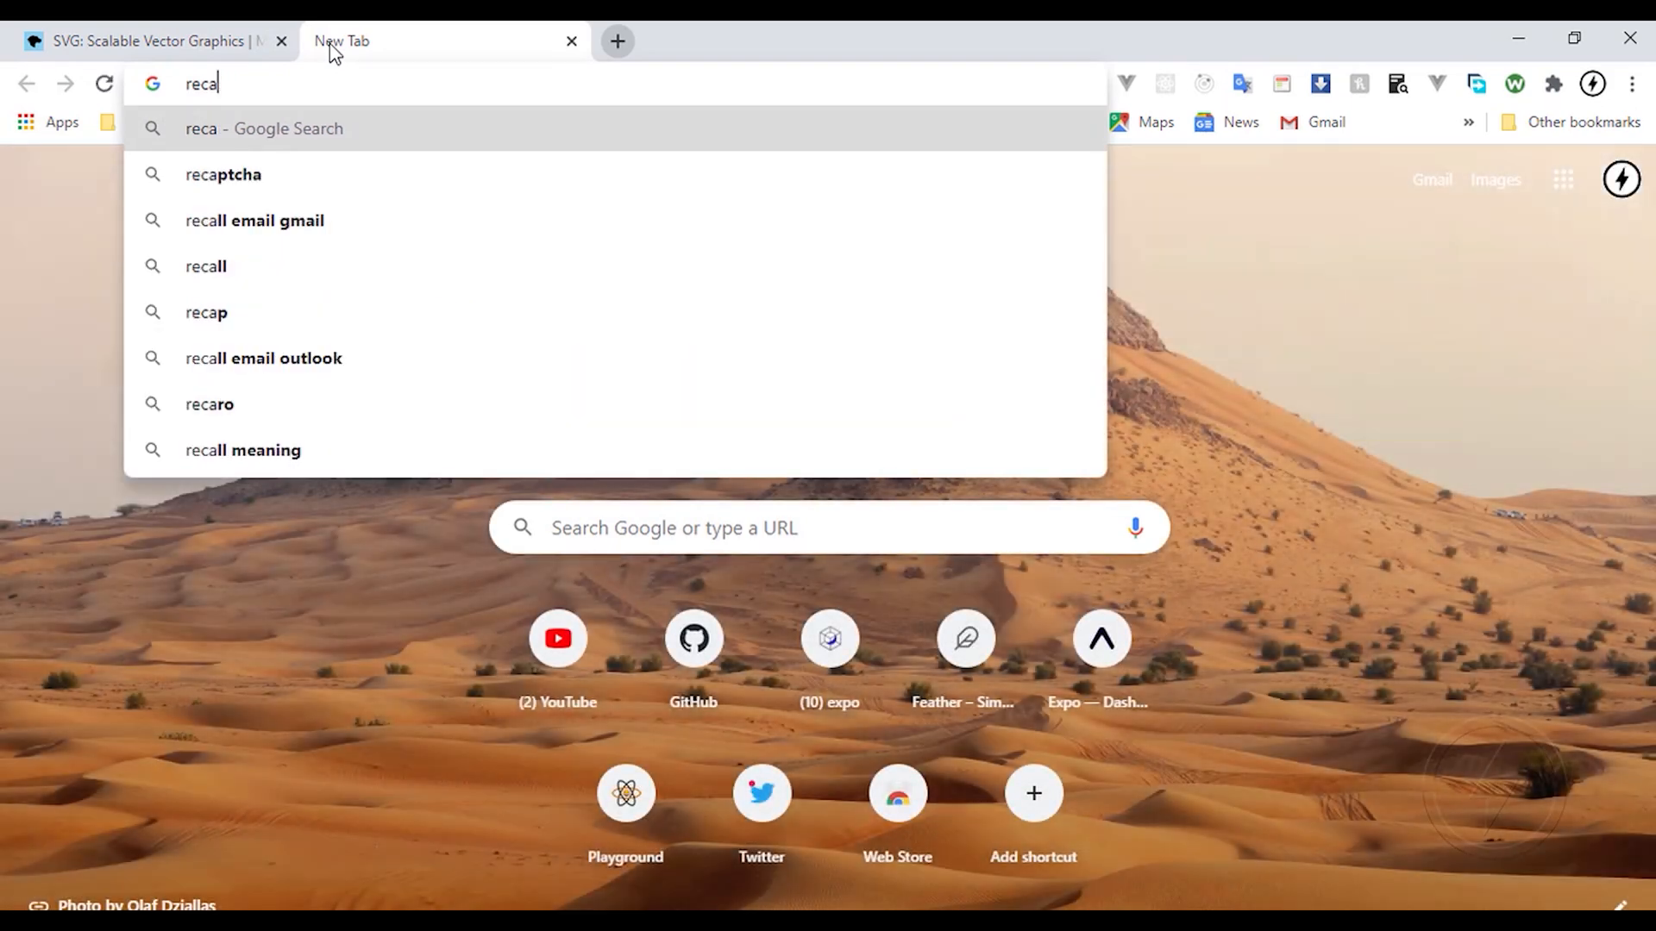
Step: Find react-native-svg's GitHub installation section and grab the 'expo install react-native-svg' command
type("react native svg")
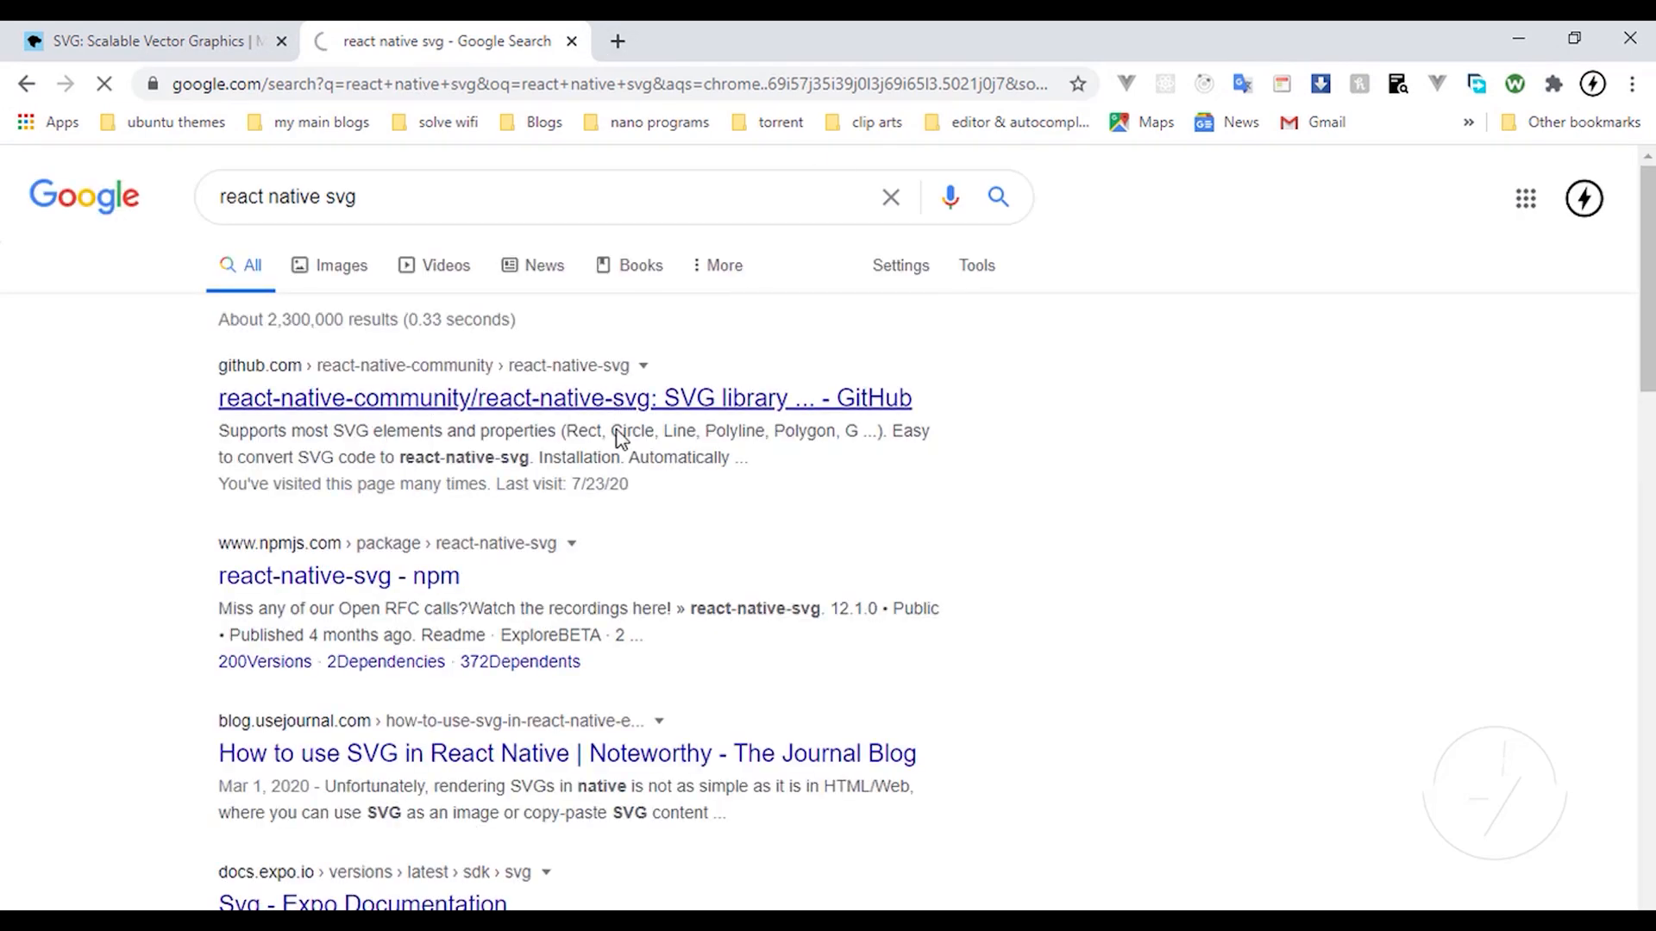
left_click(563, 398)
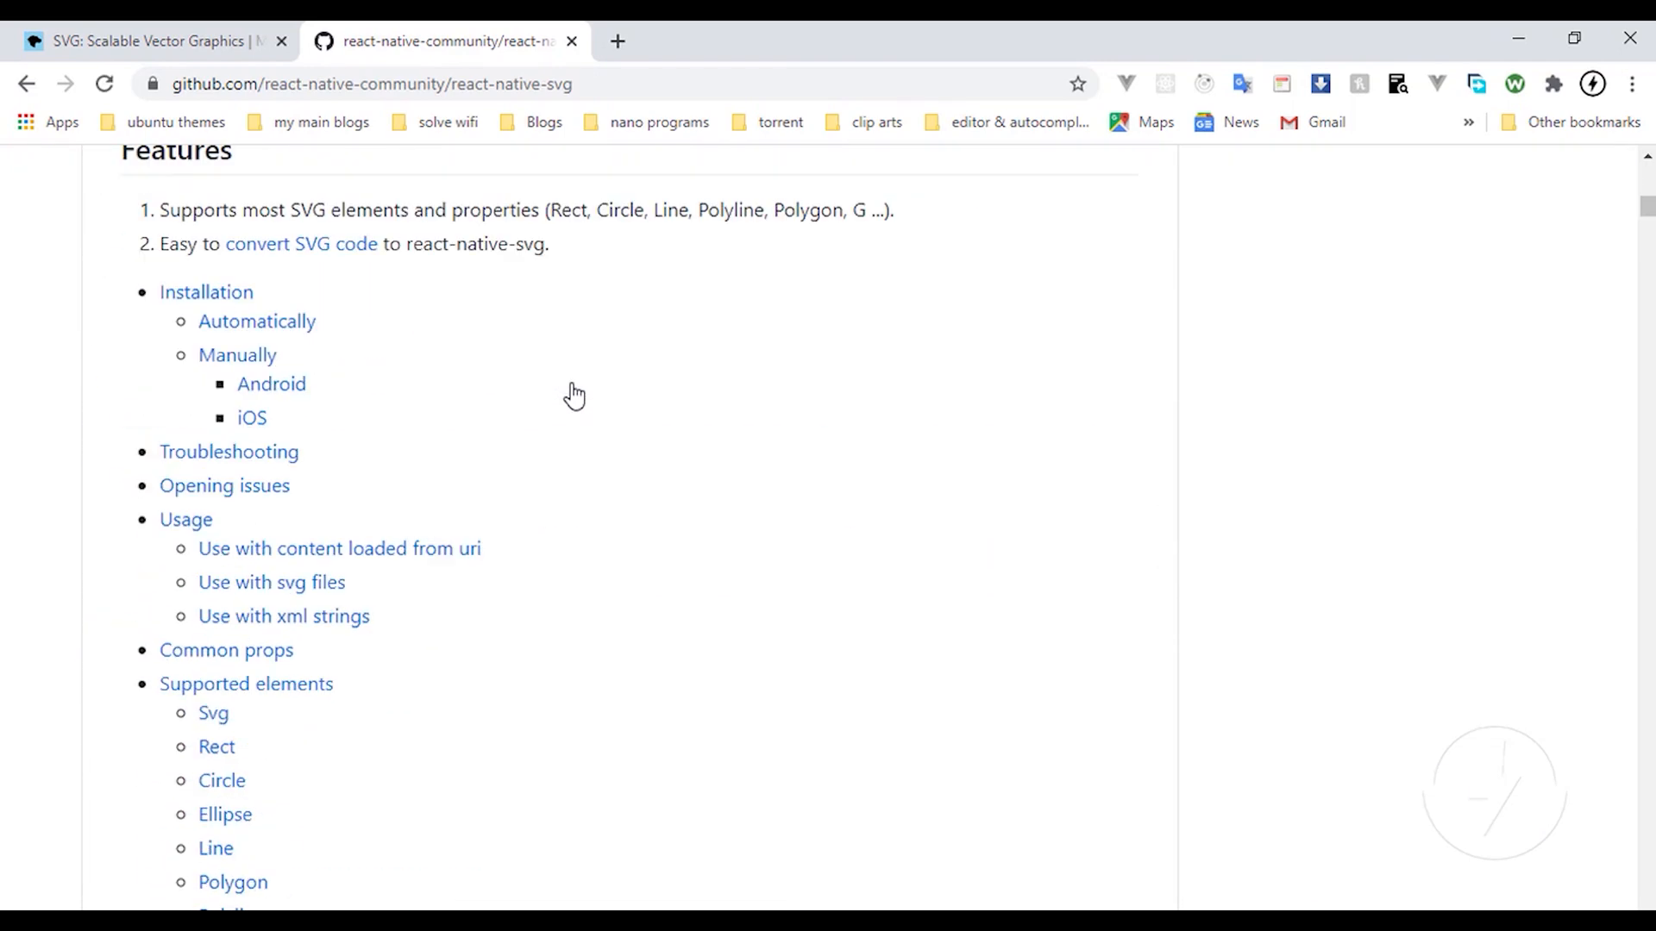
left_click(206, 291)
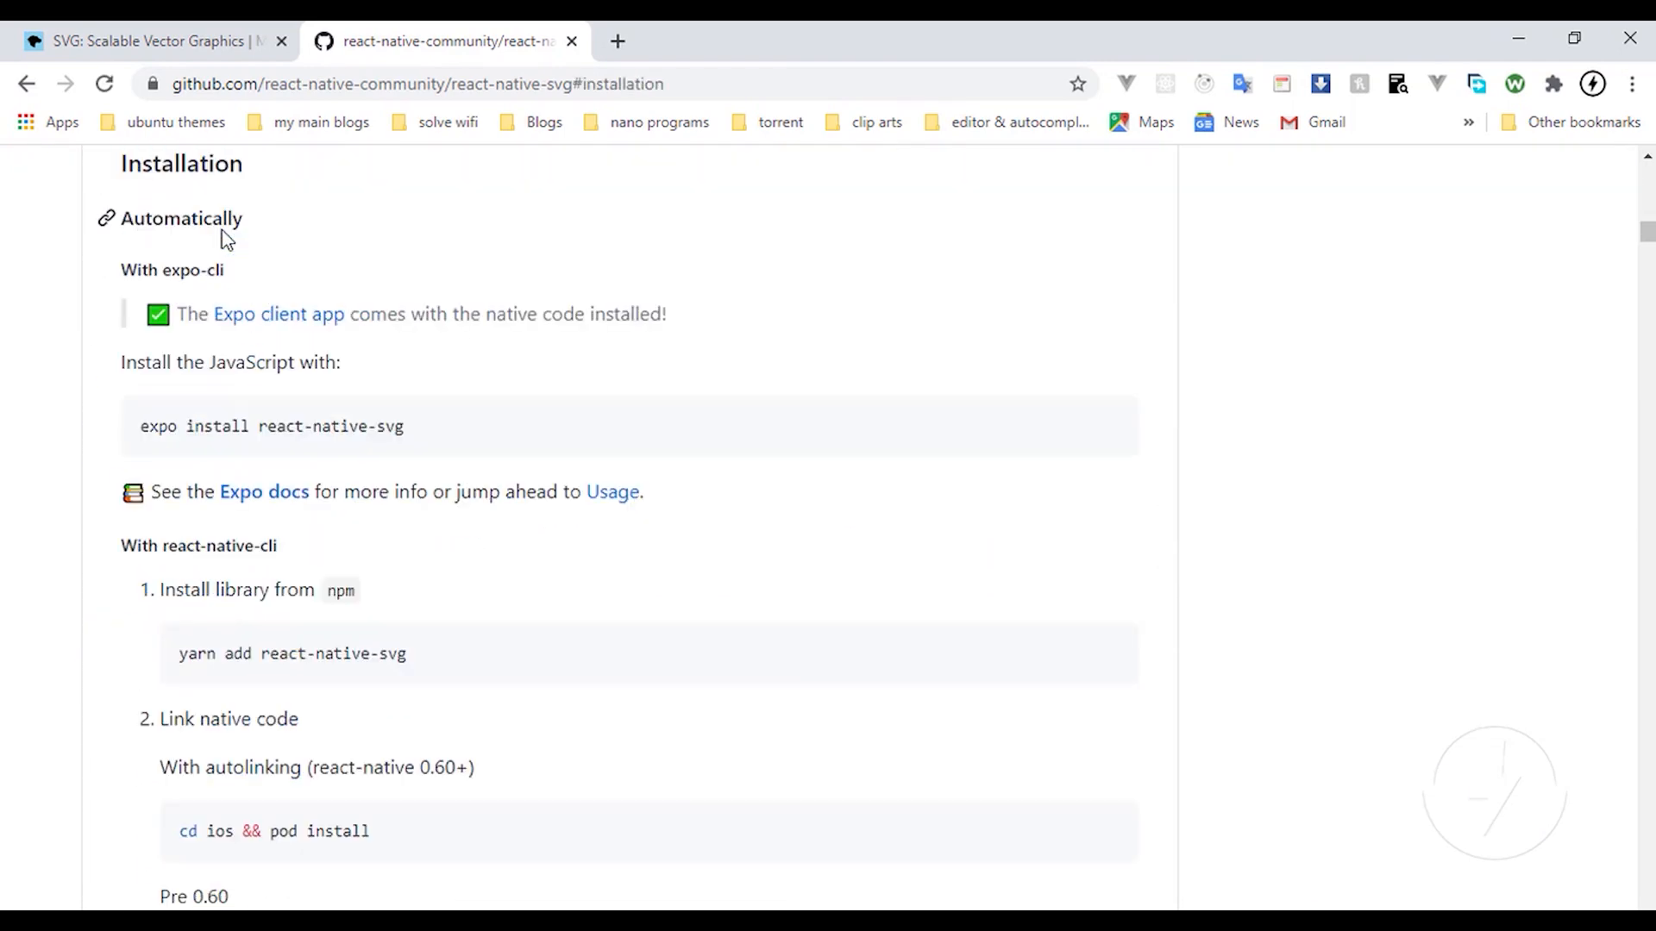
mouse_move(309, 424)
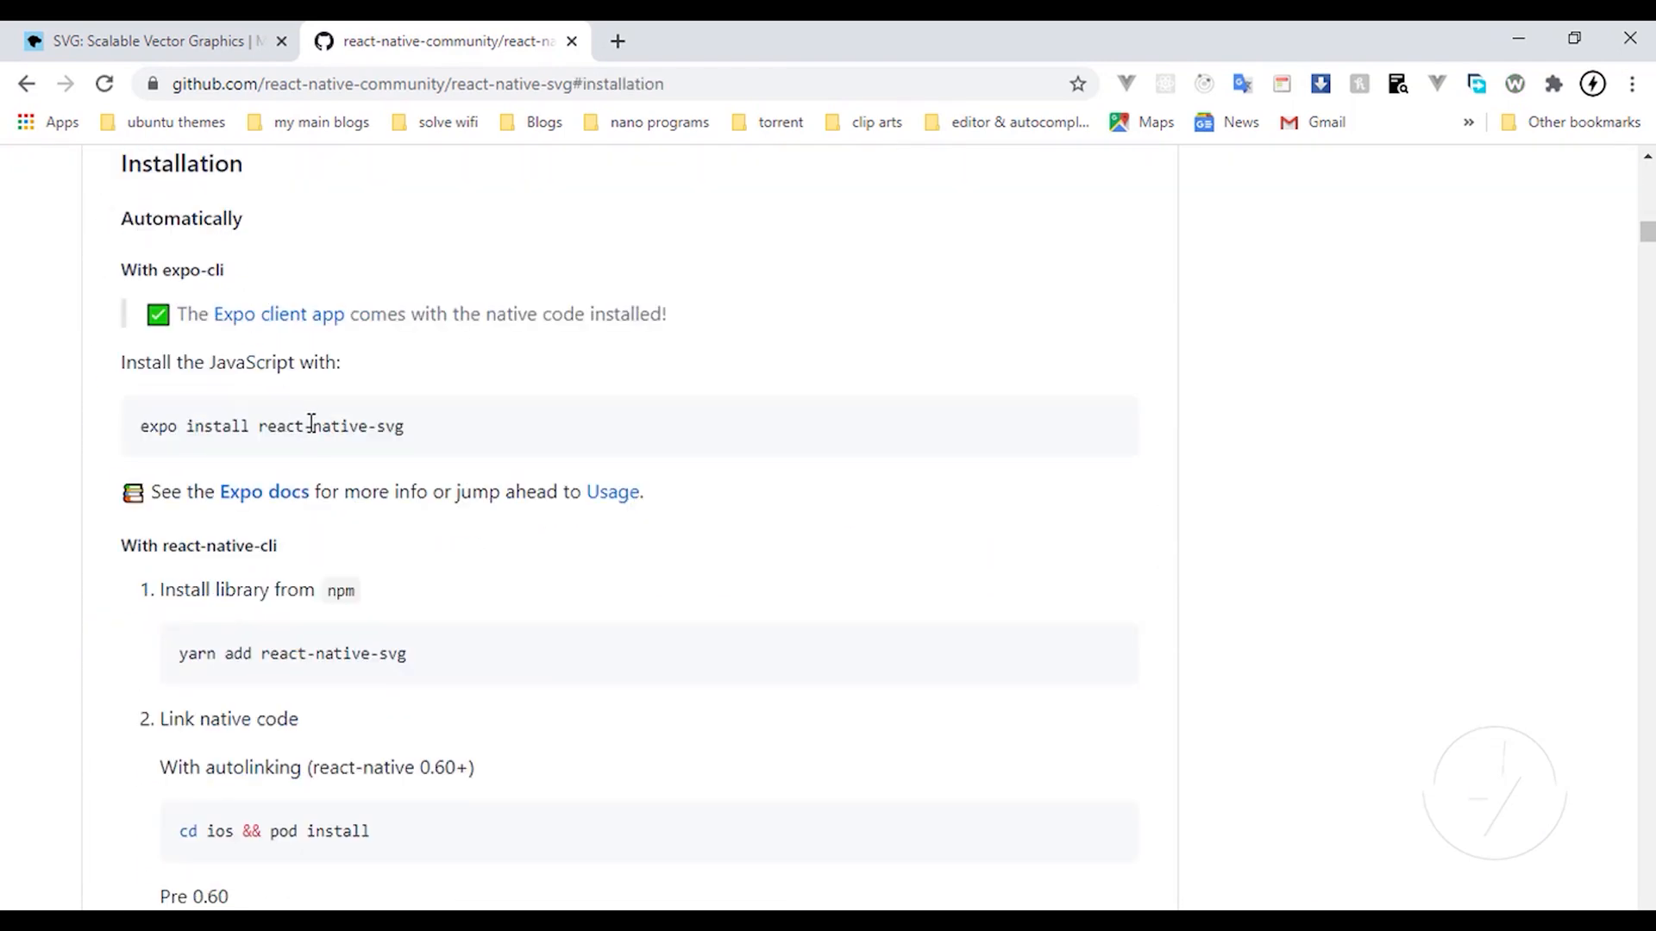
mouse_move(296, 448)
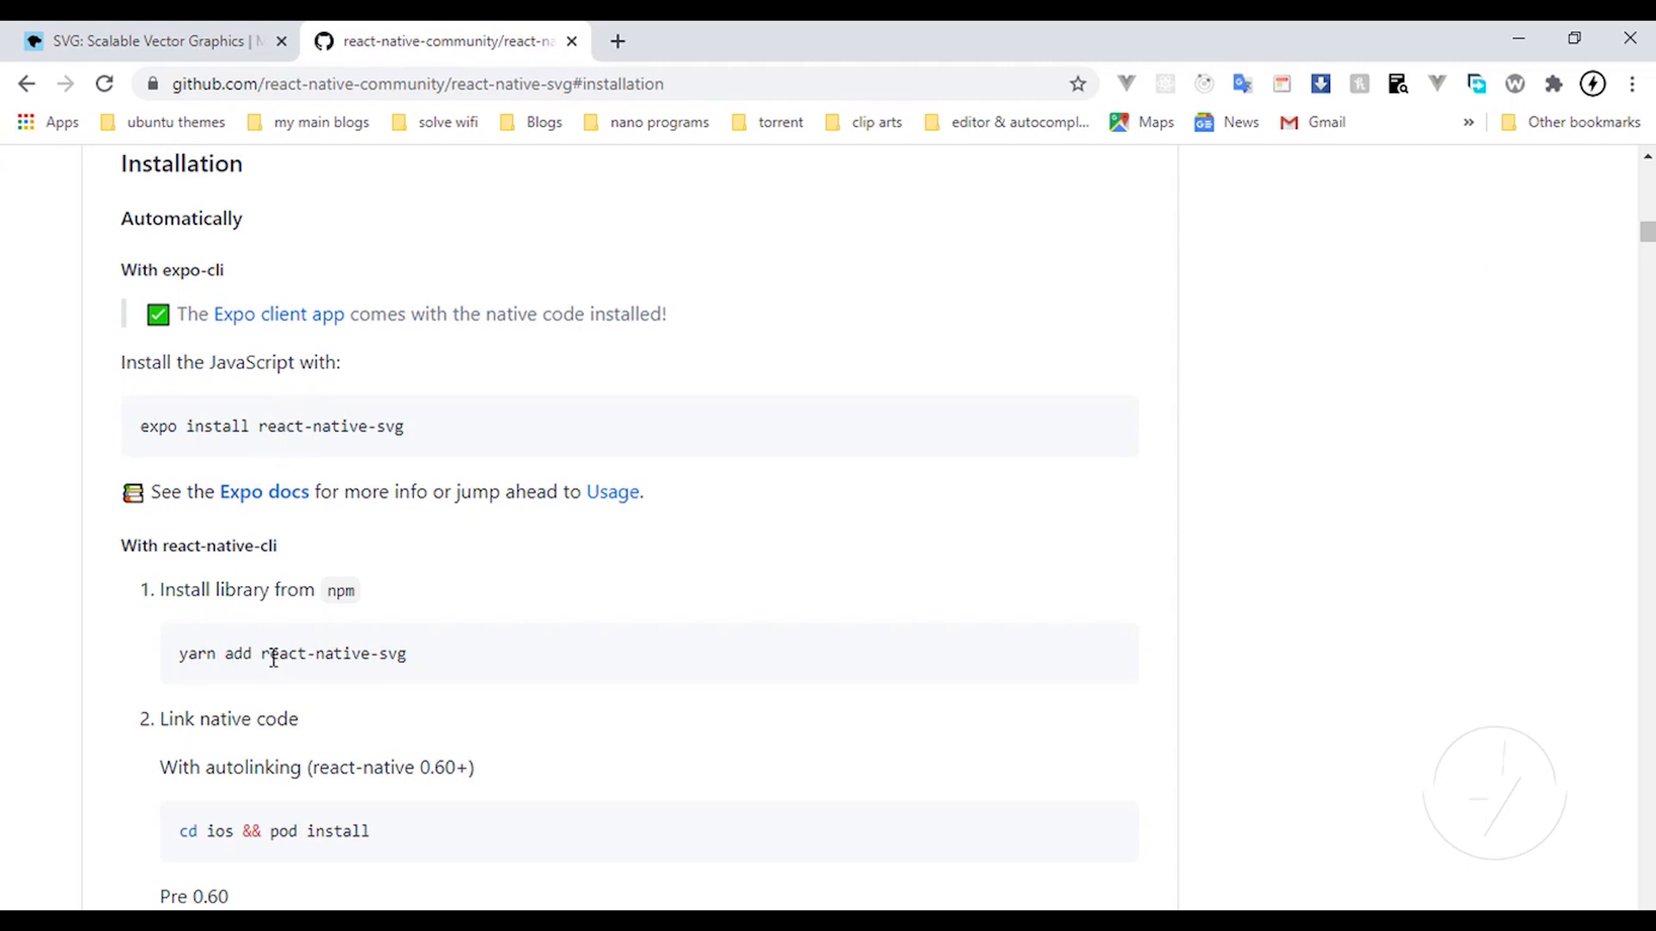
mouse_move(276, 653)
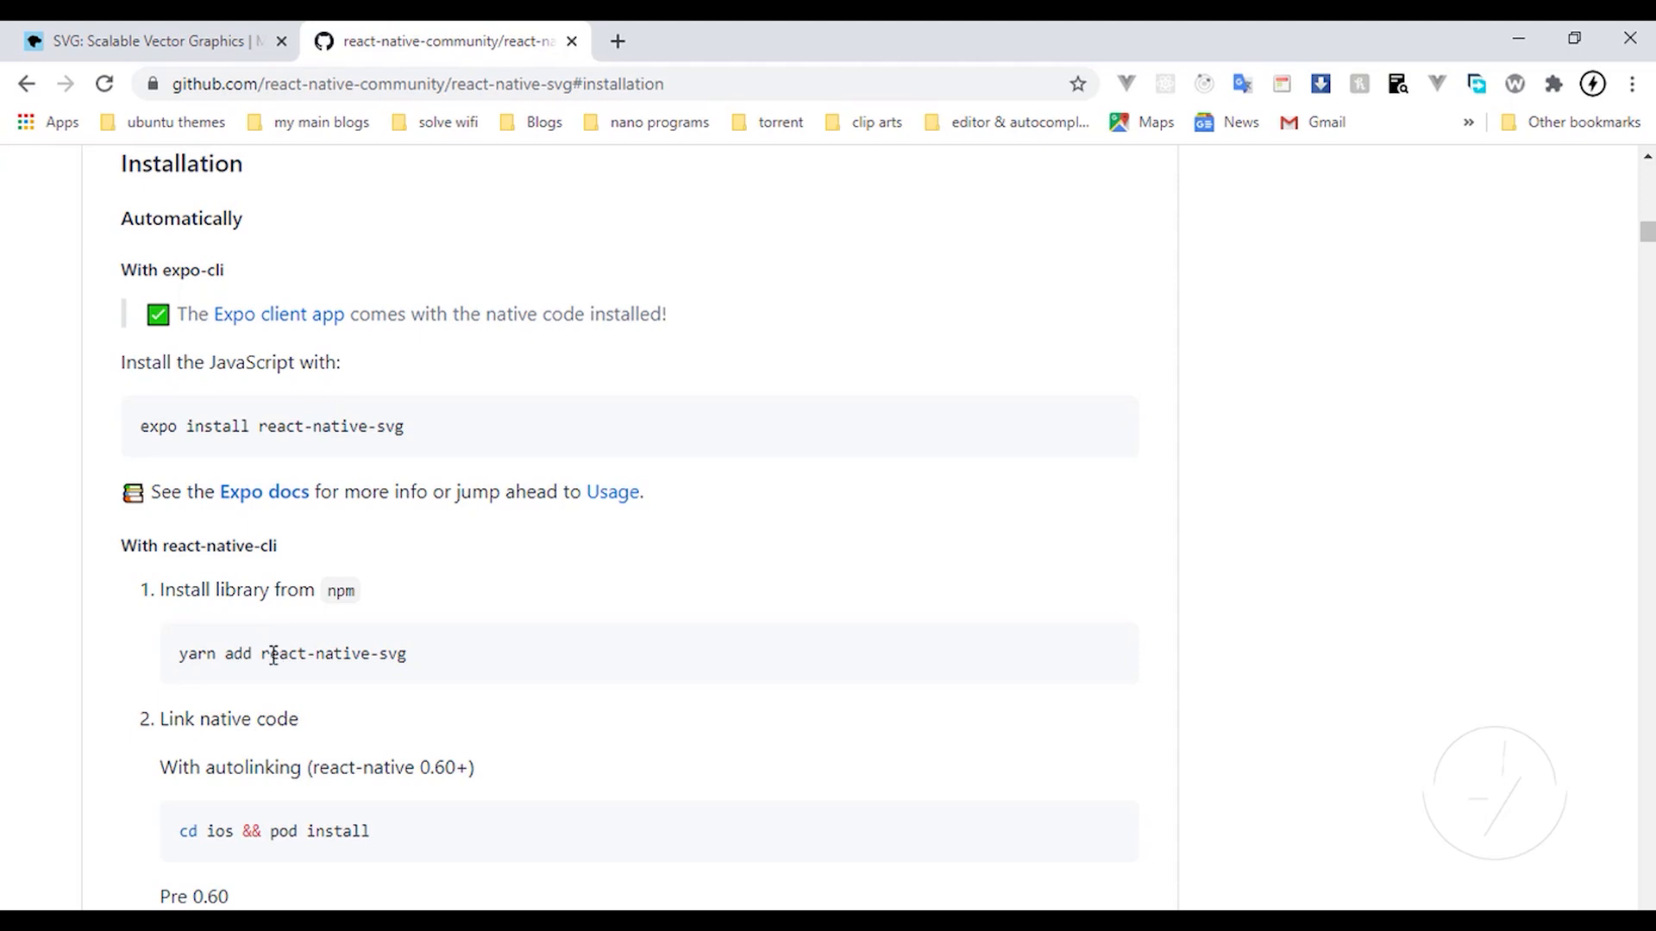
double_click(269, 425)
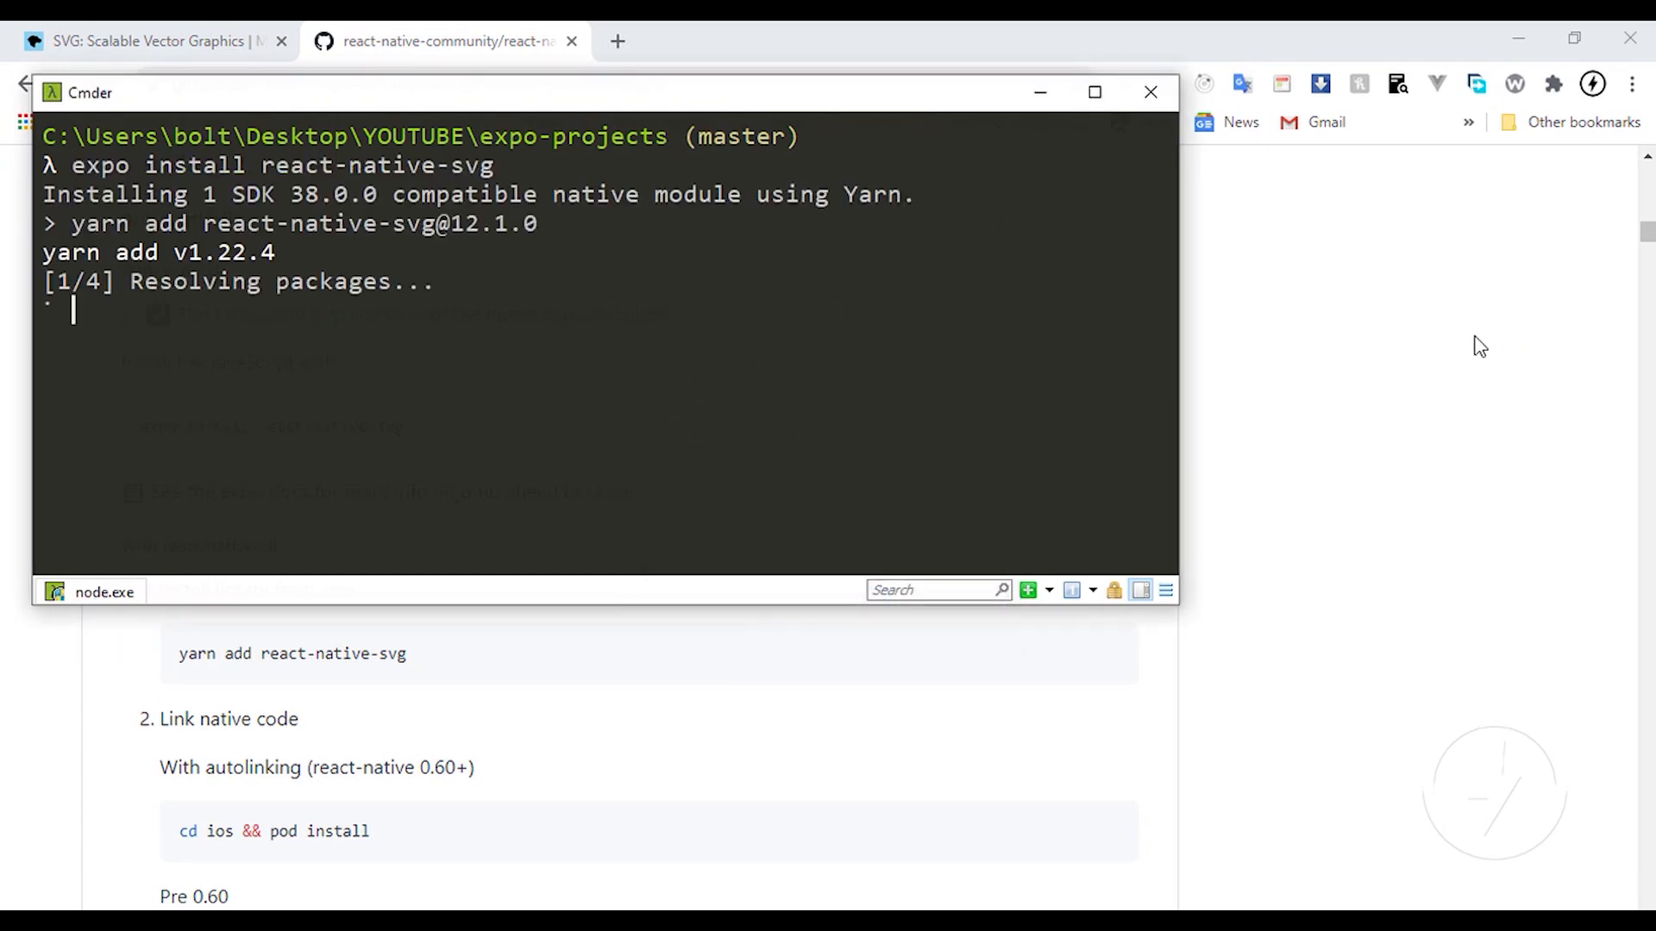
left_click(904, 40)
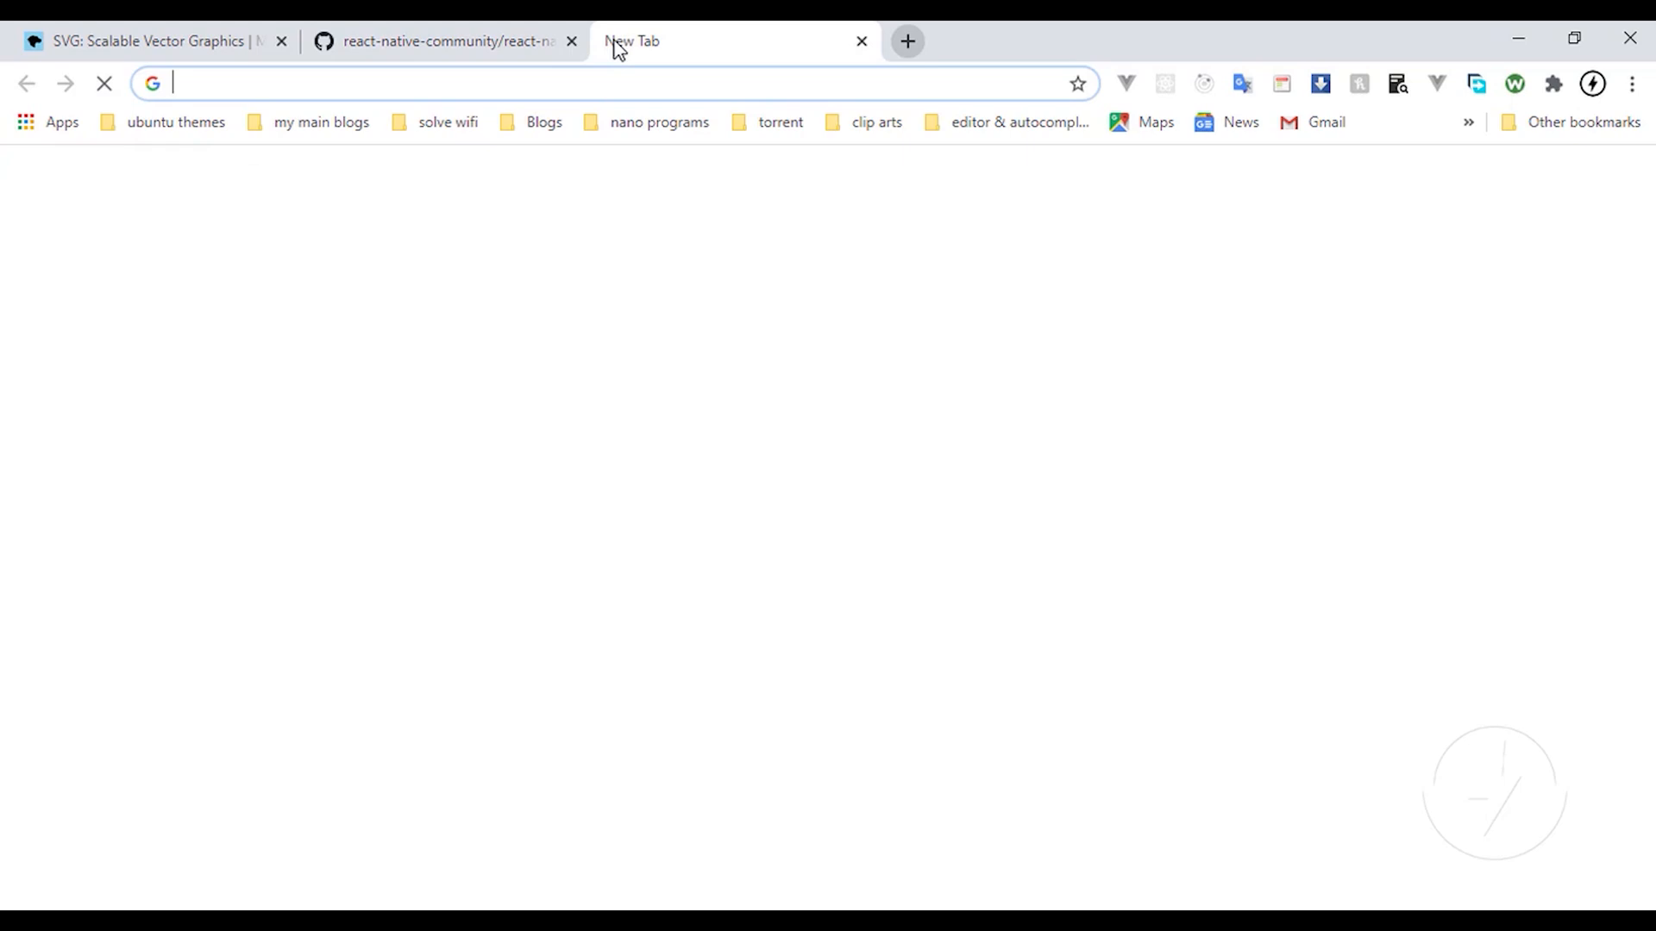
Step: Visit feathericons.com, then search Google for 'freeicons' in another tab
type("feather")
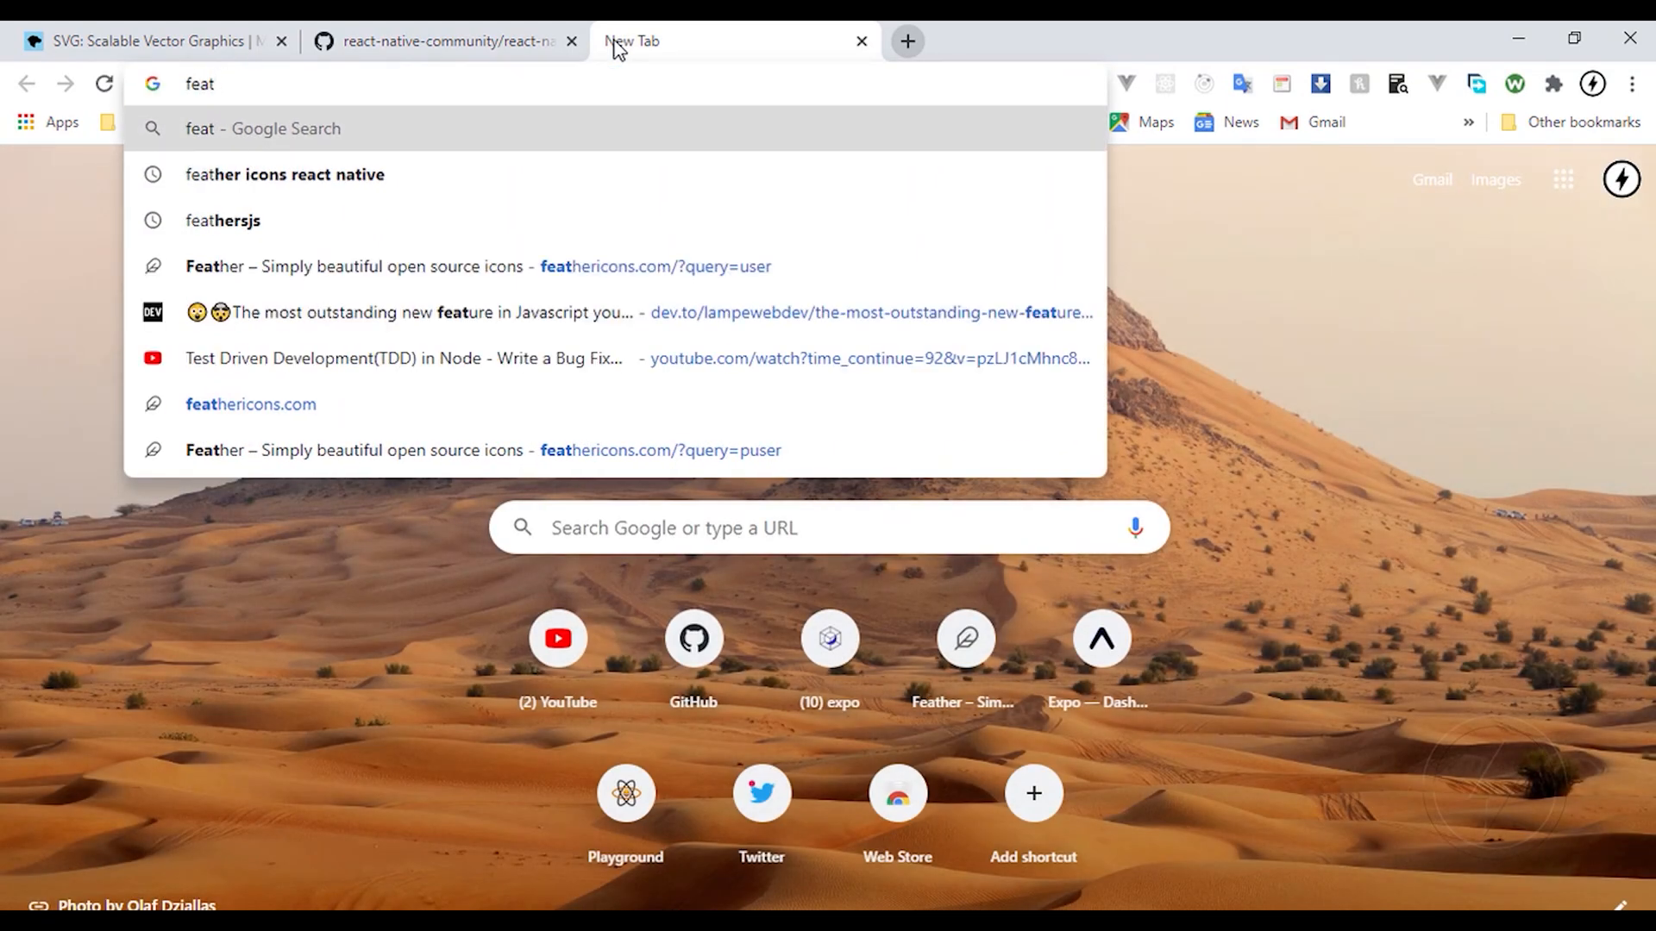
left_click(476, 266)
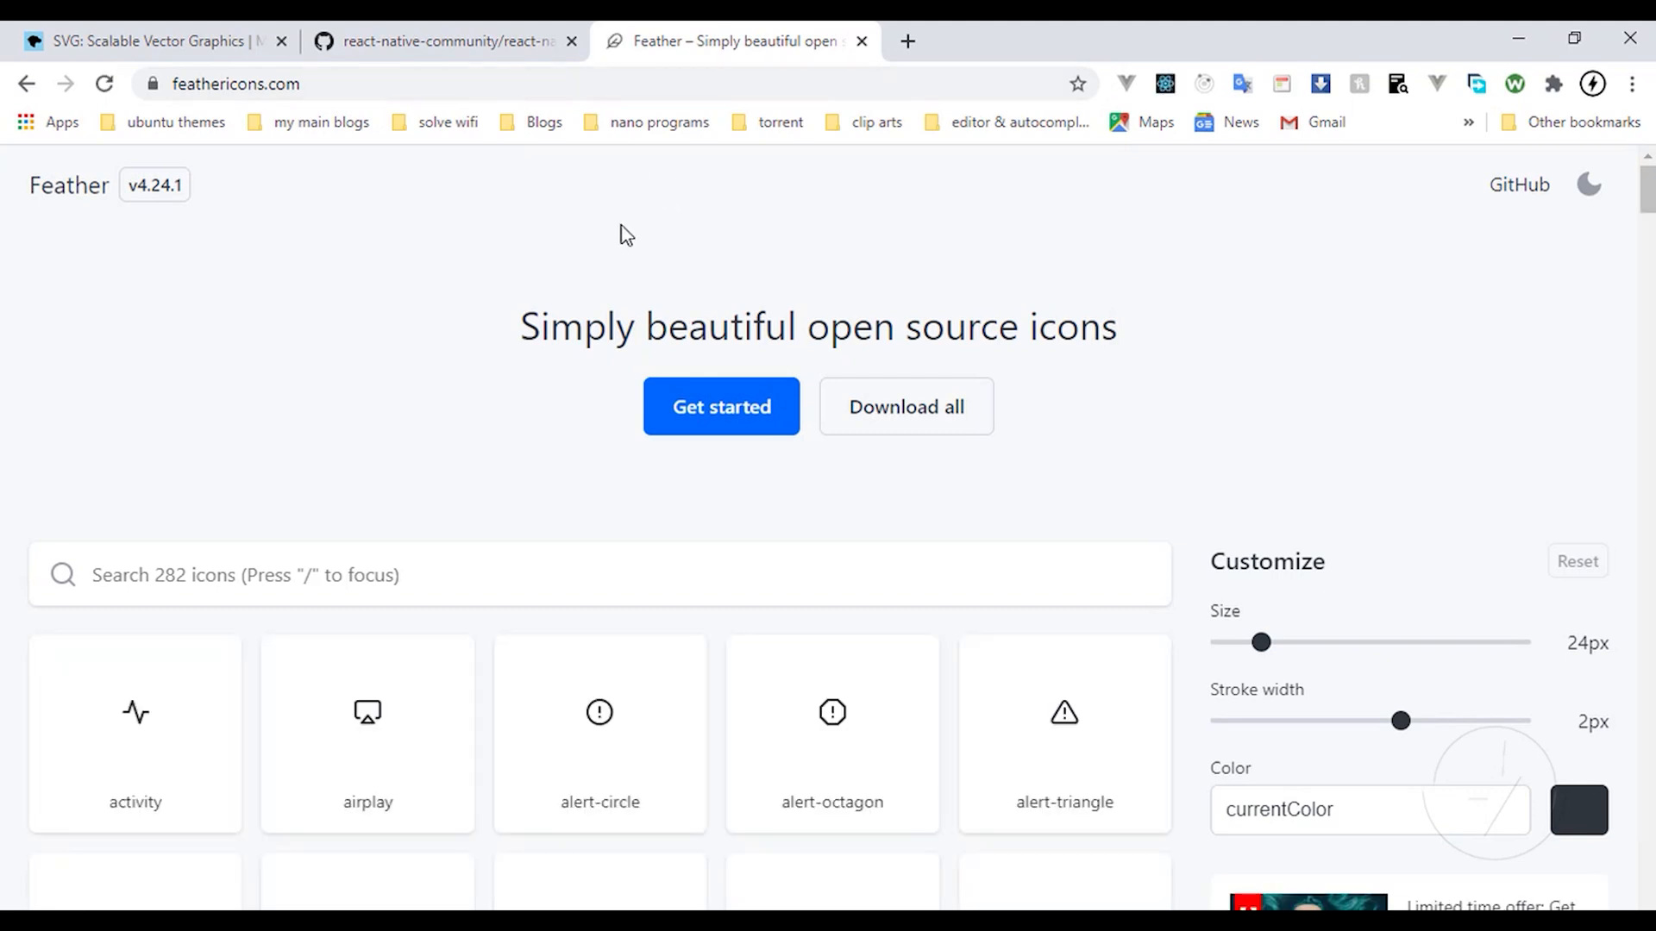
mouse_move(266, 423)
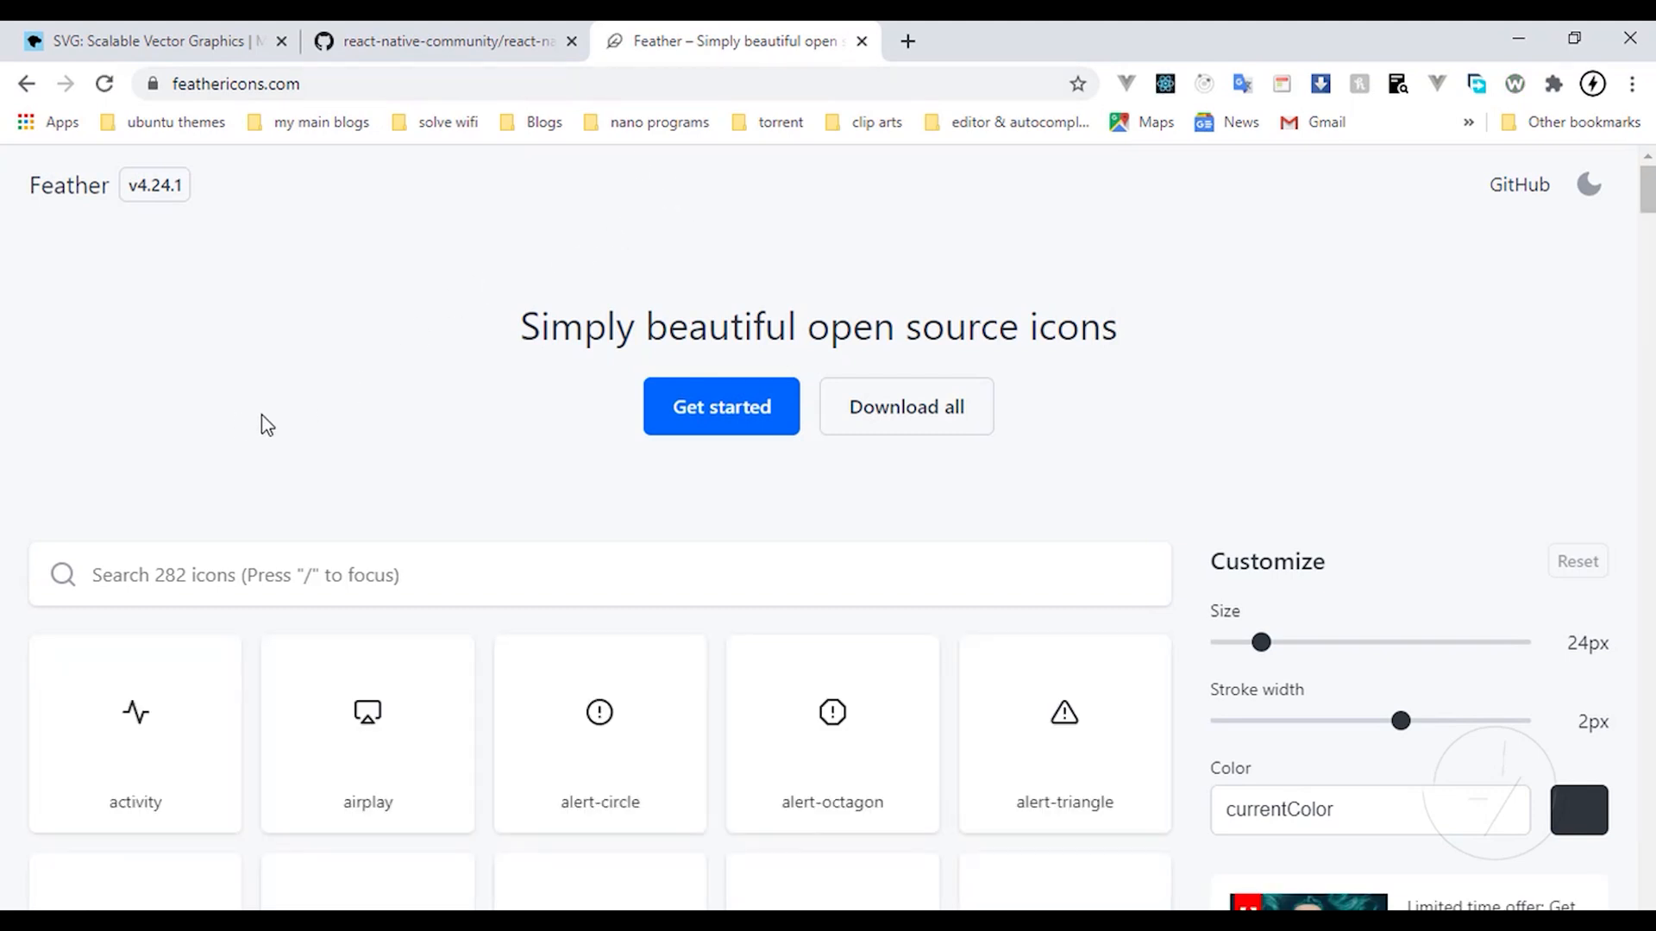
mouse_move(60, 523)
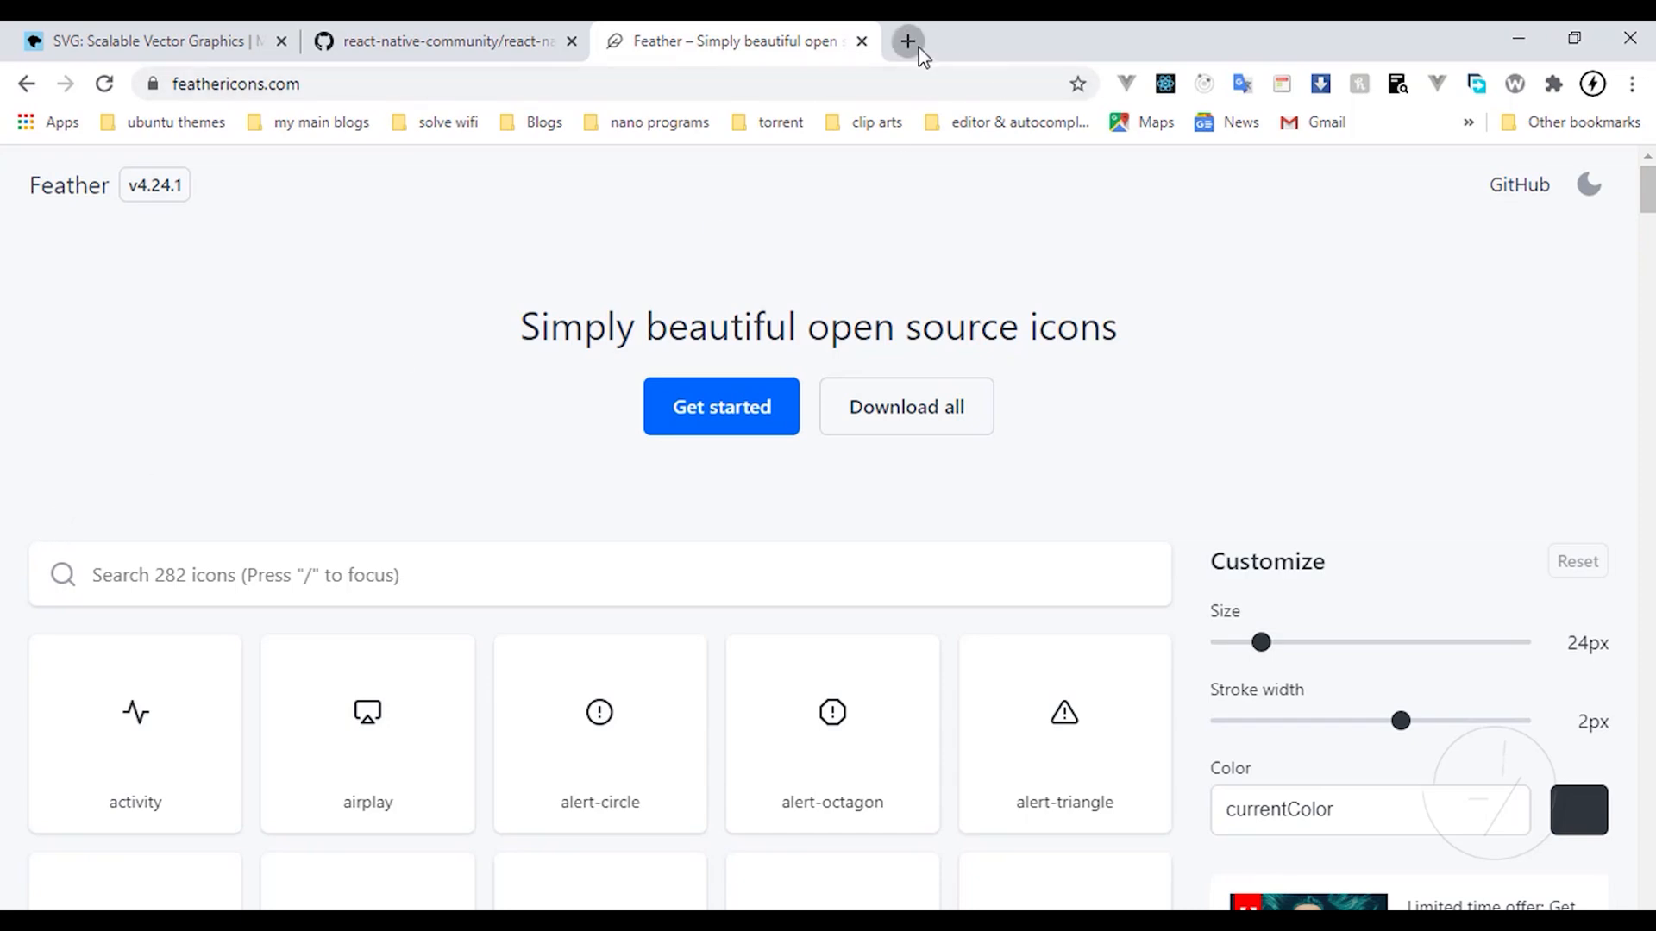
left_click(906, 42)
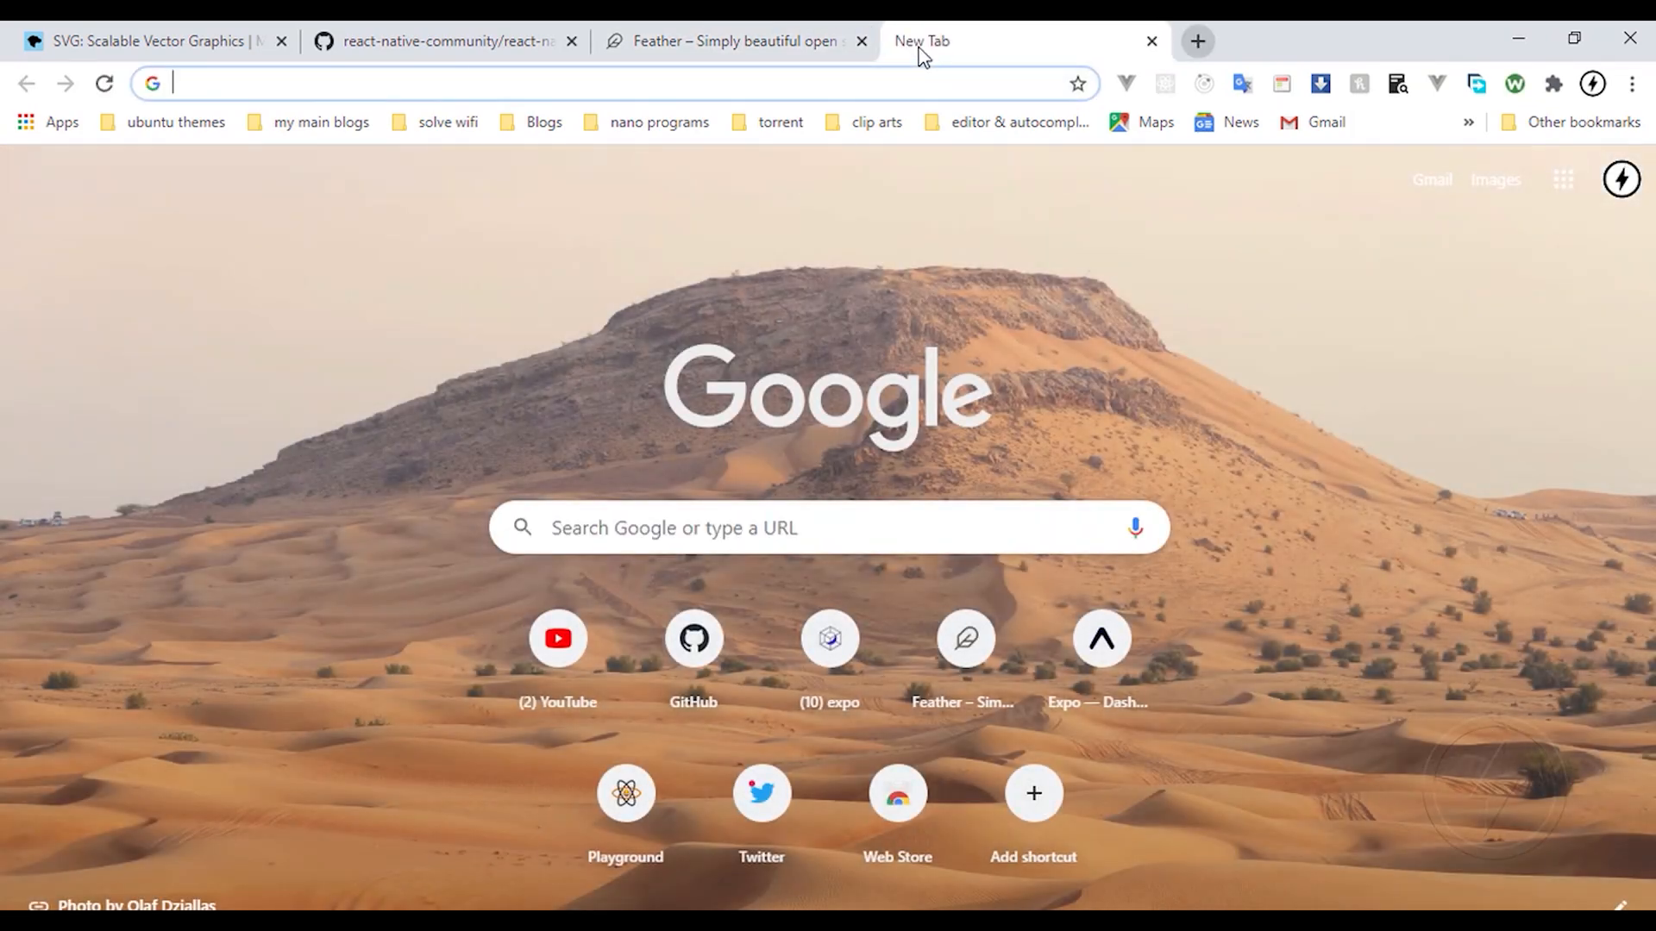
type("f")
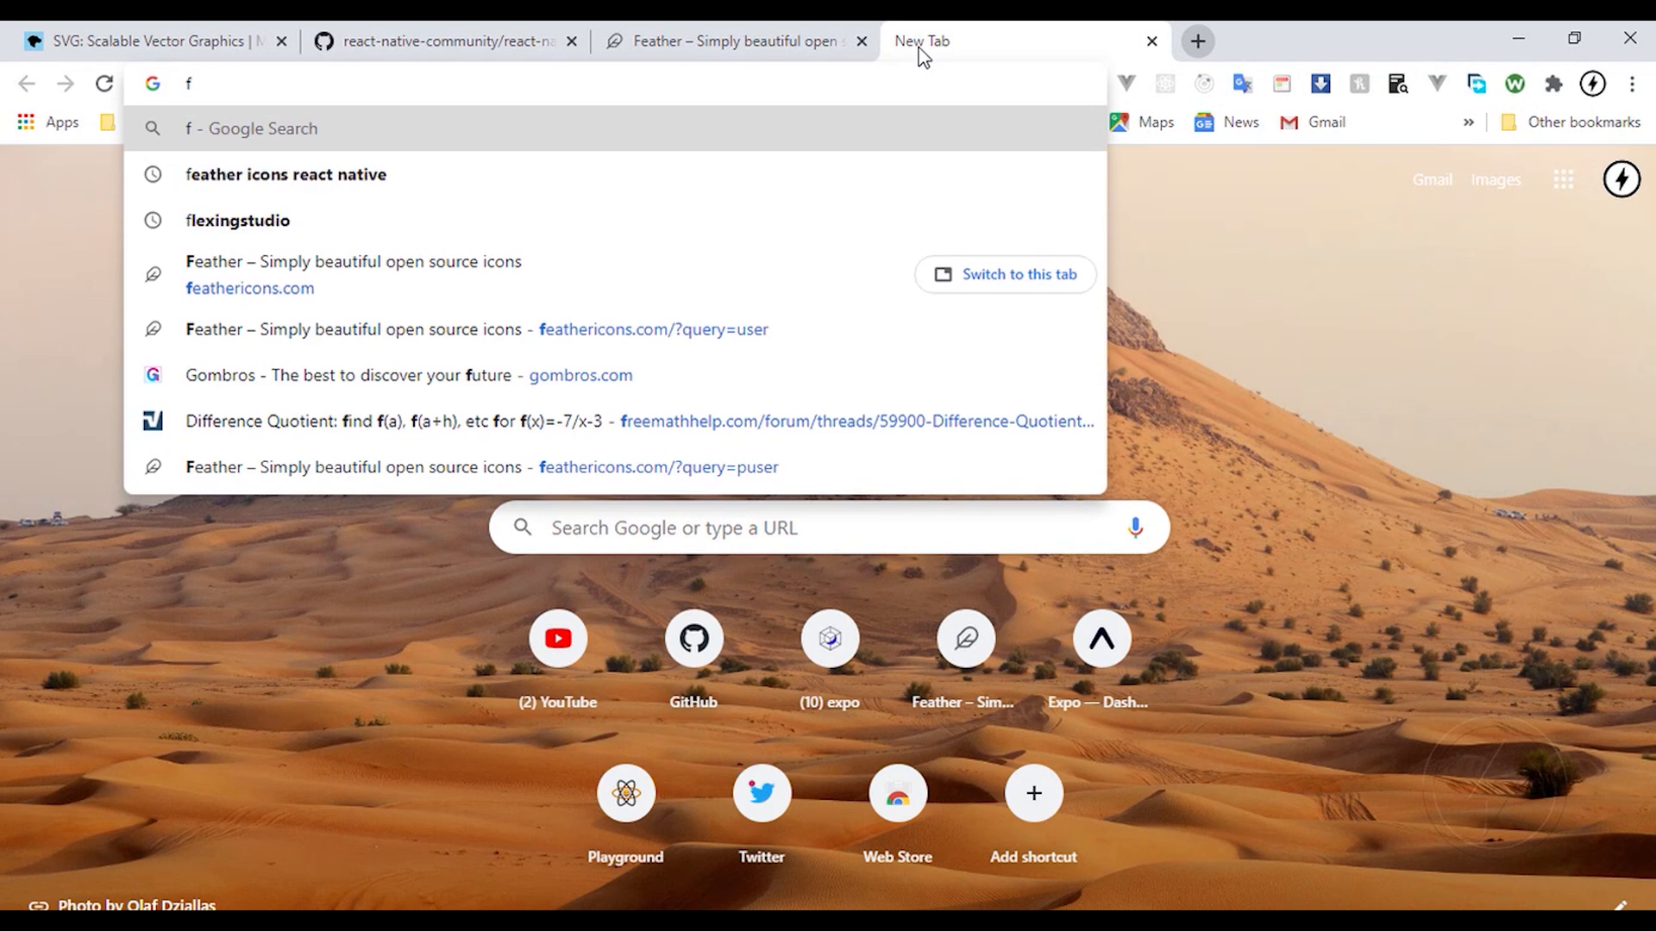
type("freeicons&oq=freeicons&aqs=chrome..69i57j0l7.3138j0j7&sourceid=chrome&ie=UTF-8")
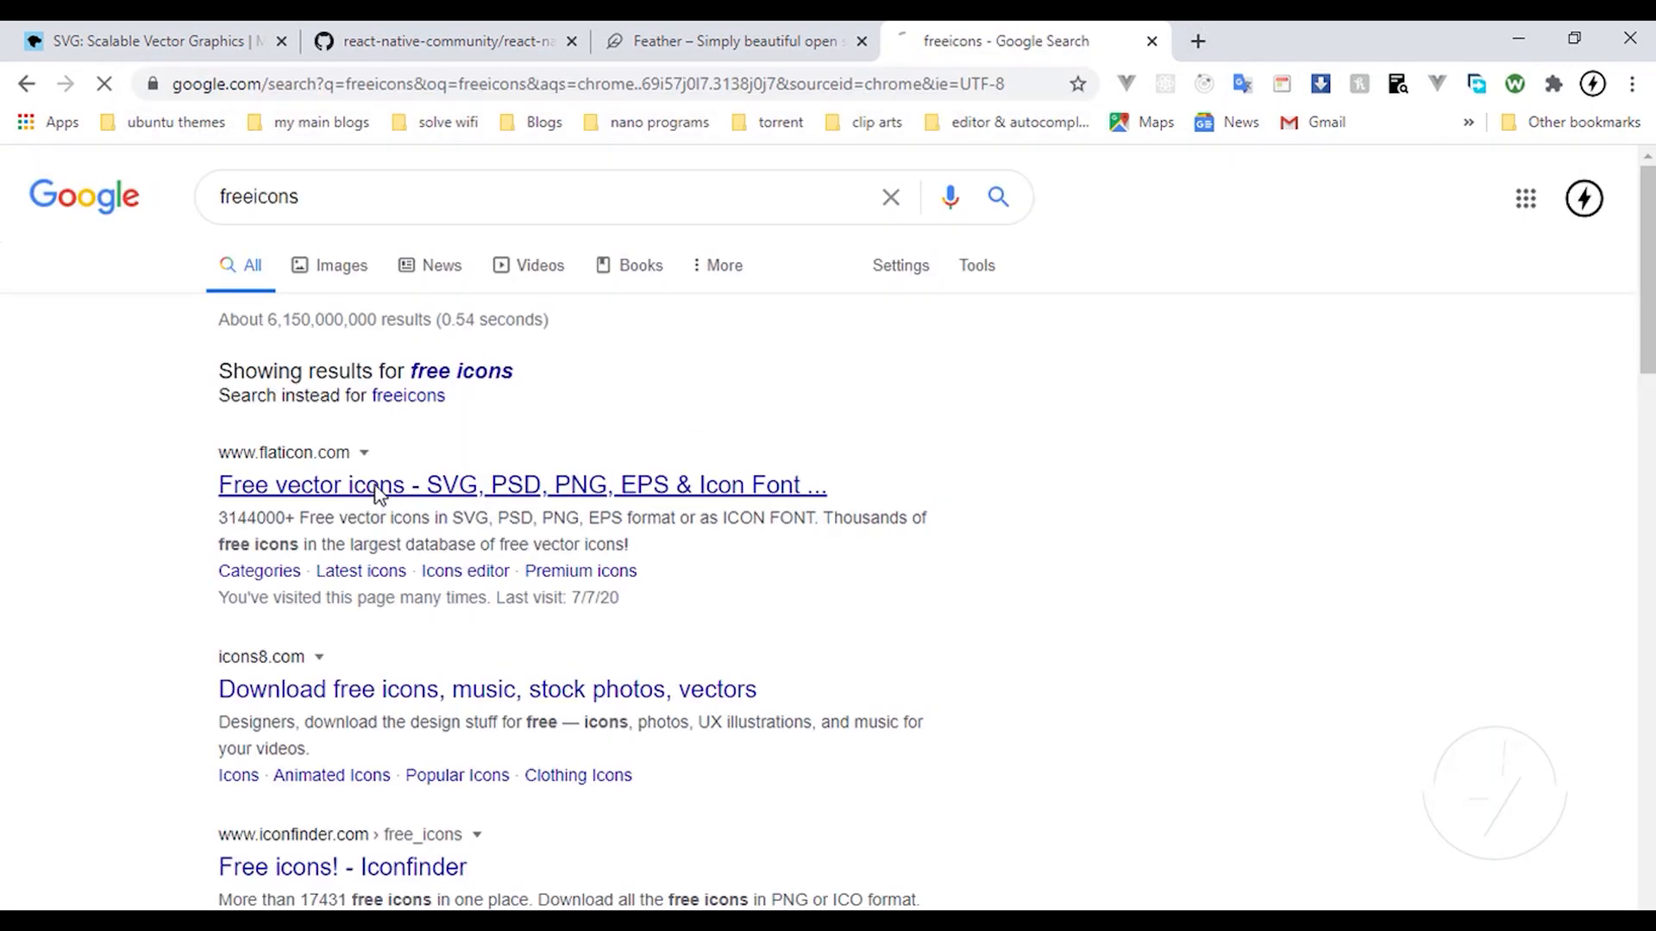
Step: Download the COVID Protection Measures masked-woman protection icon from Flaticon as SVG
left_click(522, 485)
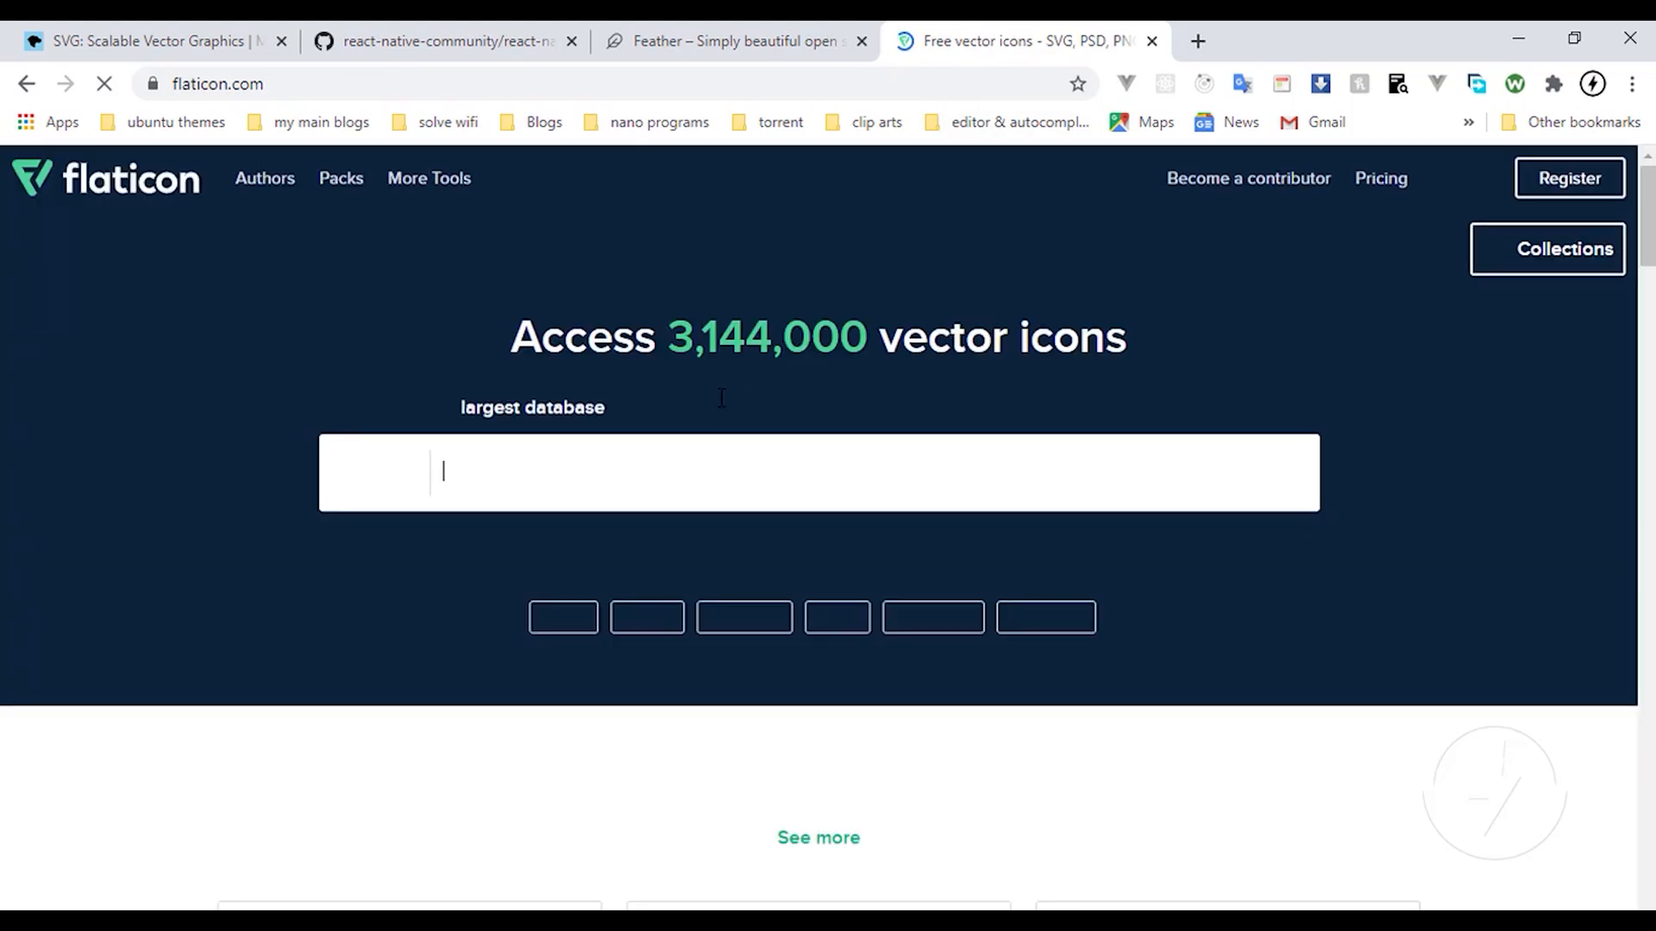
scroll("down", 3)
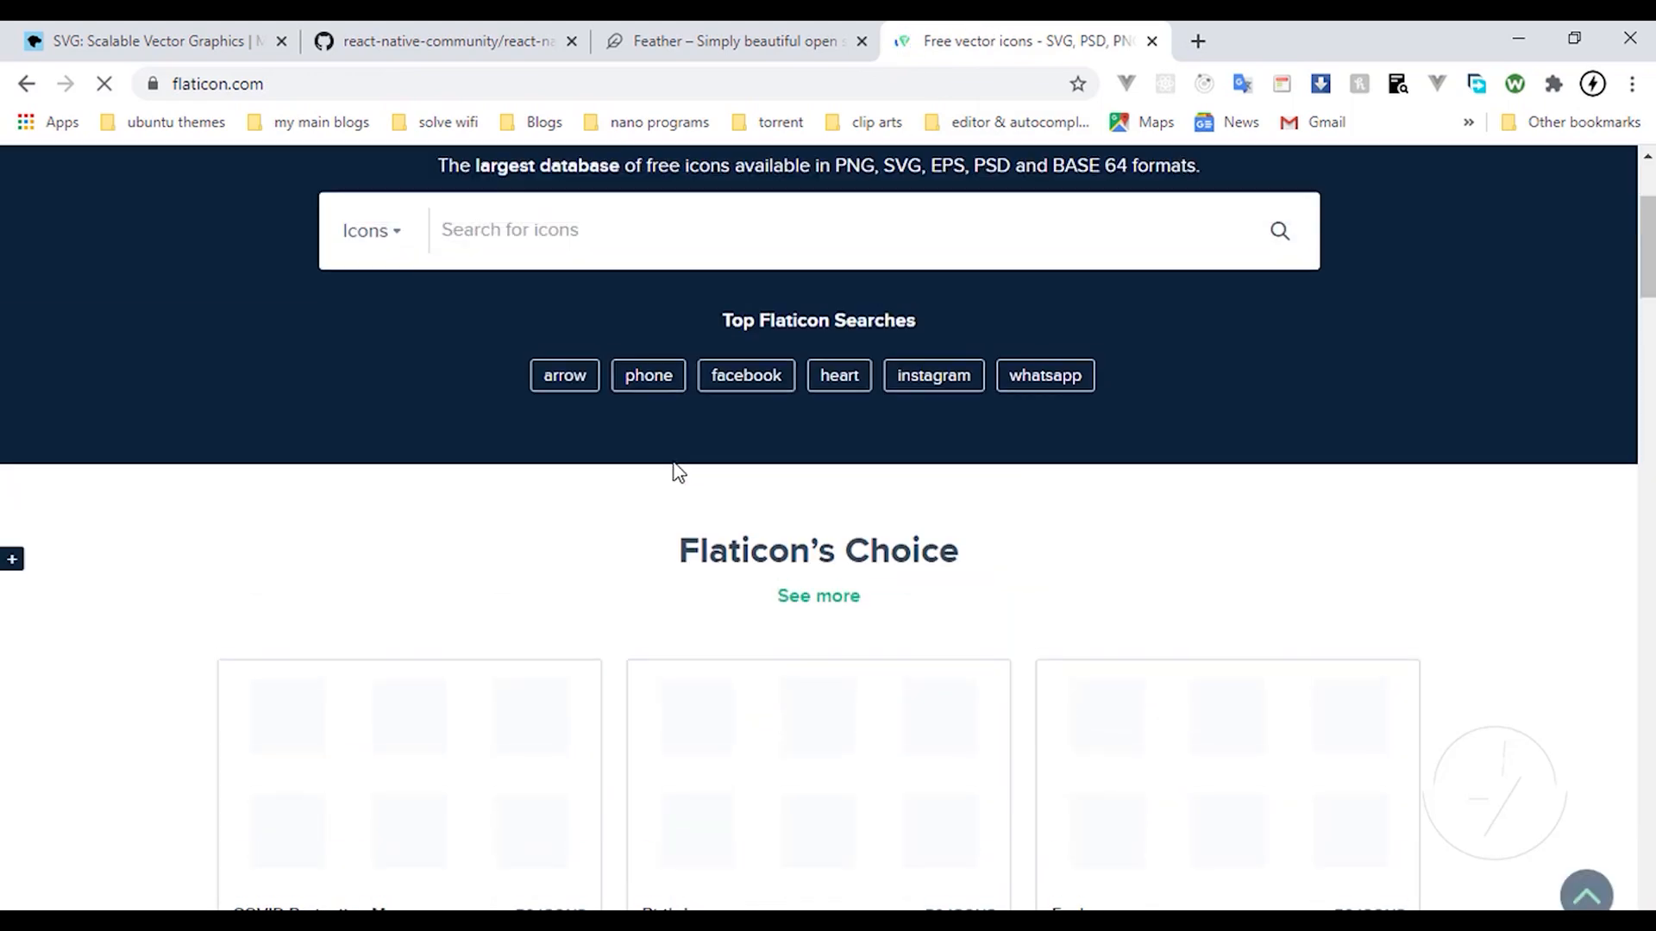
scroll("down", 3)
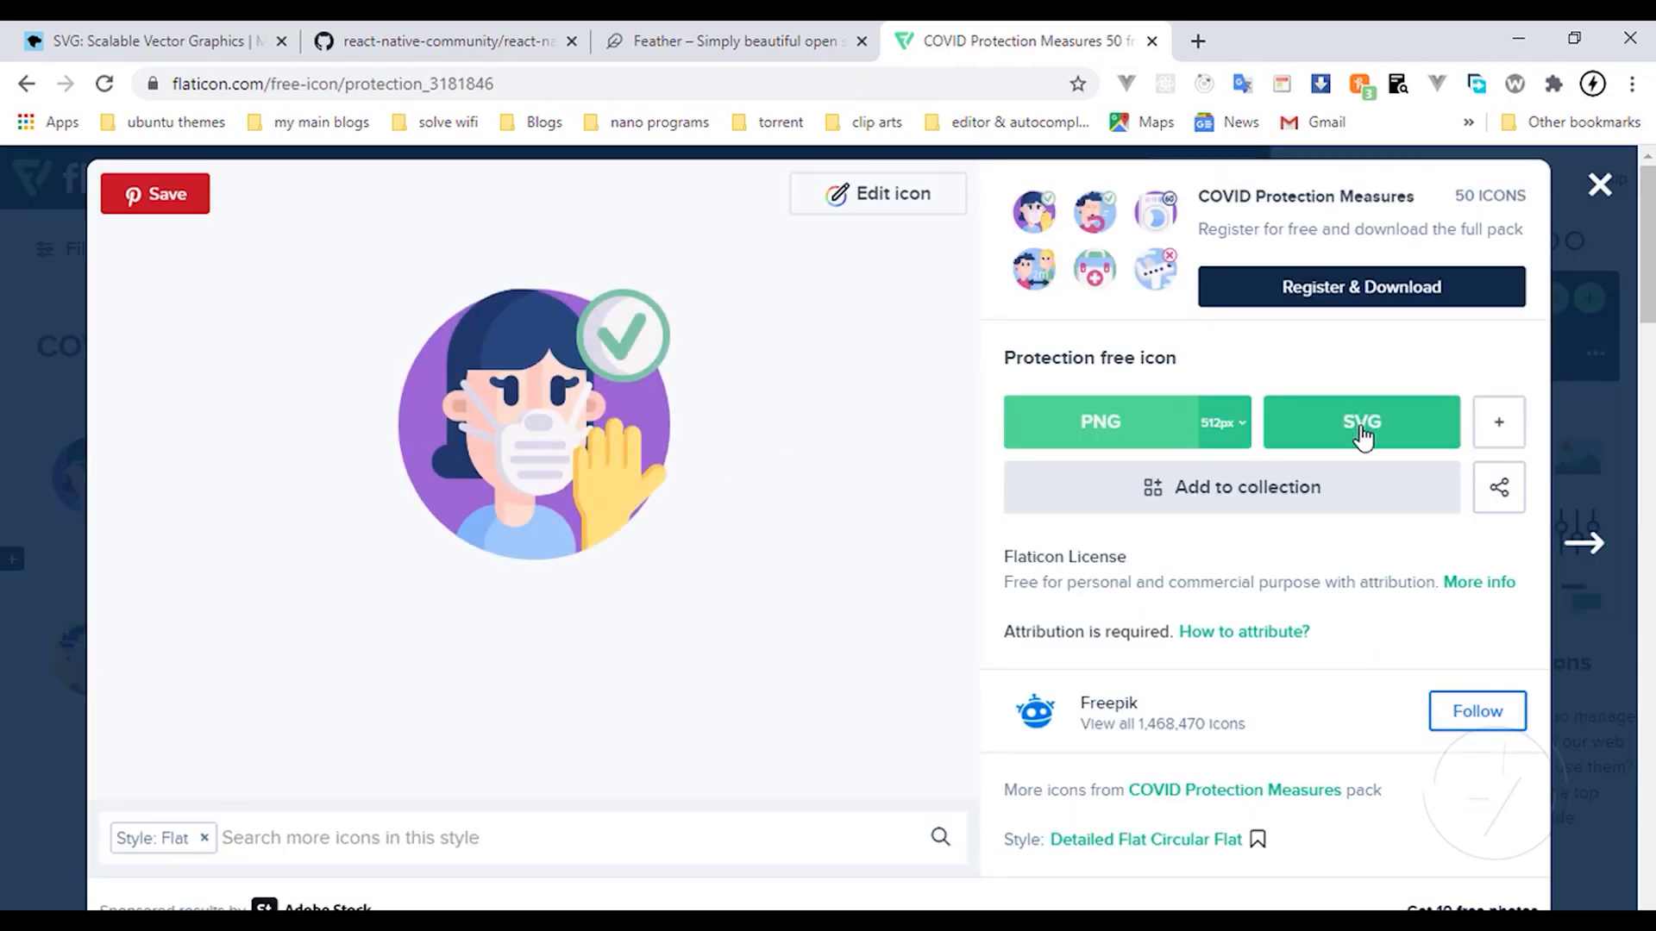
left_click(1360, 421)
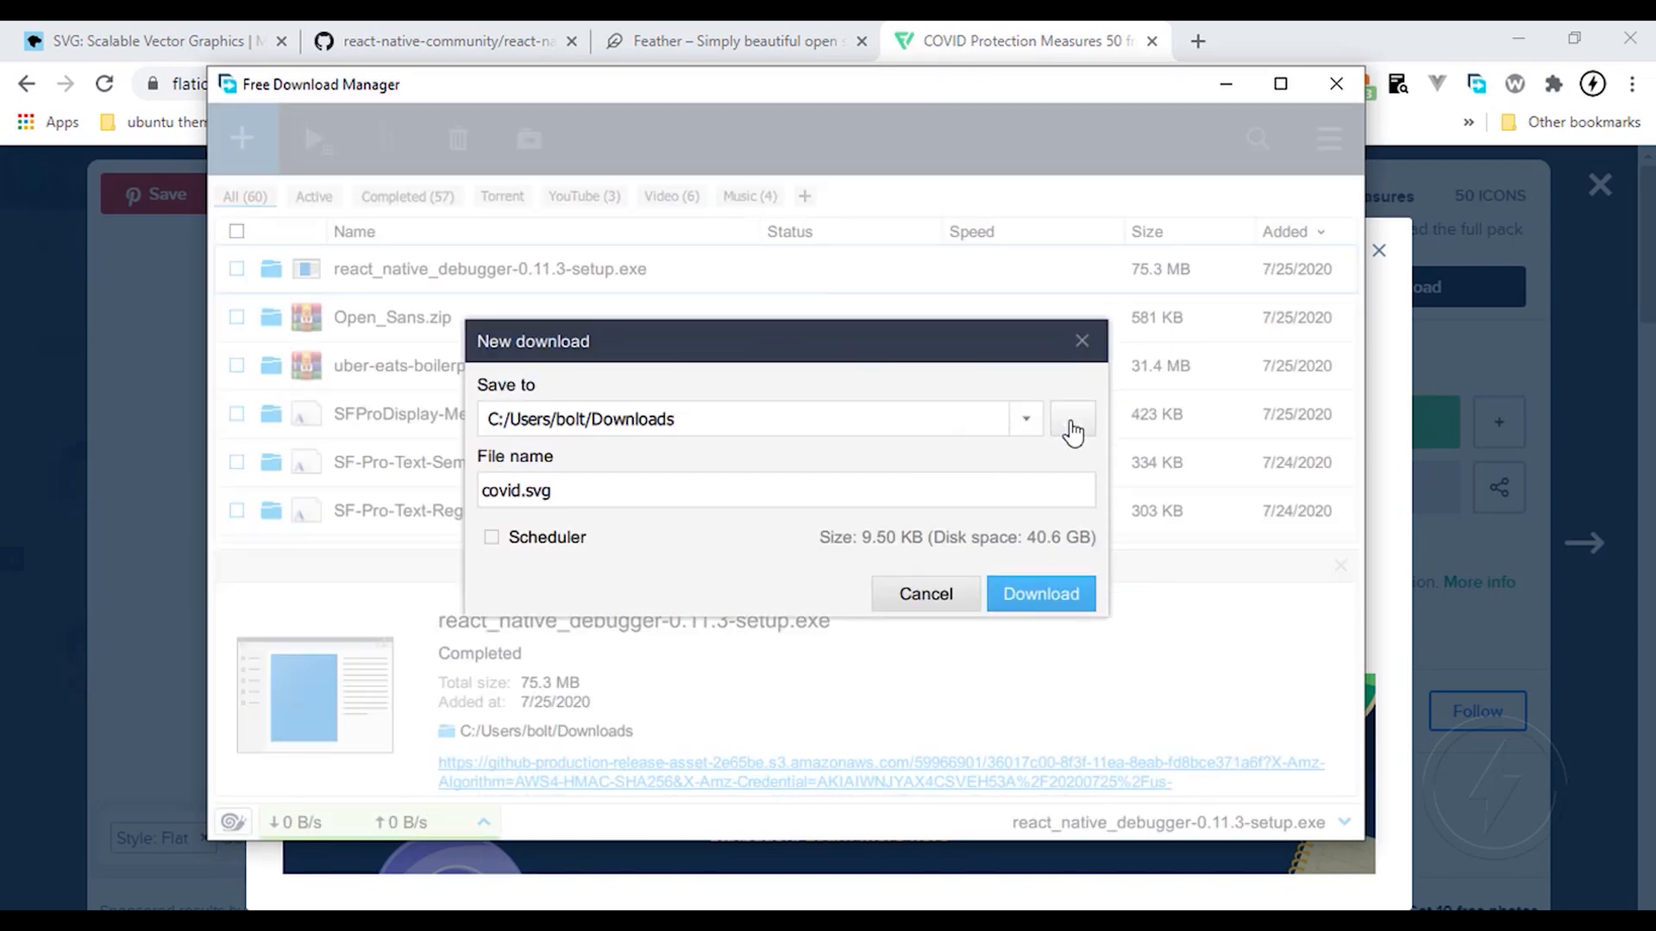
Step: Save covid.svg into the Desktop svgs folder and start the download
left_click(1072, 420)
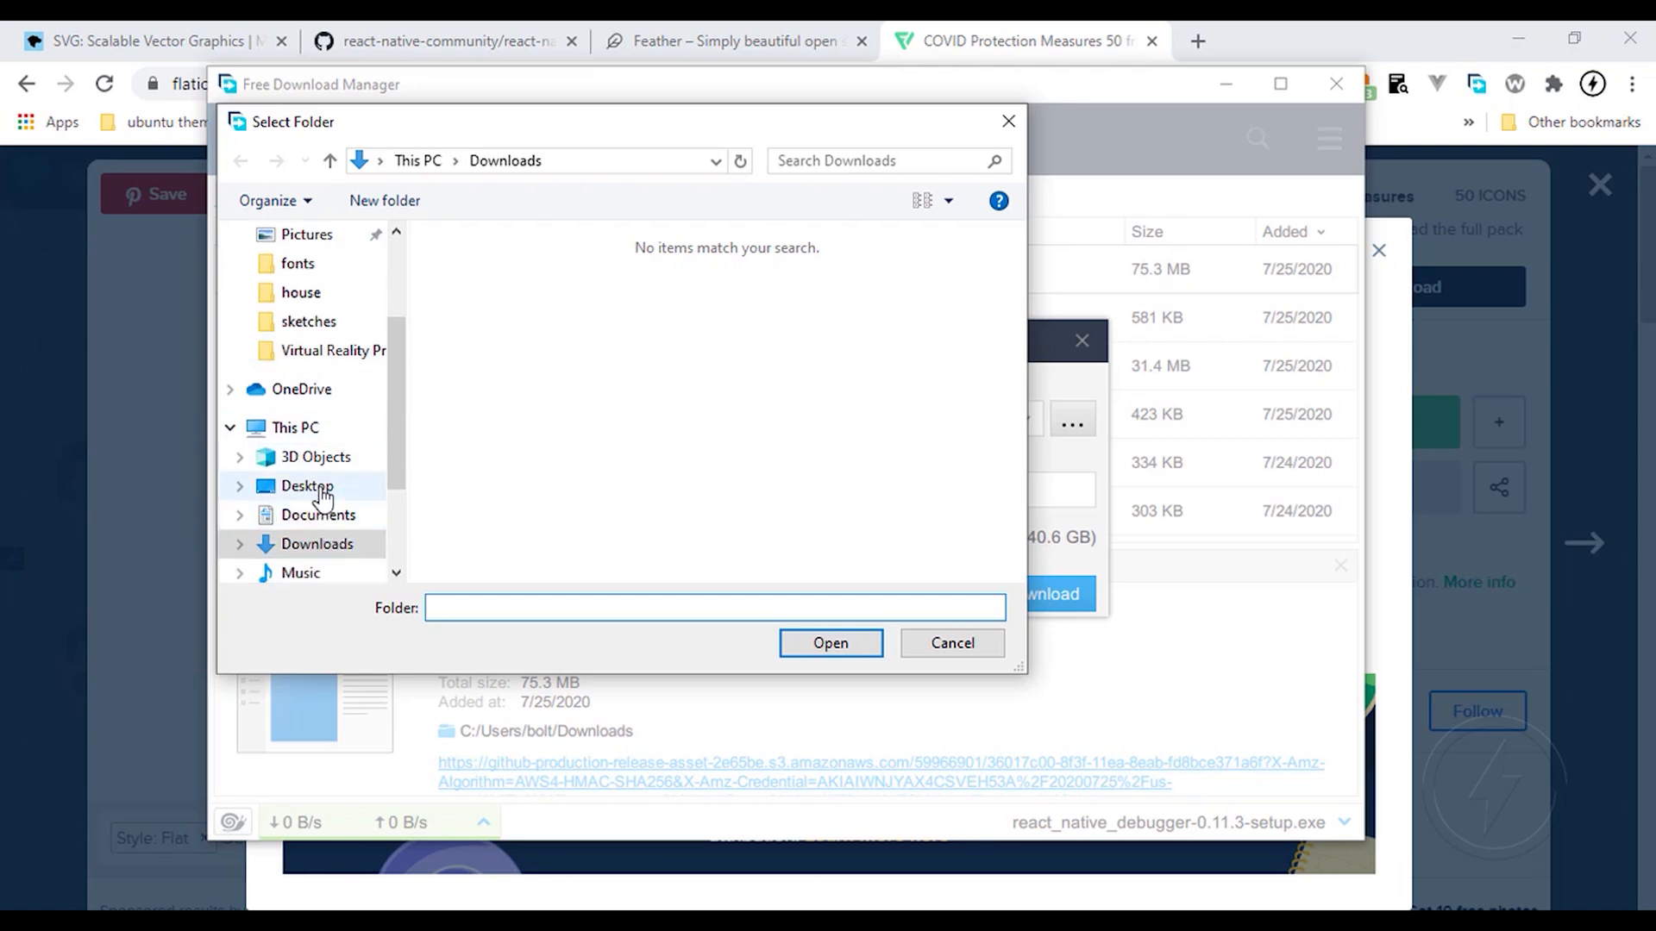
left_click(306, 485)
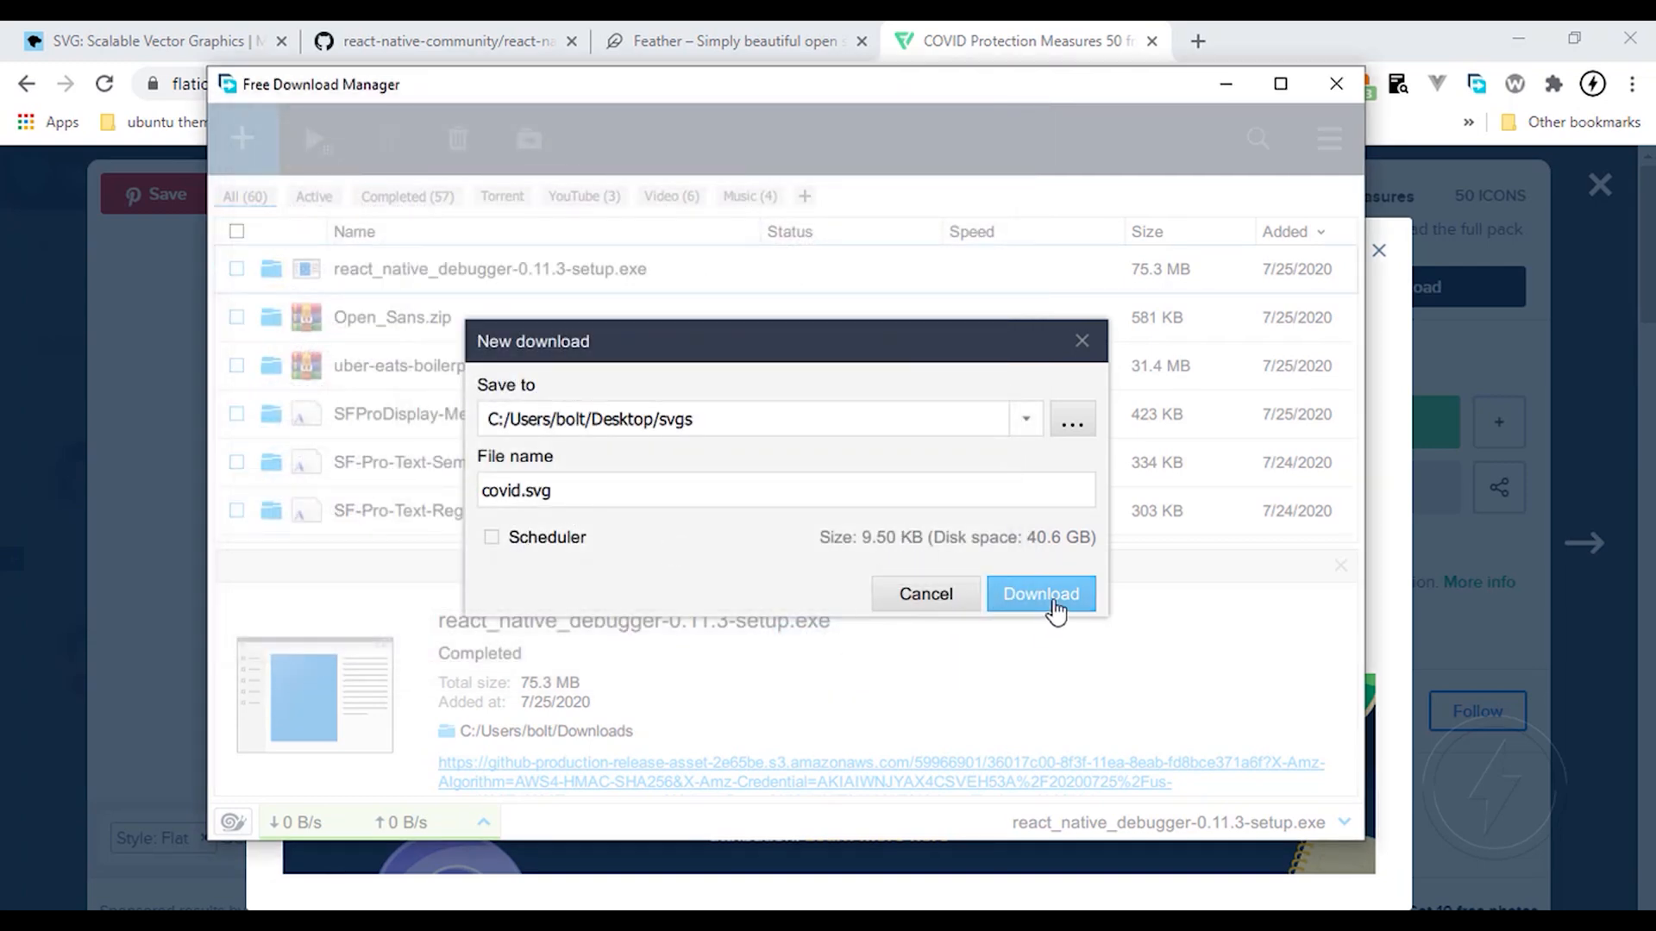
left_click(1039, 593)
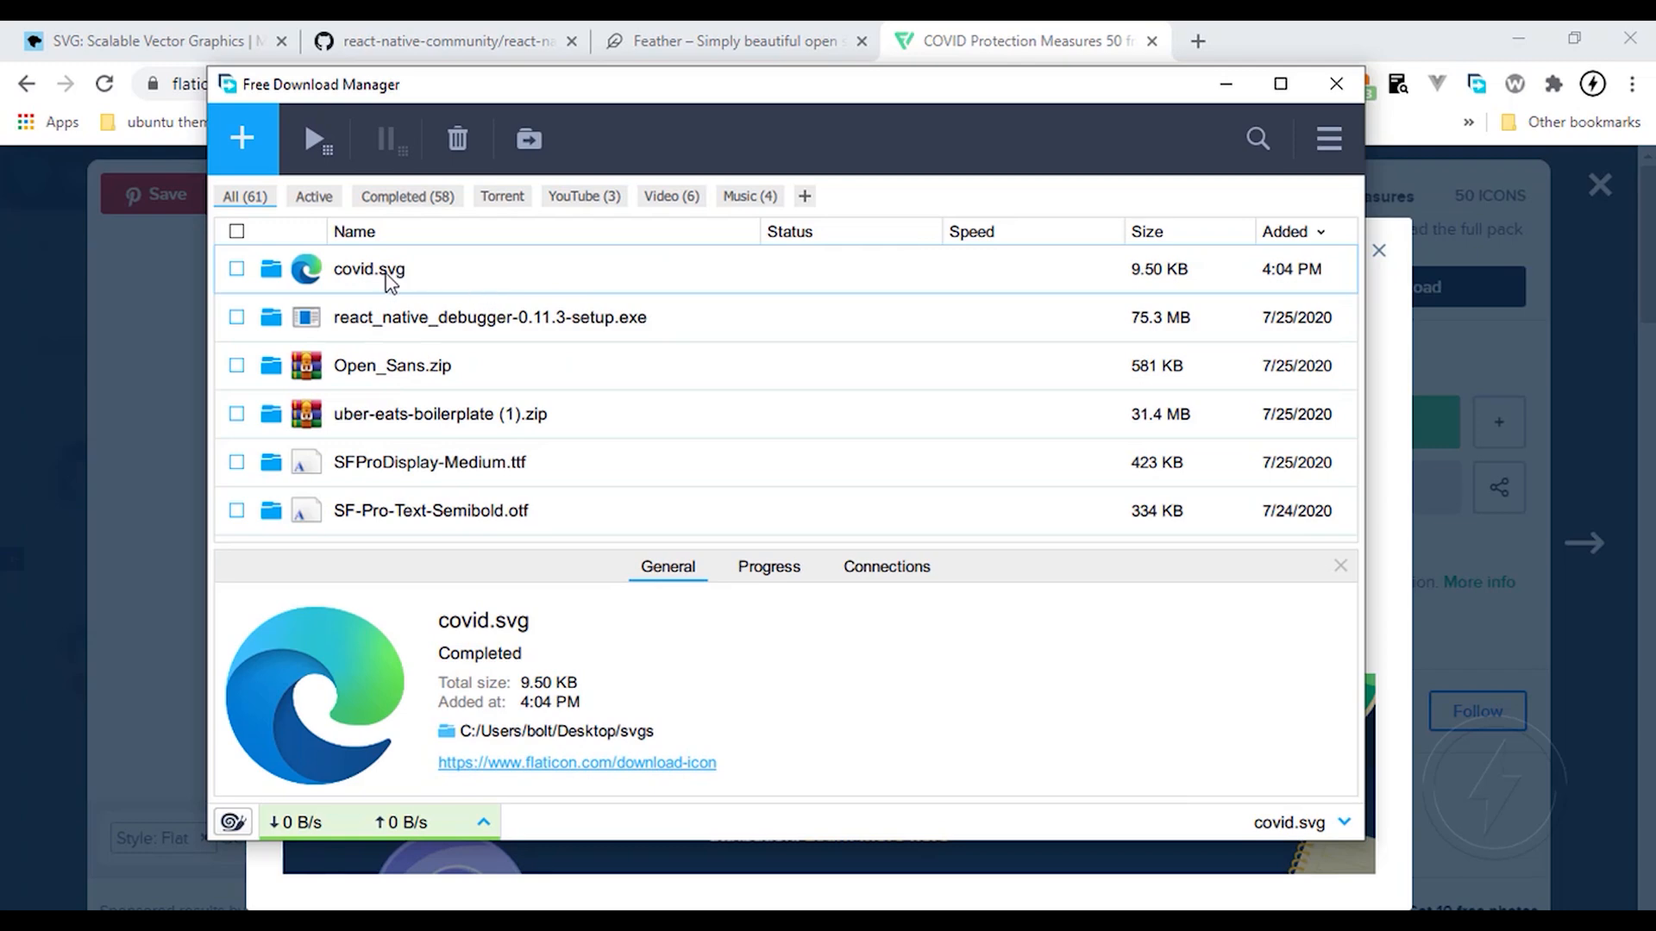
mouse_move(406, 283)
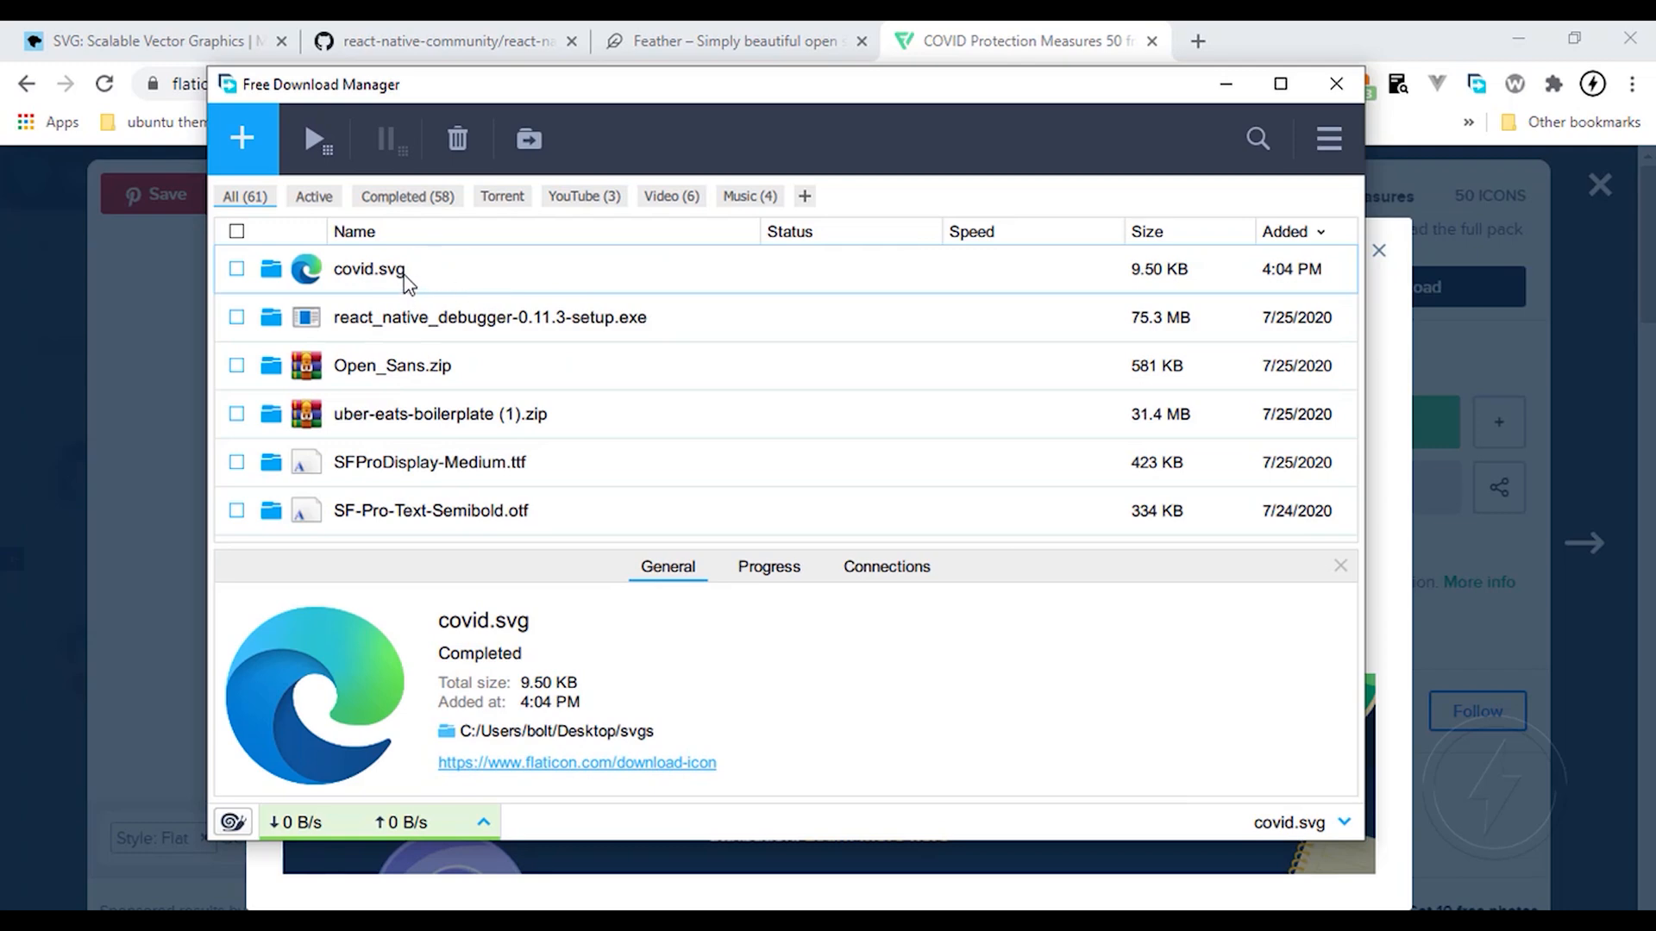
Step: Open covid.svg's source in a maximized Edge window and select all its markup
double_click(367, 269)
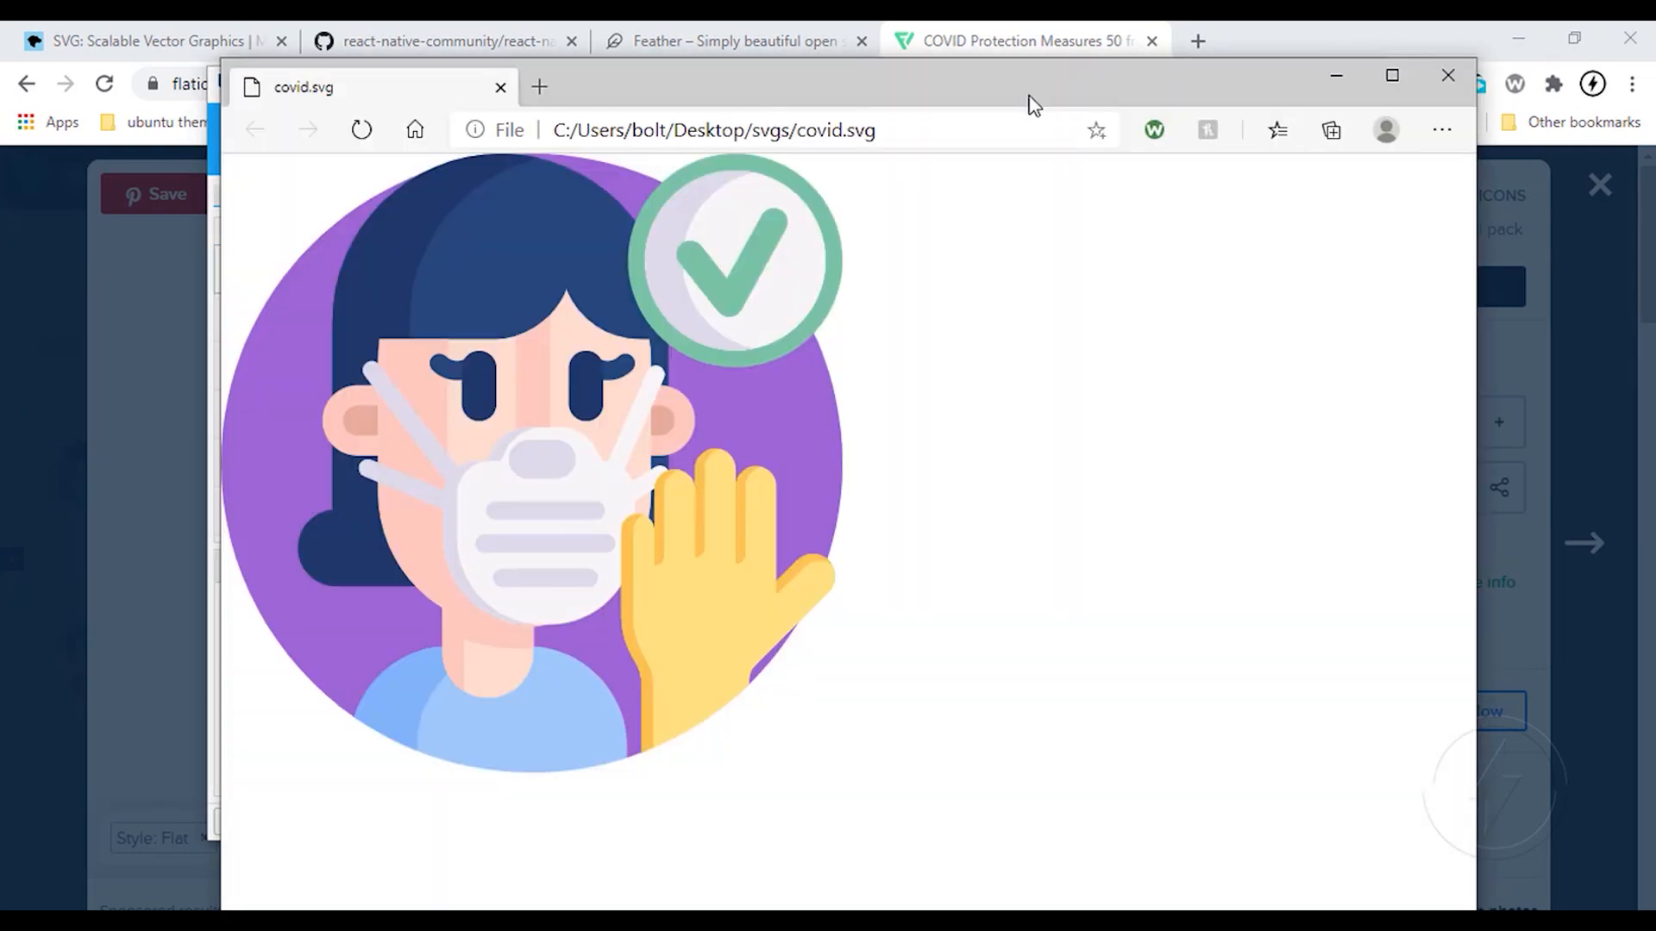
left_click(1392, 75)
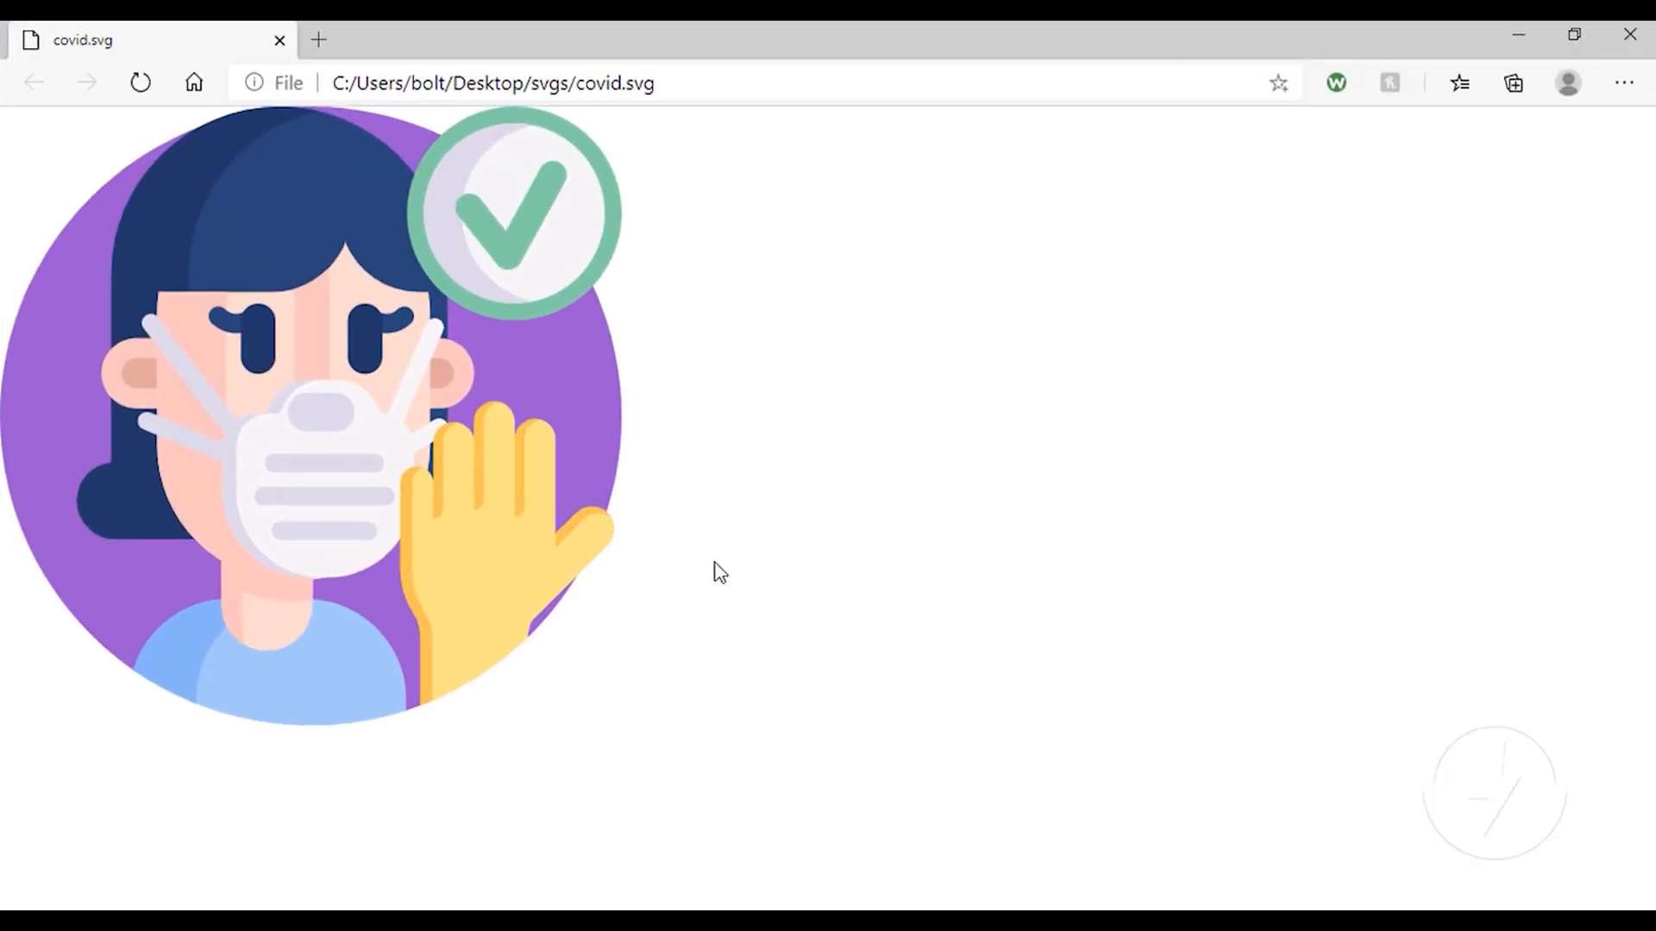
mouse_move(696, 478)
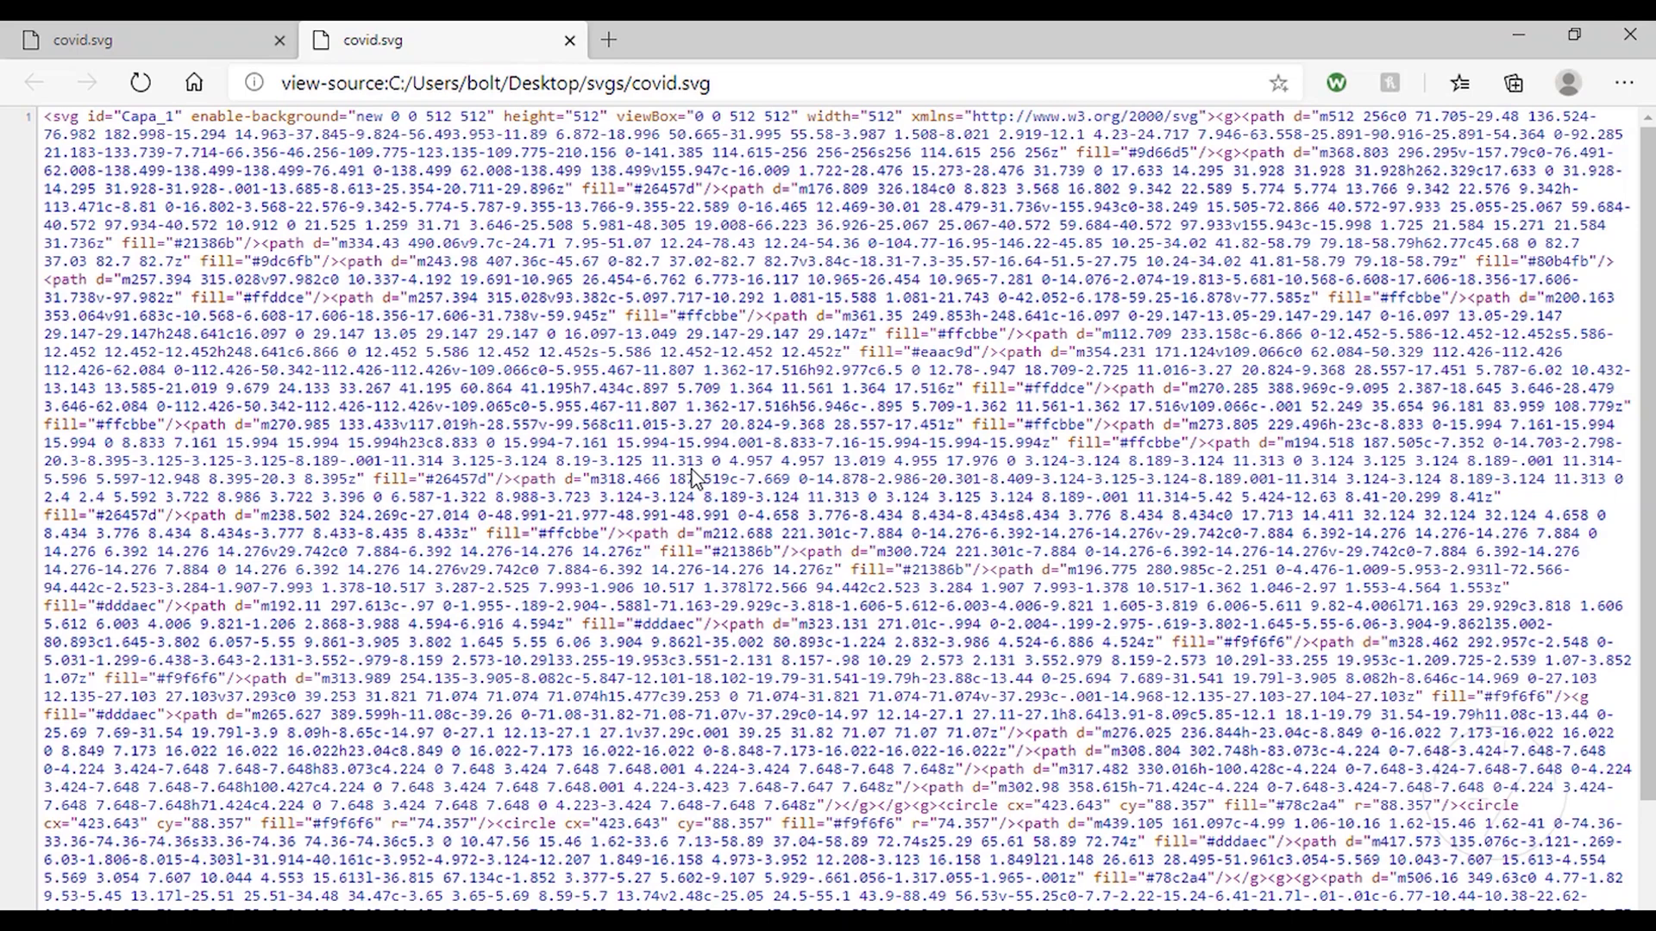
scroll("down", 3)
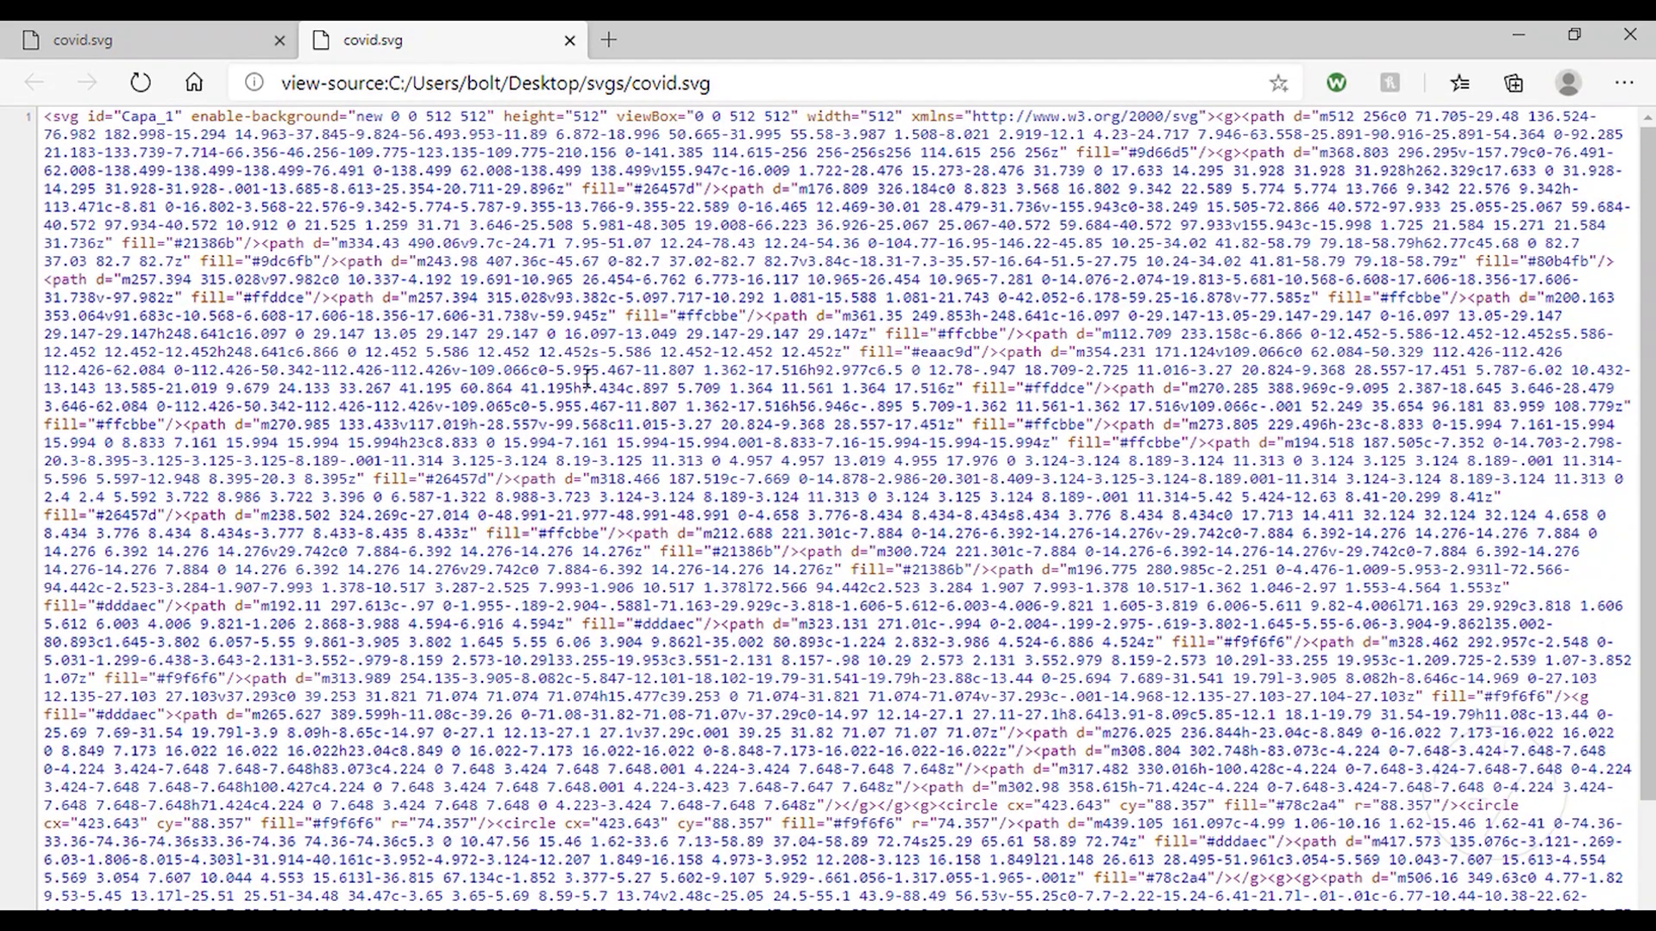
key("ctrl+a")
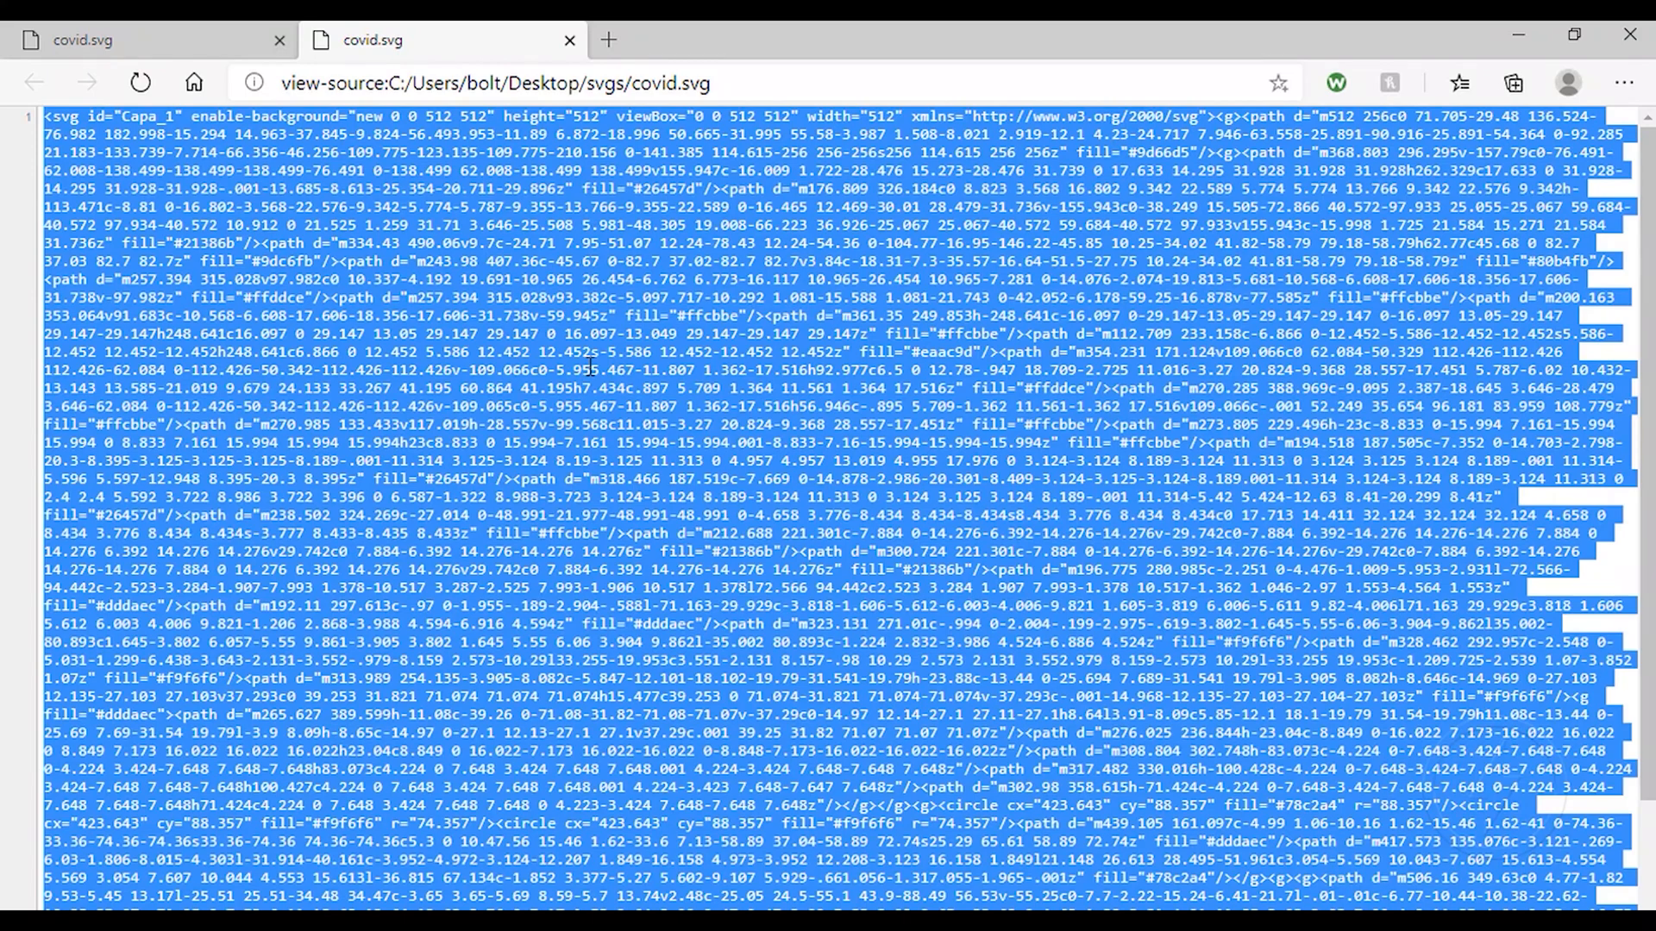
mouse_move(1056, 302)
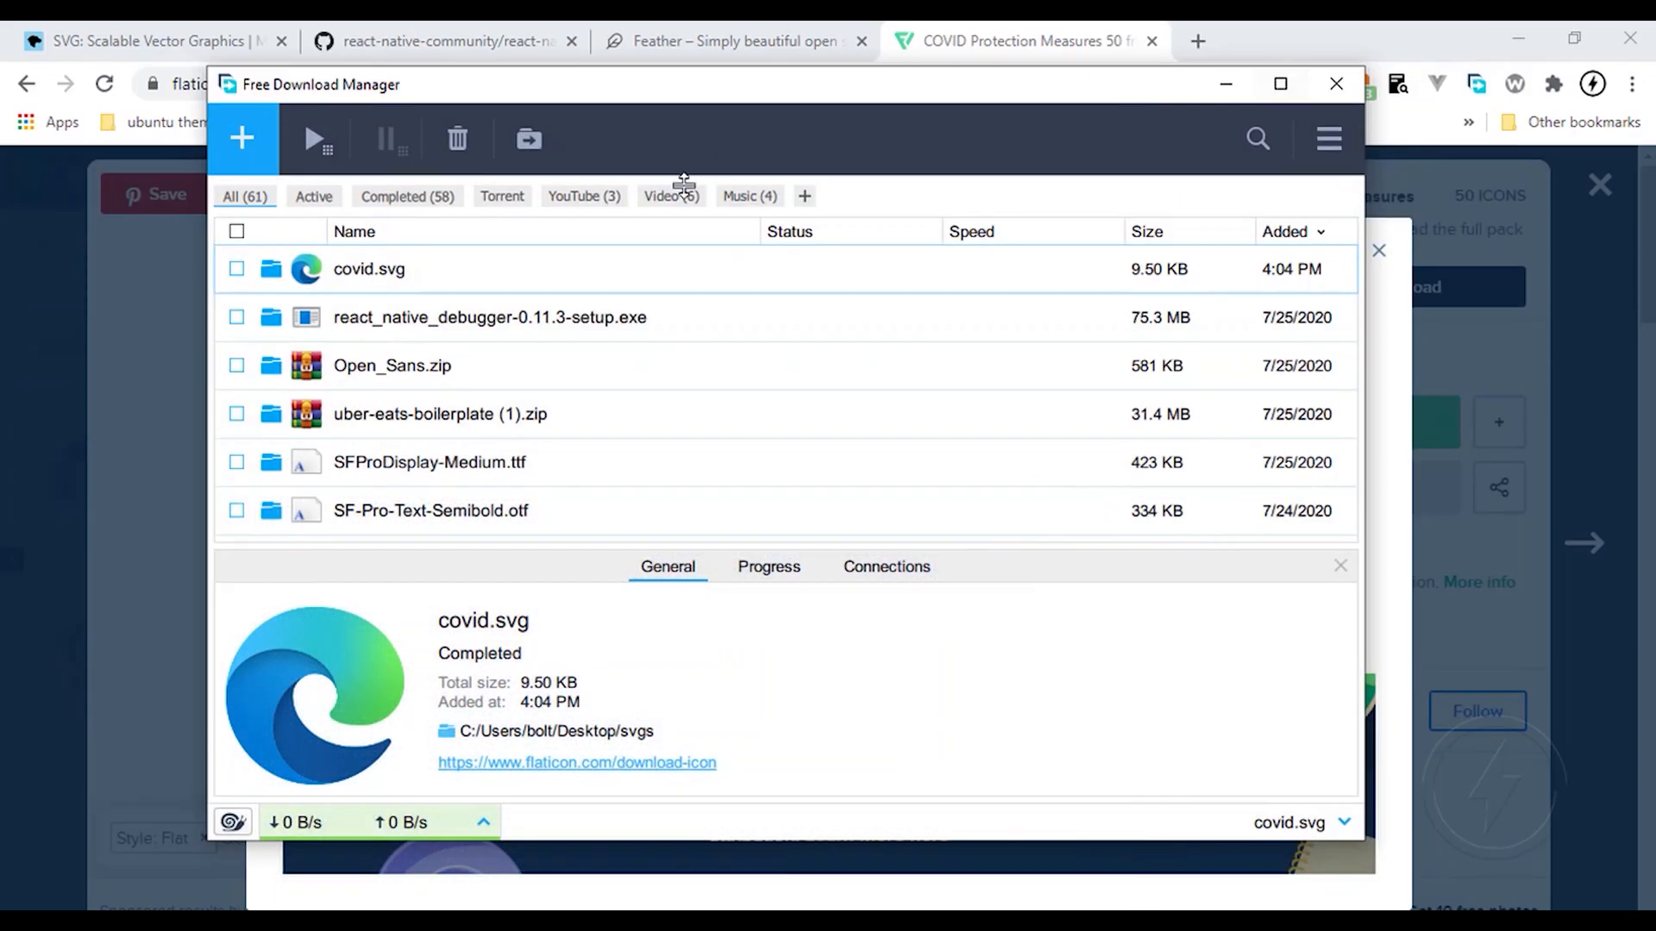
Step: Open react-svgr.com/playground/?native=true in a new browser tab
left_click(1336, 83)
type("react-svg")
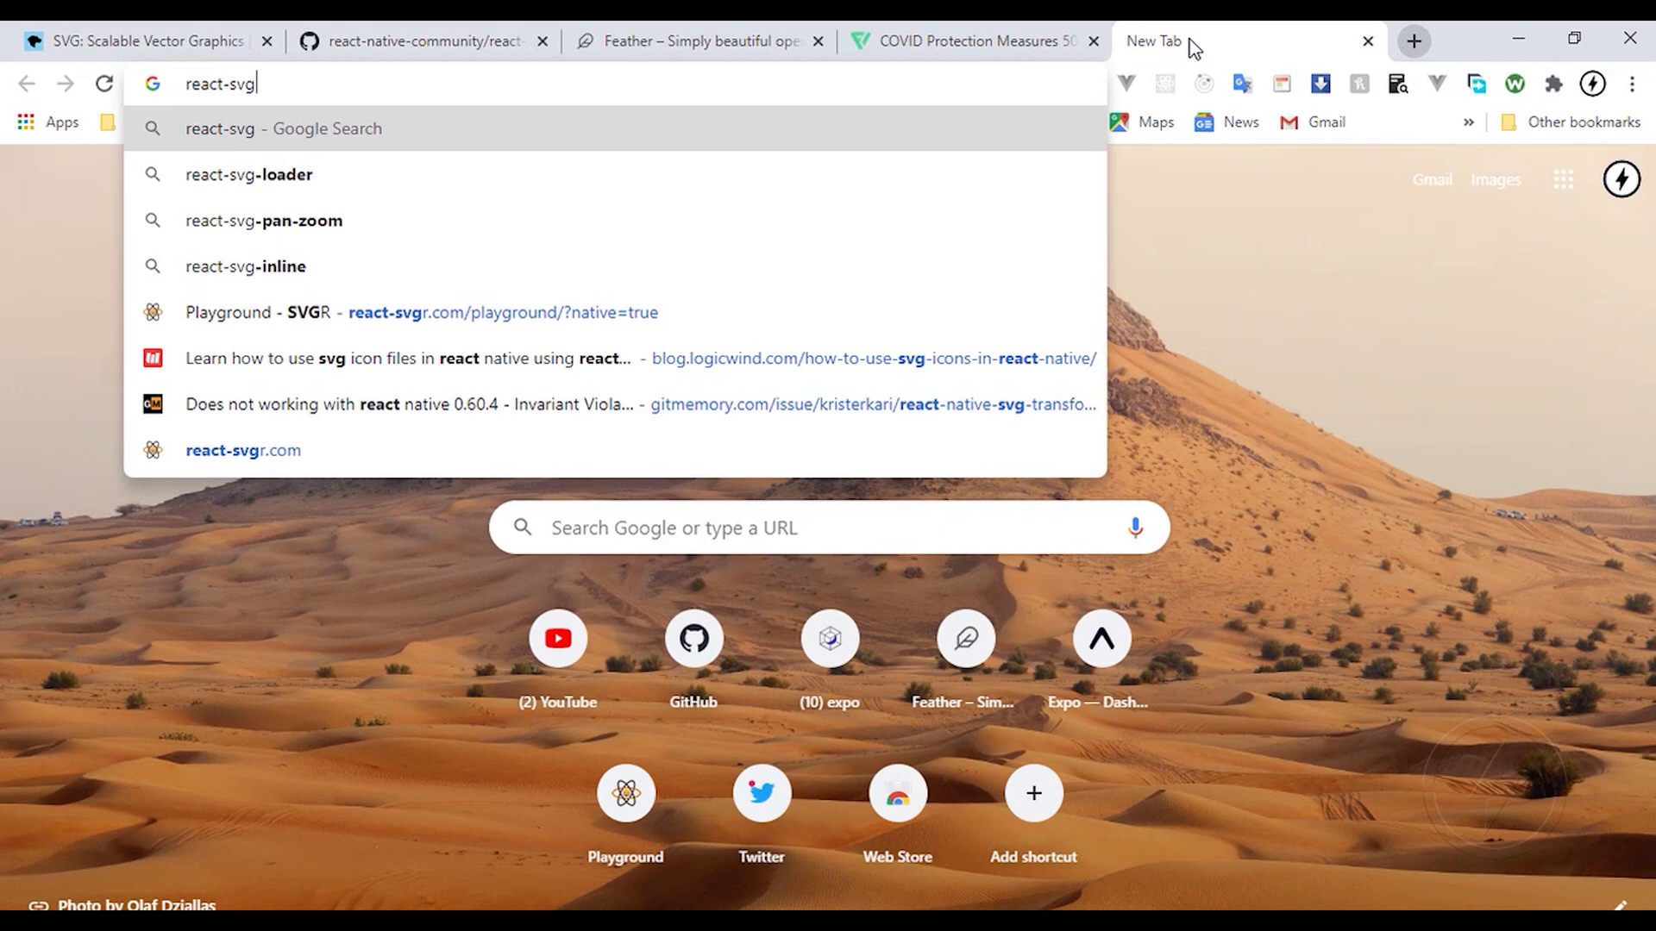
key("Backspace")
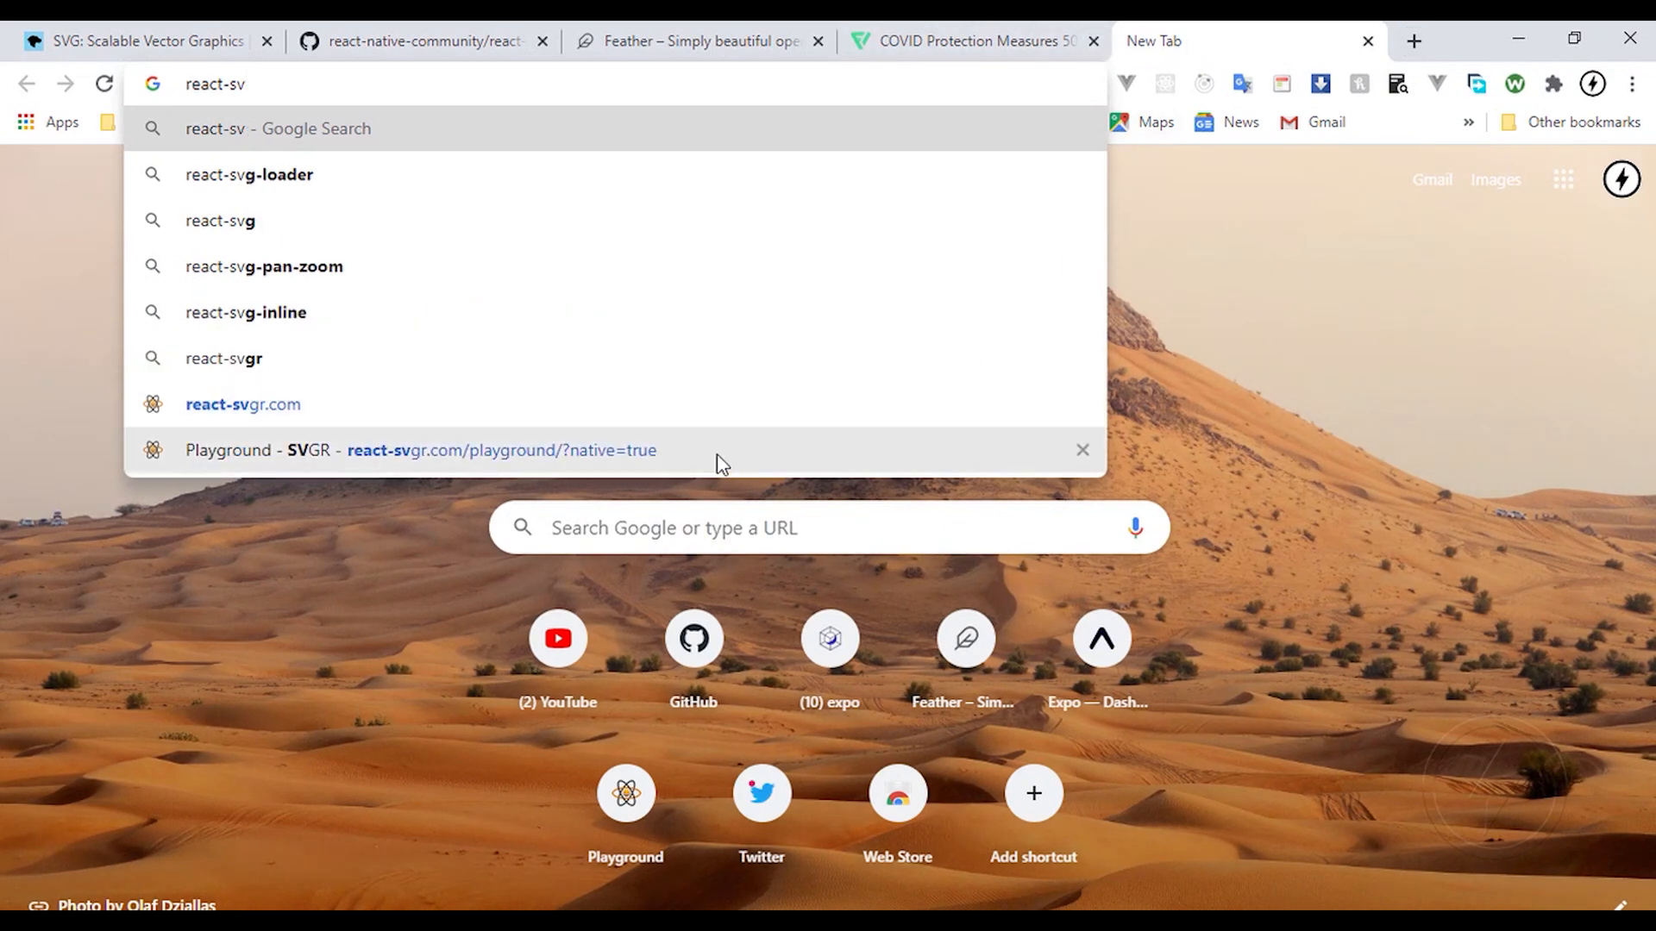
left_click(420, 450)
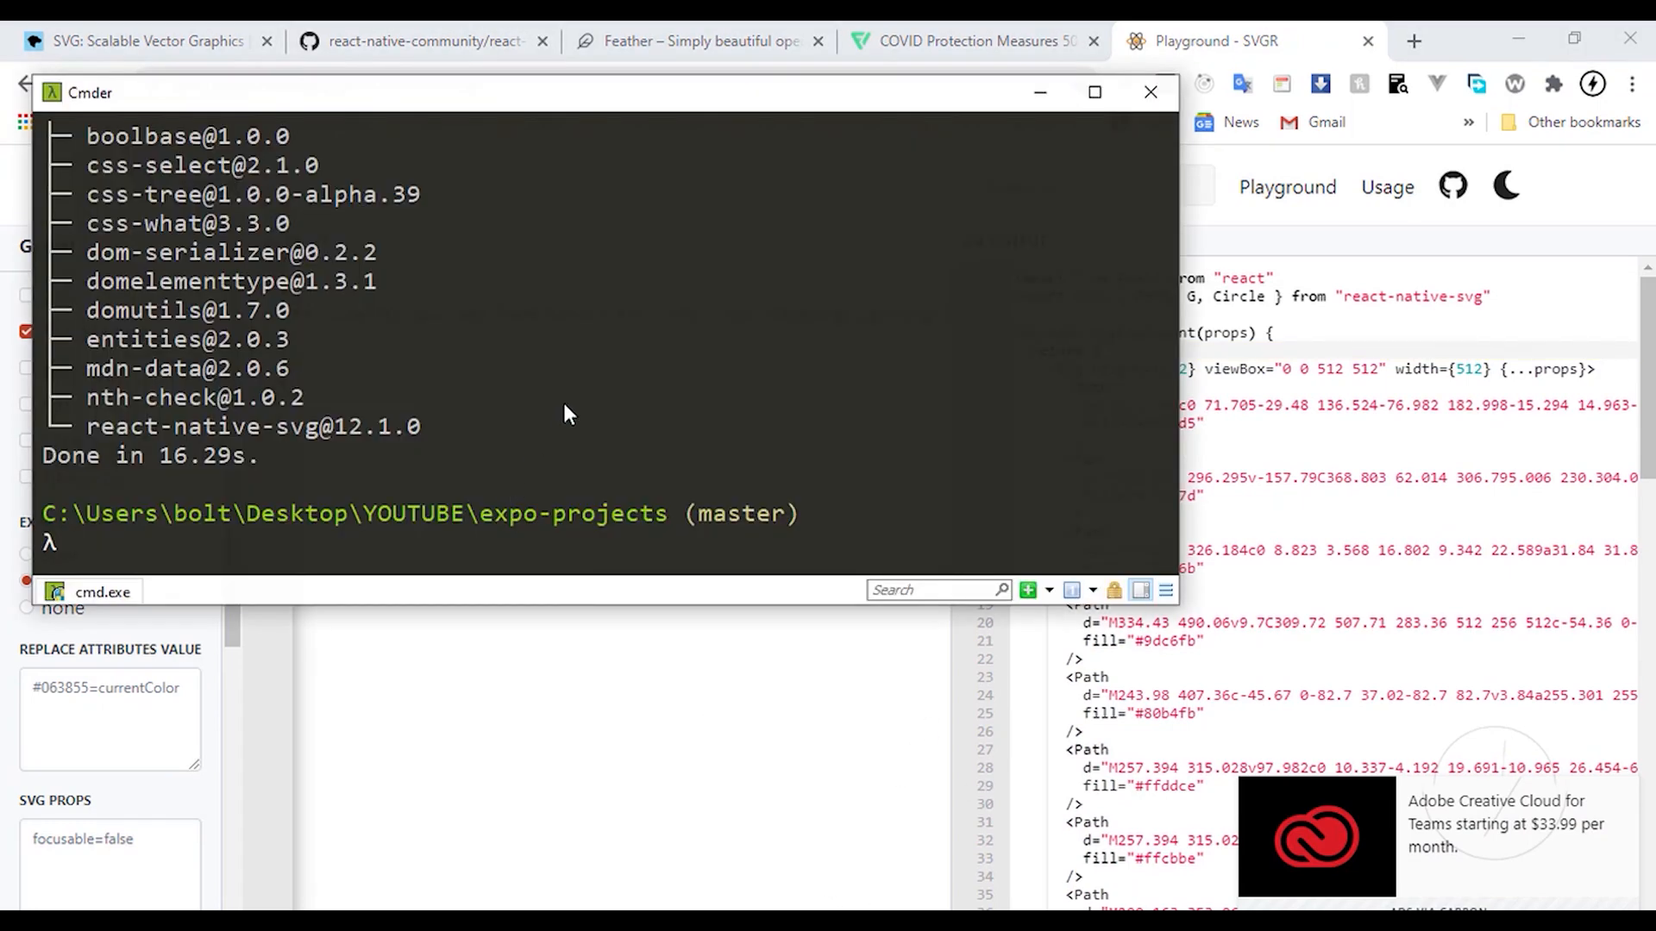
Step: Run 'code .' and 'expo start', close Welcome, and create a src folder
type("code")
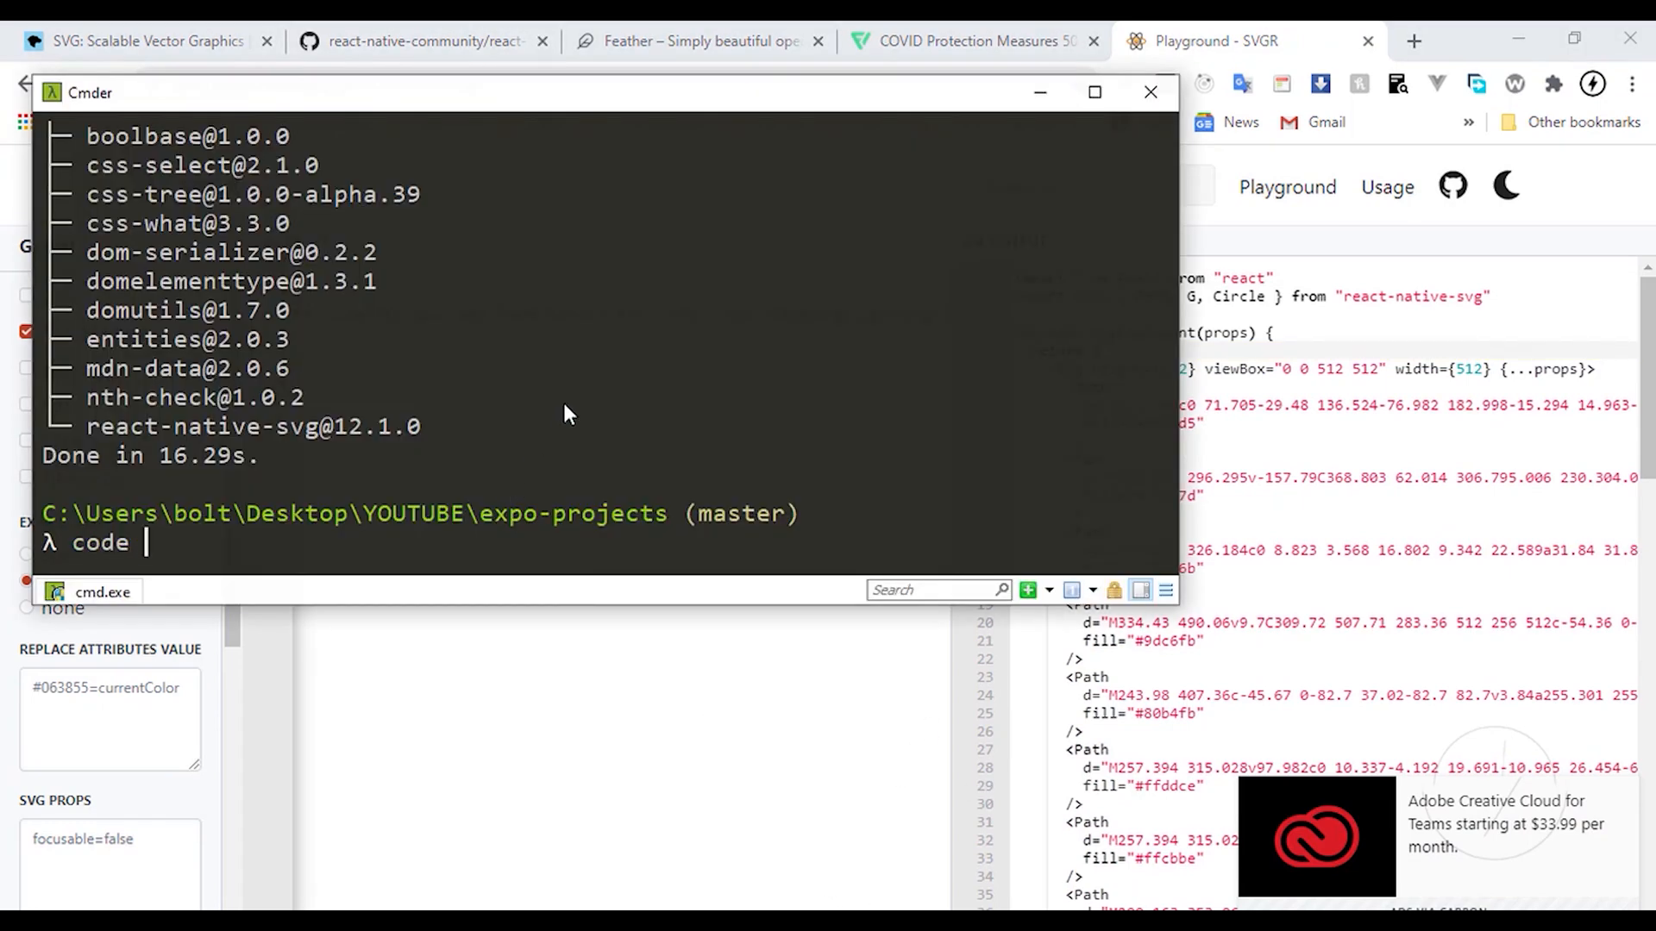
type(".")
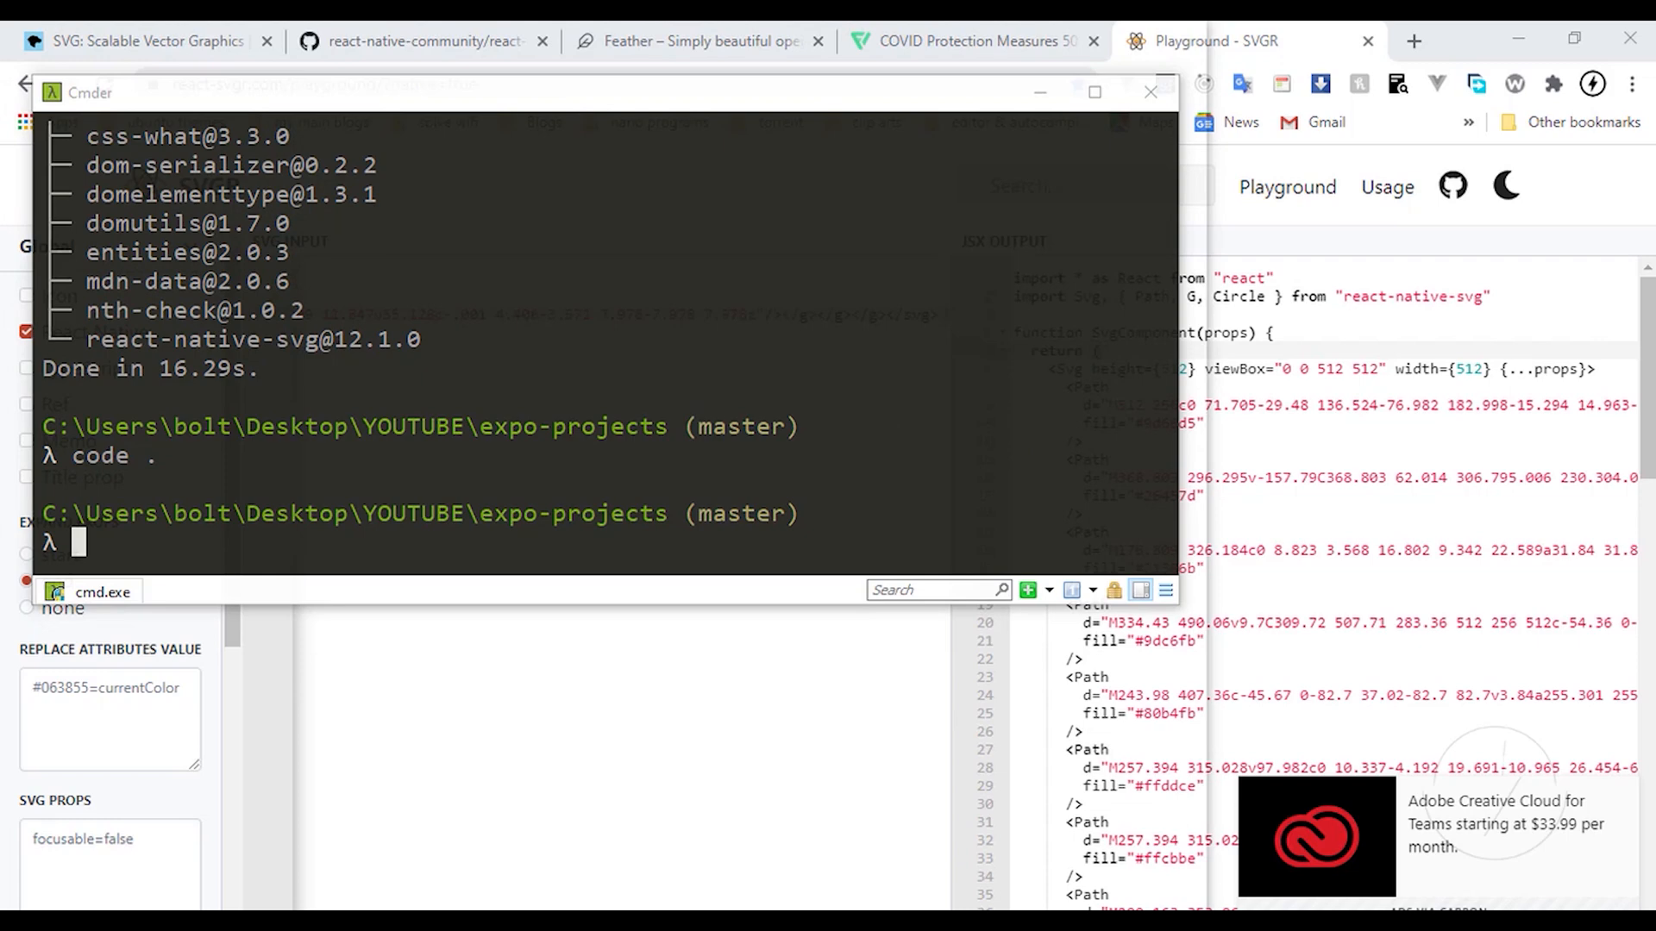
left_click(675, 321)
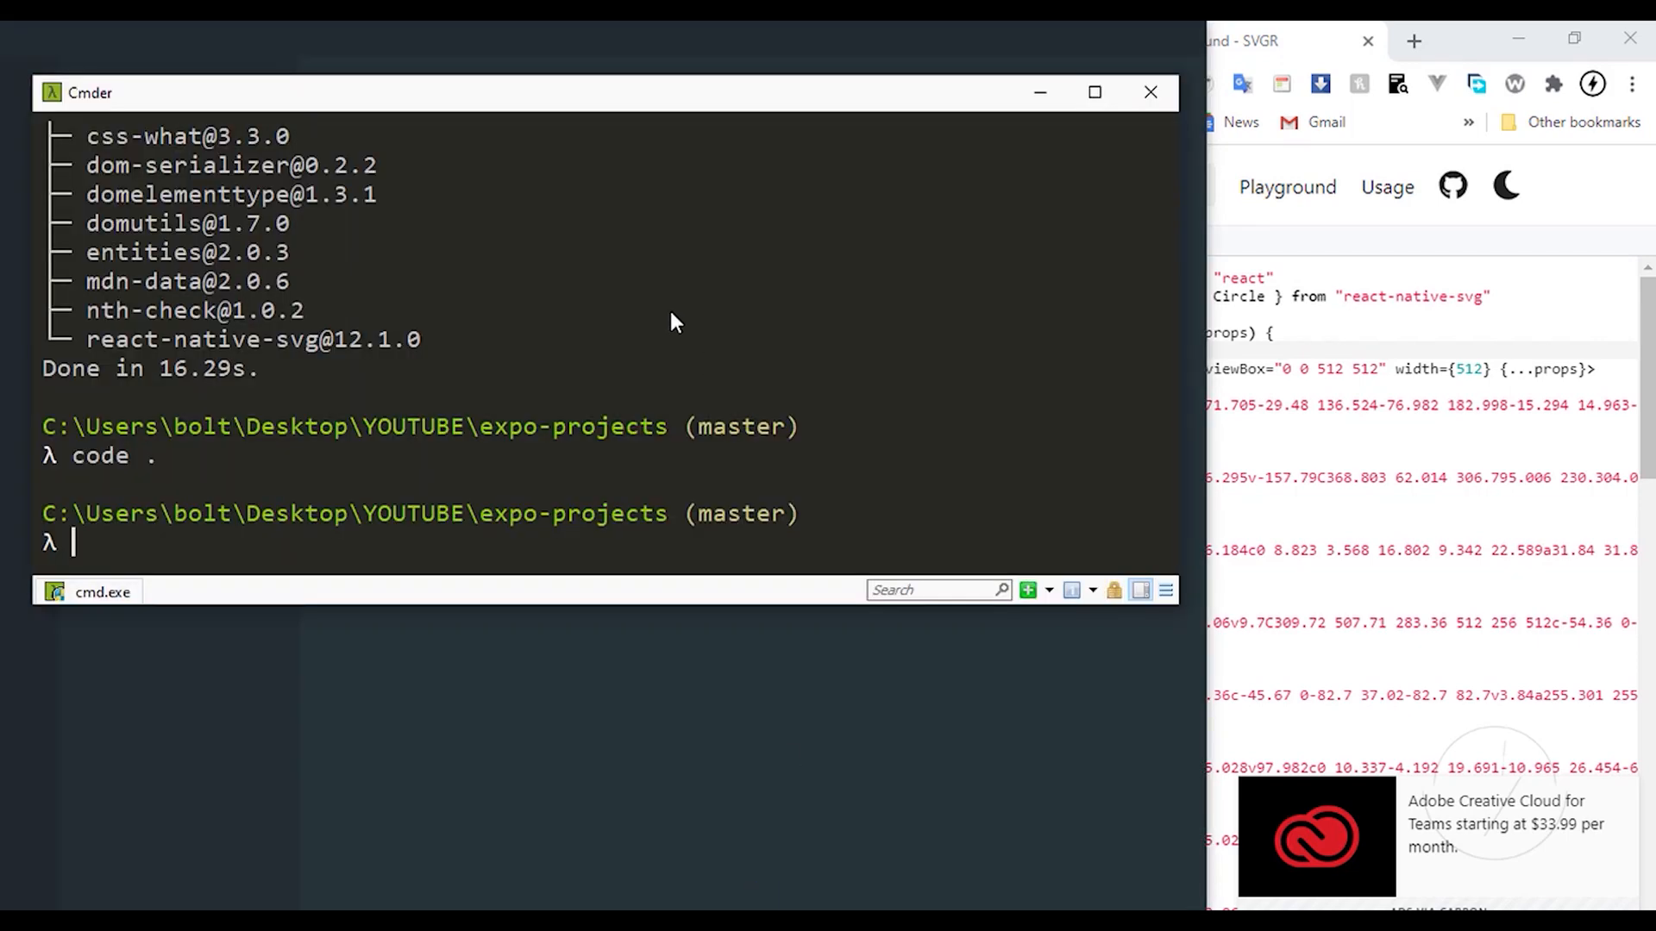
type("expo sta")
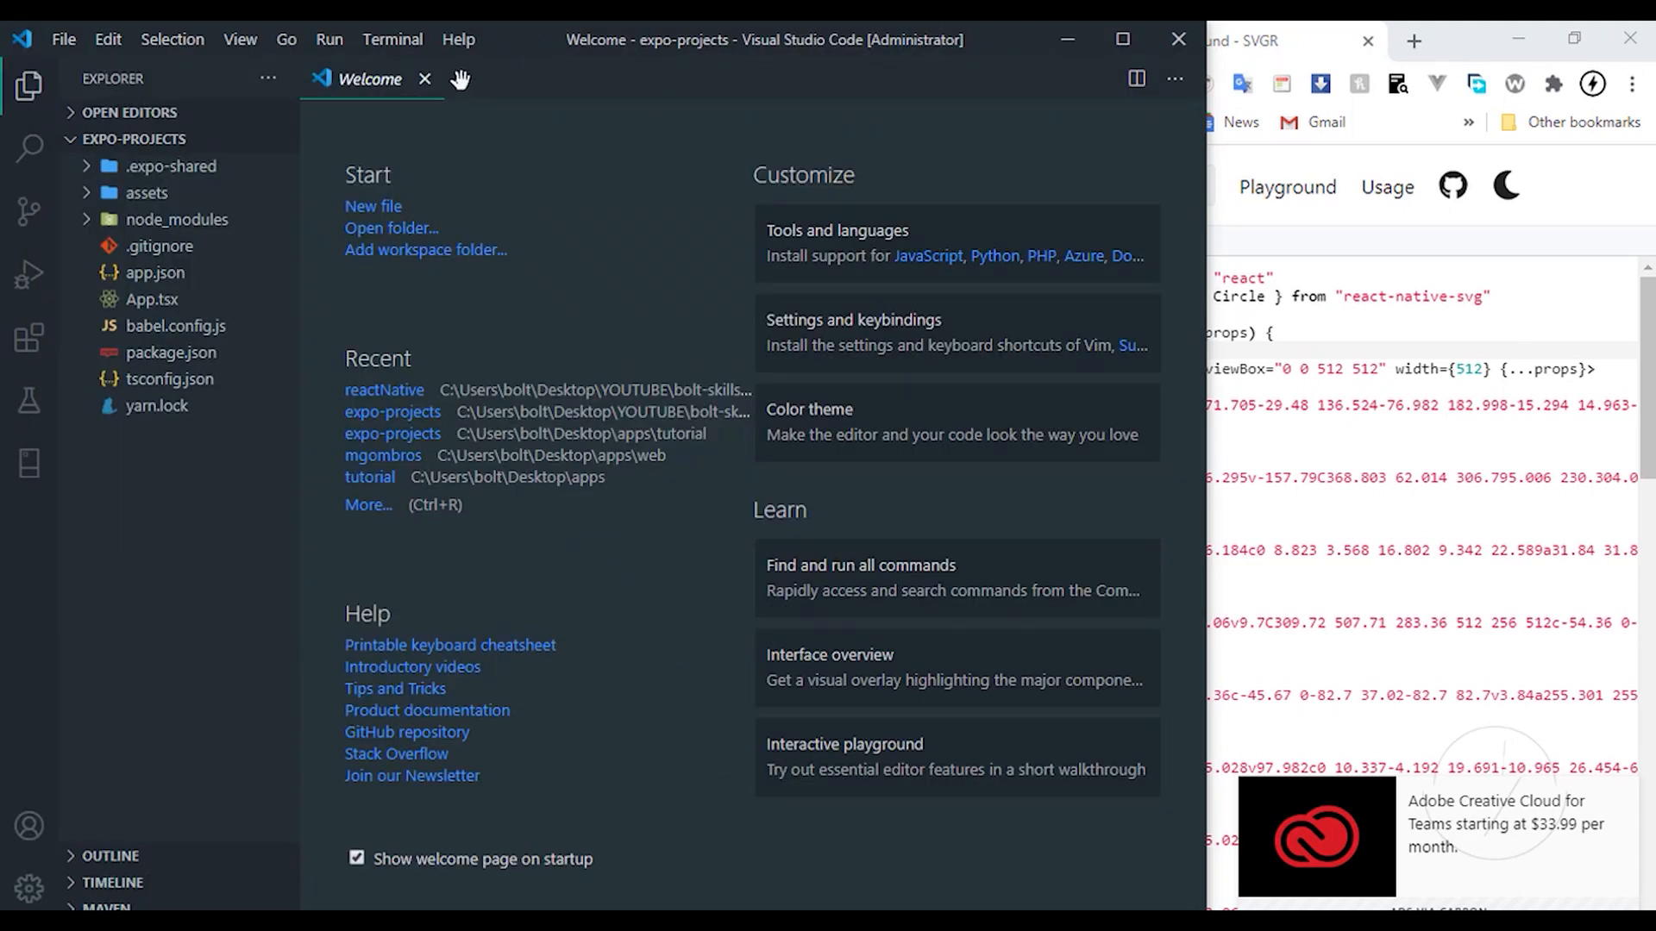
left_click(425, 79)
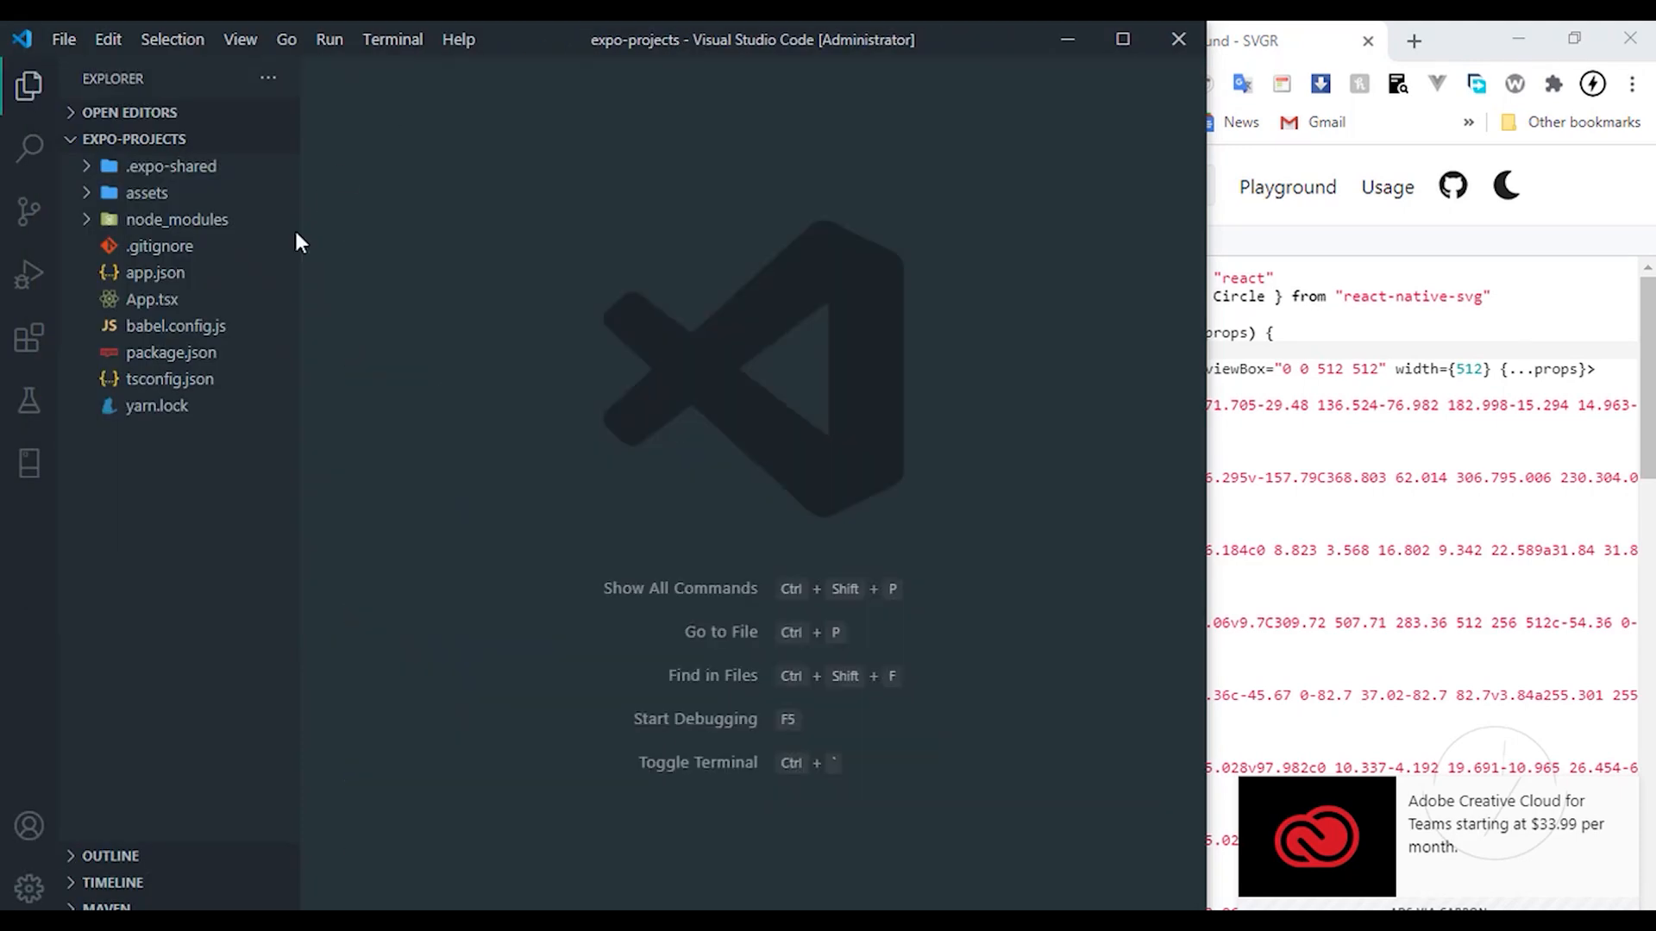
left_click(213, 138)
type("src")
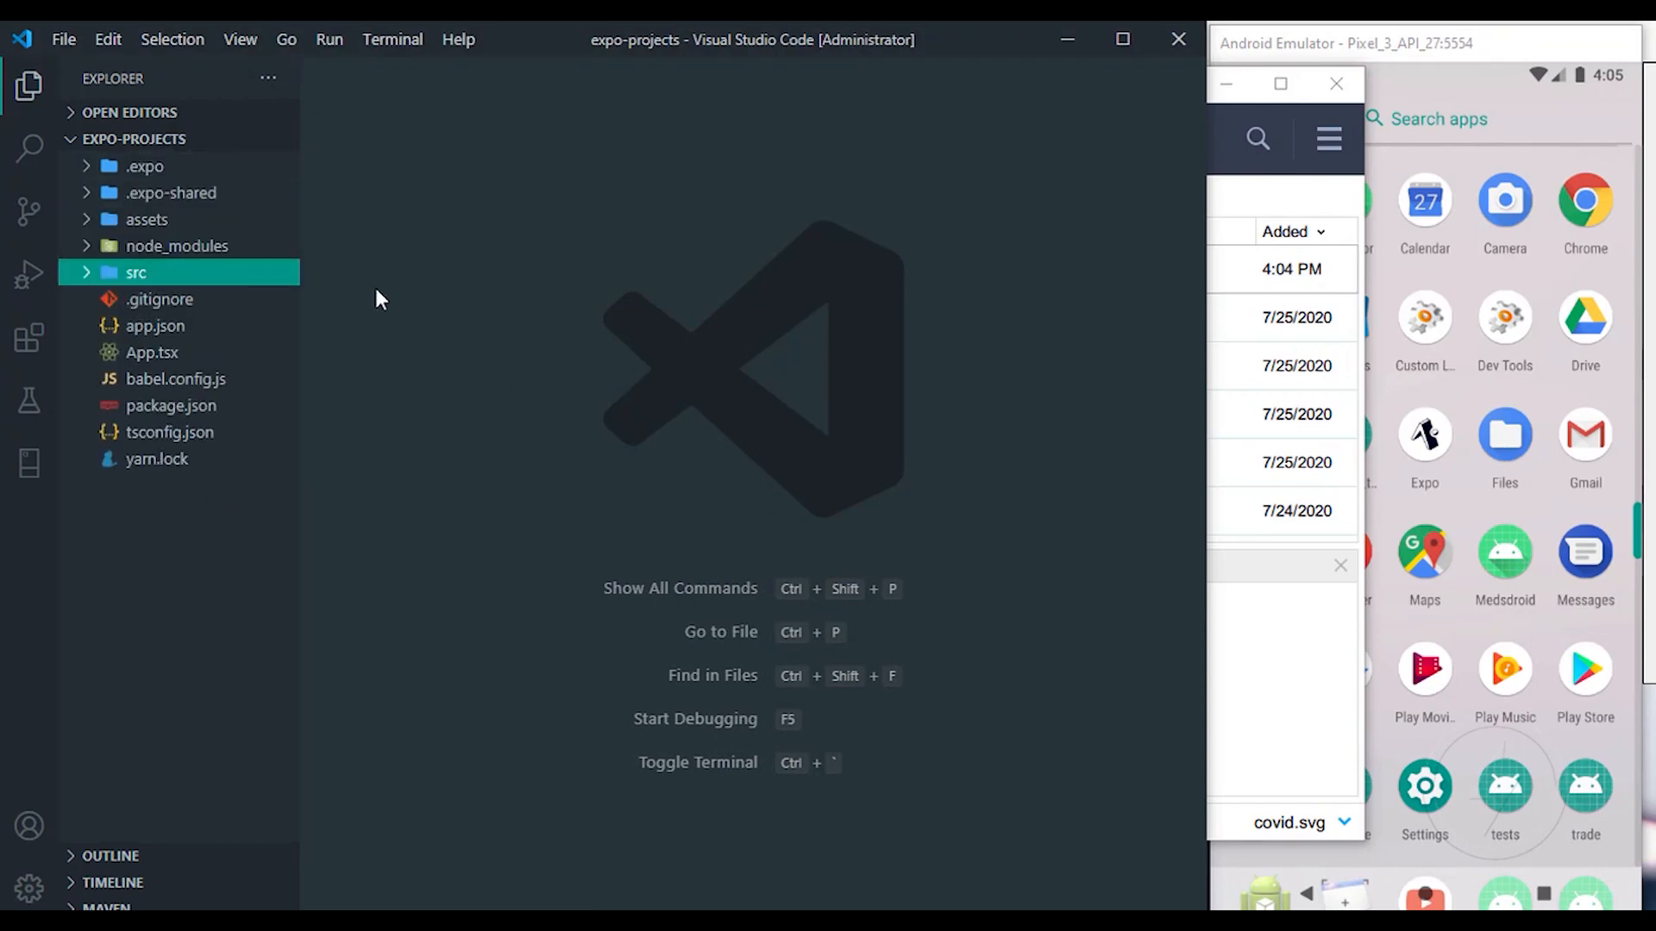
mouse_move(182, 142)
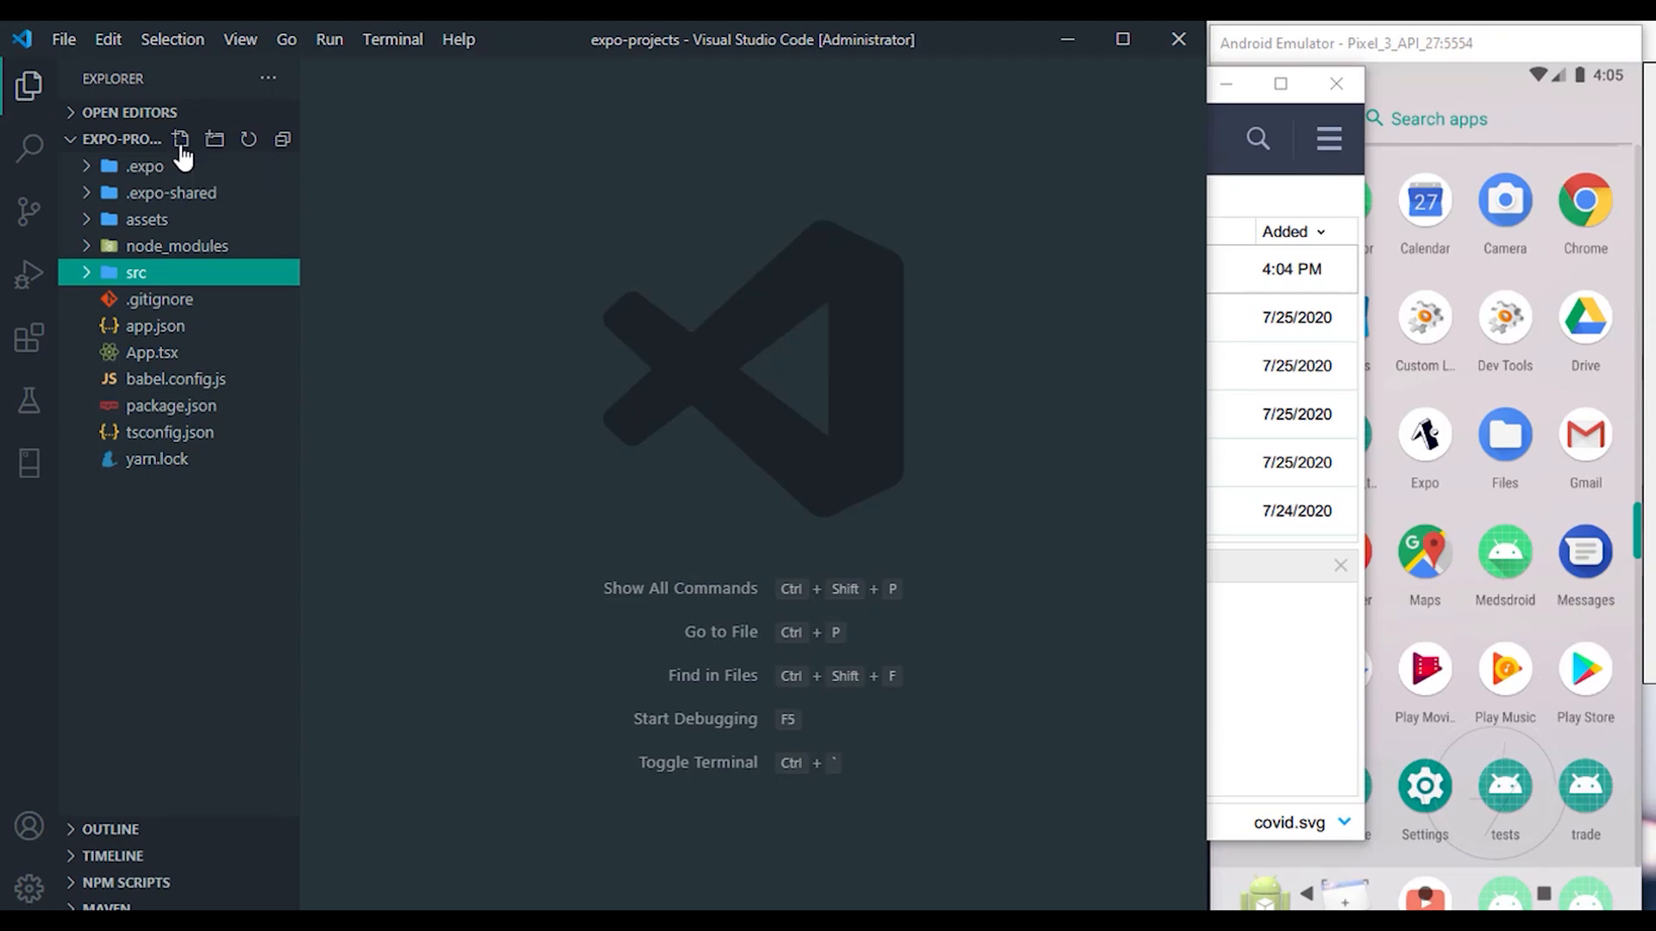
Step: Create src/Icons containing a new Covid.tsx file and open it
left_click(180, 140)
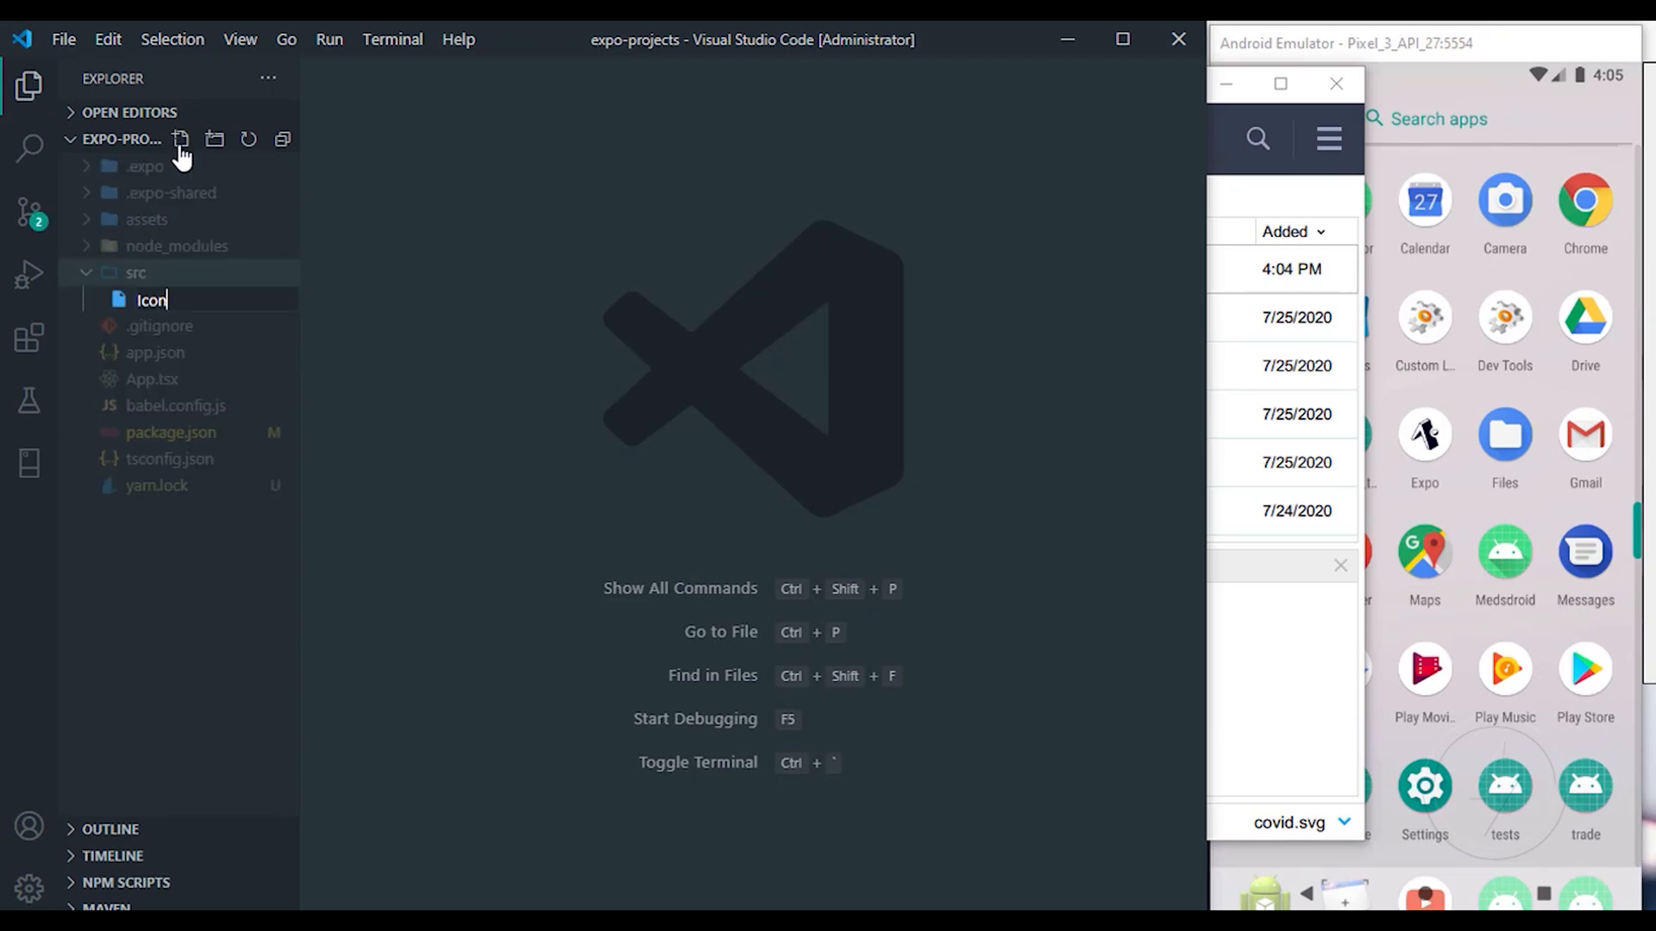
left_click(215, 138)
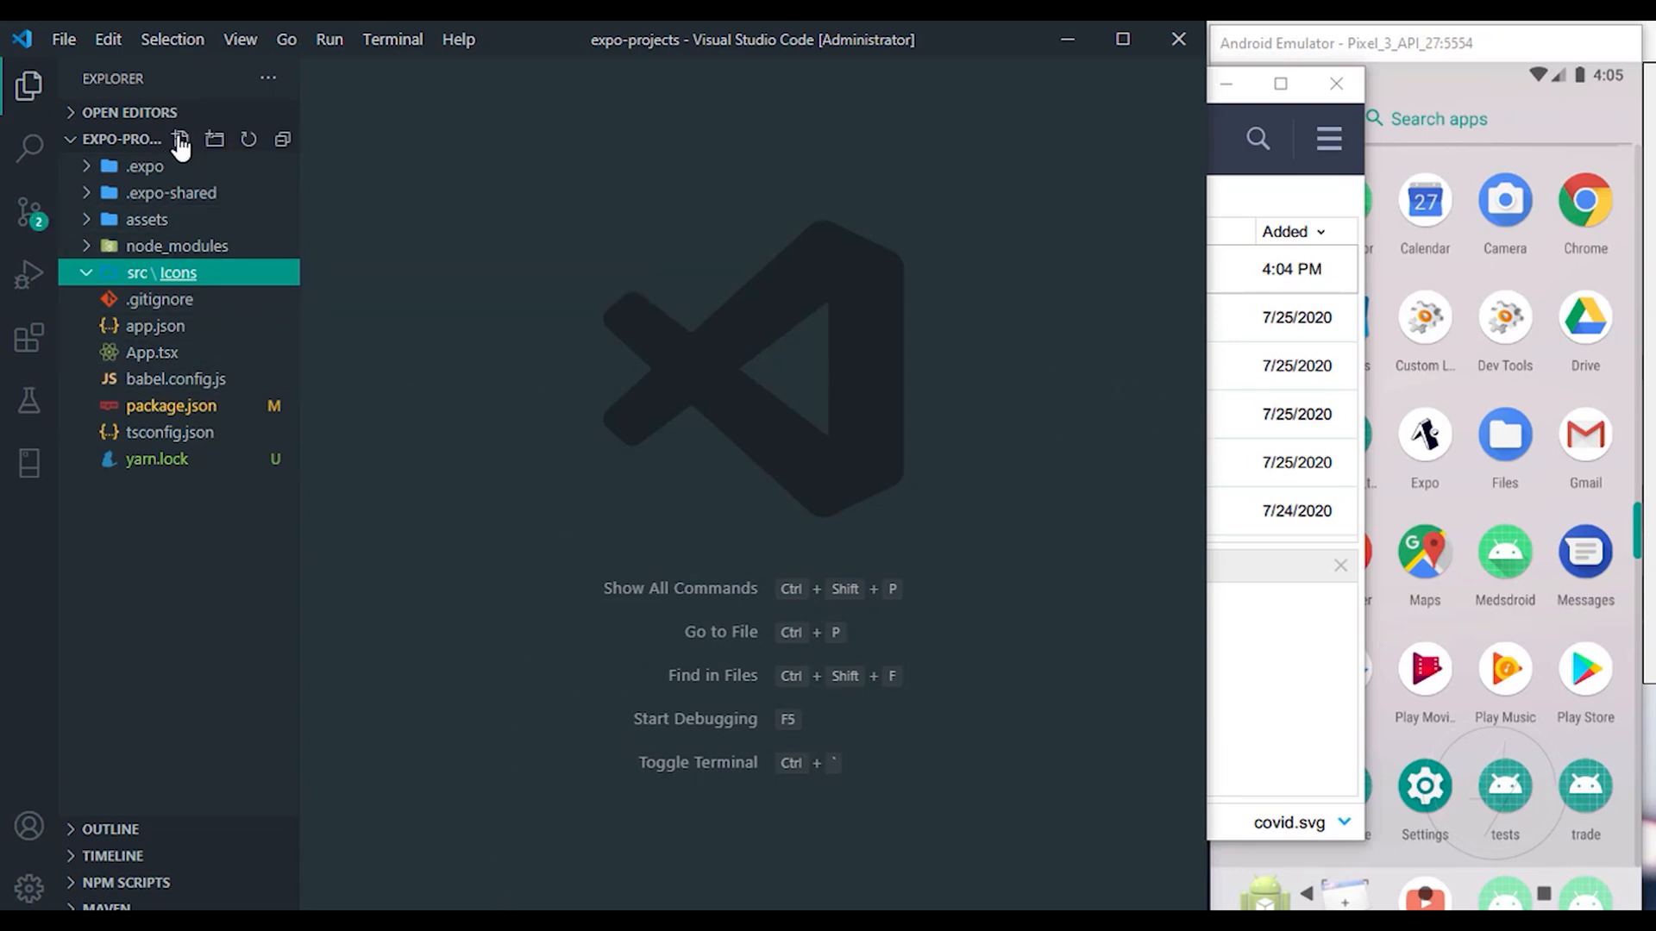
left_click(181, 140)
type("c")
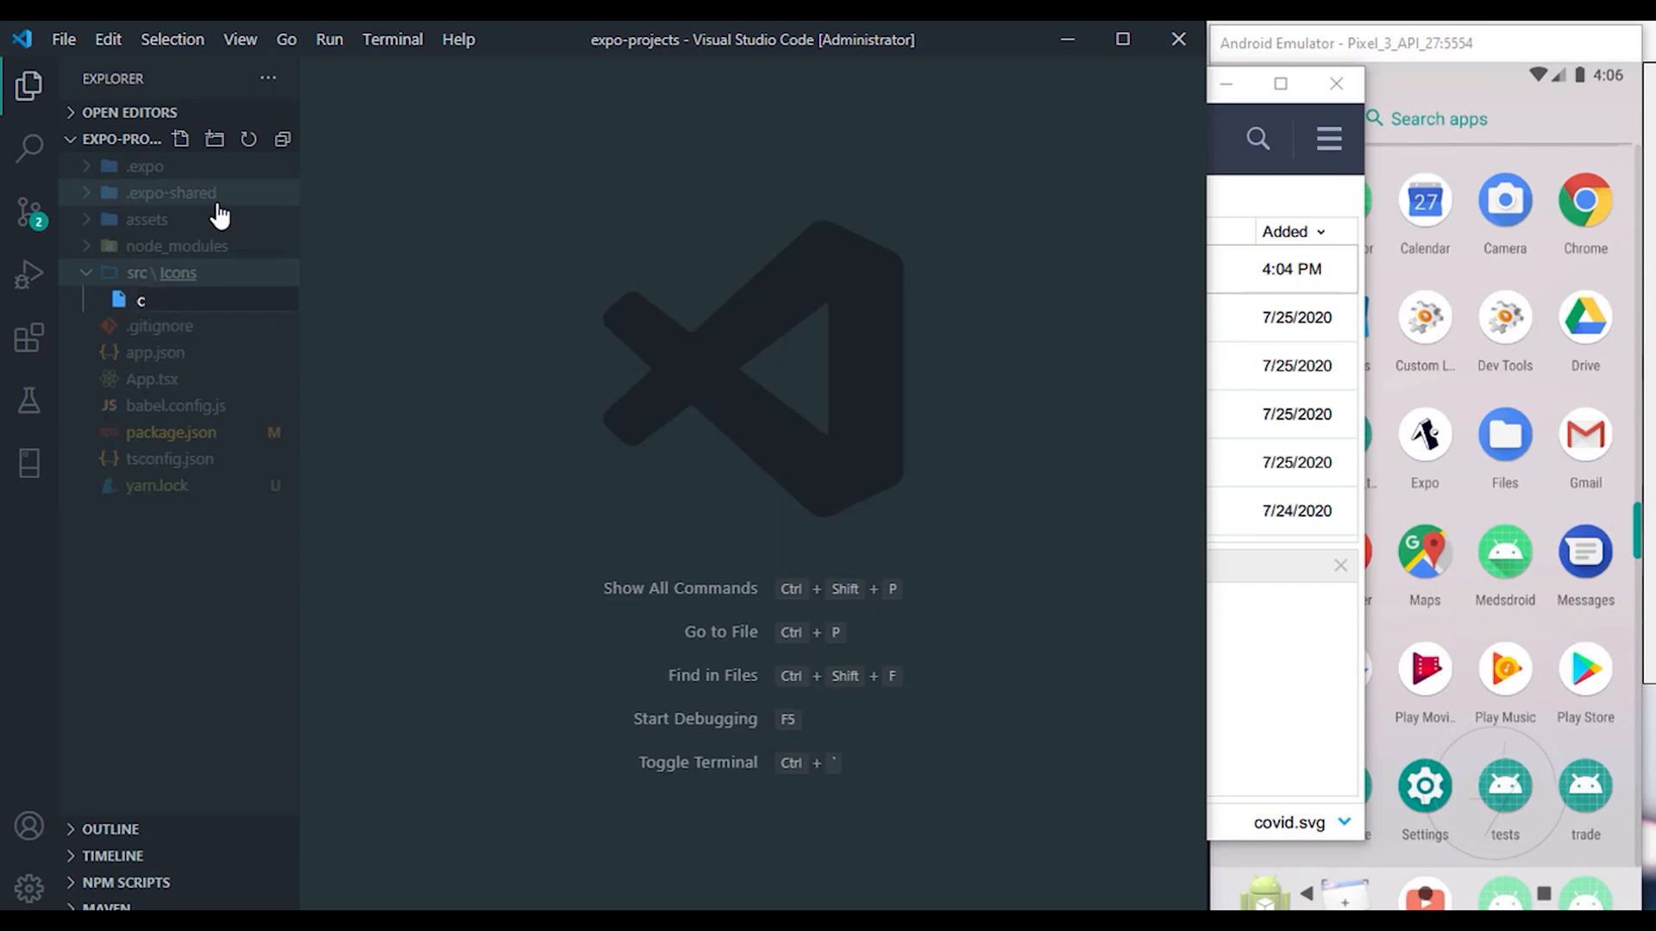
type("Covide")
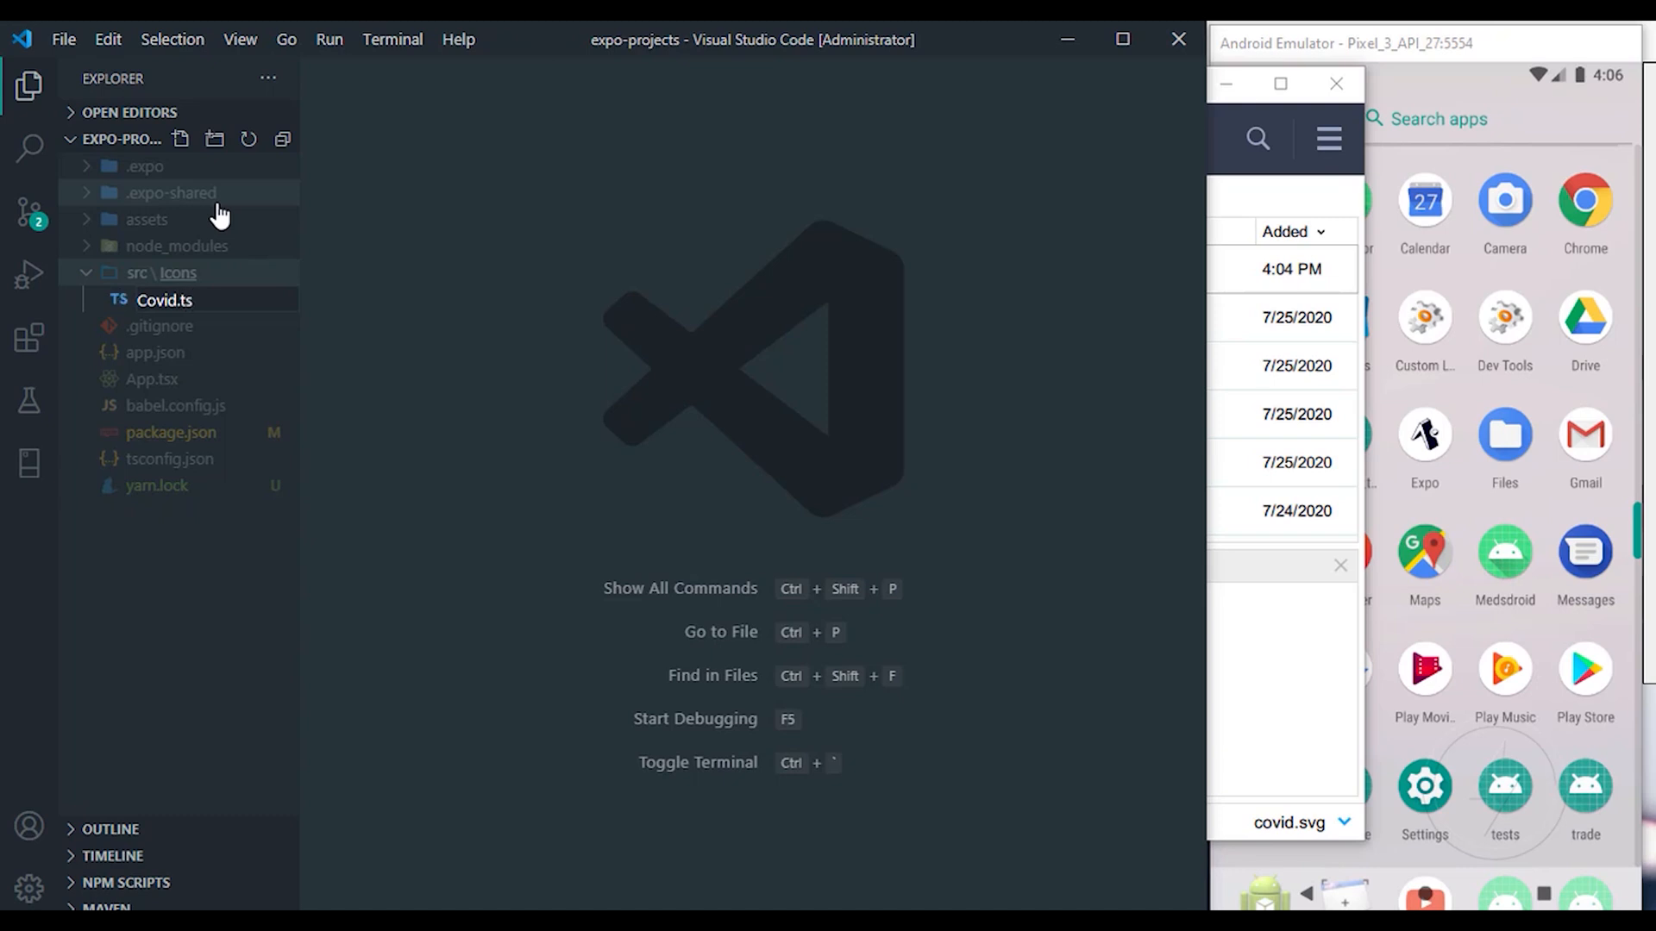
double_click(165, 300)
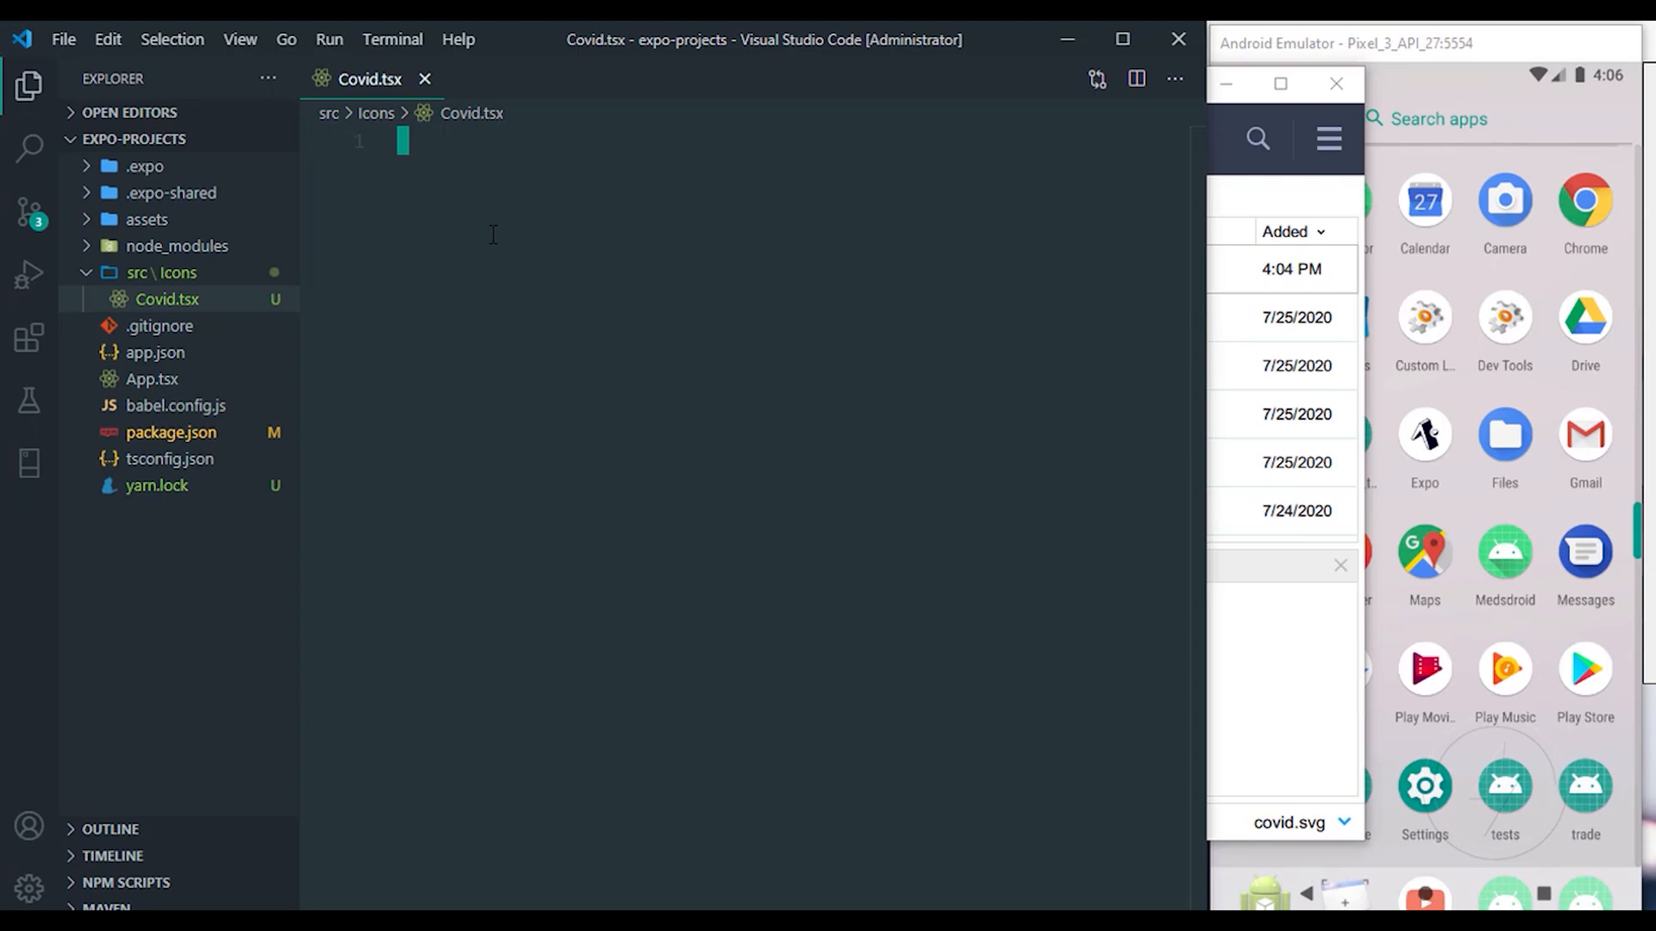
Step: Insert the rfc component snippet, add 'export default Covid', and begin another import
type("r")
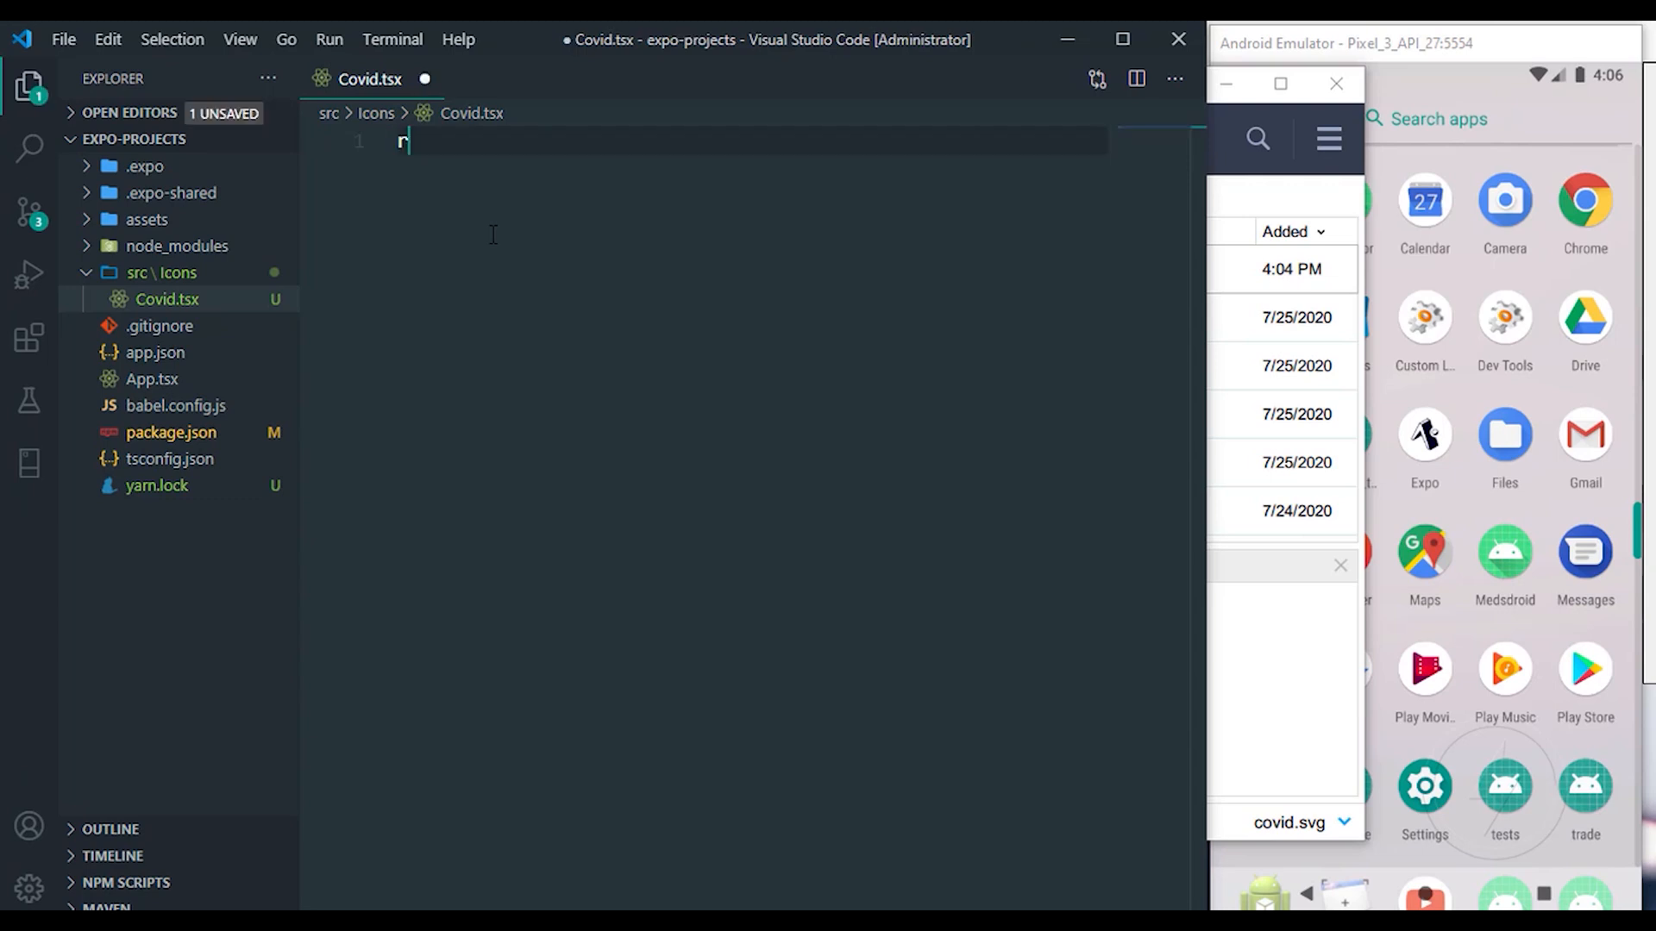
type("rfc")
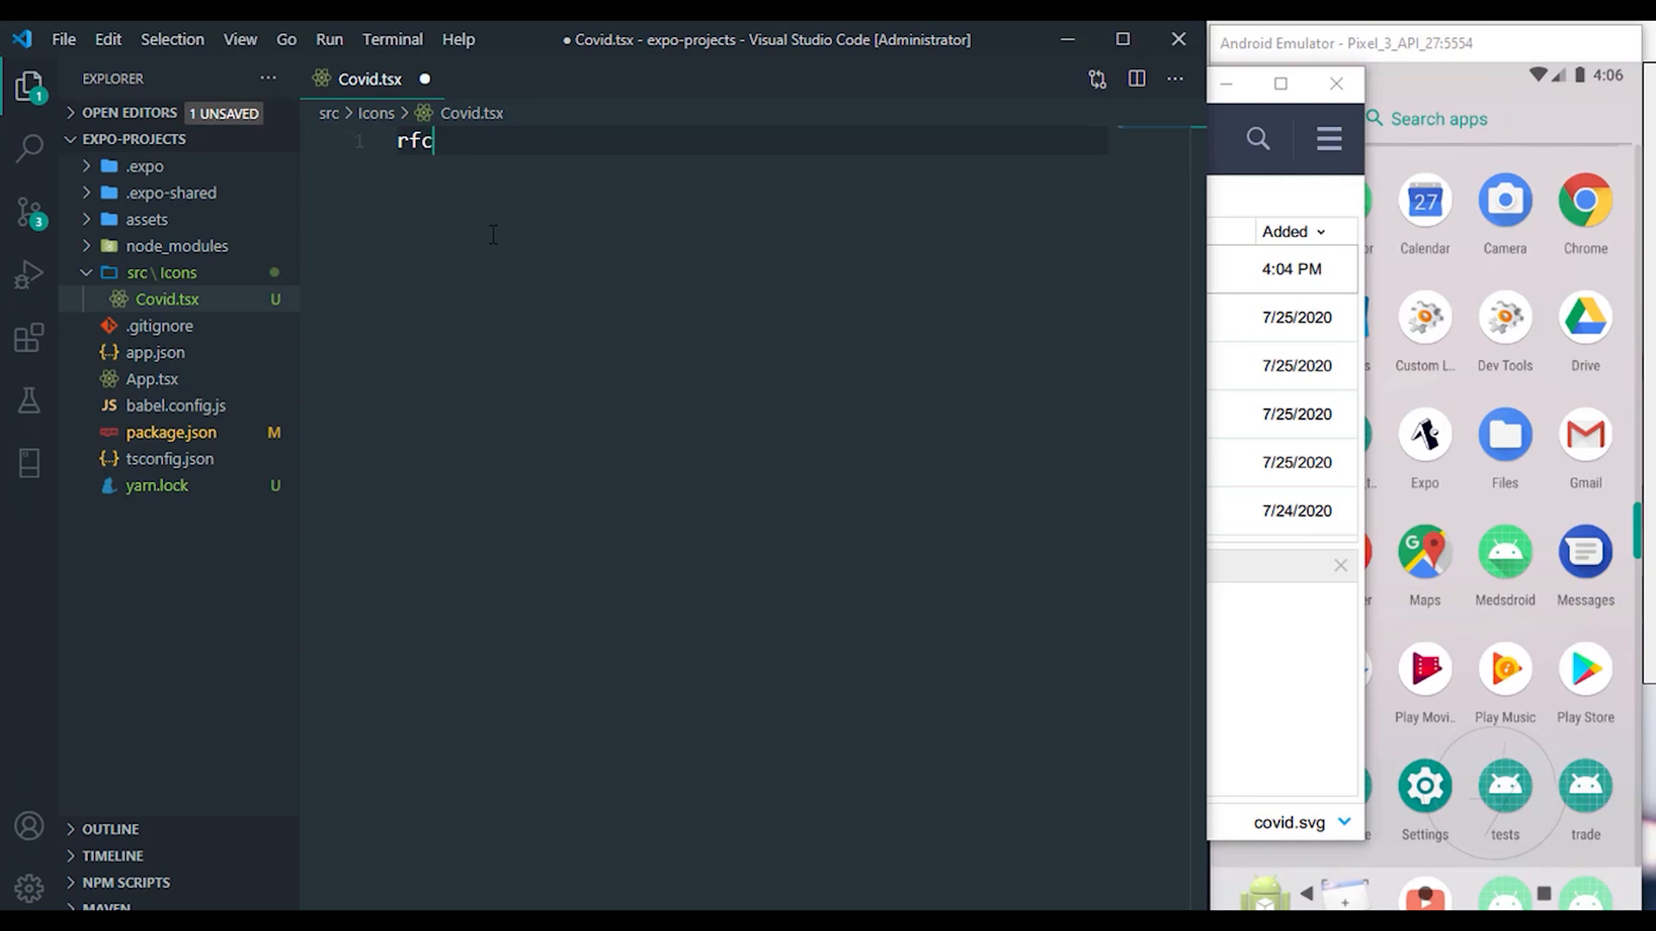
type("rfc")
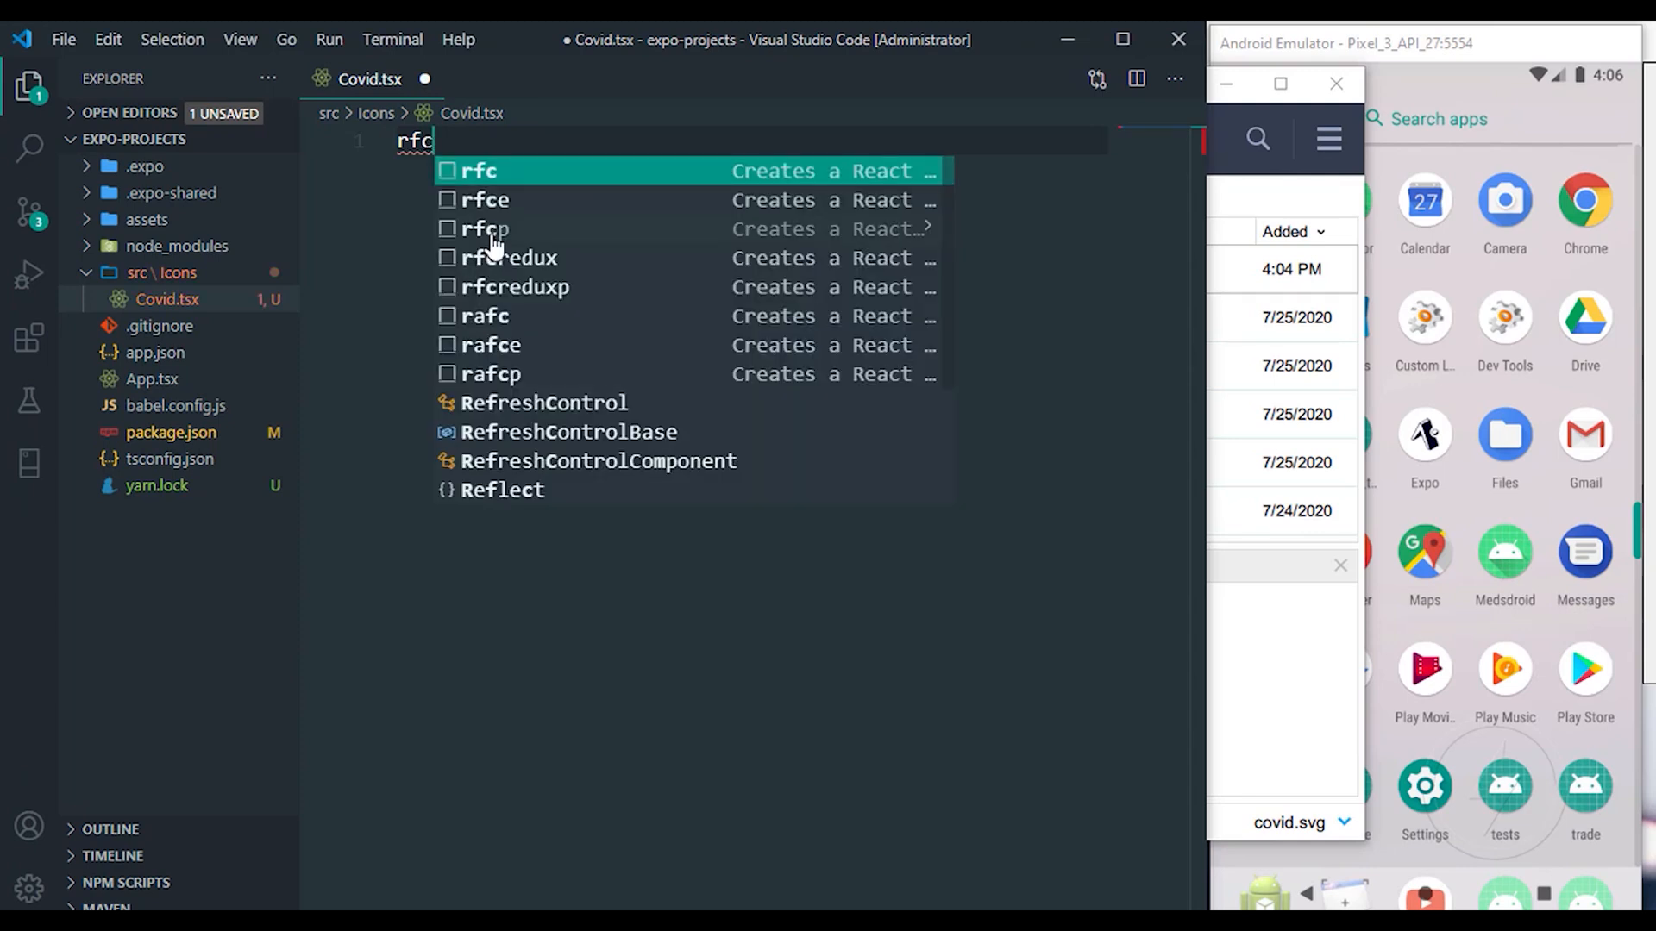
key("Tab")
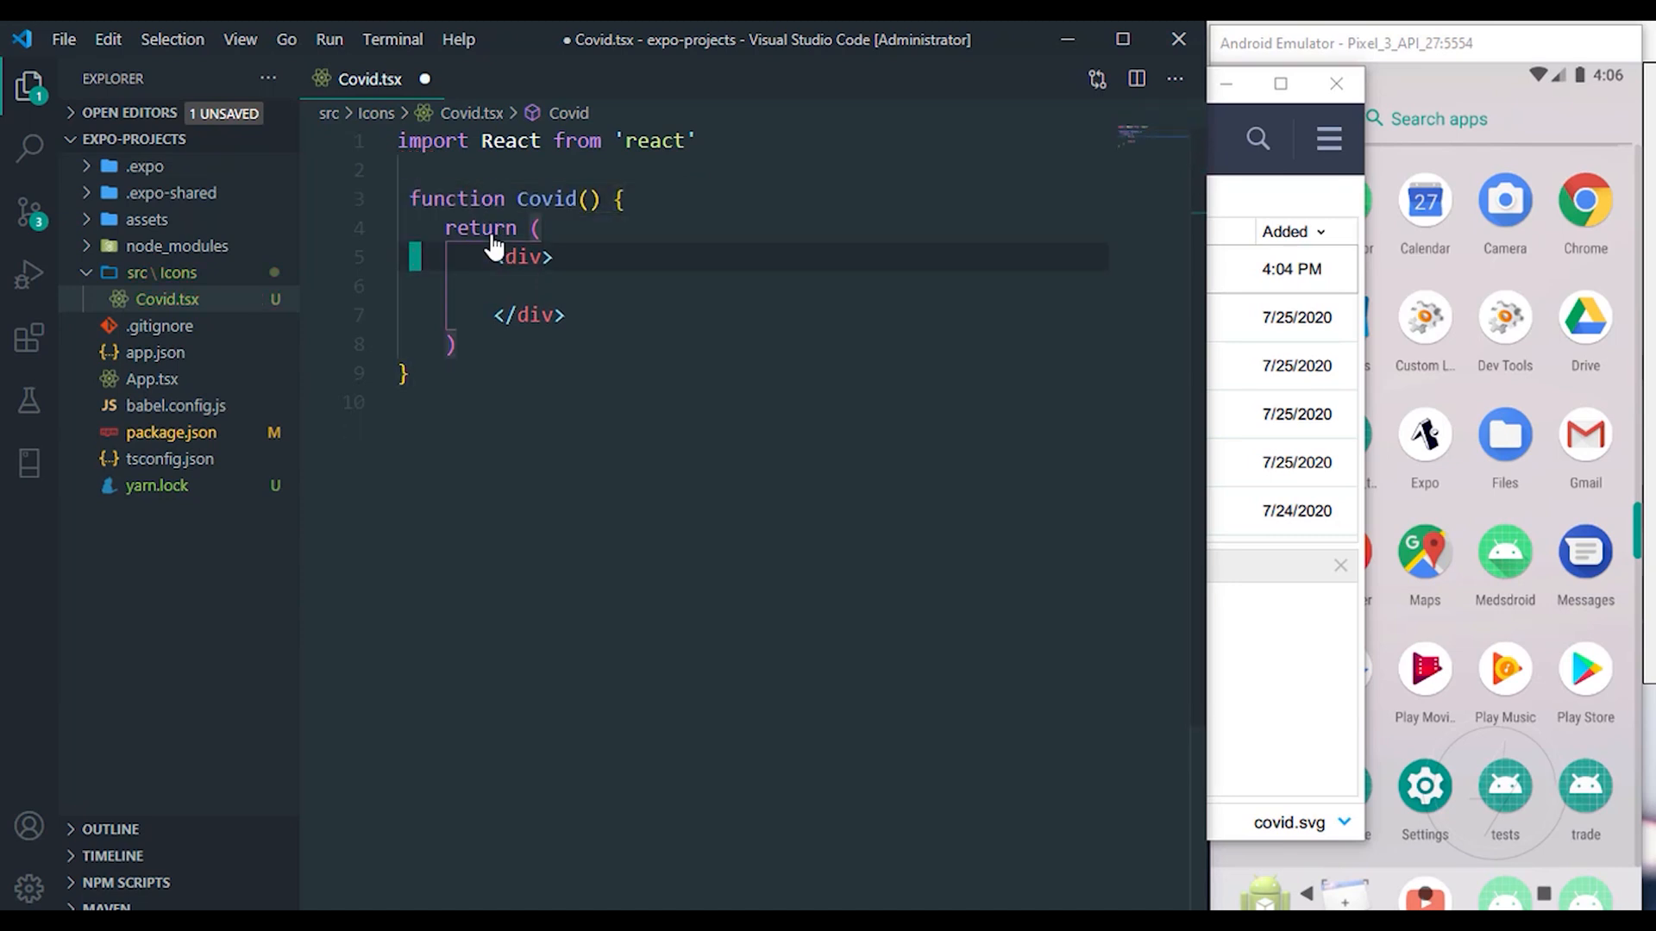
type("export default")
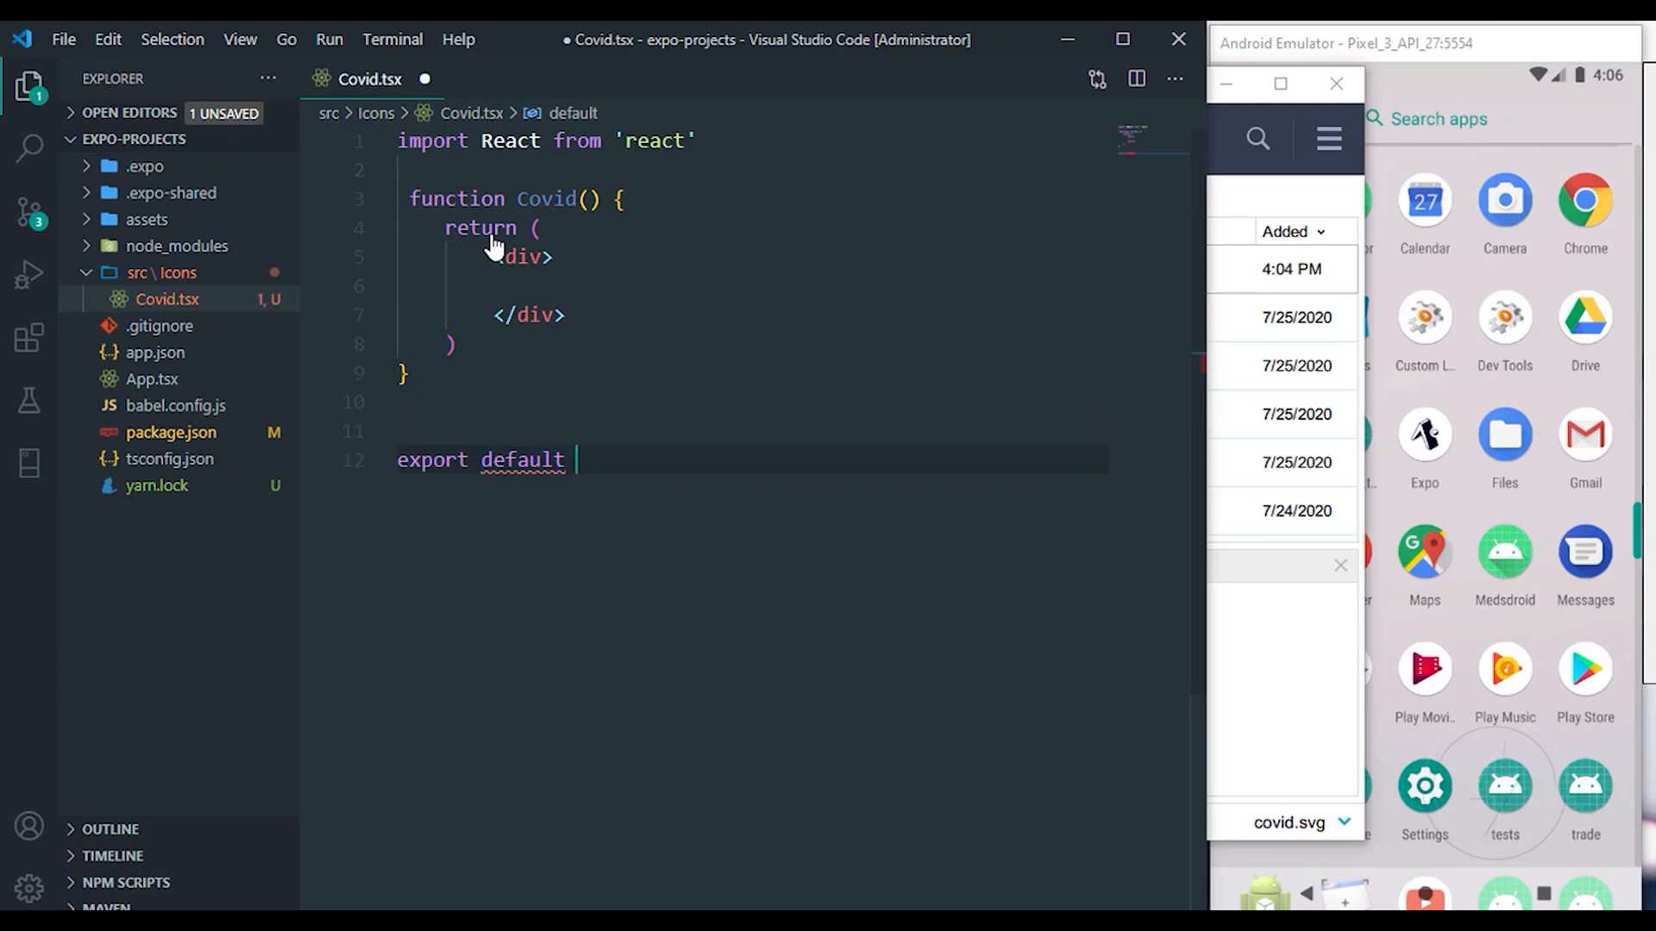
type("Covid;")
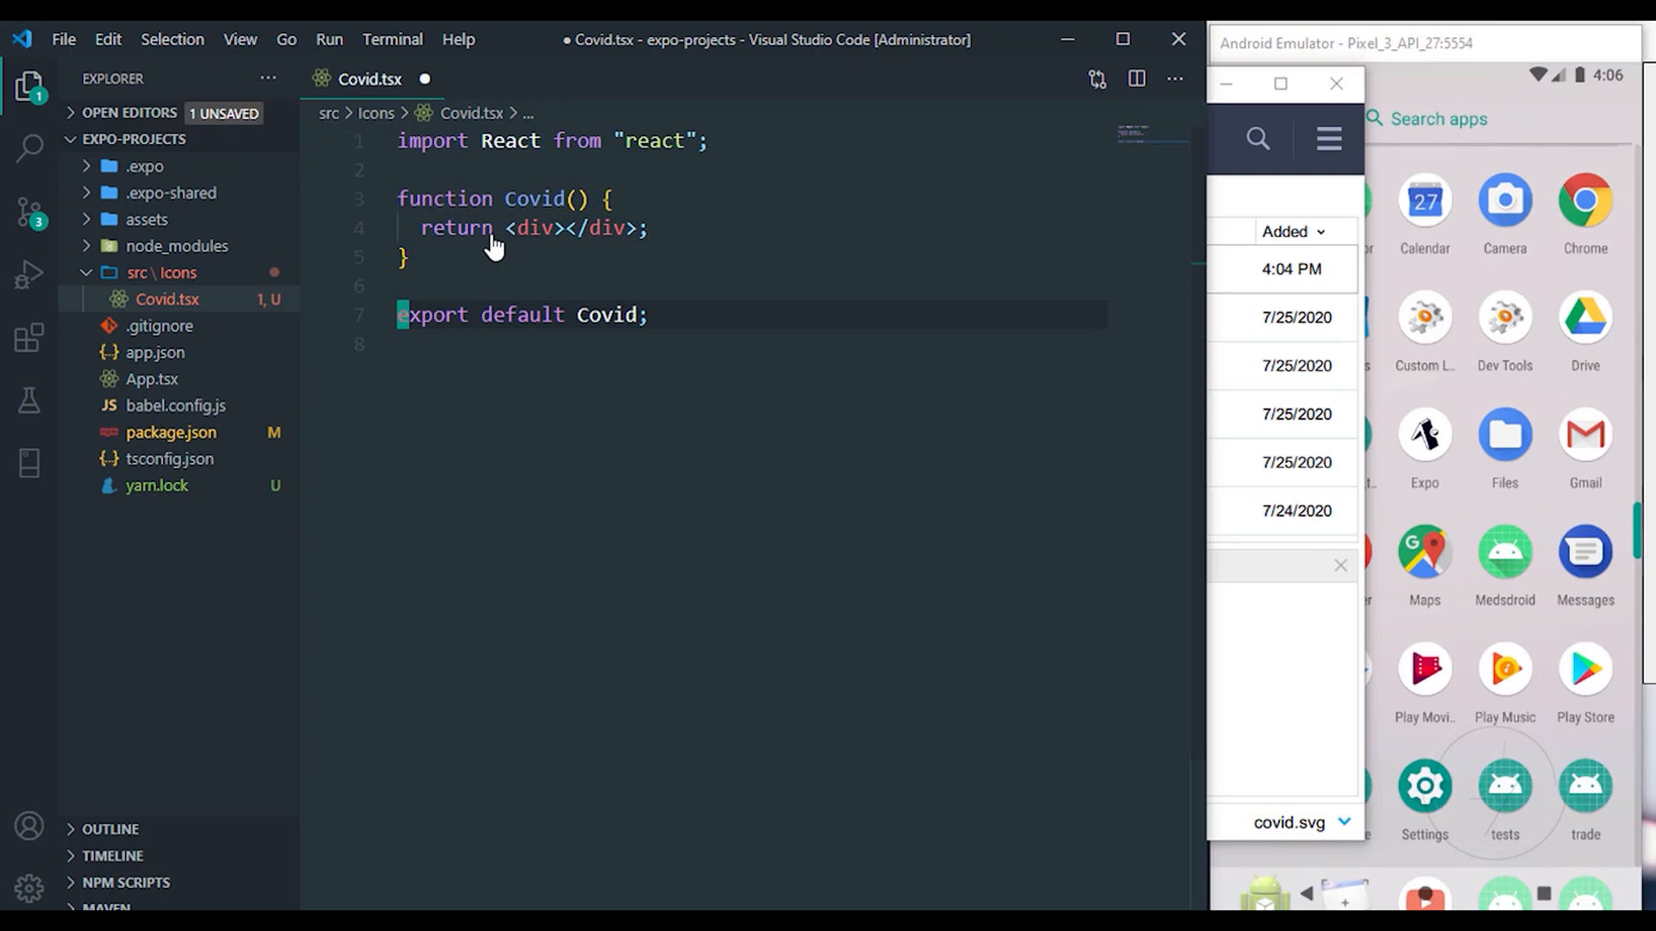
type("impor")
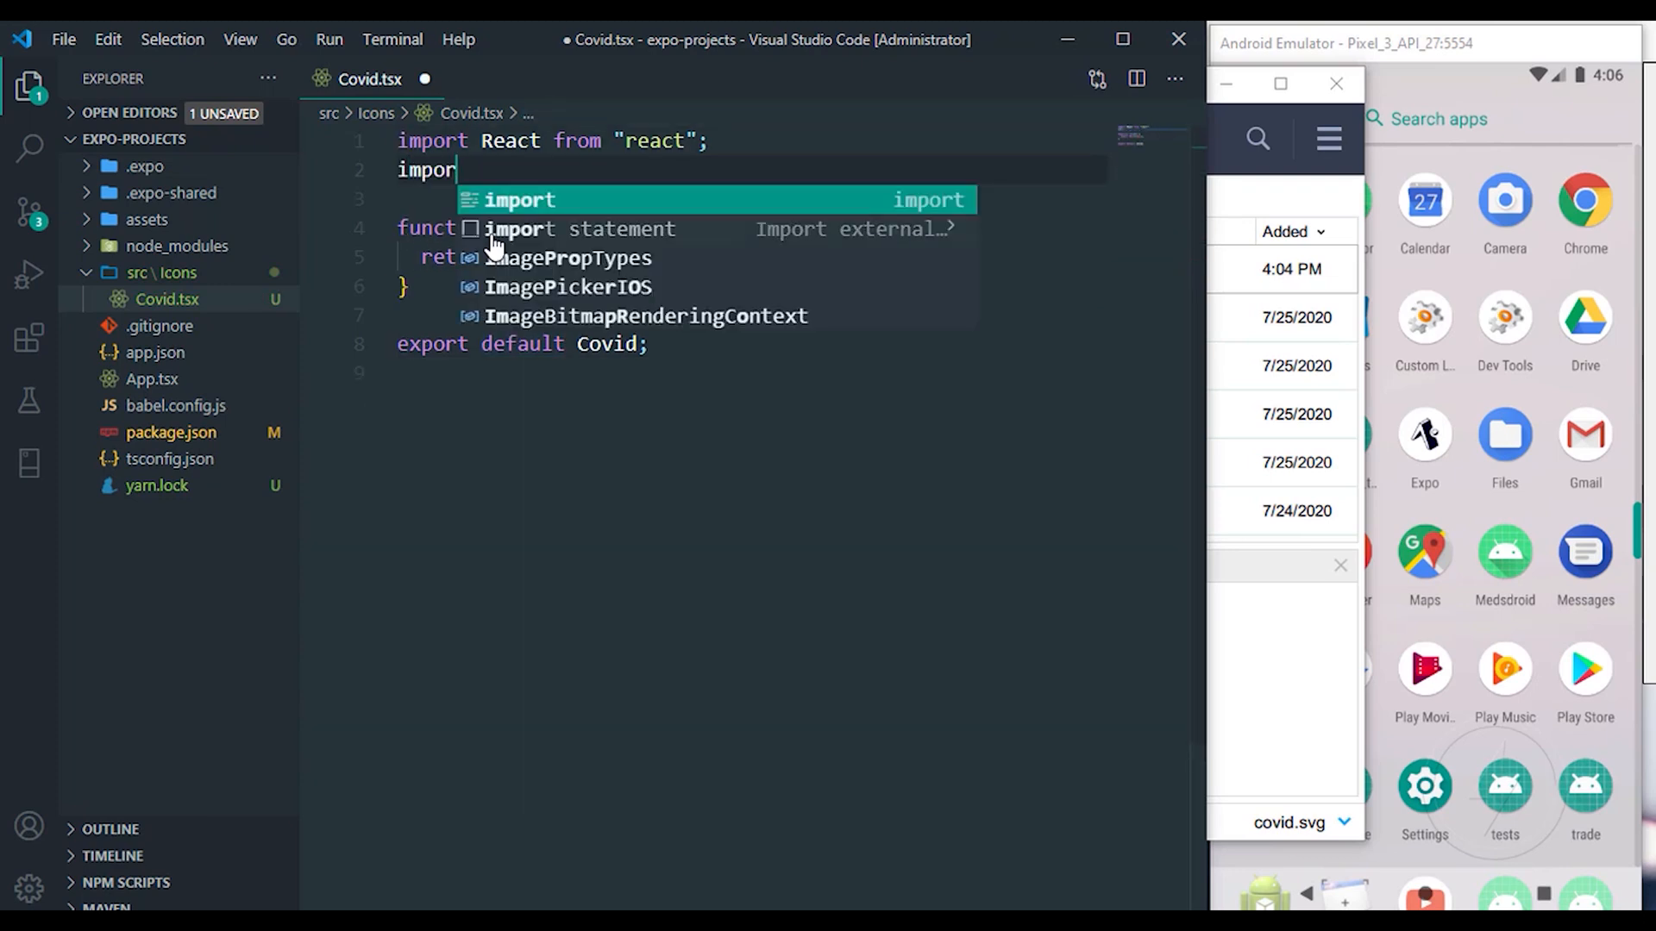
Step: Add import Svg, {Path} from 'react-native-svg' and delete the return <div></div> line
type("{}")
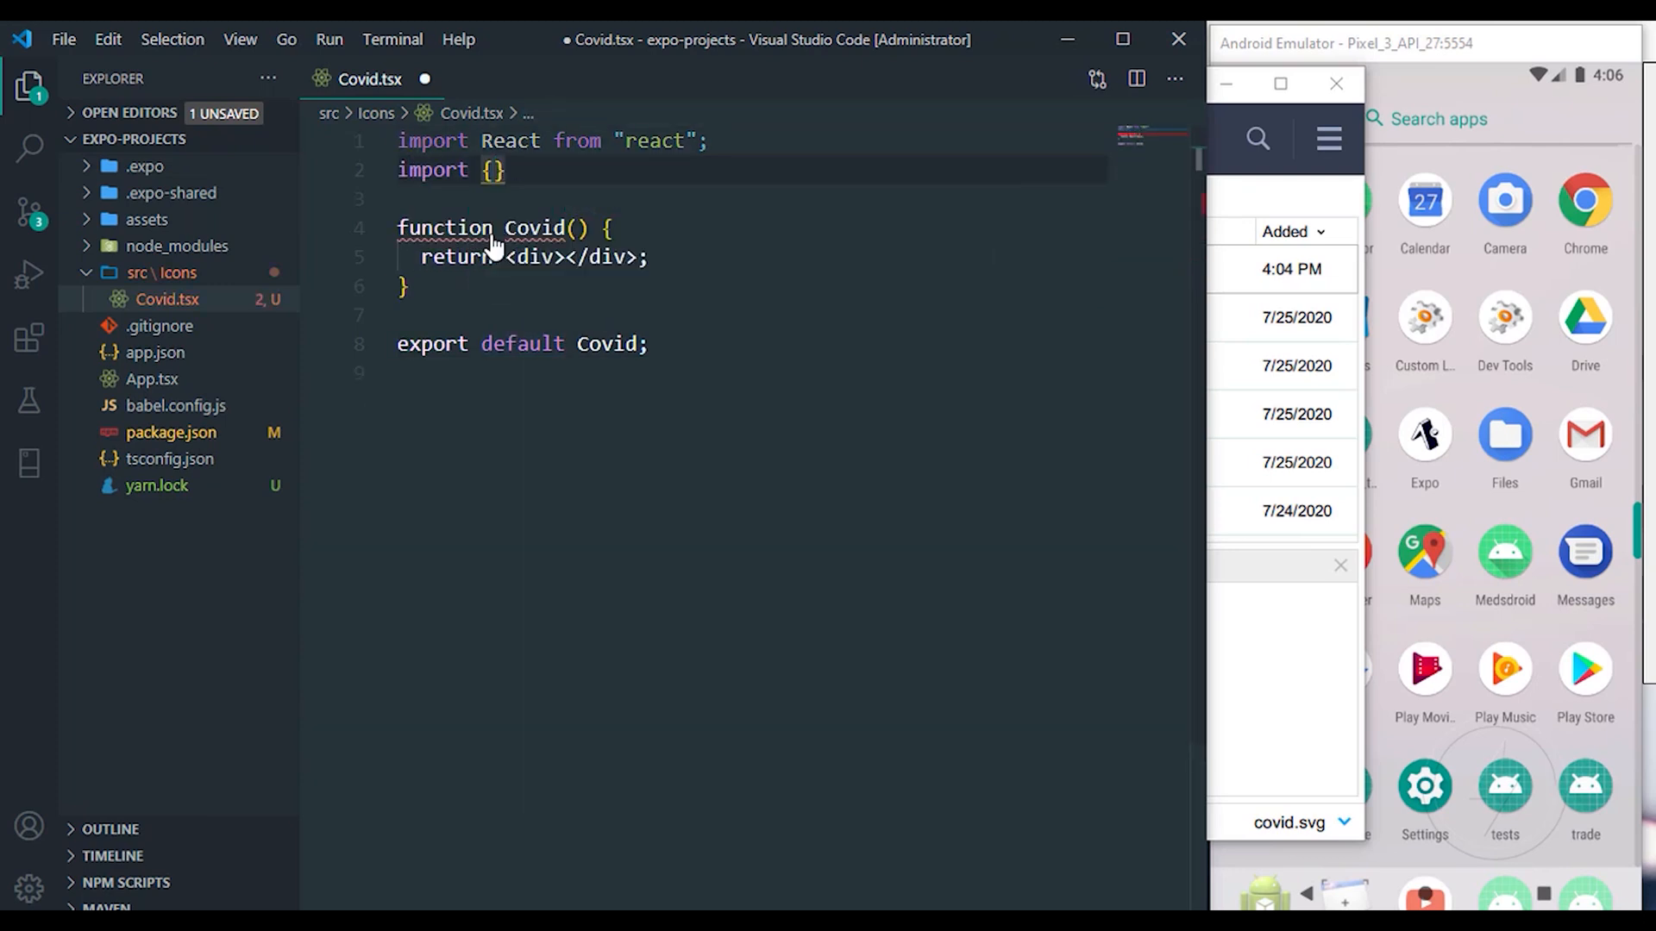
type("from")
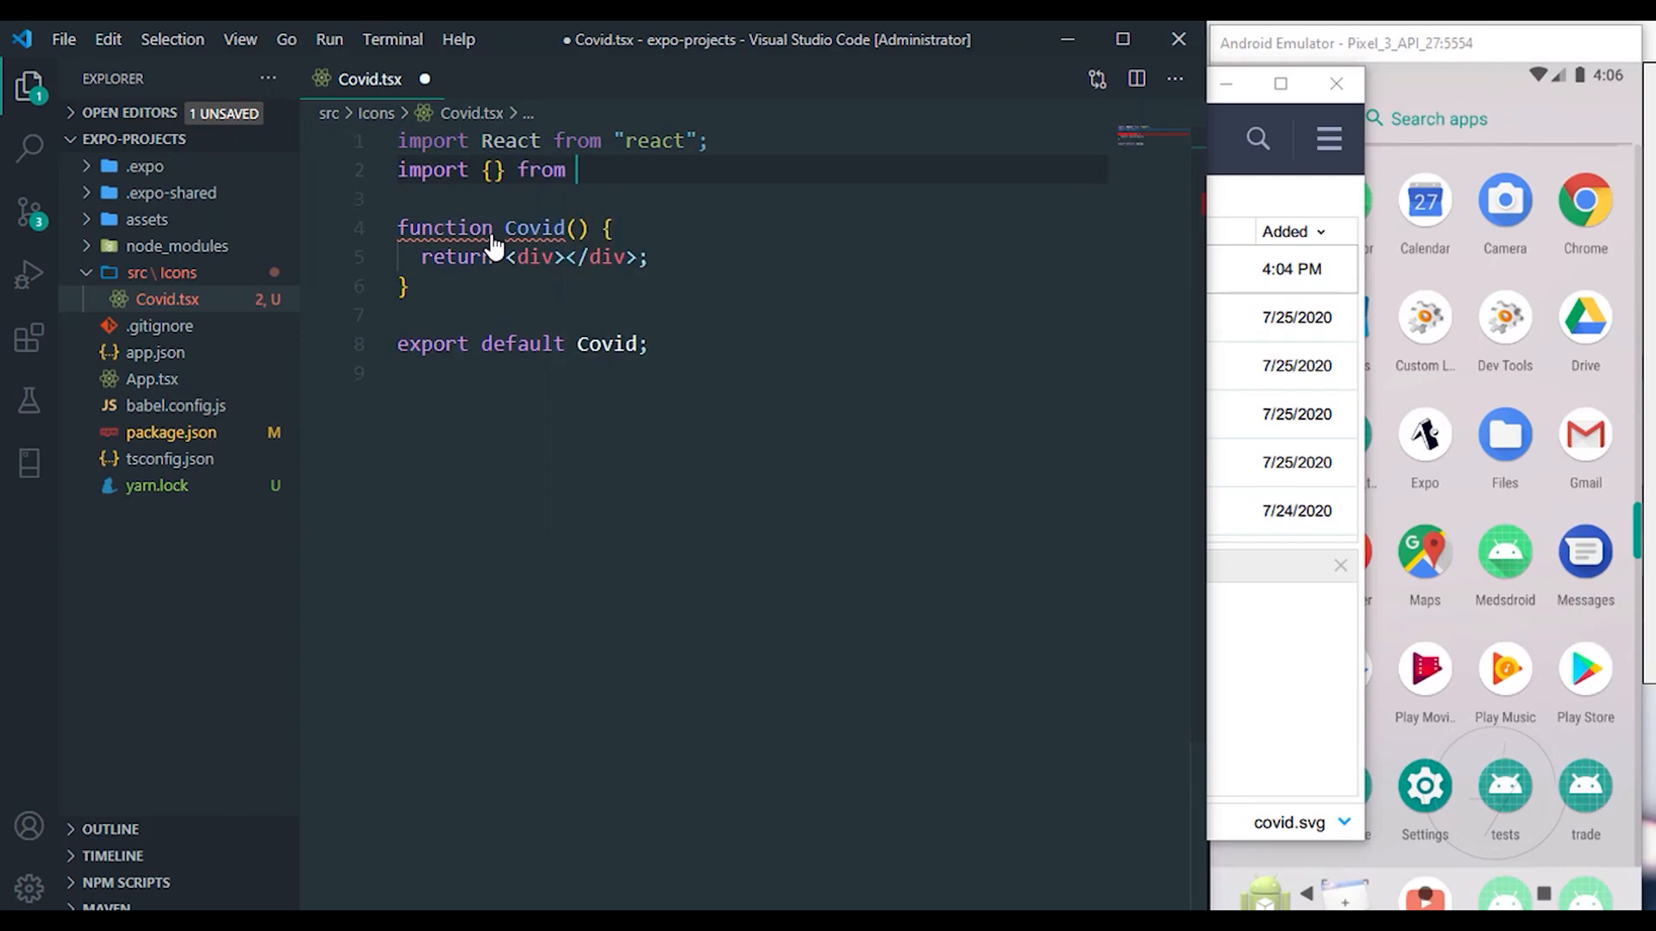
type("''")
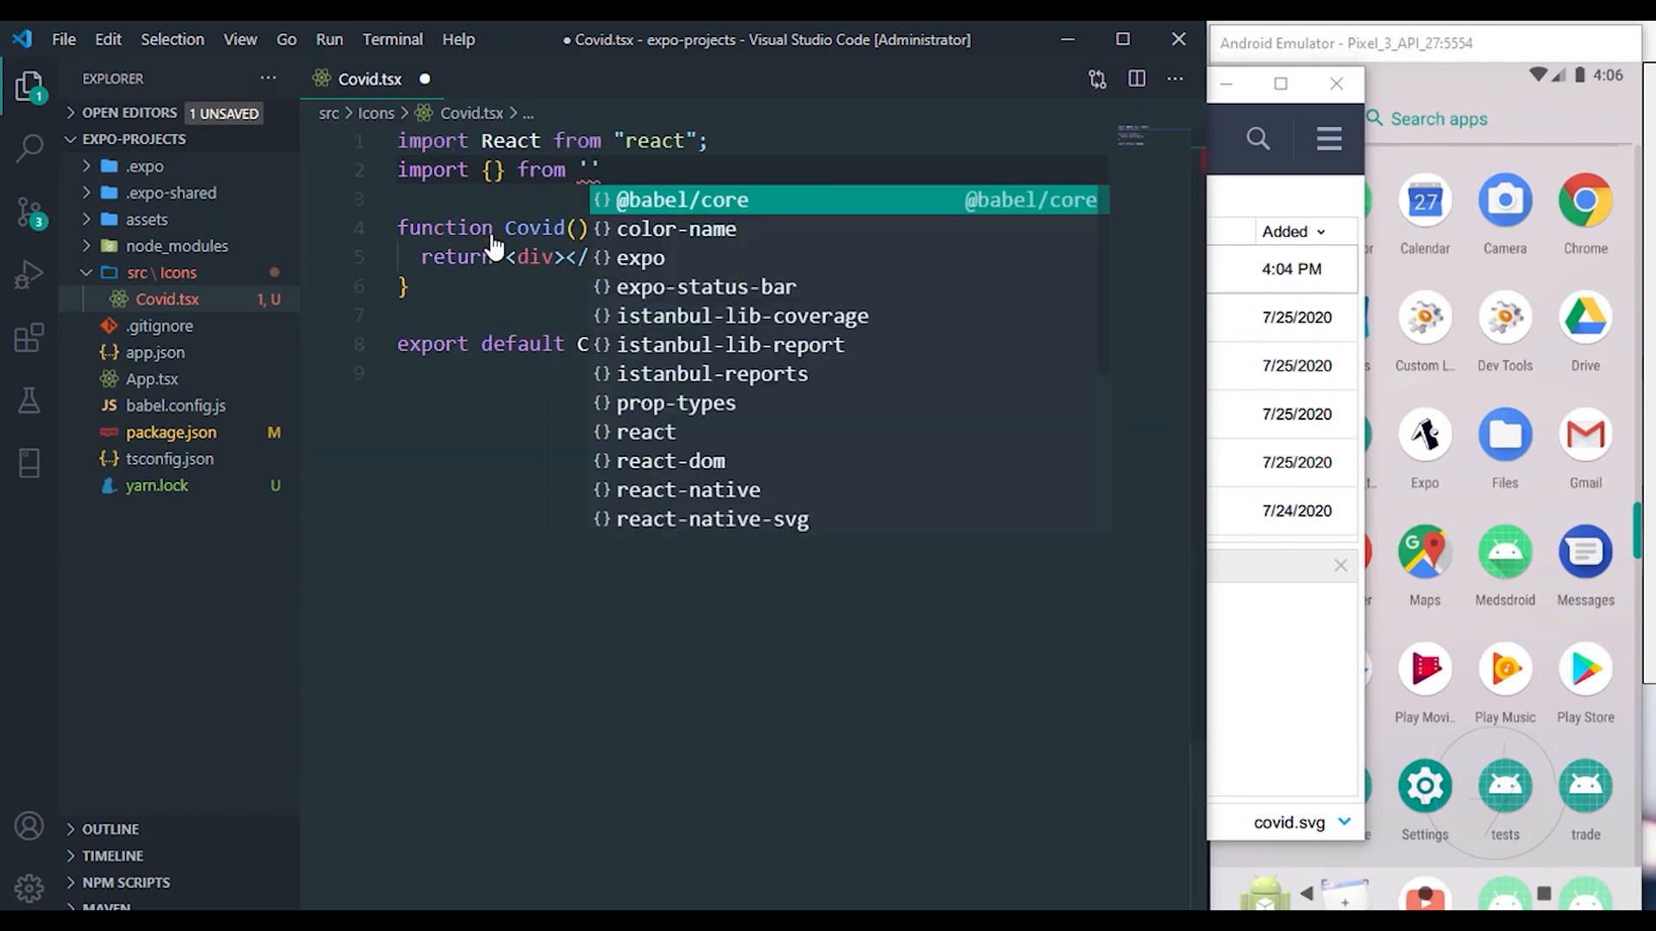
type("react-native-svg")
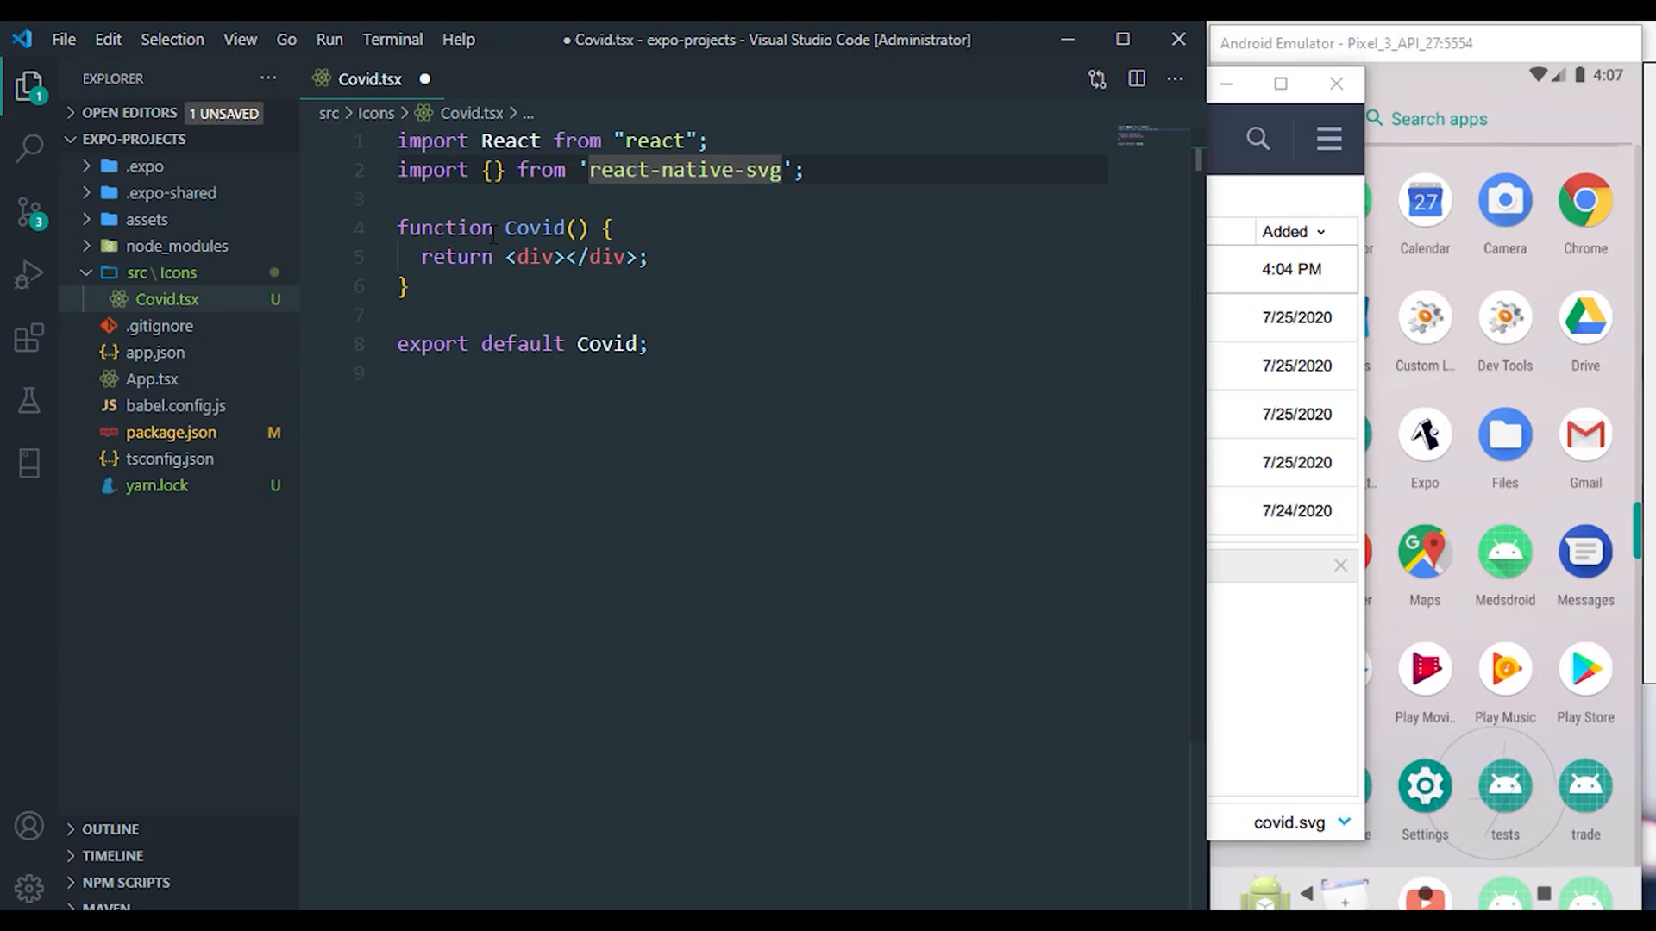
left_click(628, 170)
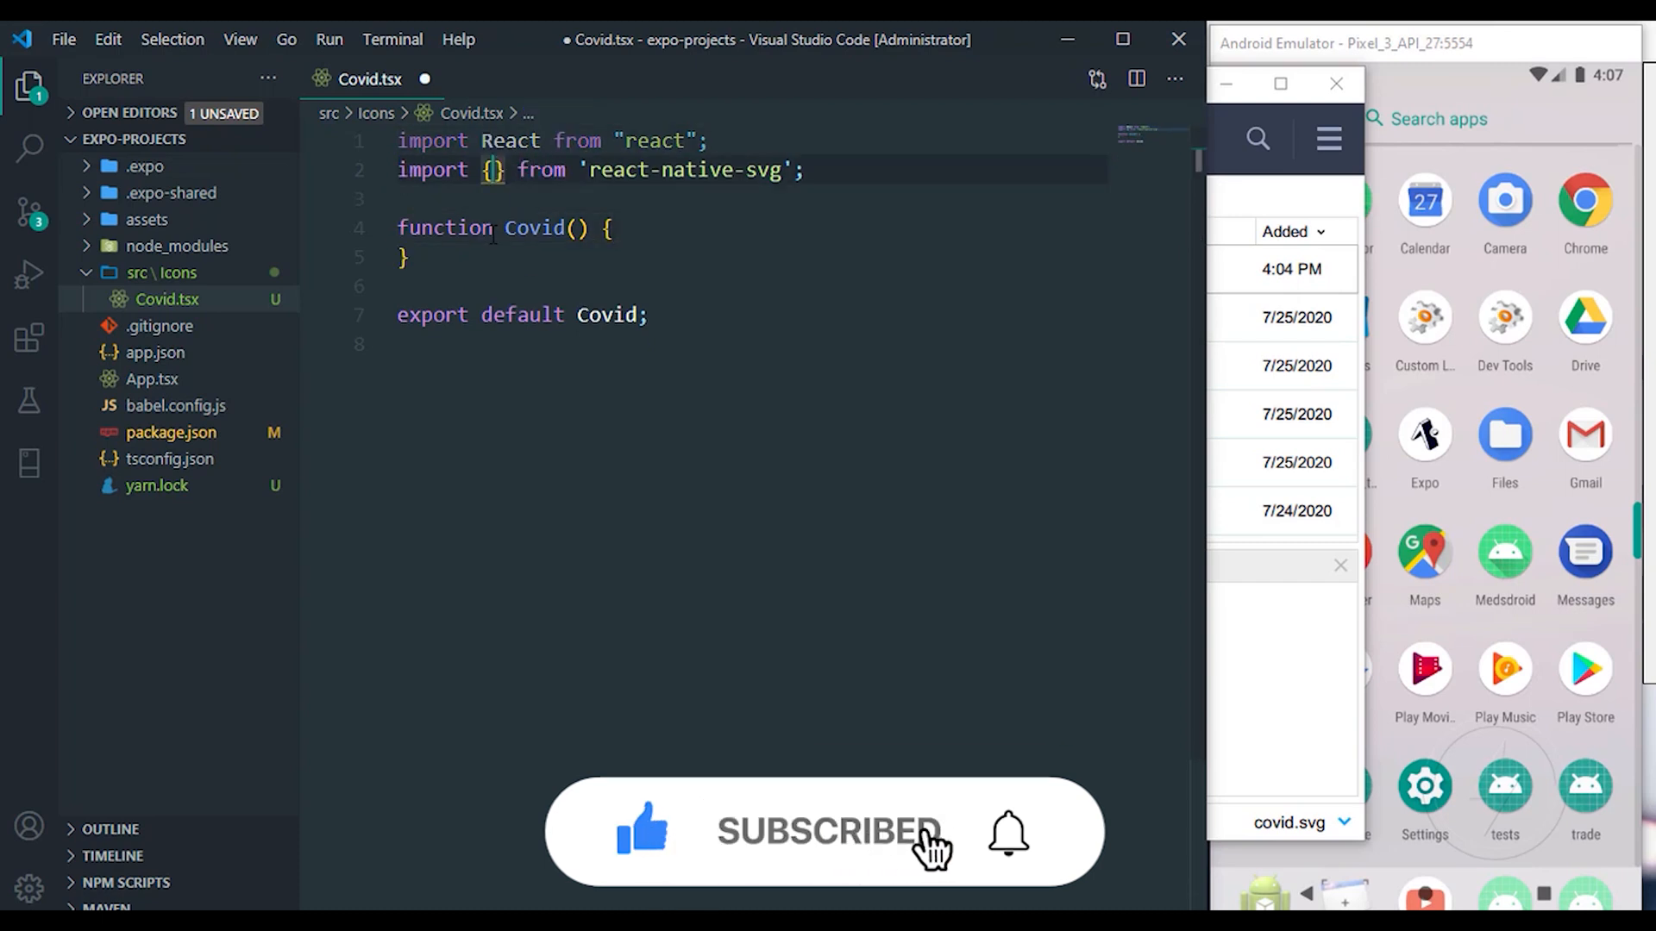
type("Path")
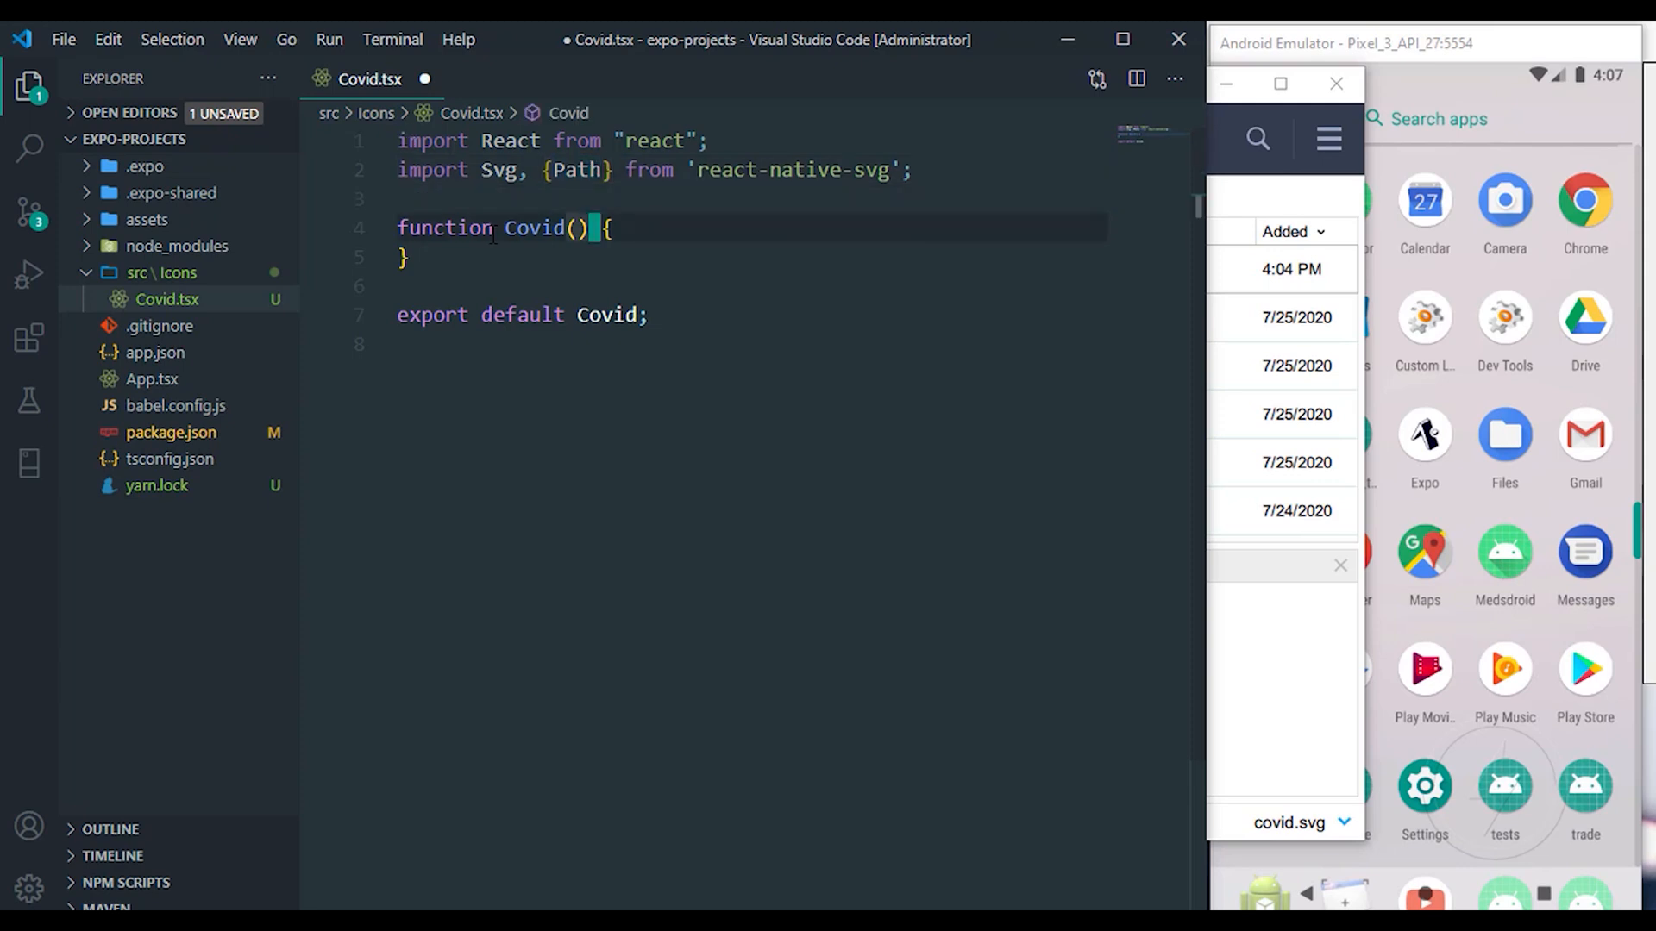
type("const")
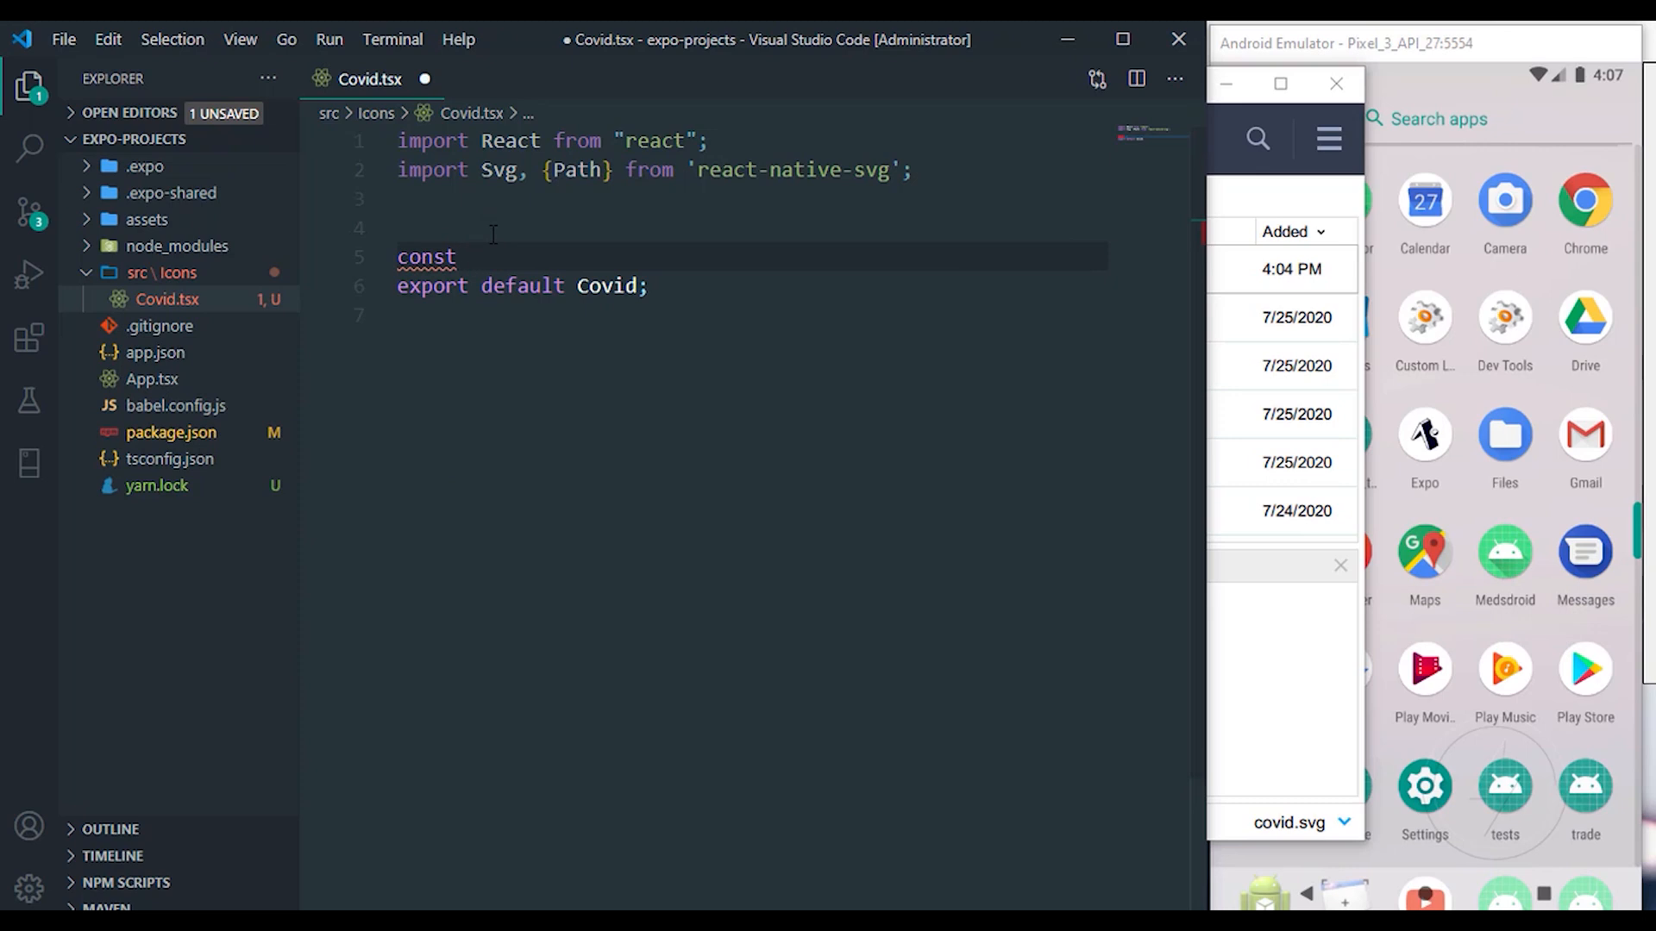
Step: Write const Covid = () => { return ( <Svg ... ) } and begin a width prop
type("Covid = (")
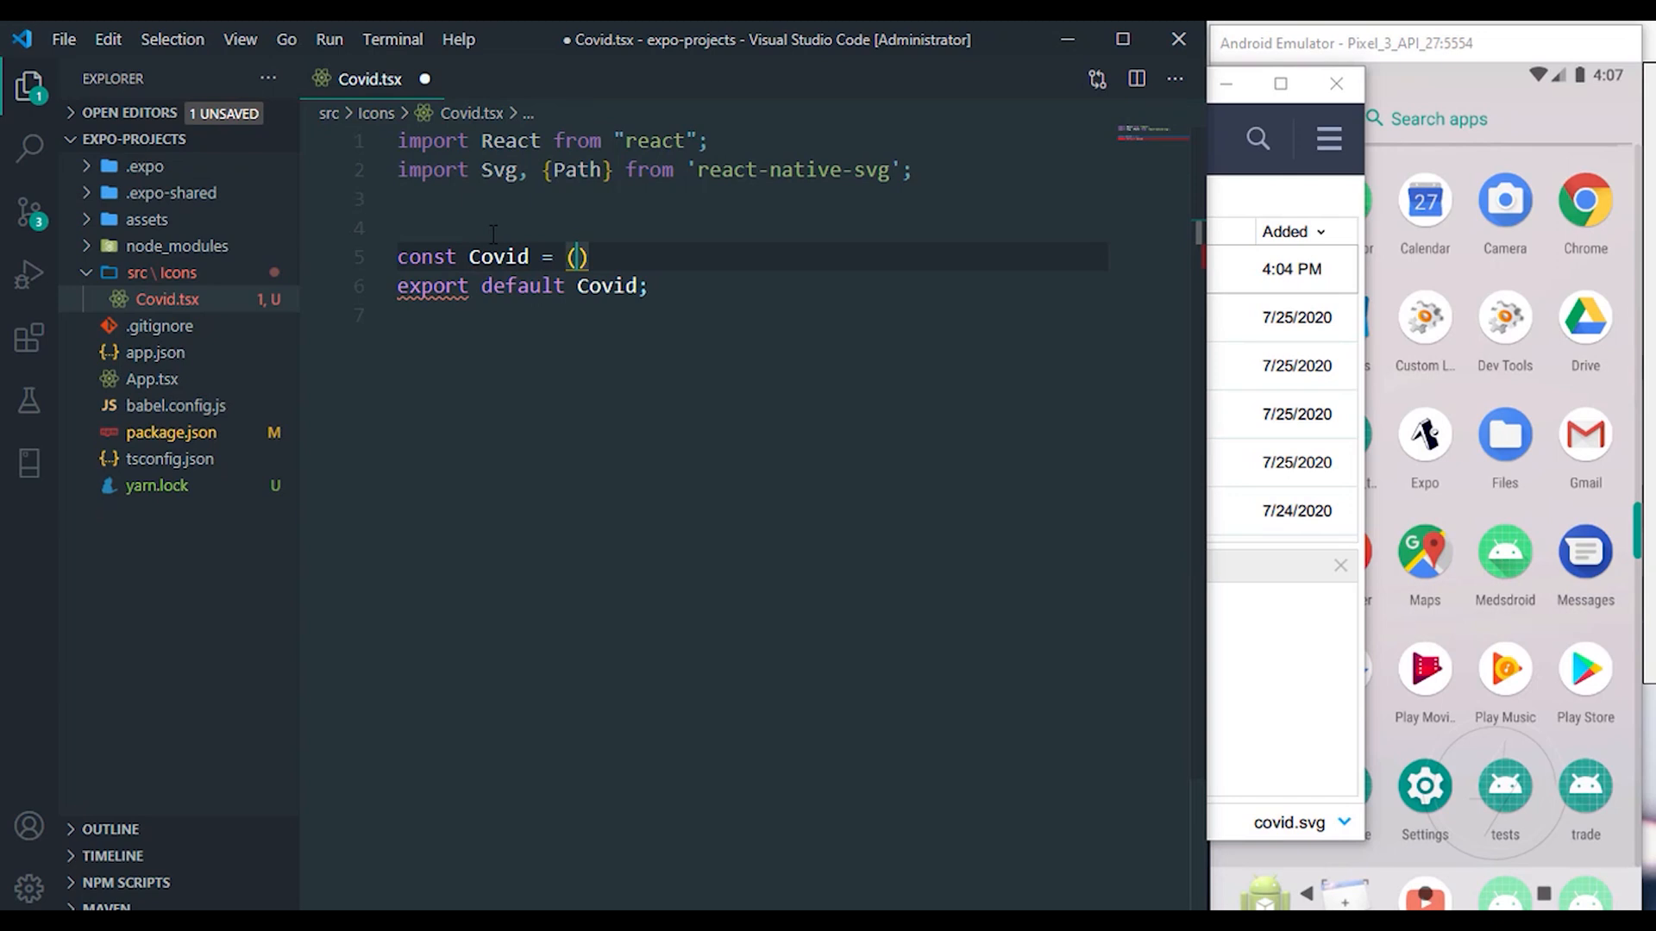
type("=> {")
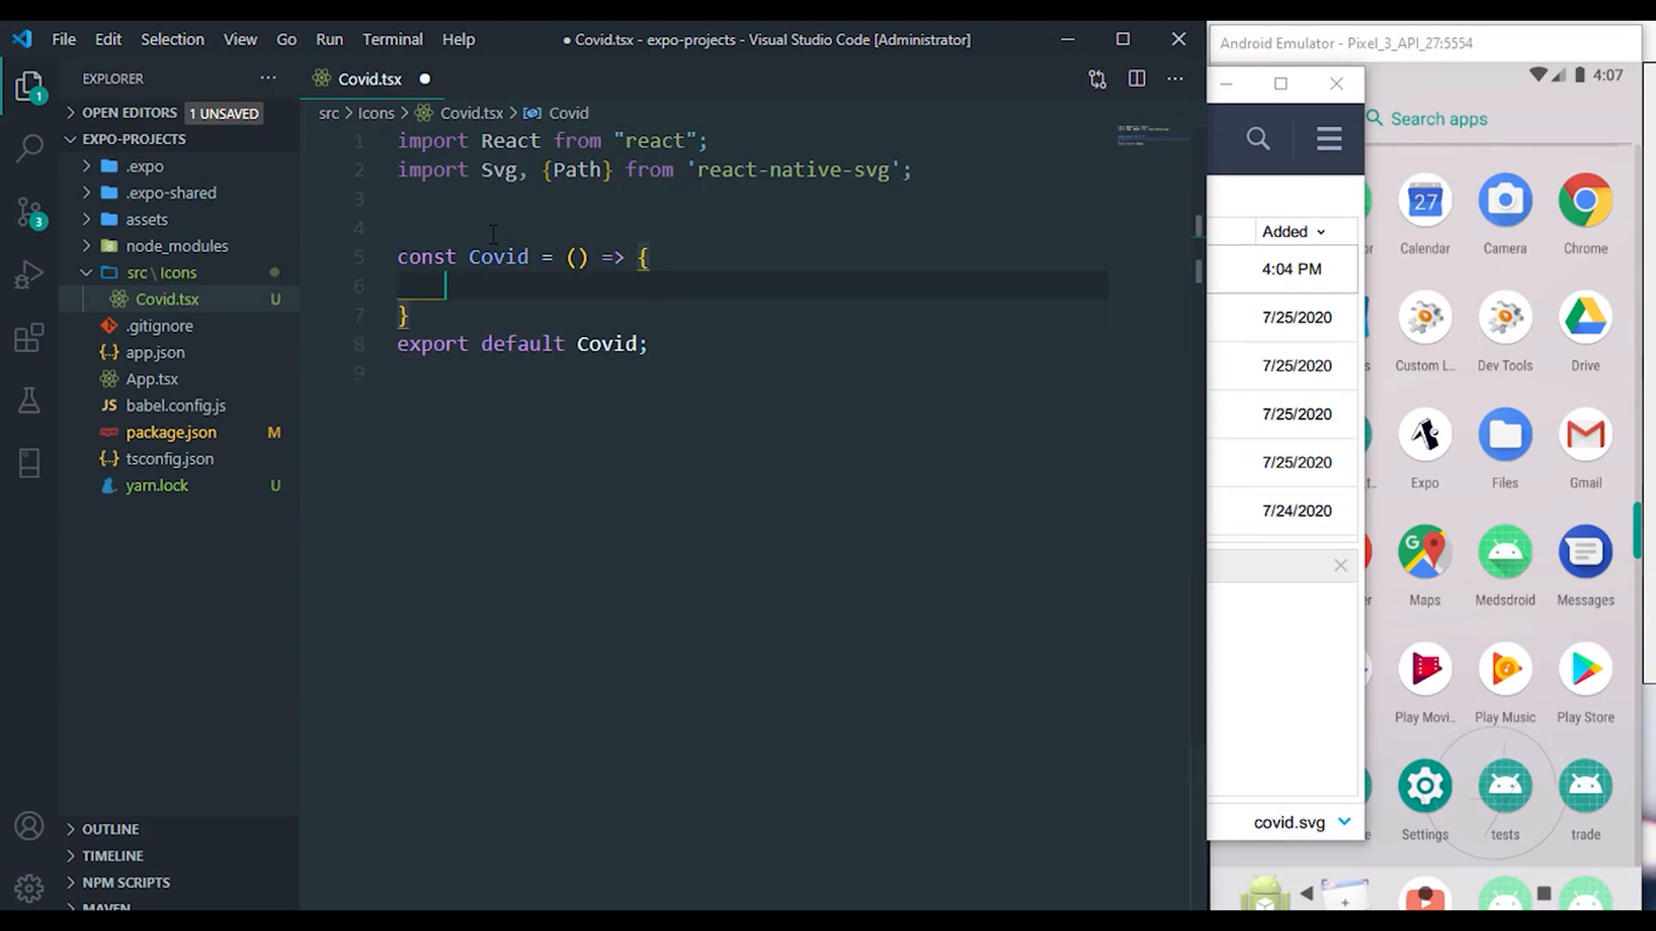
type("return (")
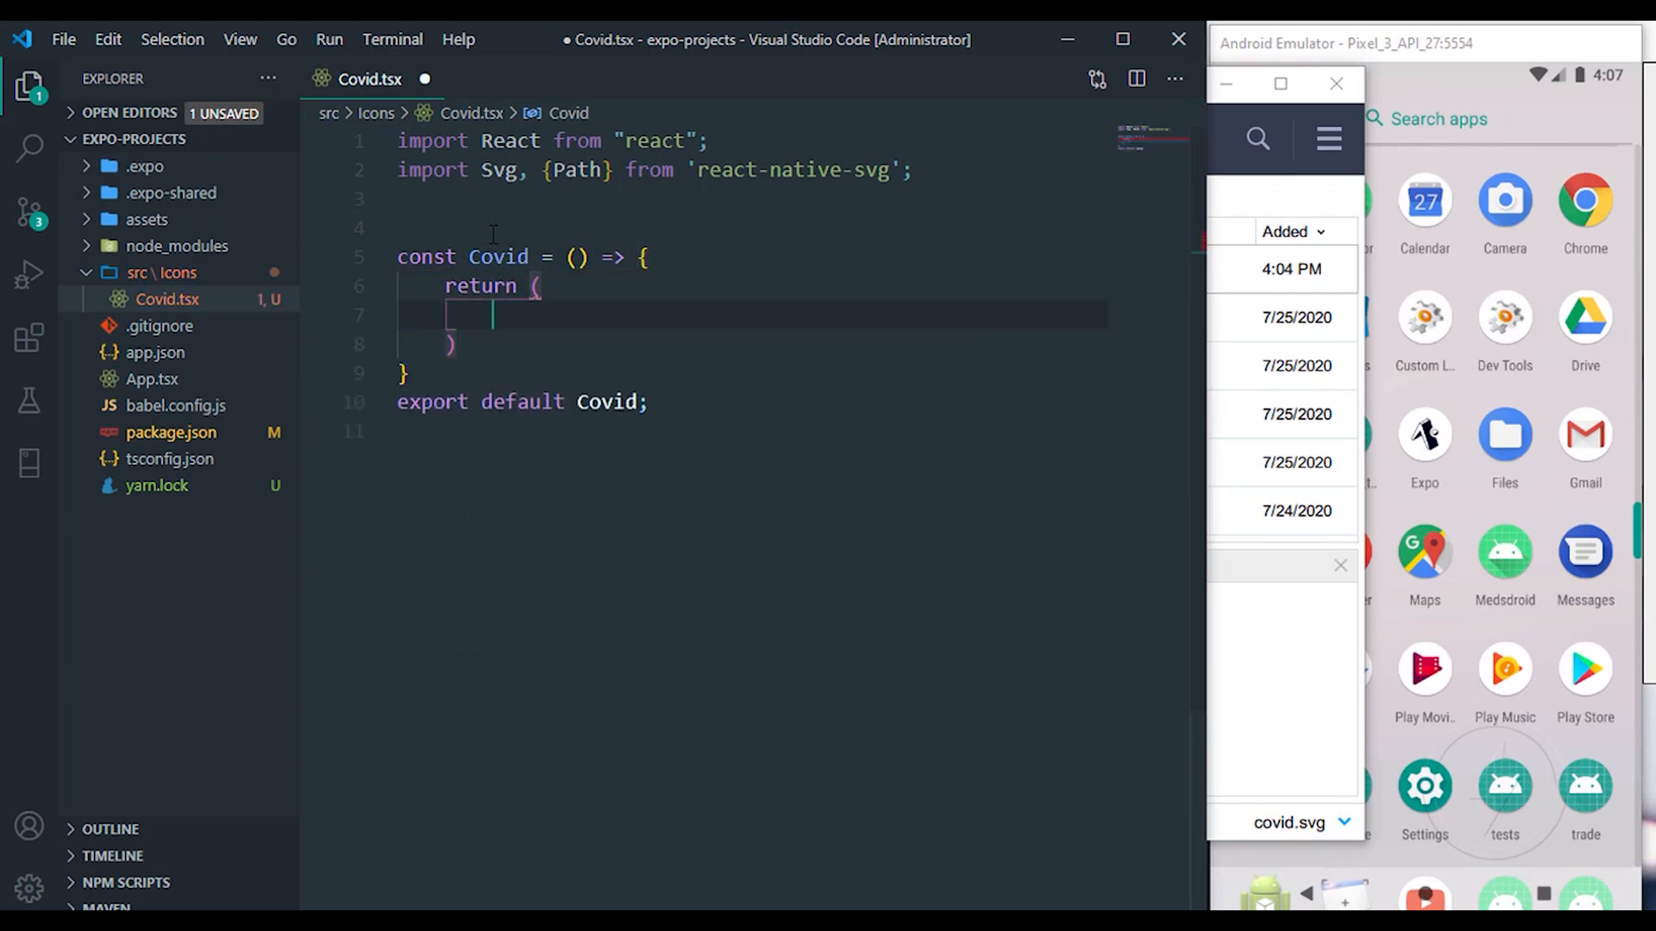
type("<Svg")
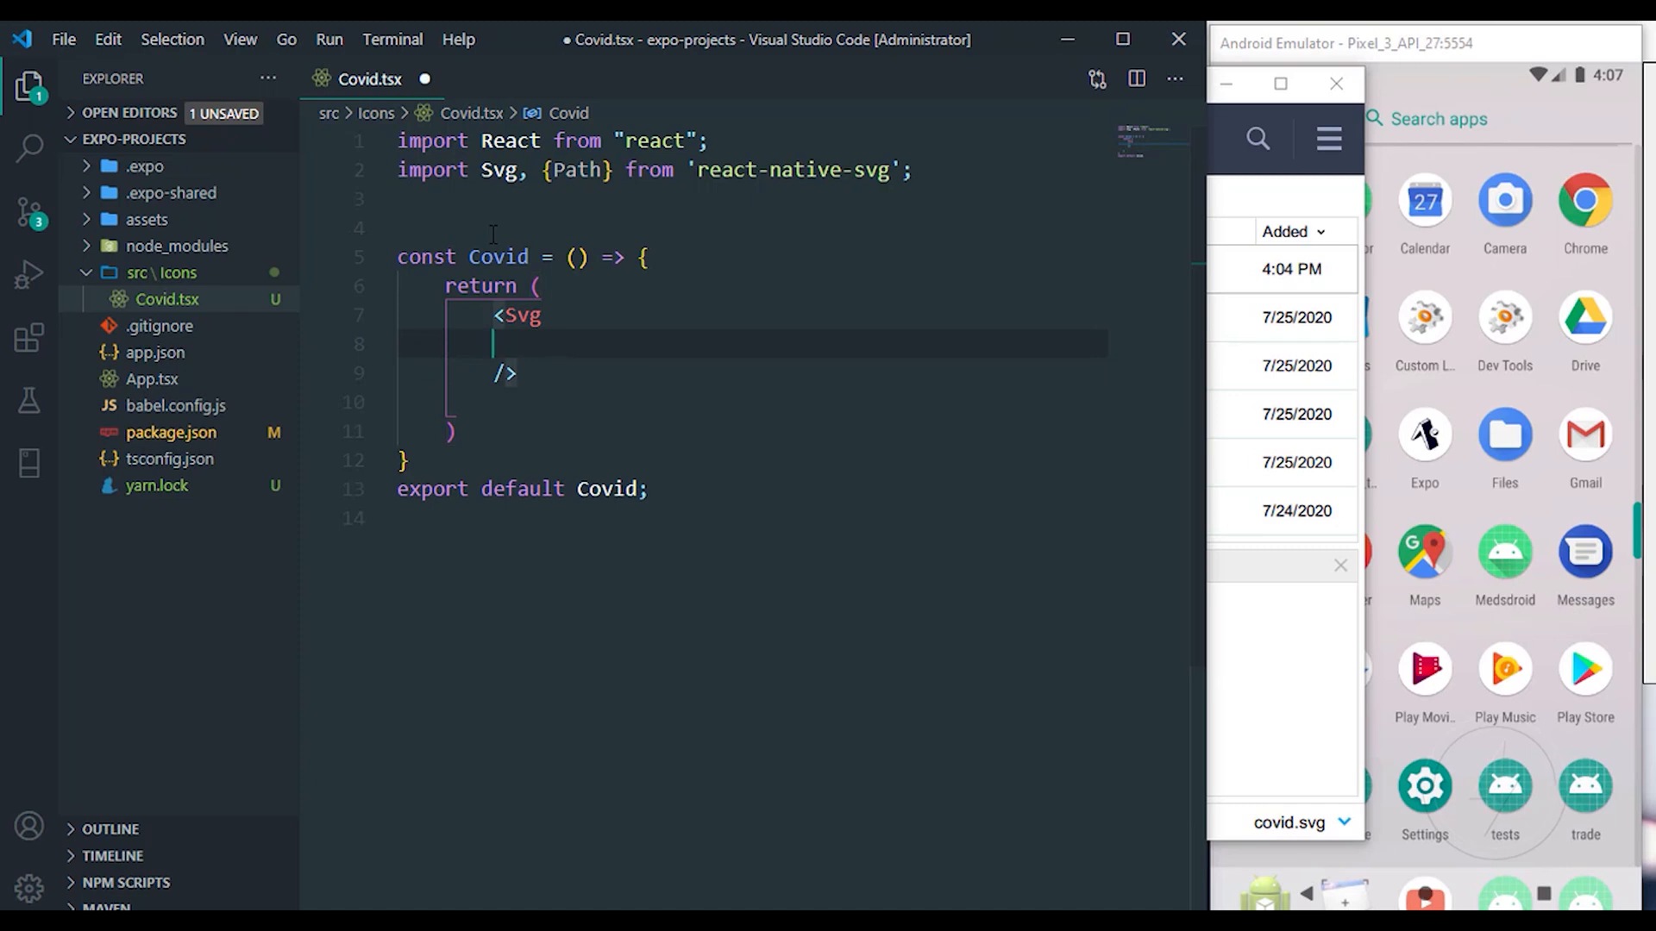
type("width")
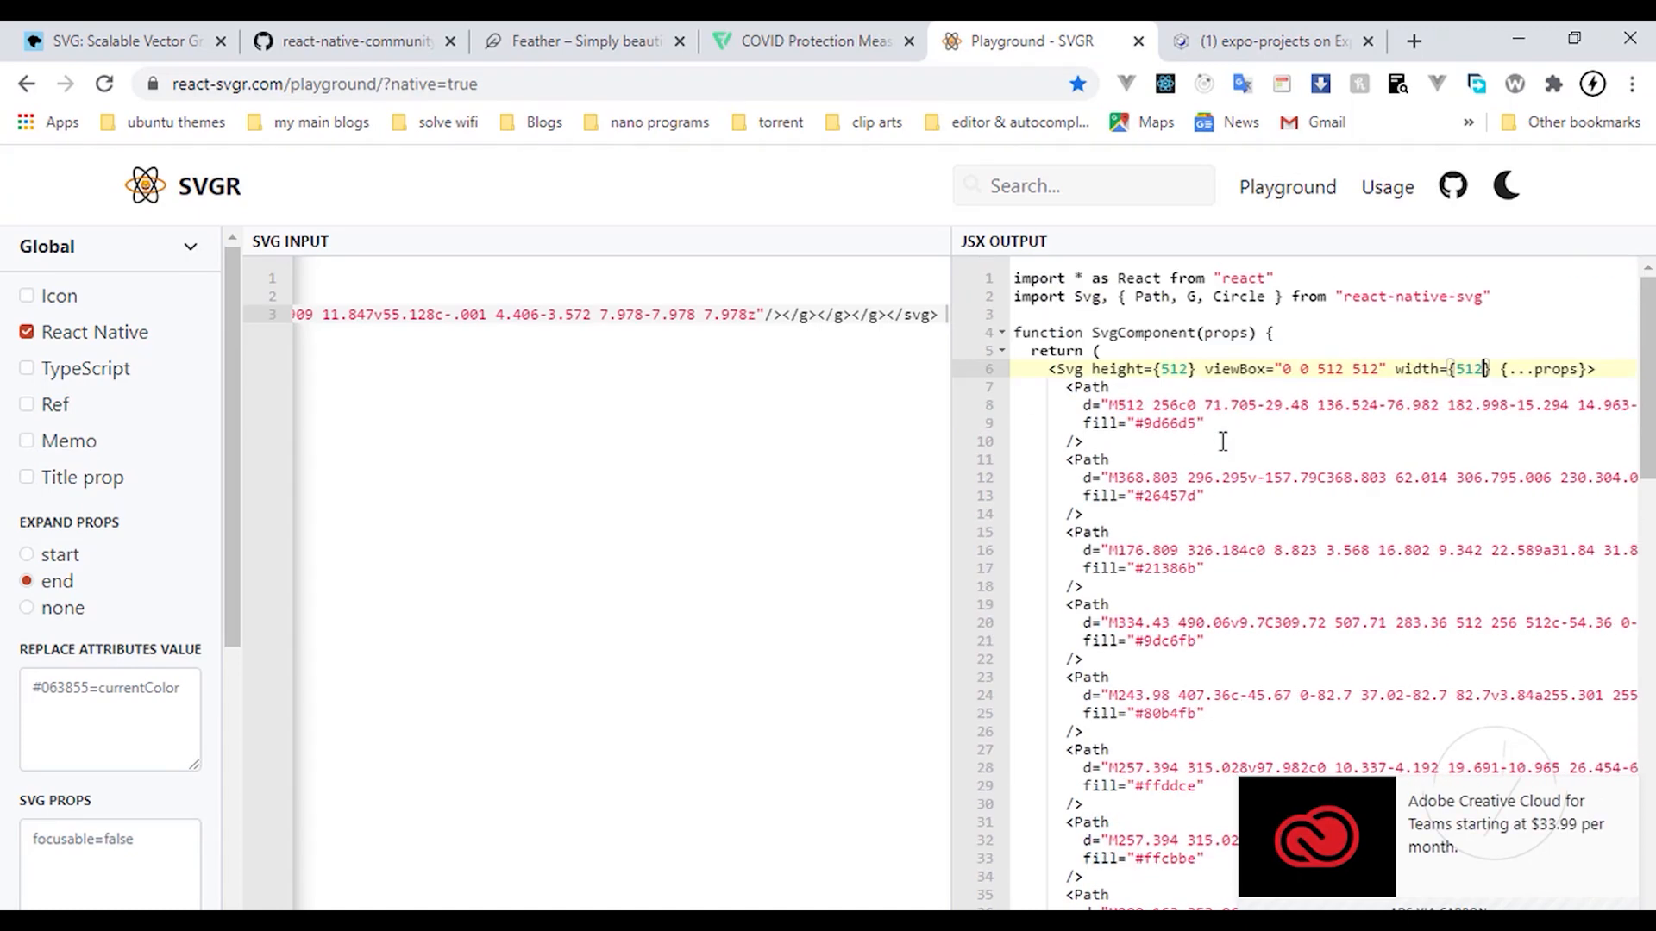
mouse_move(1209, 409)
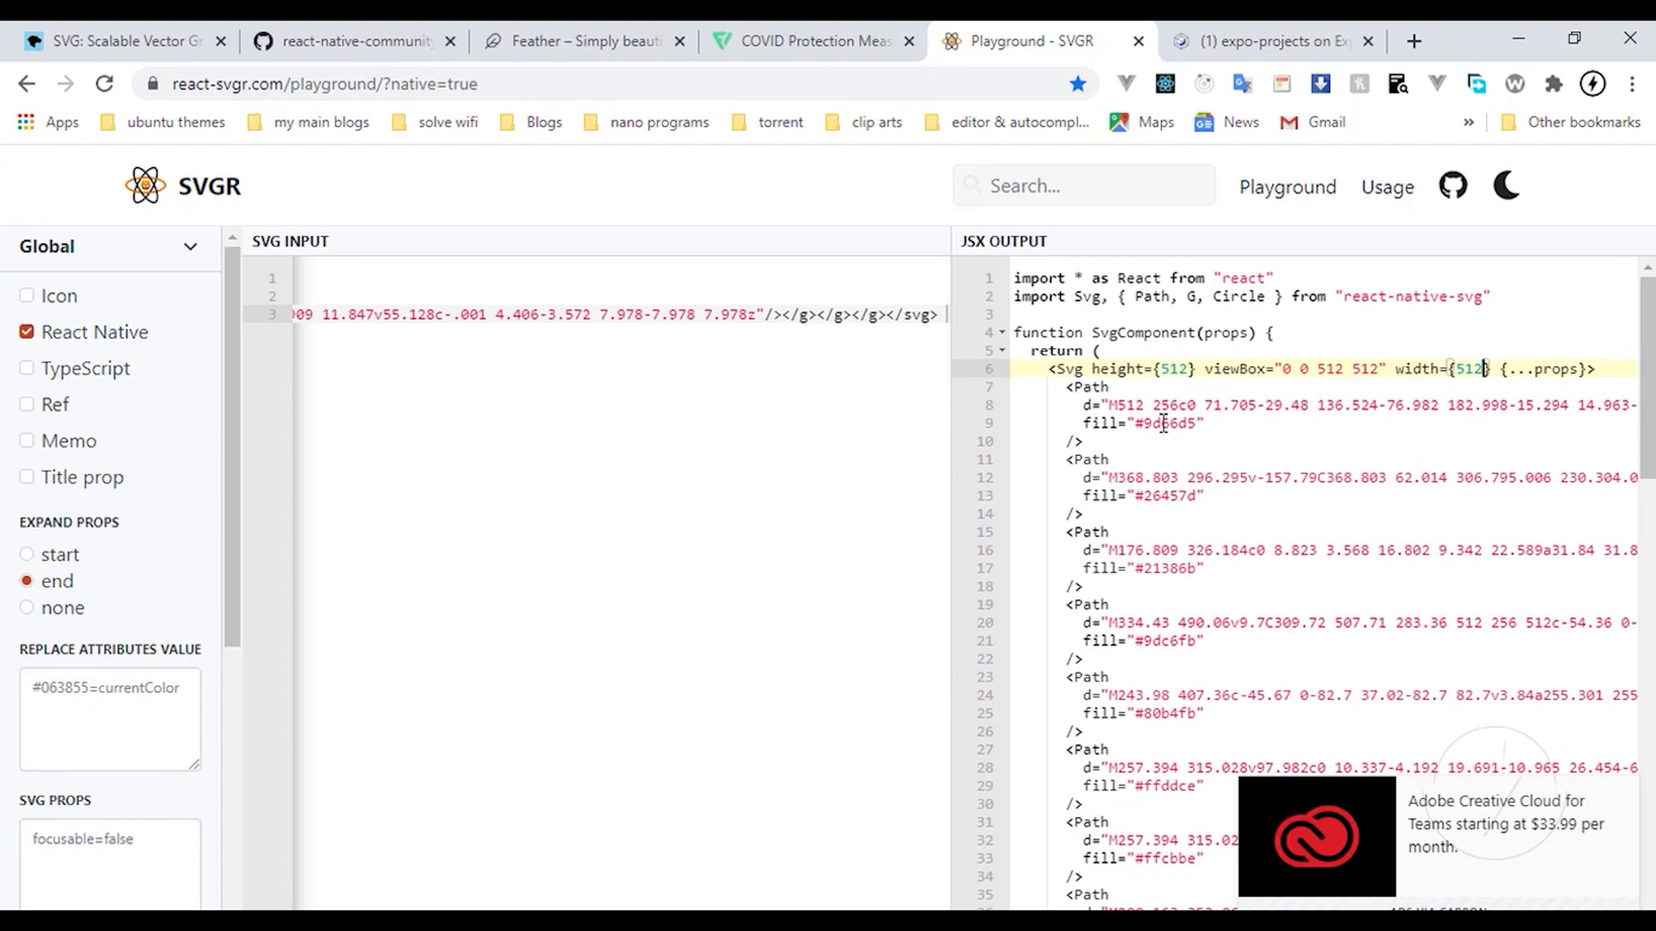
Step: Switch to the Feather Icons browser tab
left_click(584, 41)
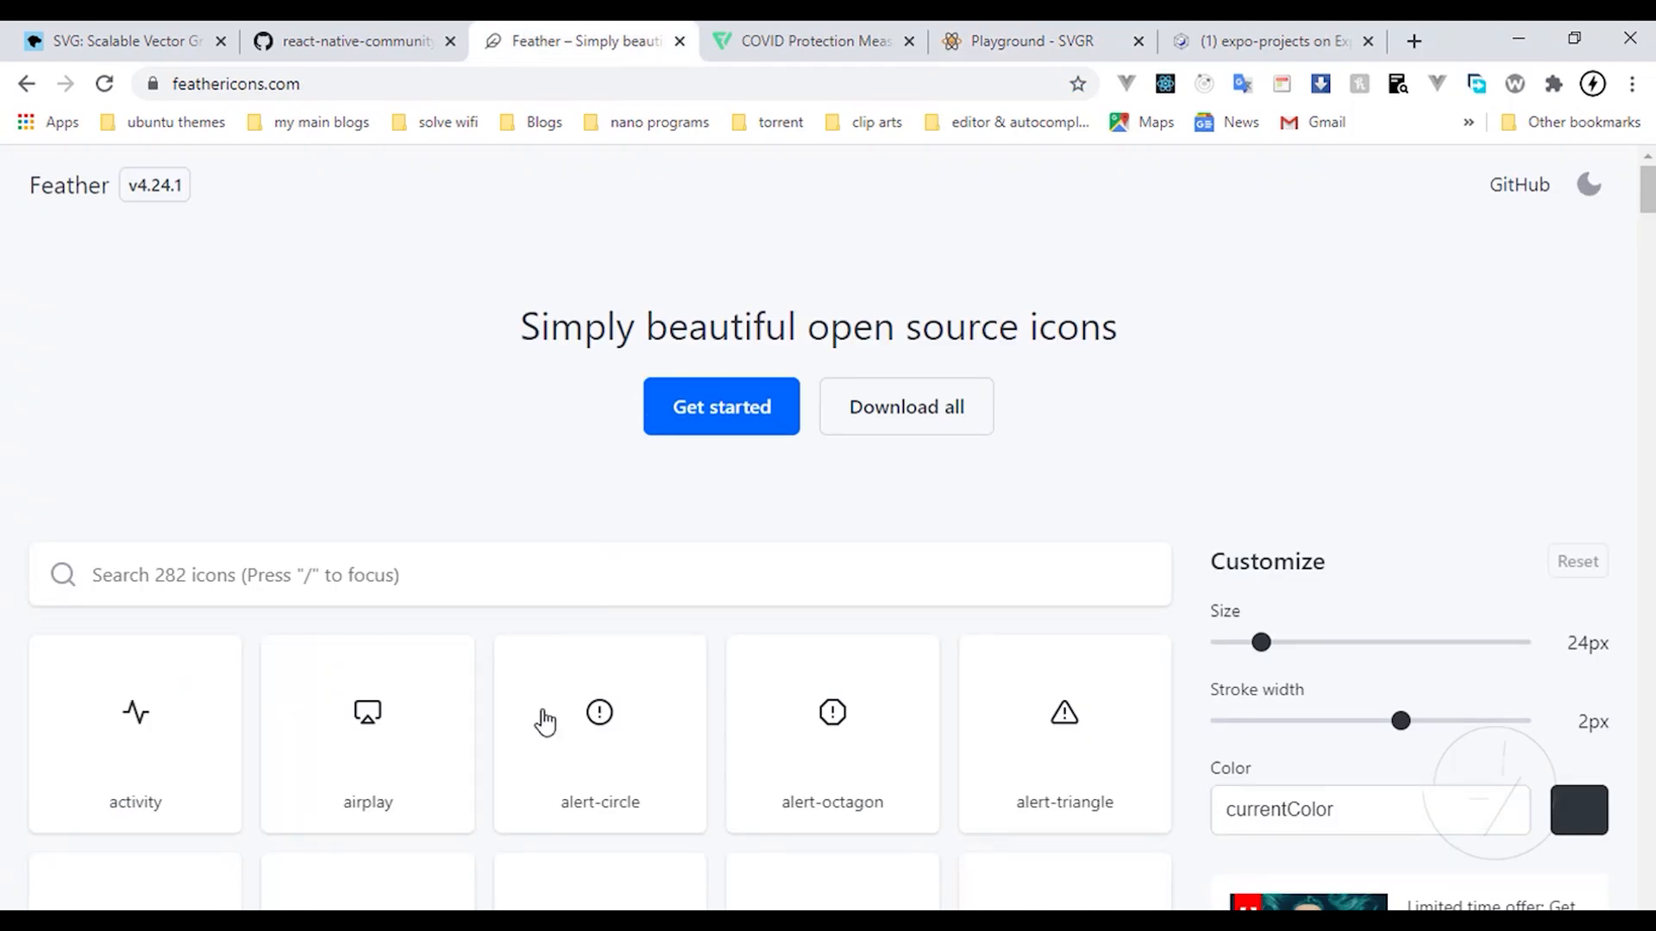
Step: Scroll Feather's icon grid to the award icon, download it, and open award.svg
scroll("down", 3)
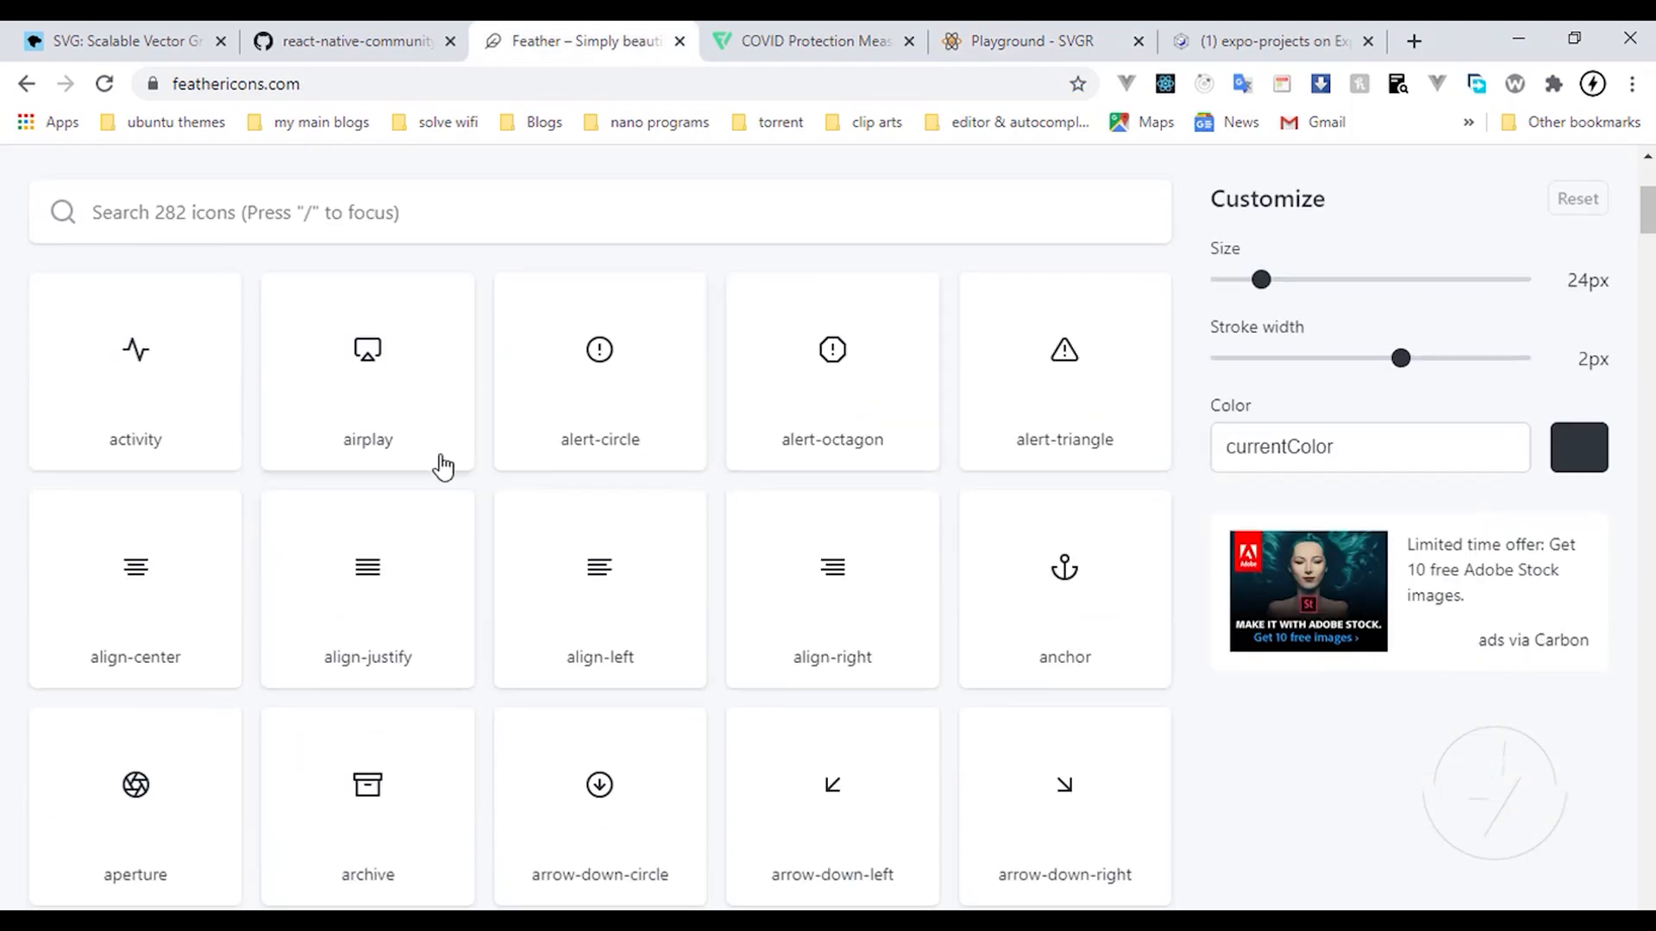
mouse_move(368, 409)
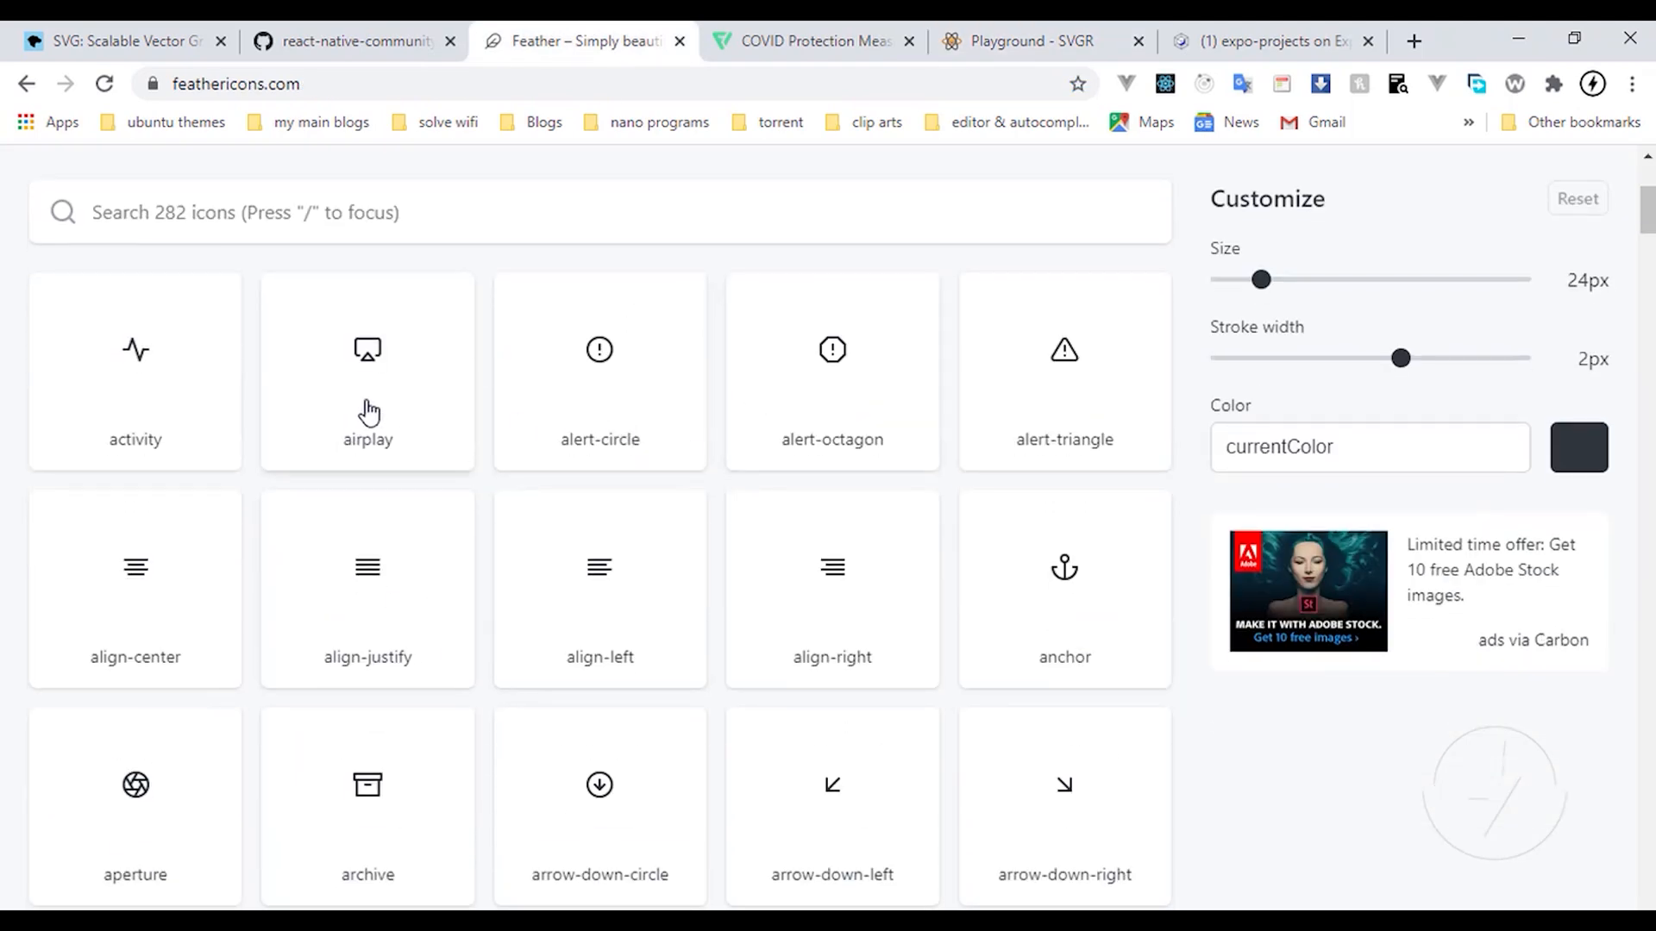
scroll("down", 3)
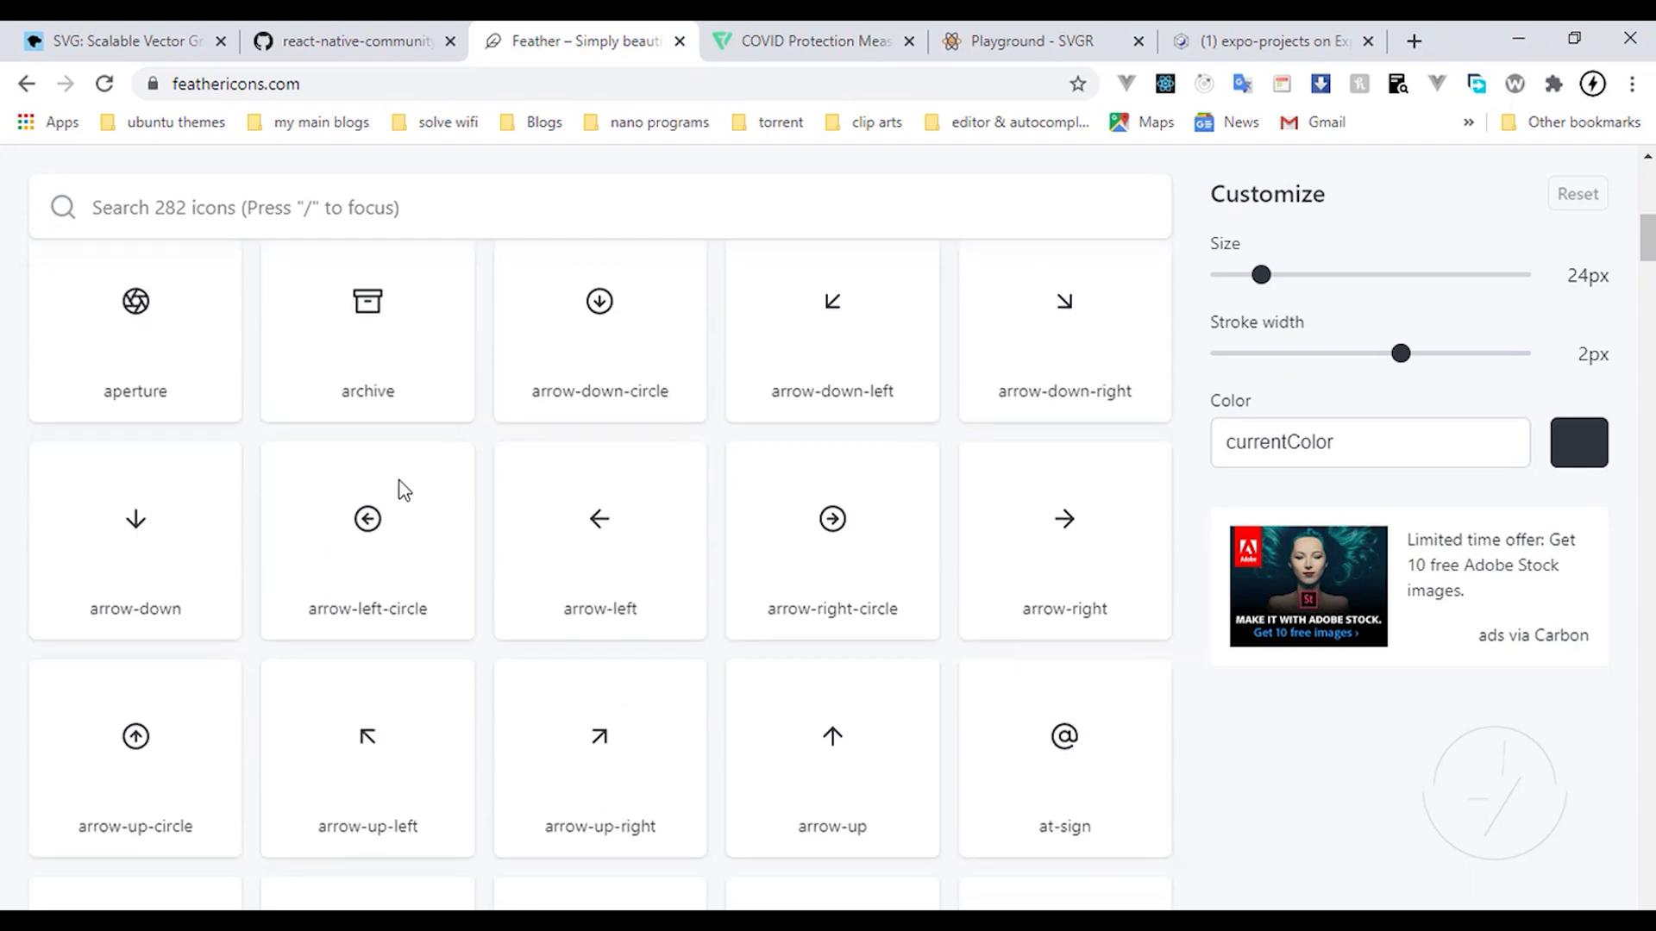
scroll("down", 3)
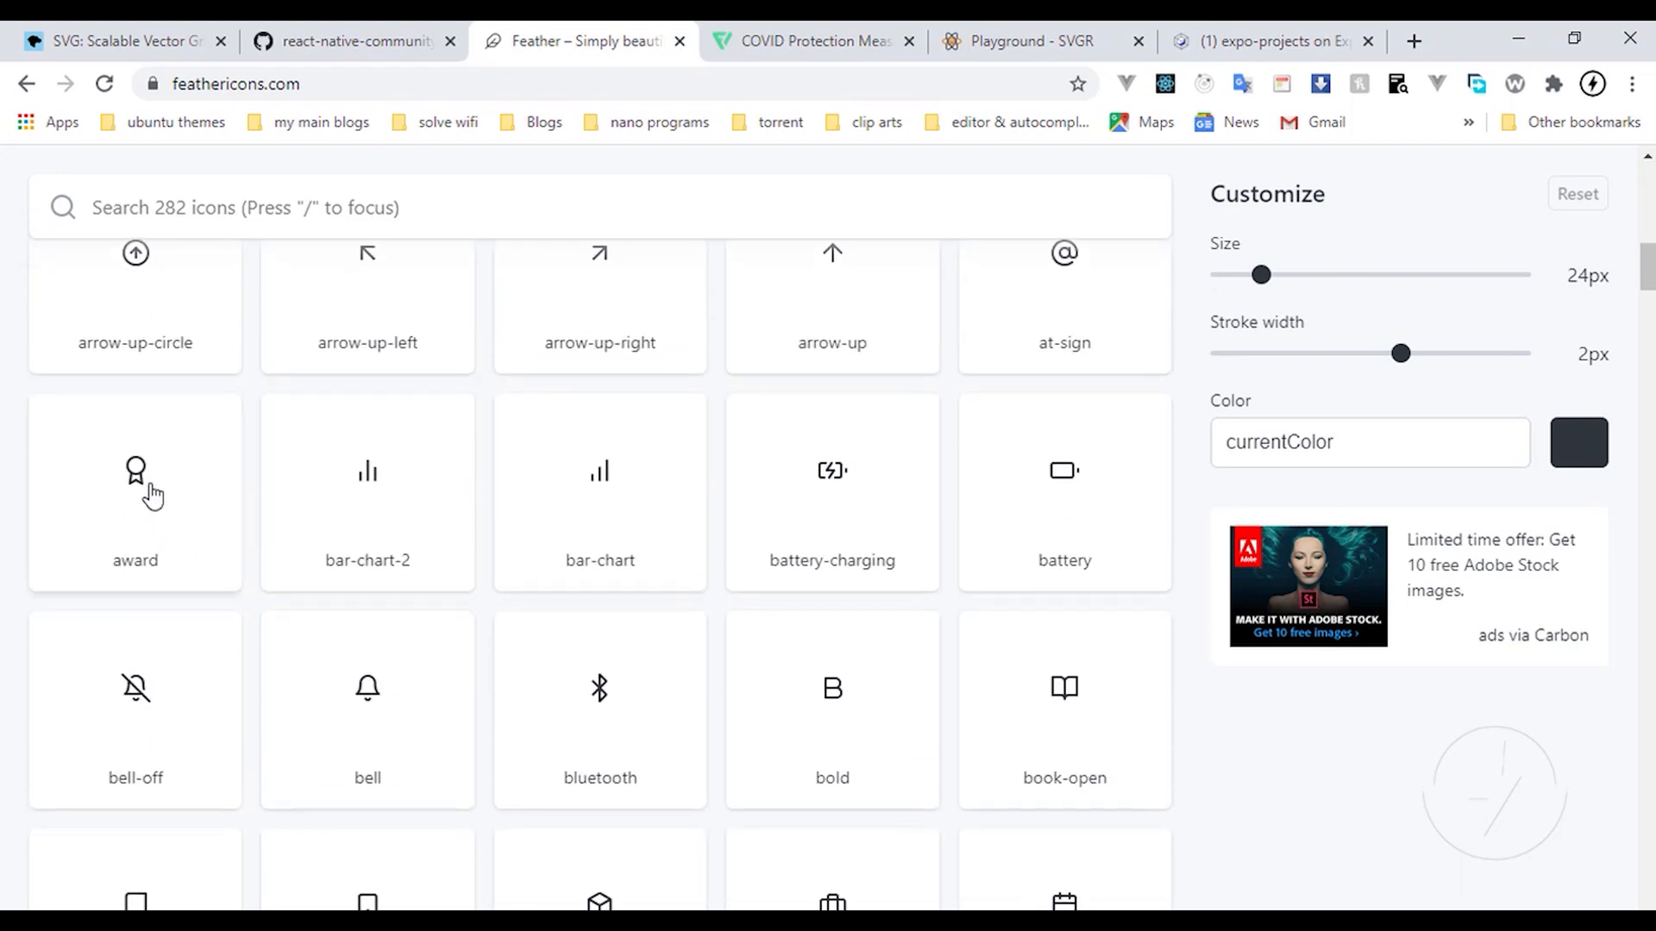
left_click(135, 490)
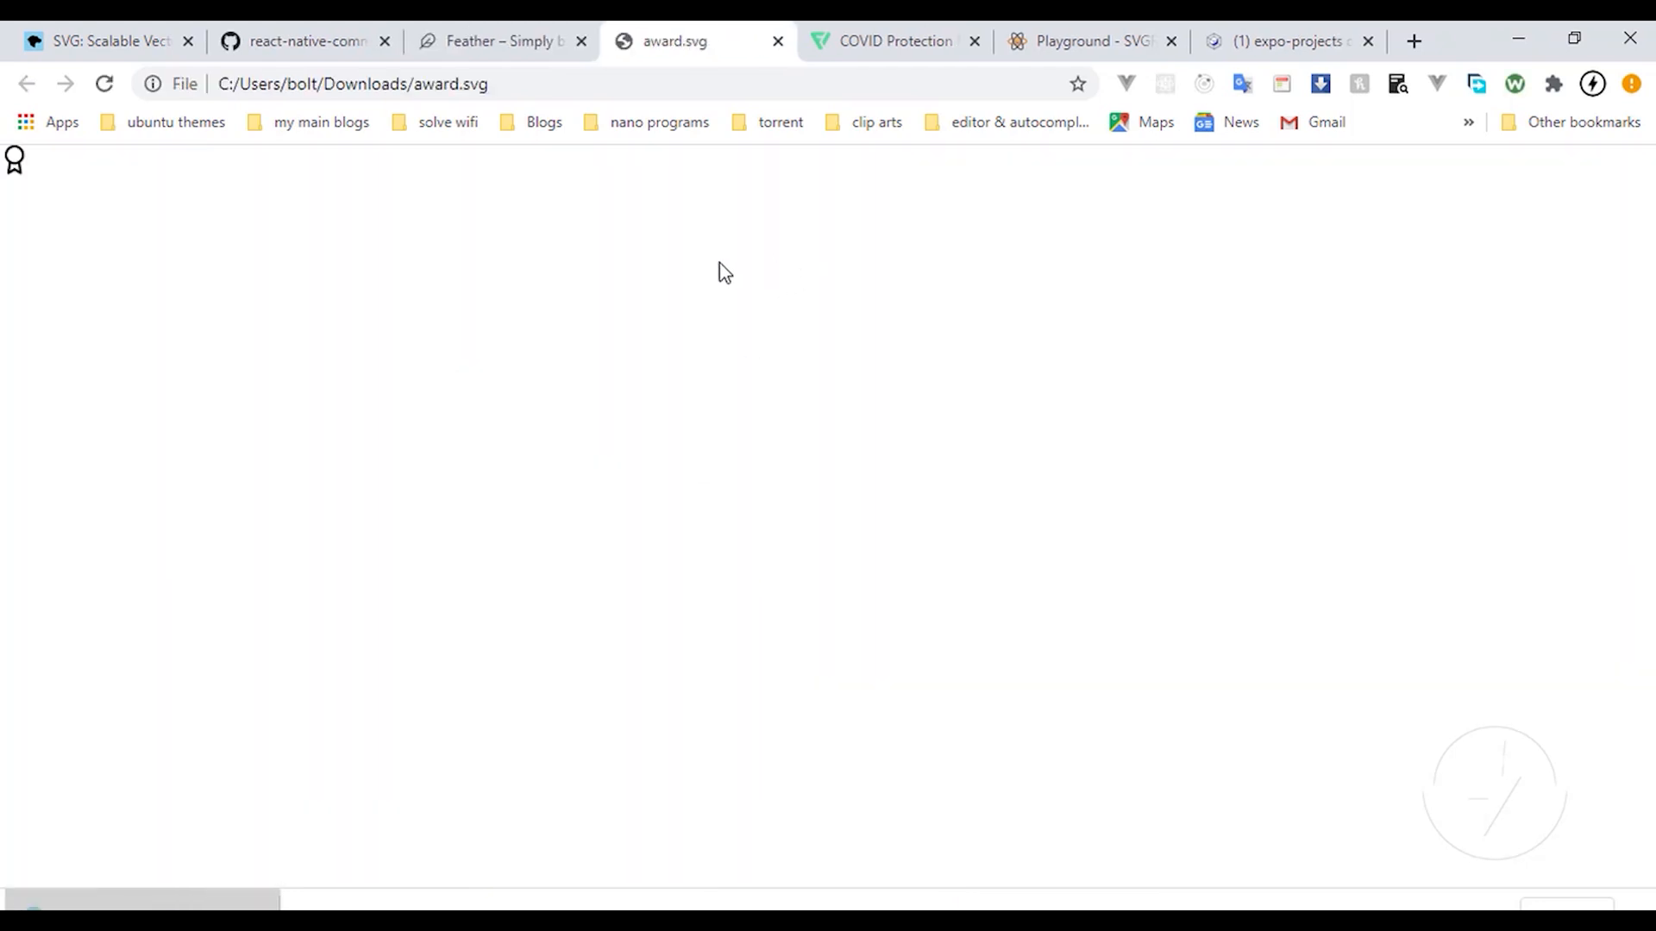
left_click(1082, 41)
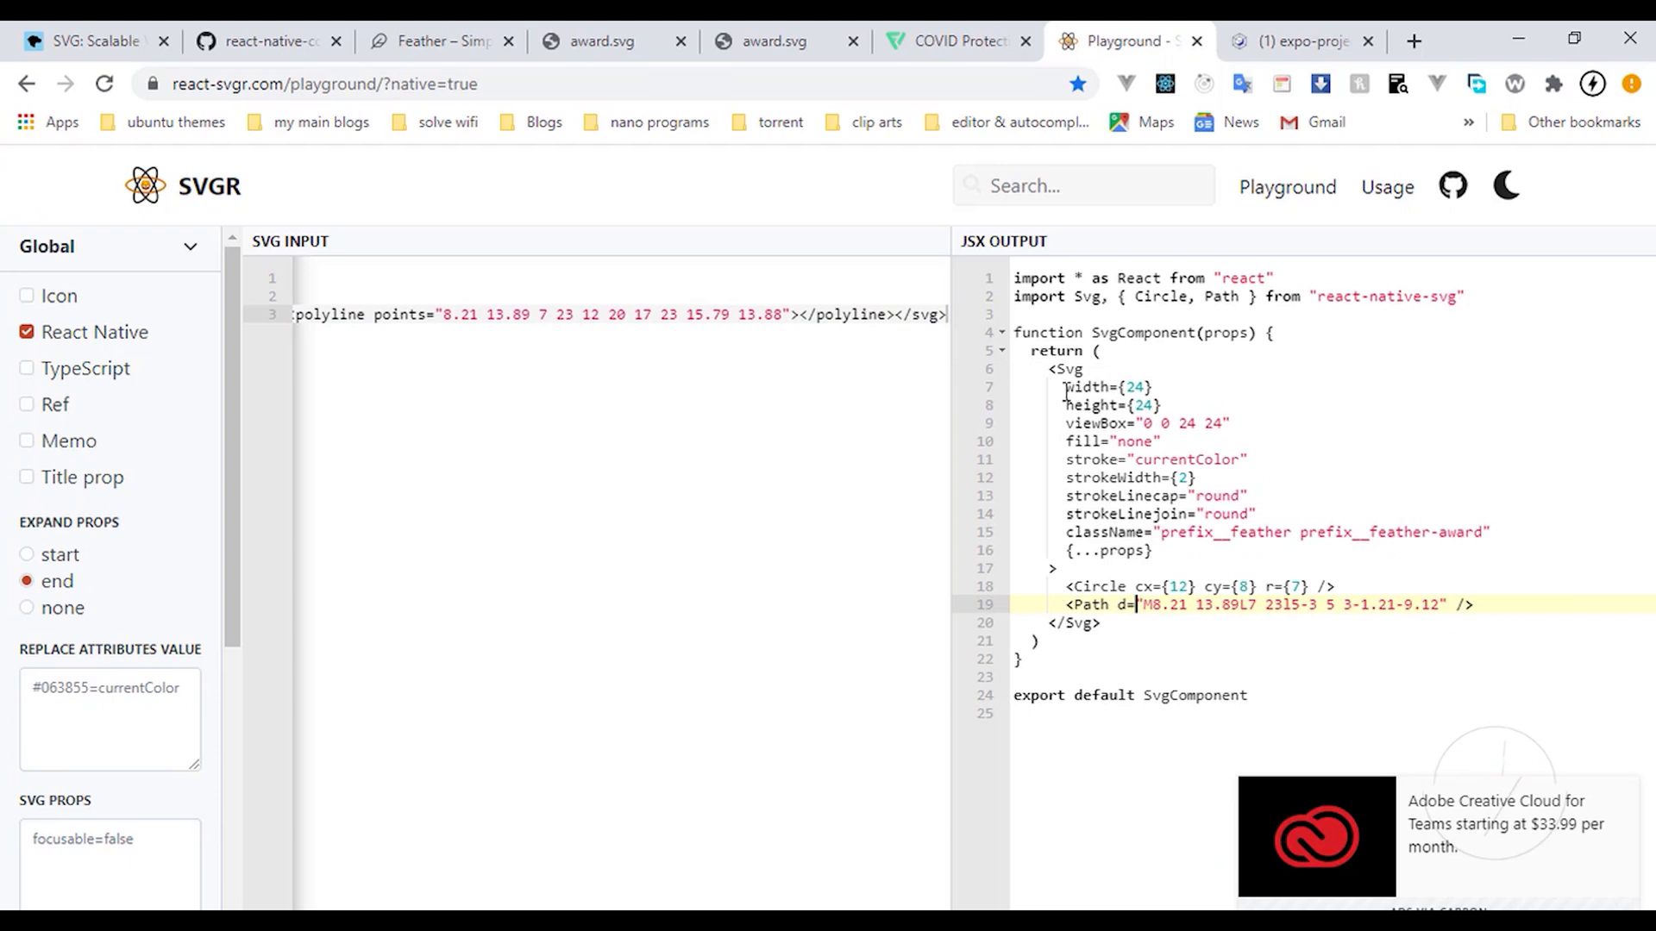
Step: Select the converted Svg block with its Circle and Path in the JSX output
left_click_drag(1064, 368, 1101, 623)
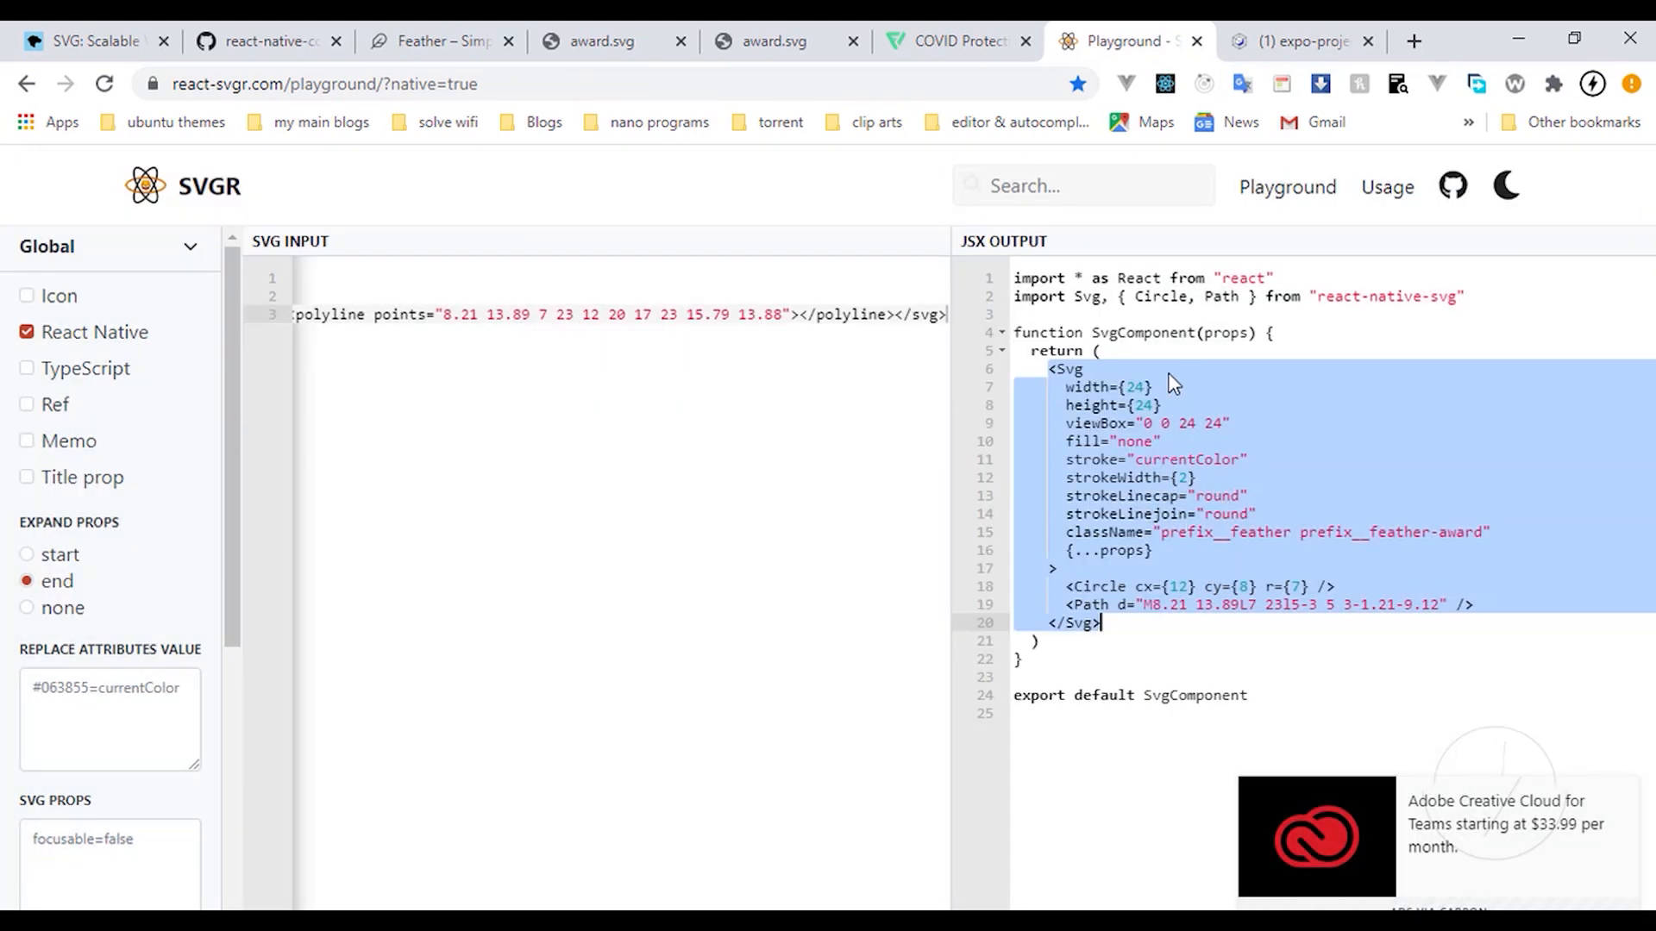
mouse_move(1440, 114)
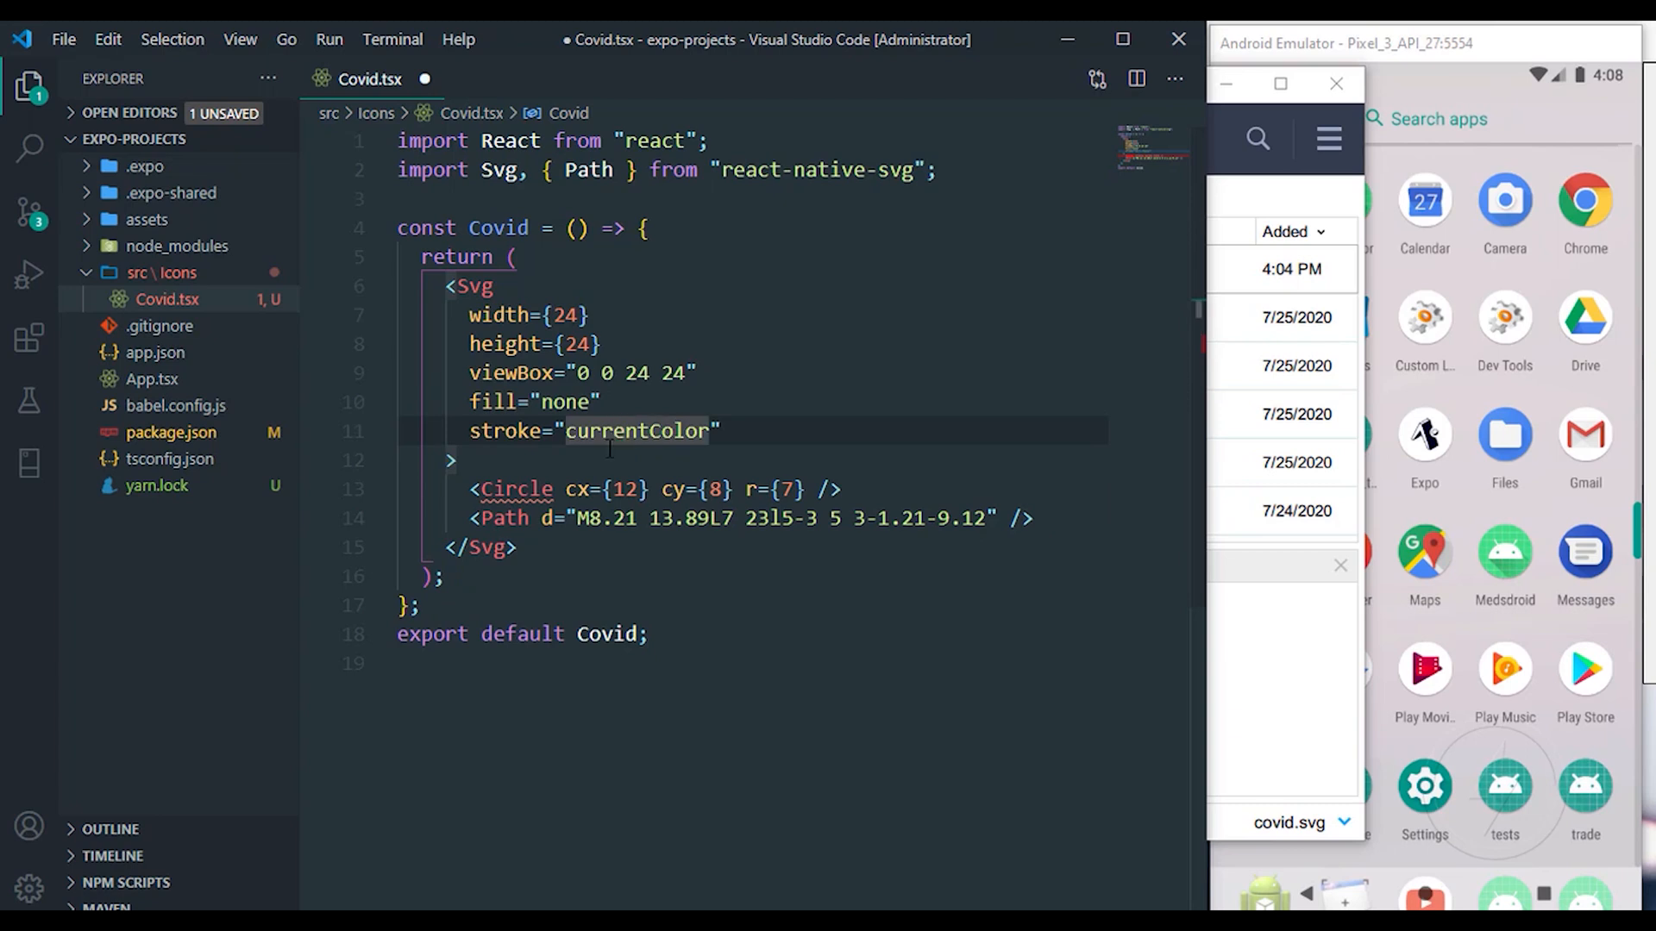
Step: Replace the Svg's currentColor stroke with an orange hex colour value
key("Delete")
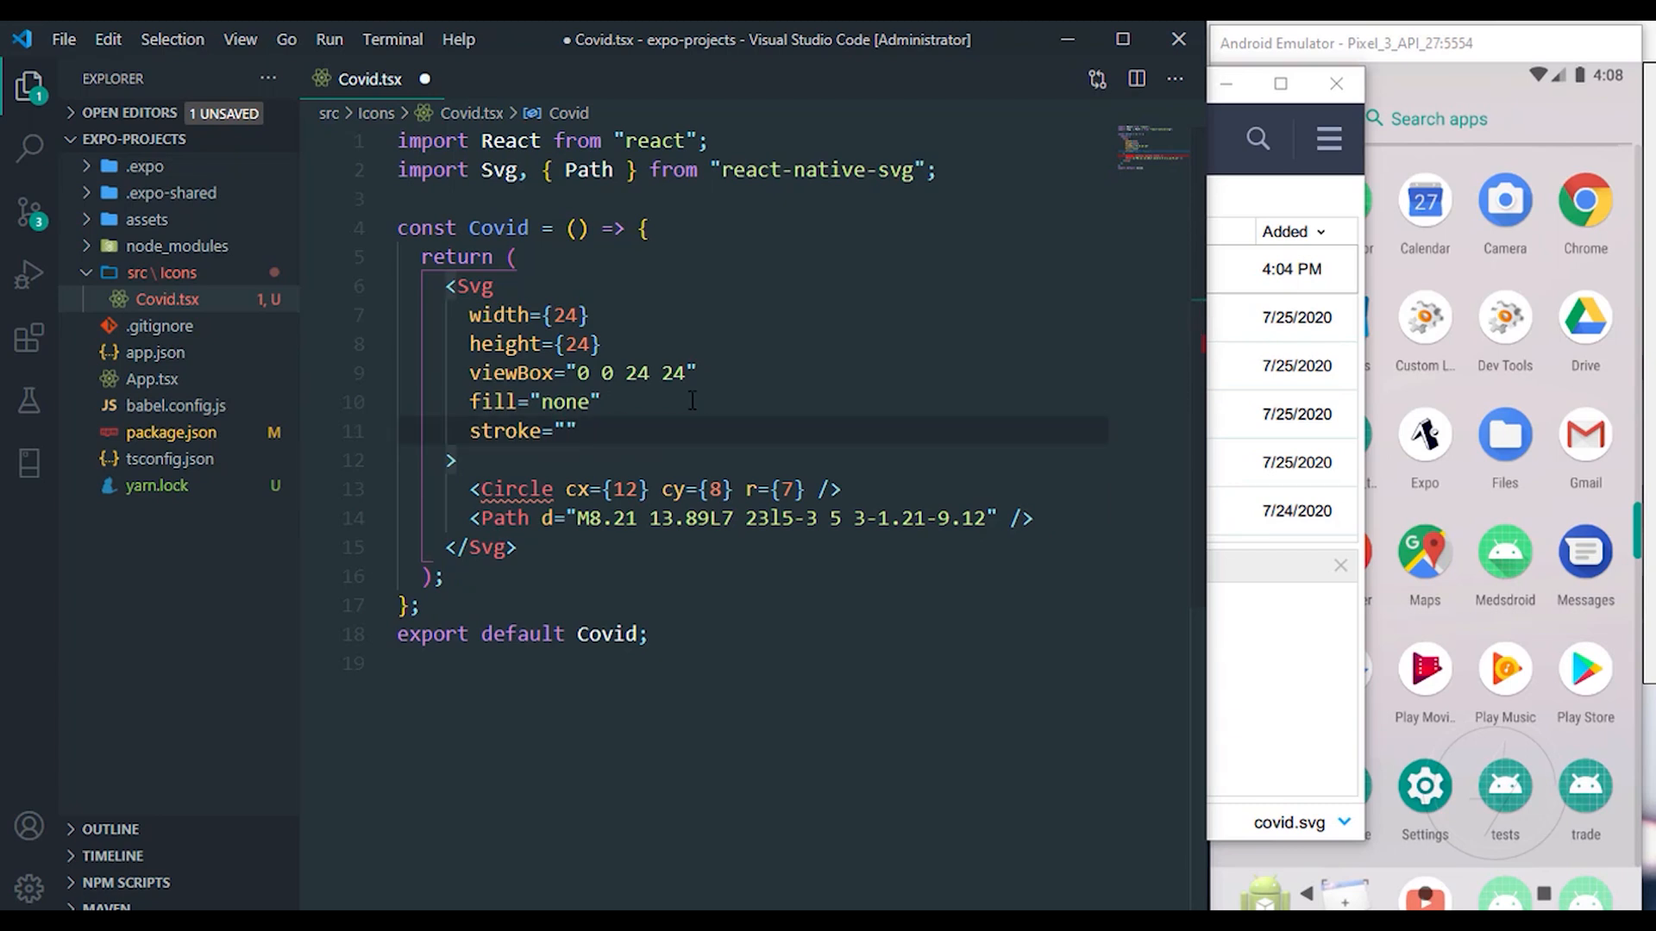
type("#")
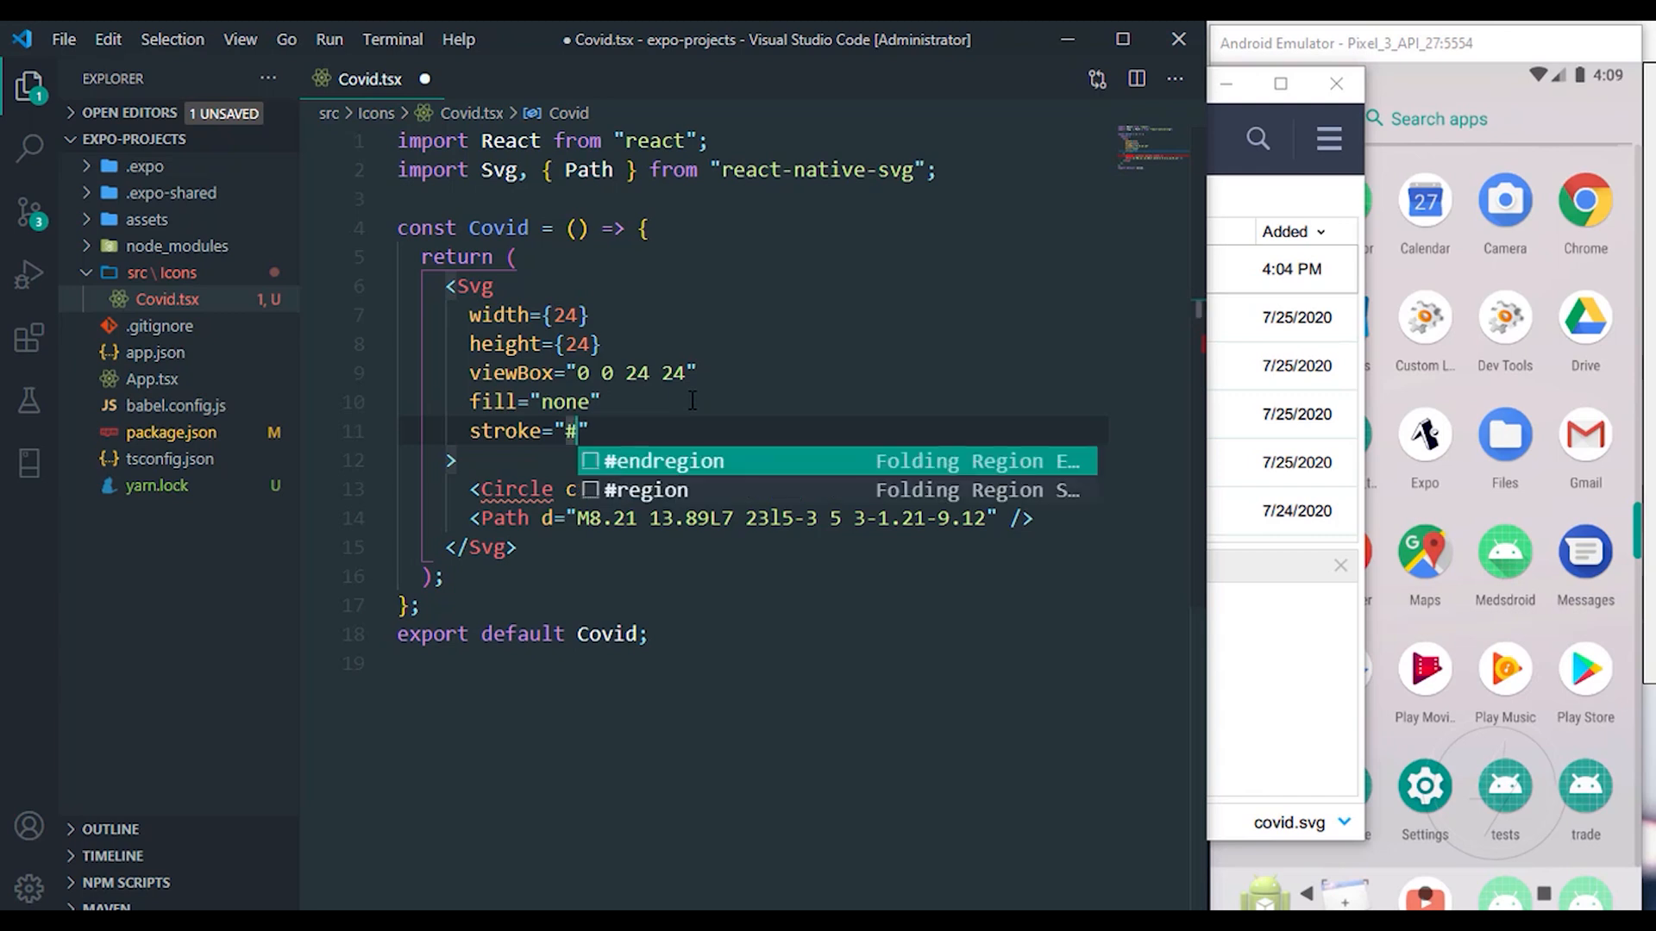
type("fff")
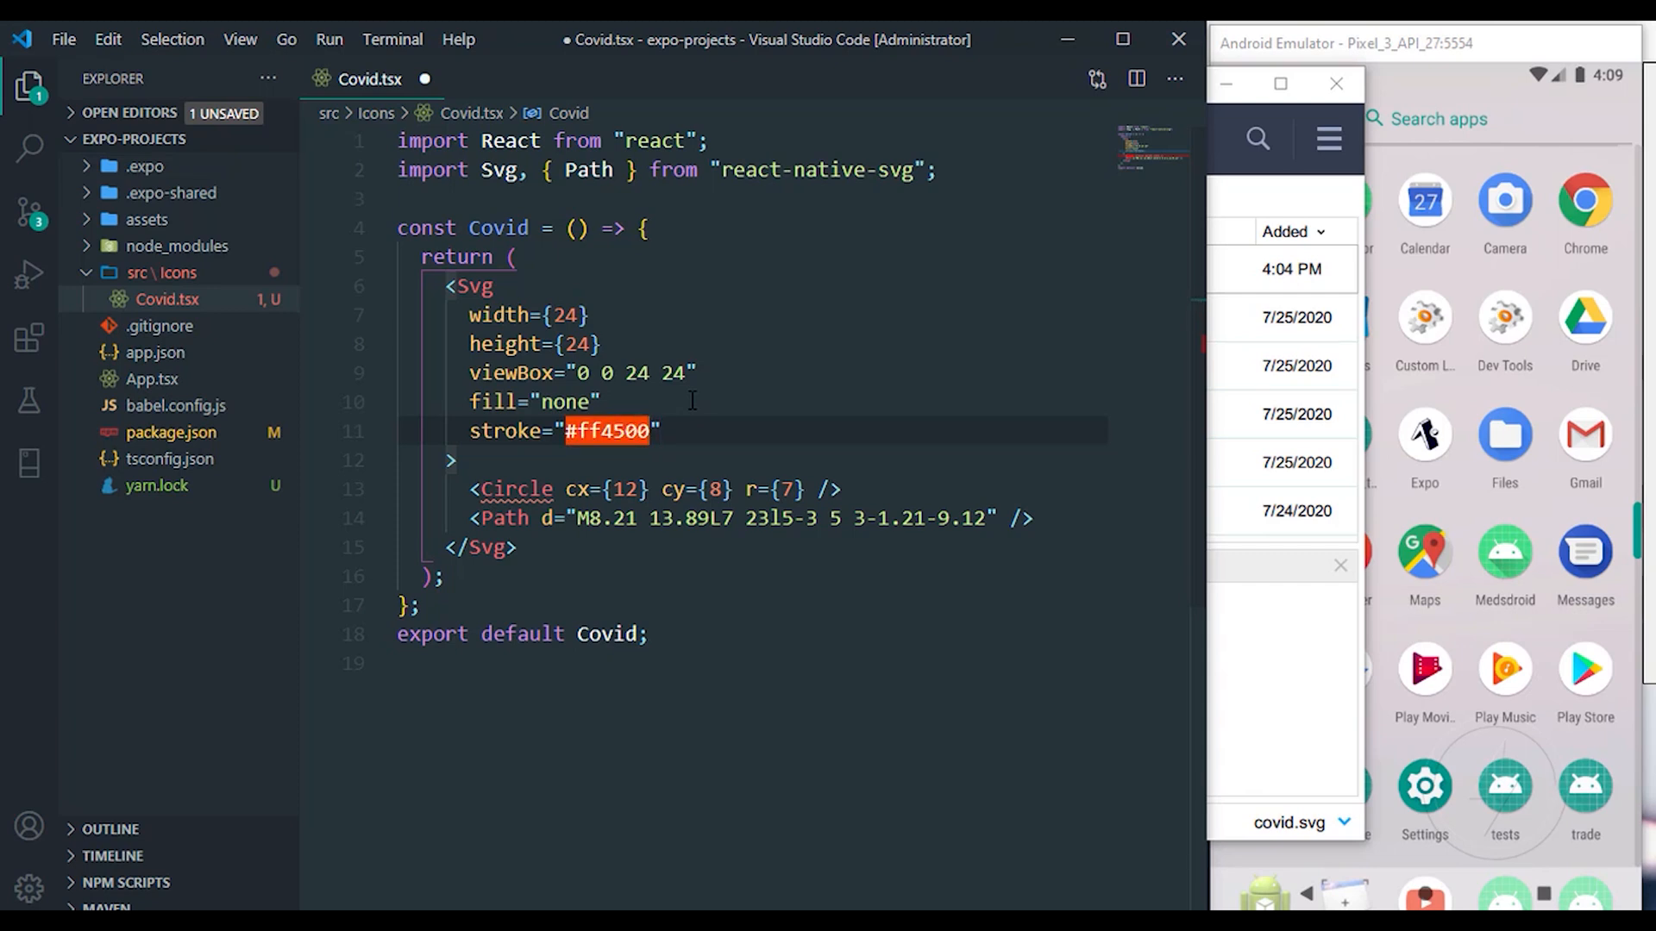
type("fillRule=")
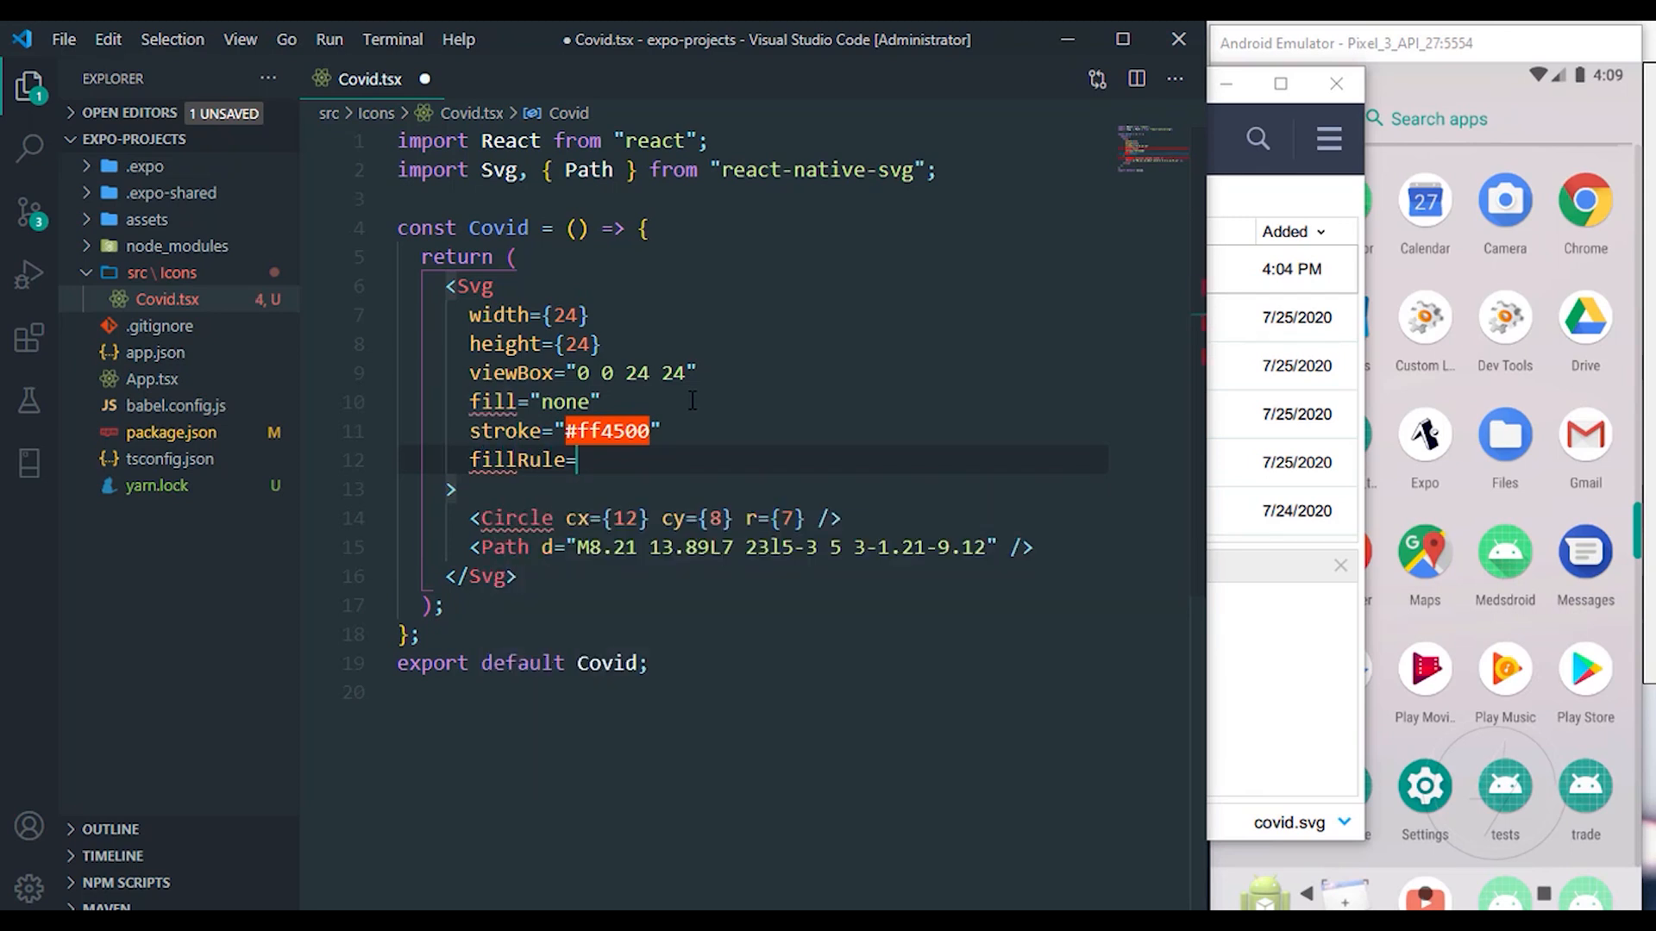
Step: Give the Svg fillRule evenodd, strokeLinecap round and strokeLinejoin round
type("{'e'")
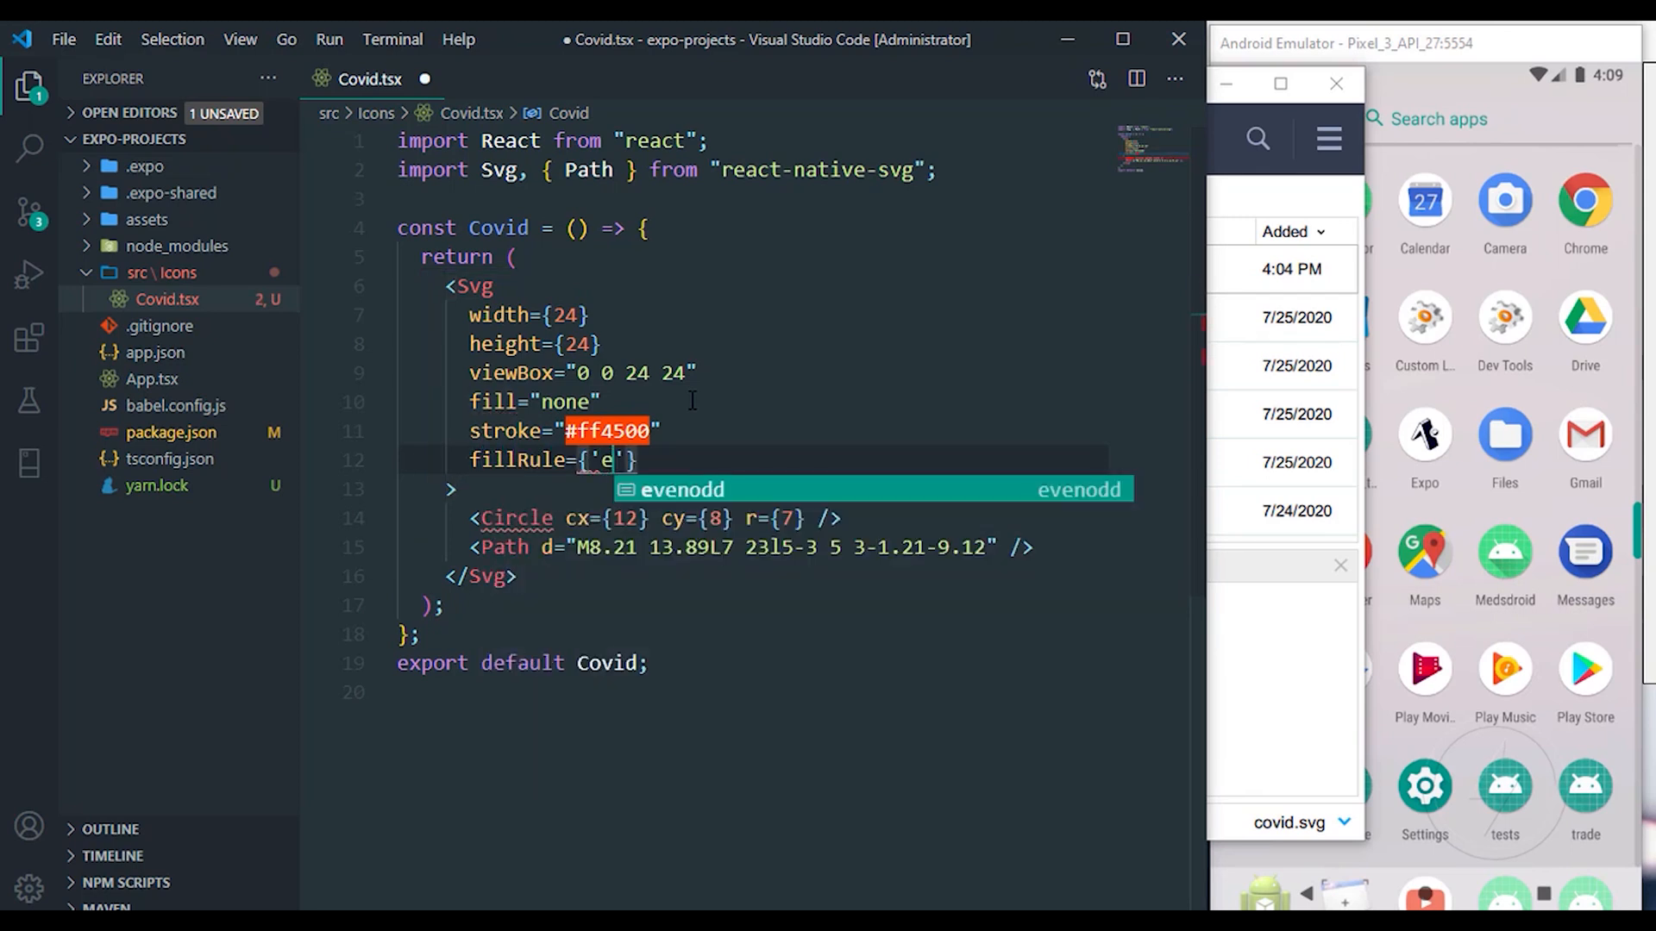
key("Enter")
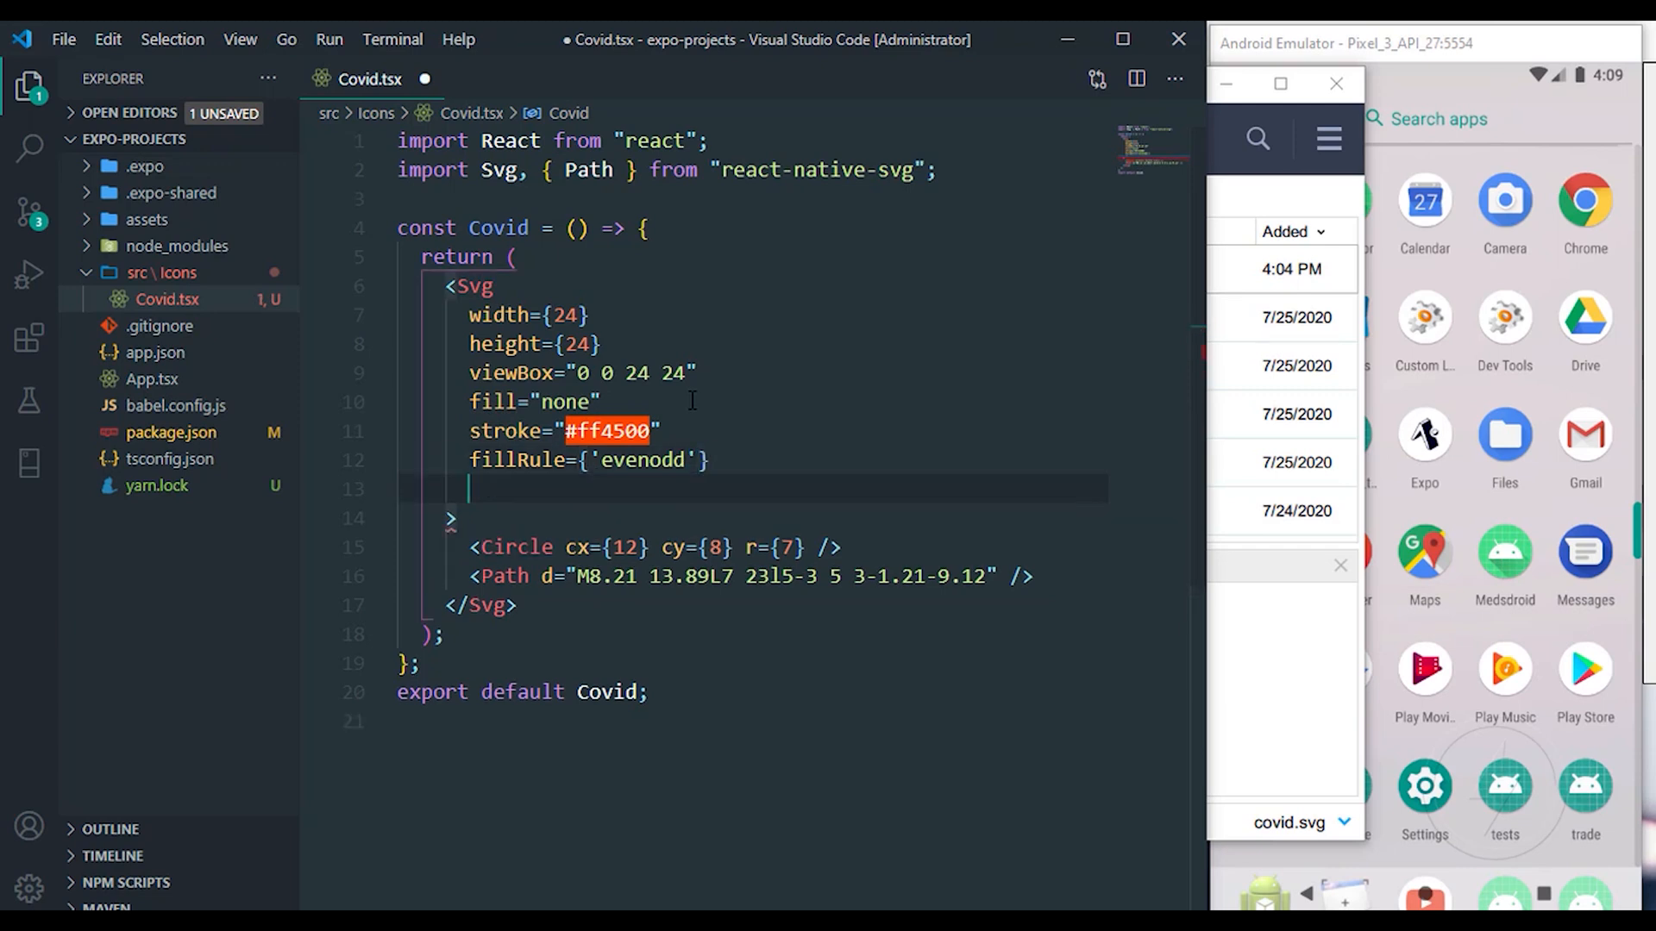
type("strolin")
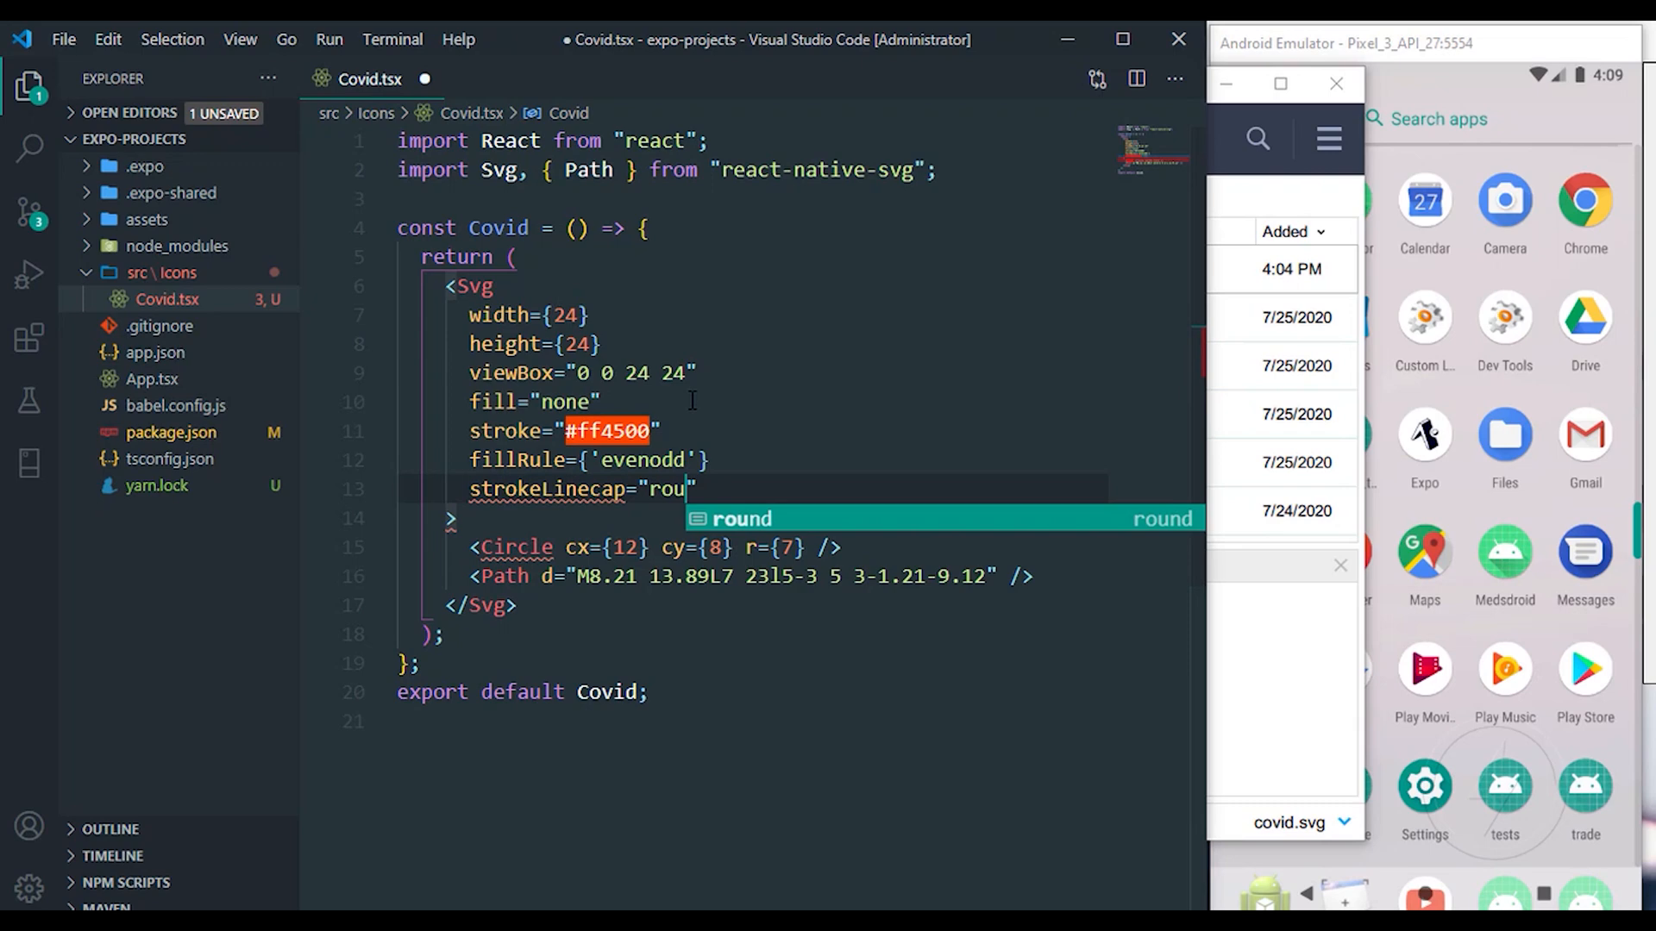
key("Tab")
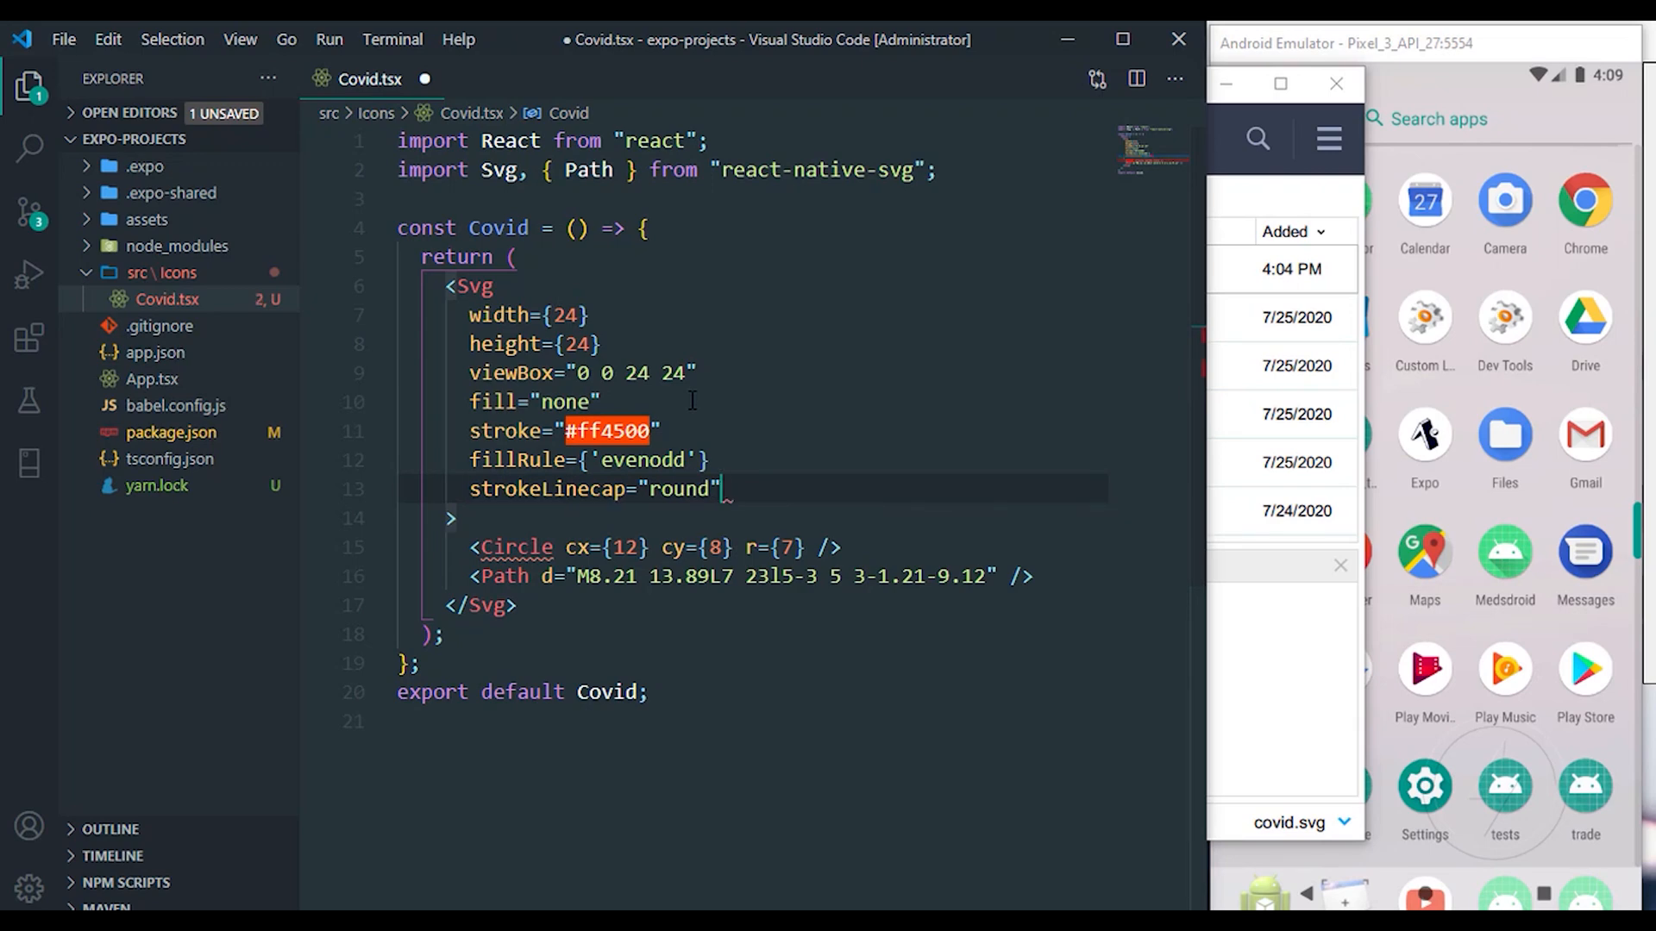
type("strokeLine")
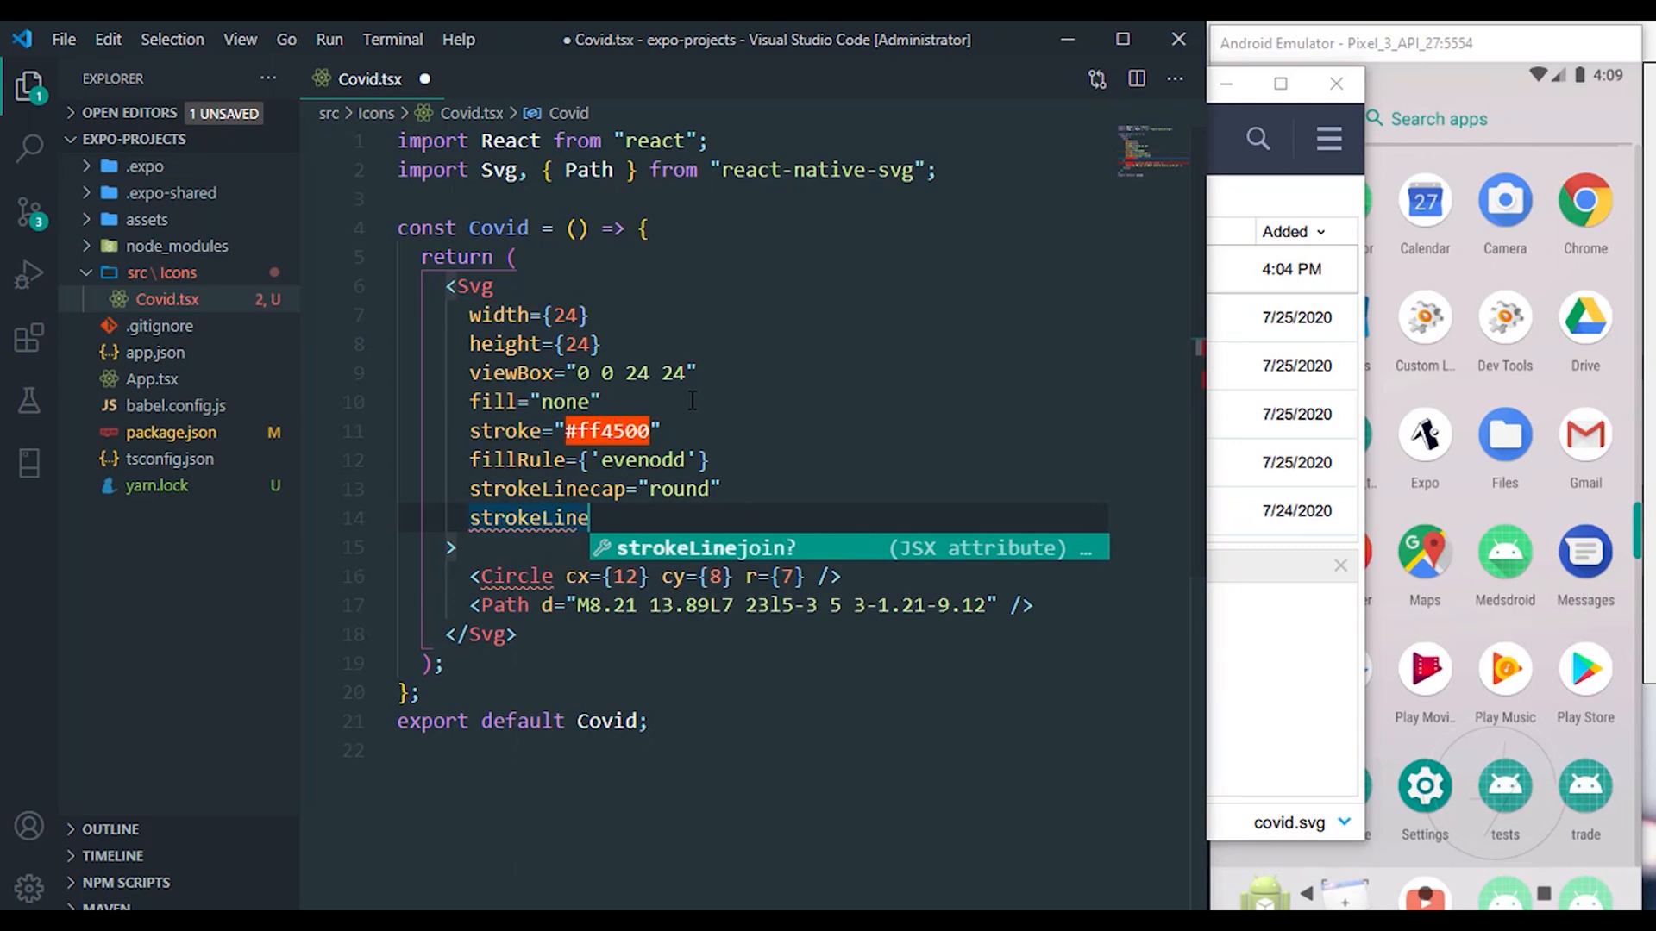
type("join")
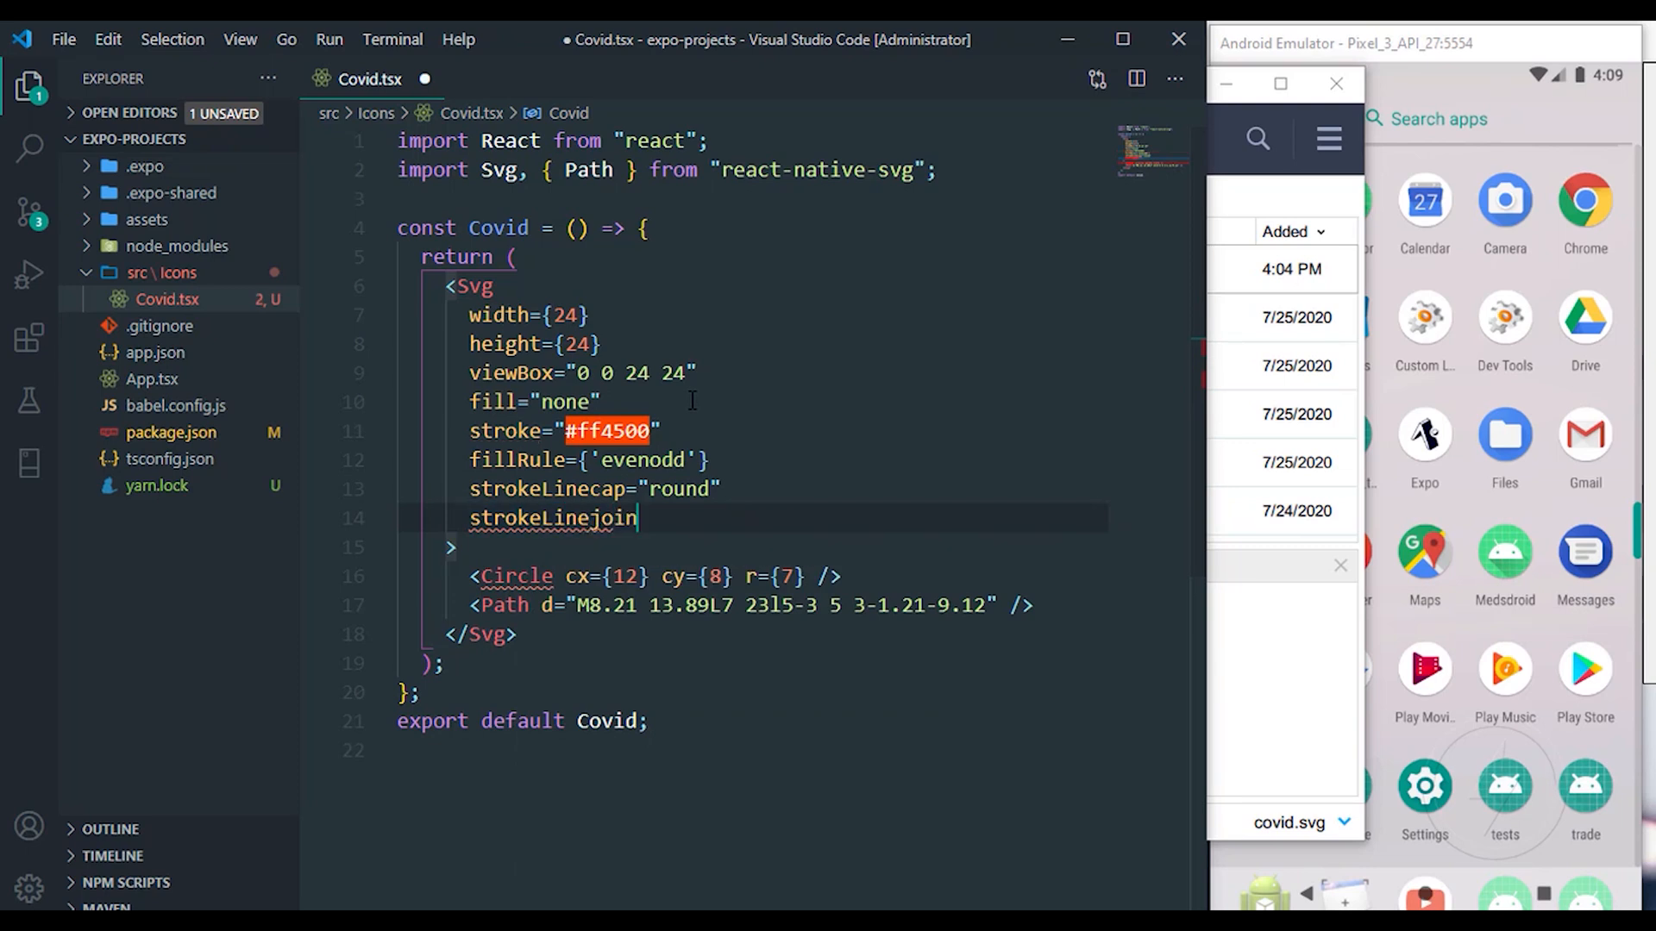
type("=\"round\"")
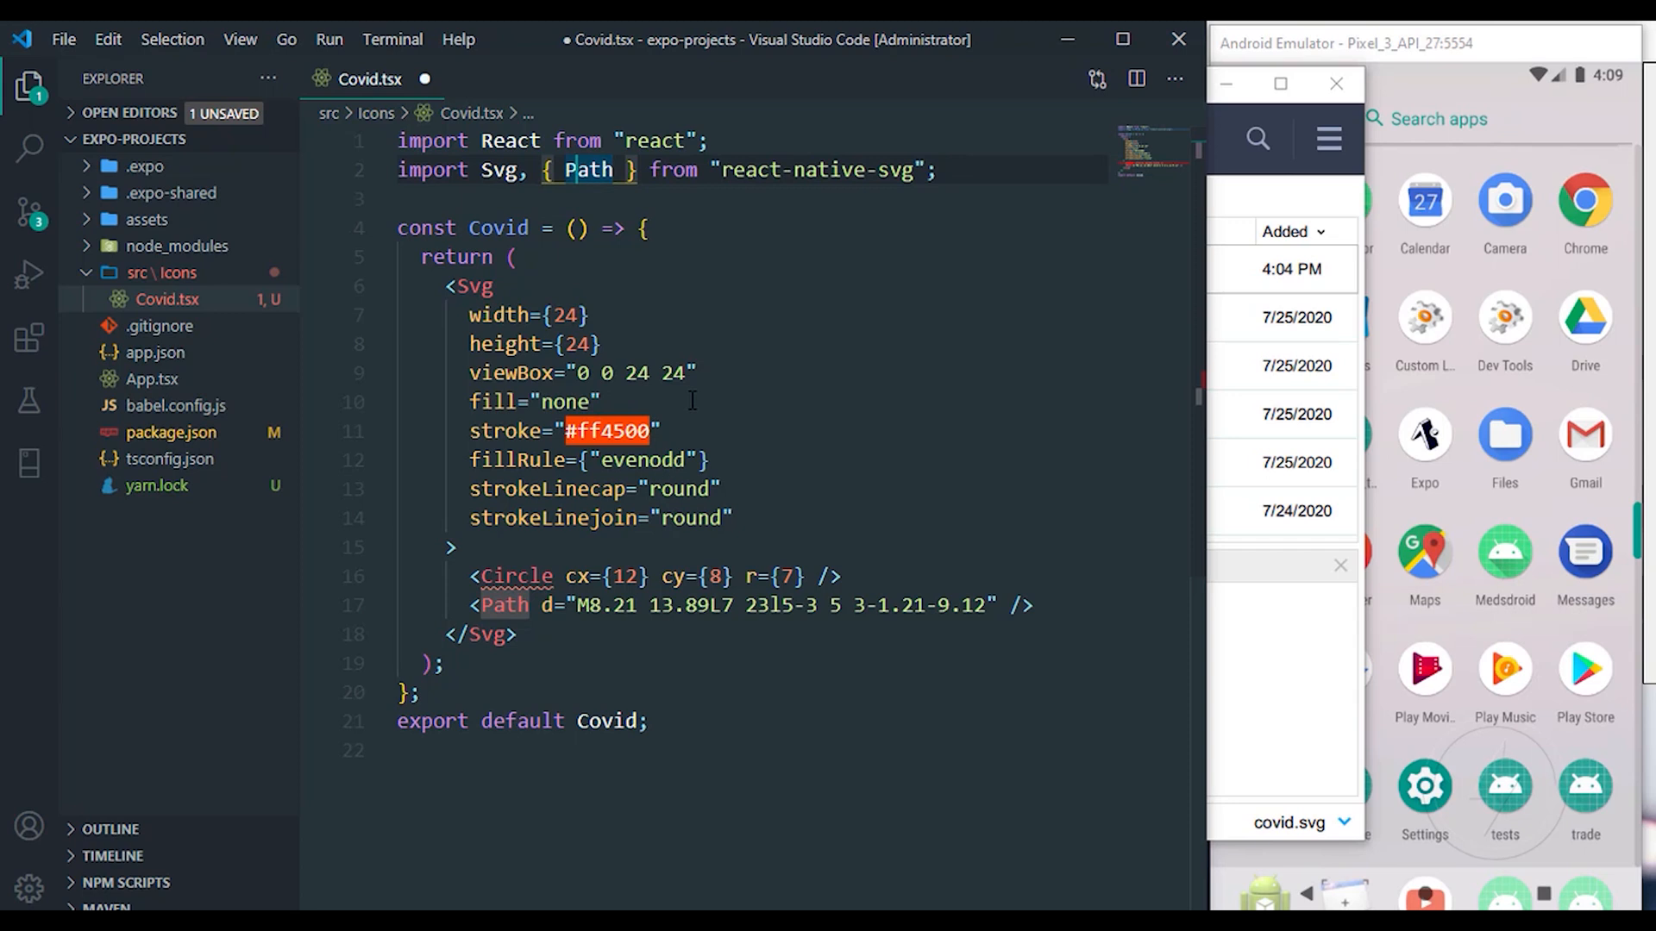
Step: Add Circle to the react-native-svg named import and save Covid.tsx
type(", C")
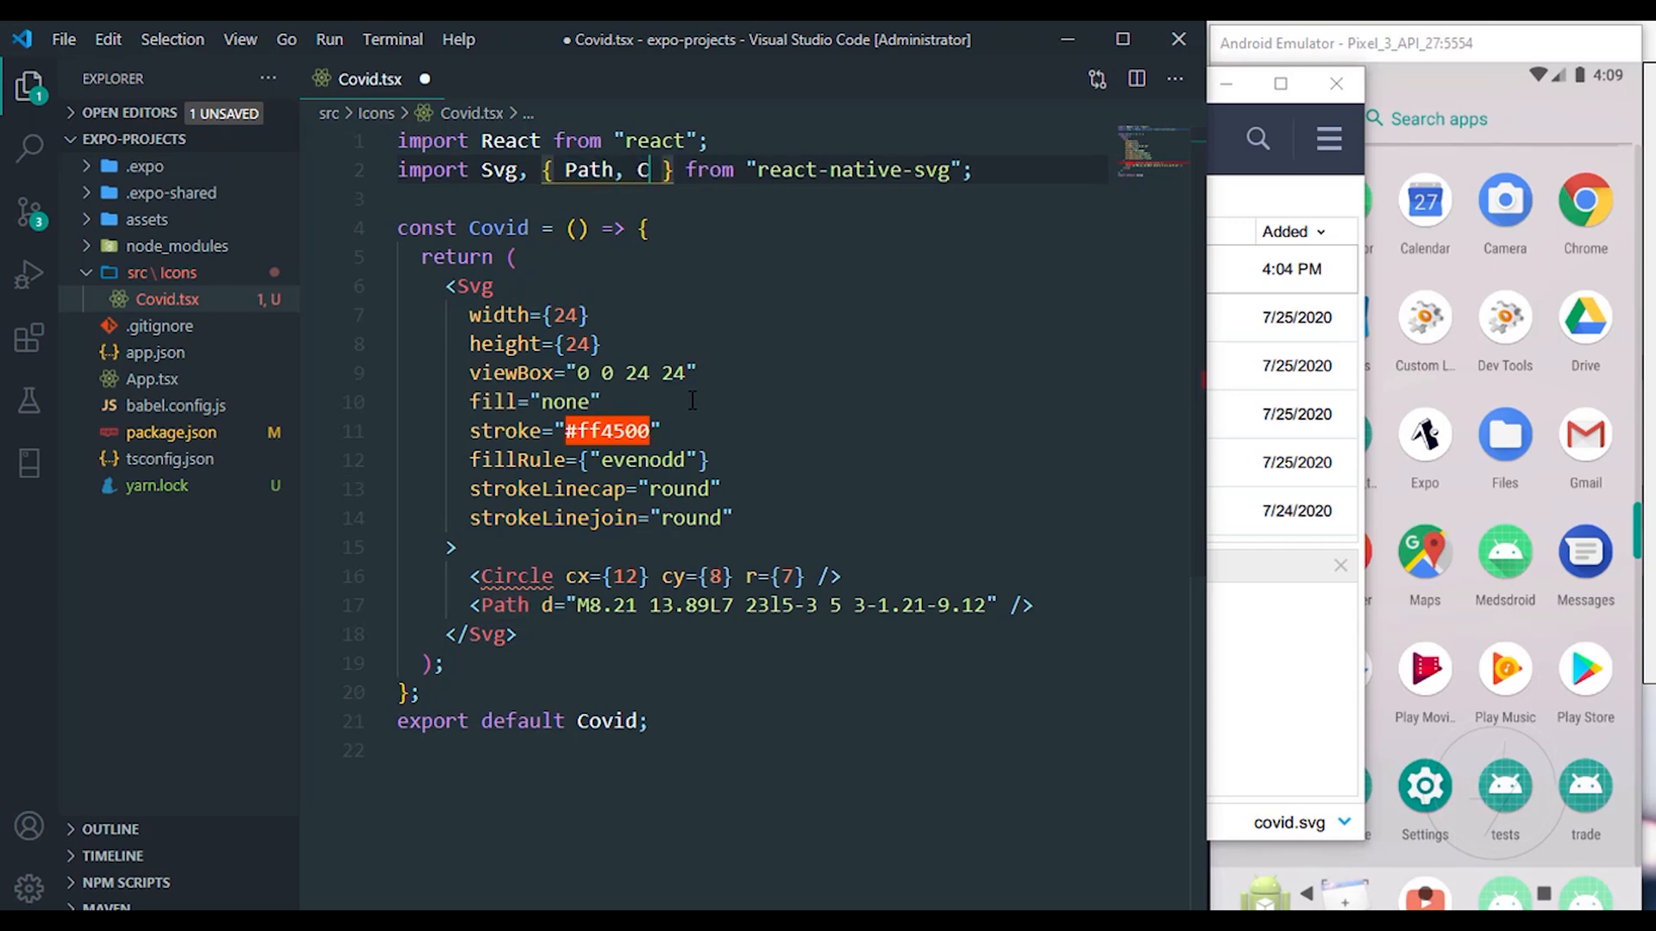
type("ircle")
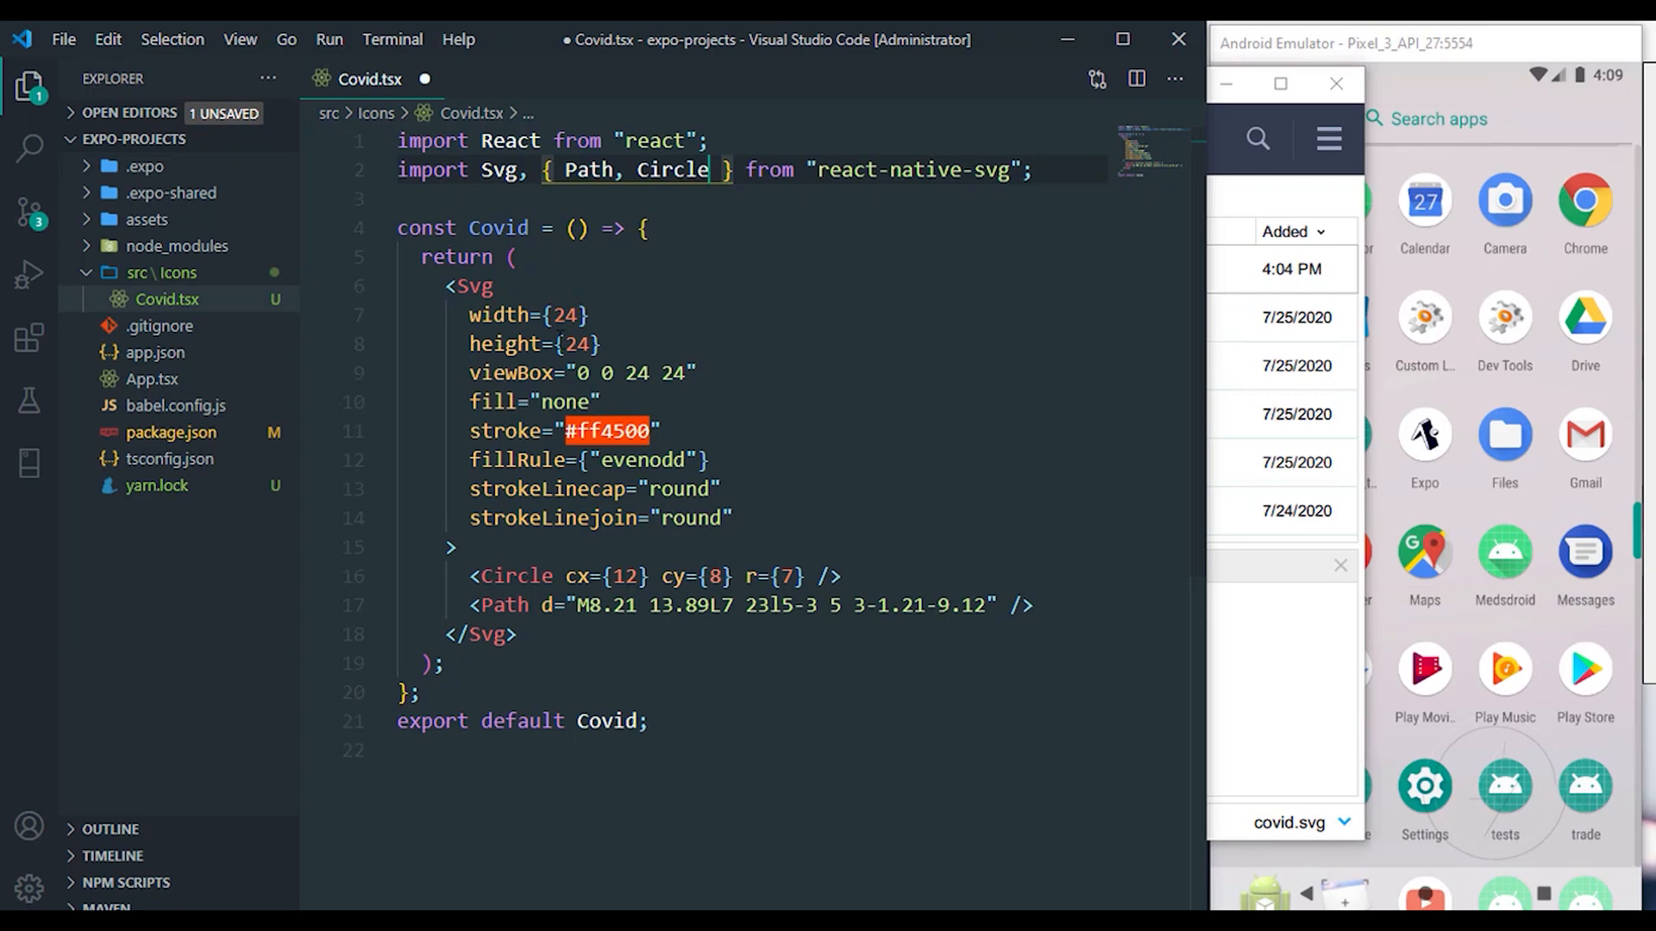
mouse_move(771, 363)
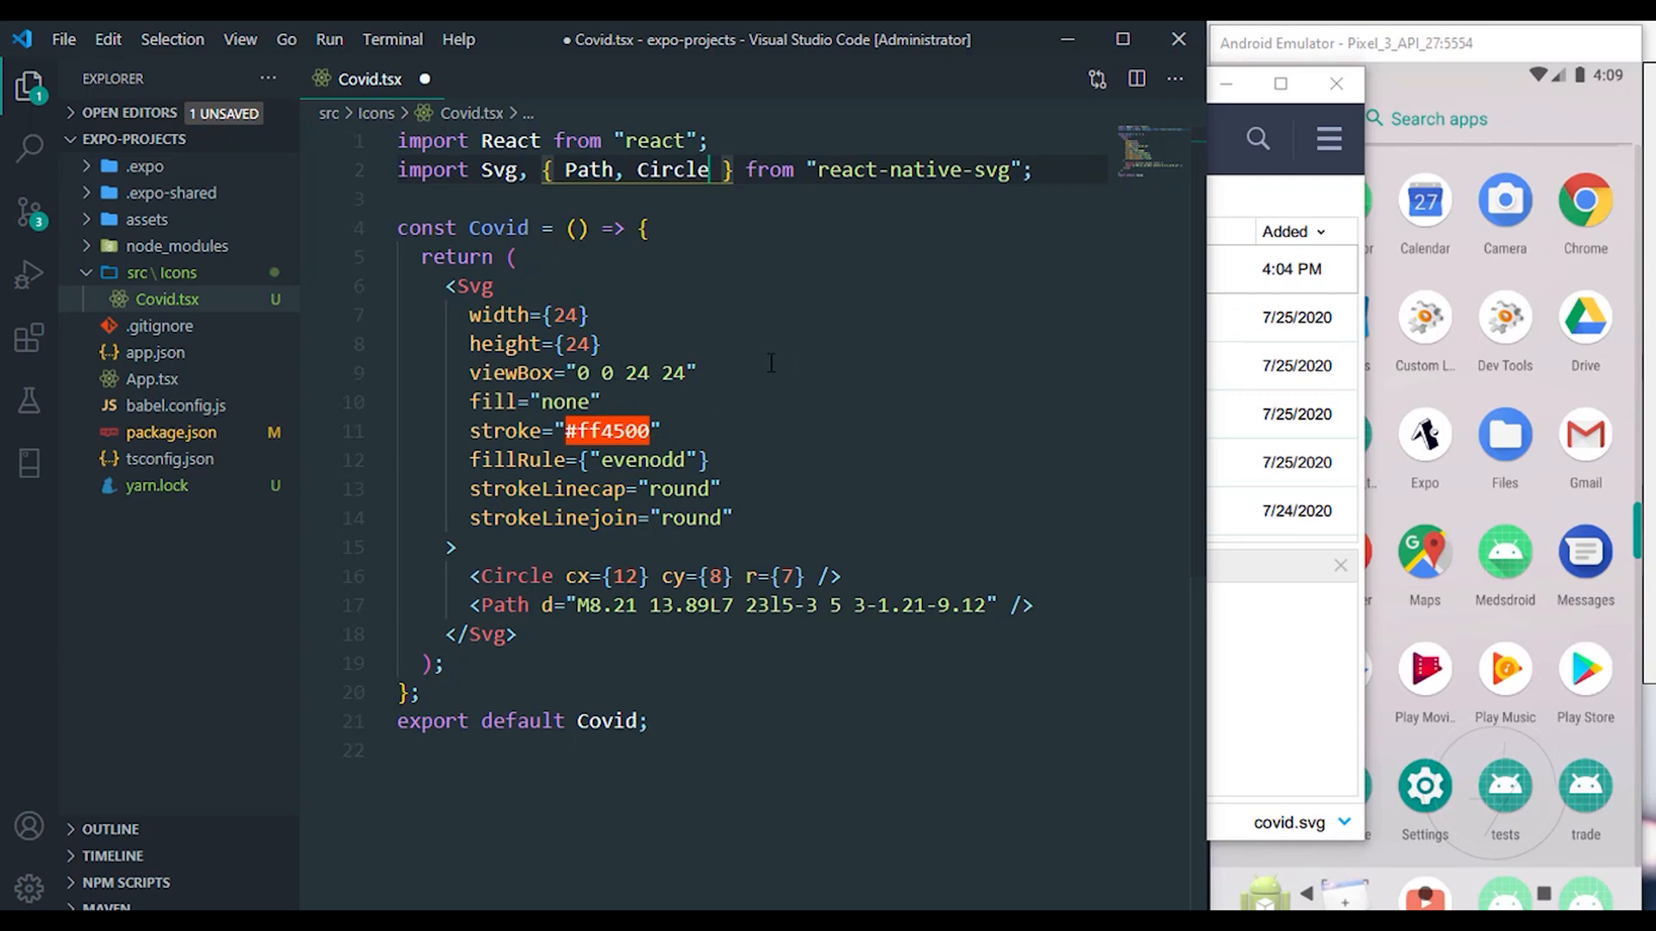
key("ctrl+s")
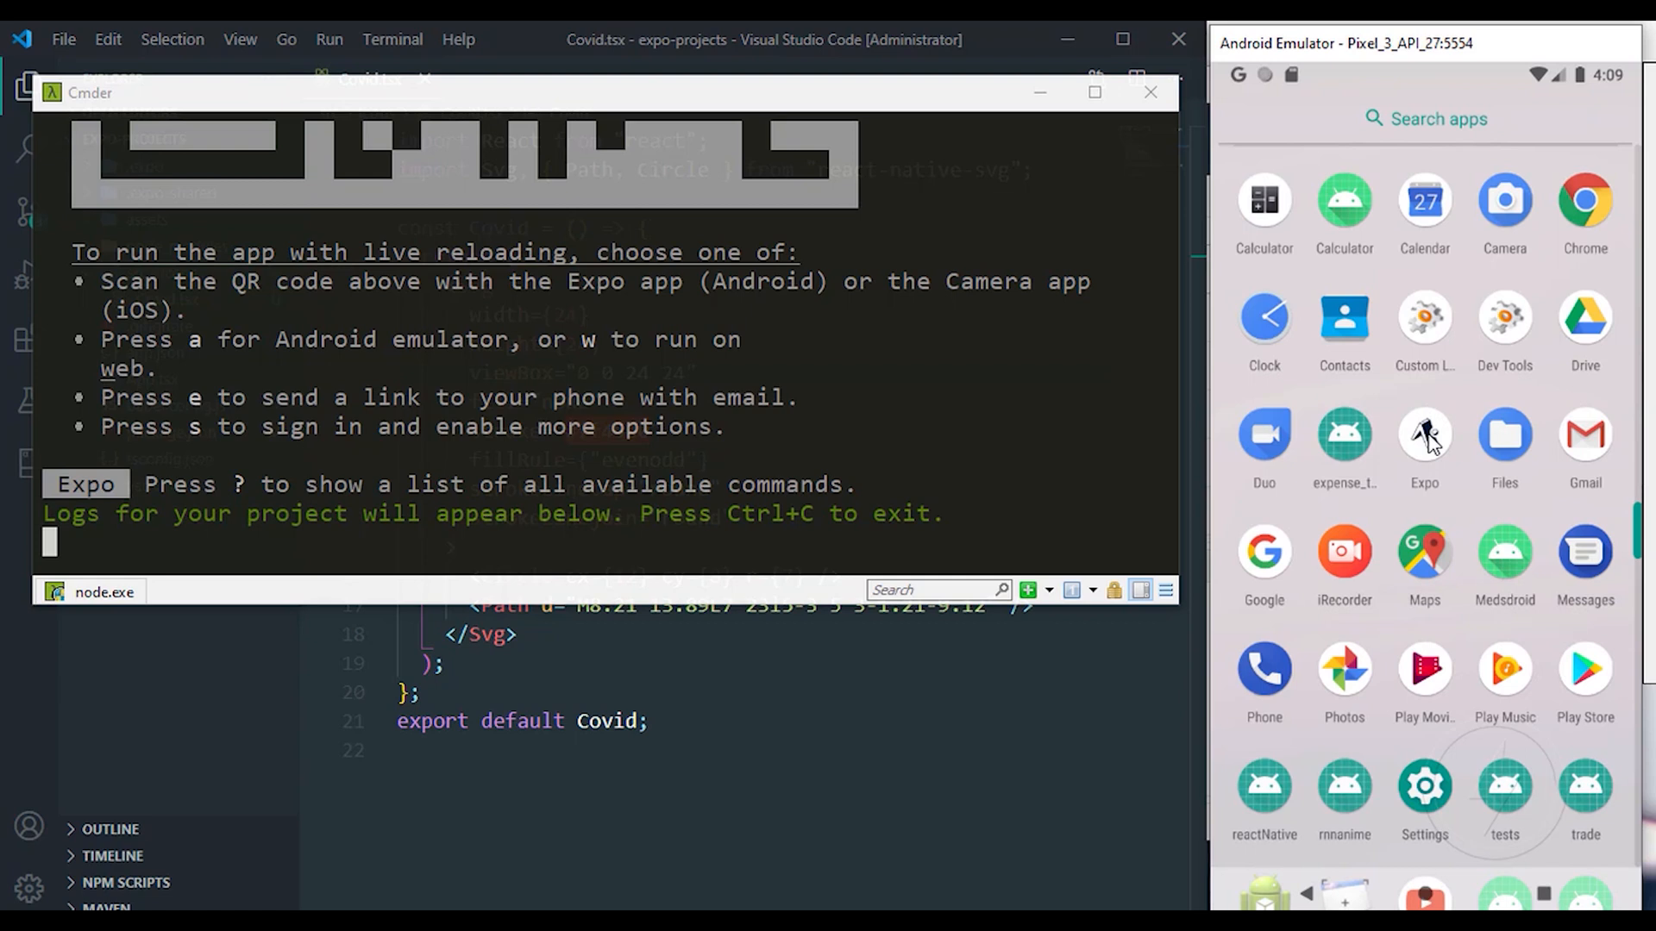
Step: Launch the Expo app from the Android emulator's home screen
left_click(1424, 433)
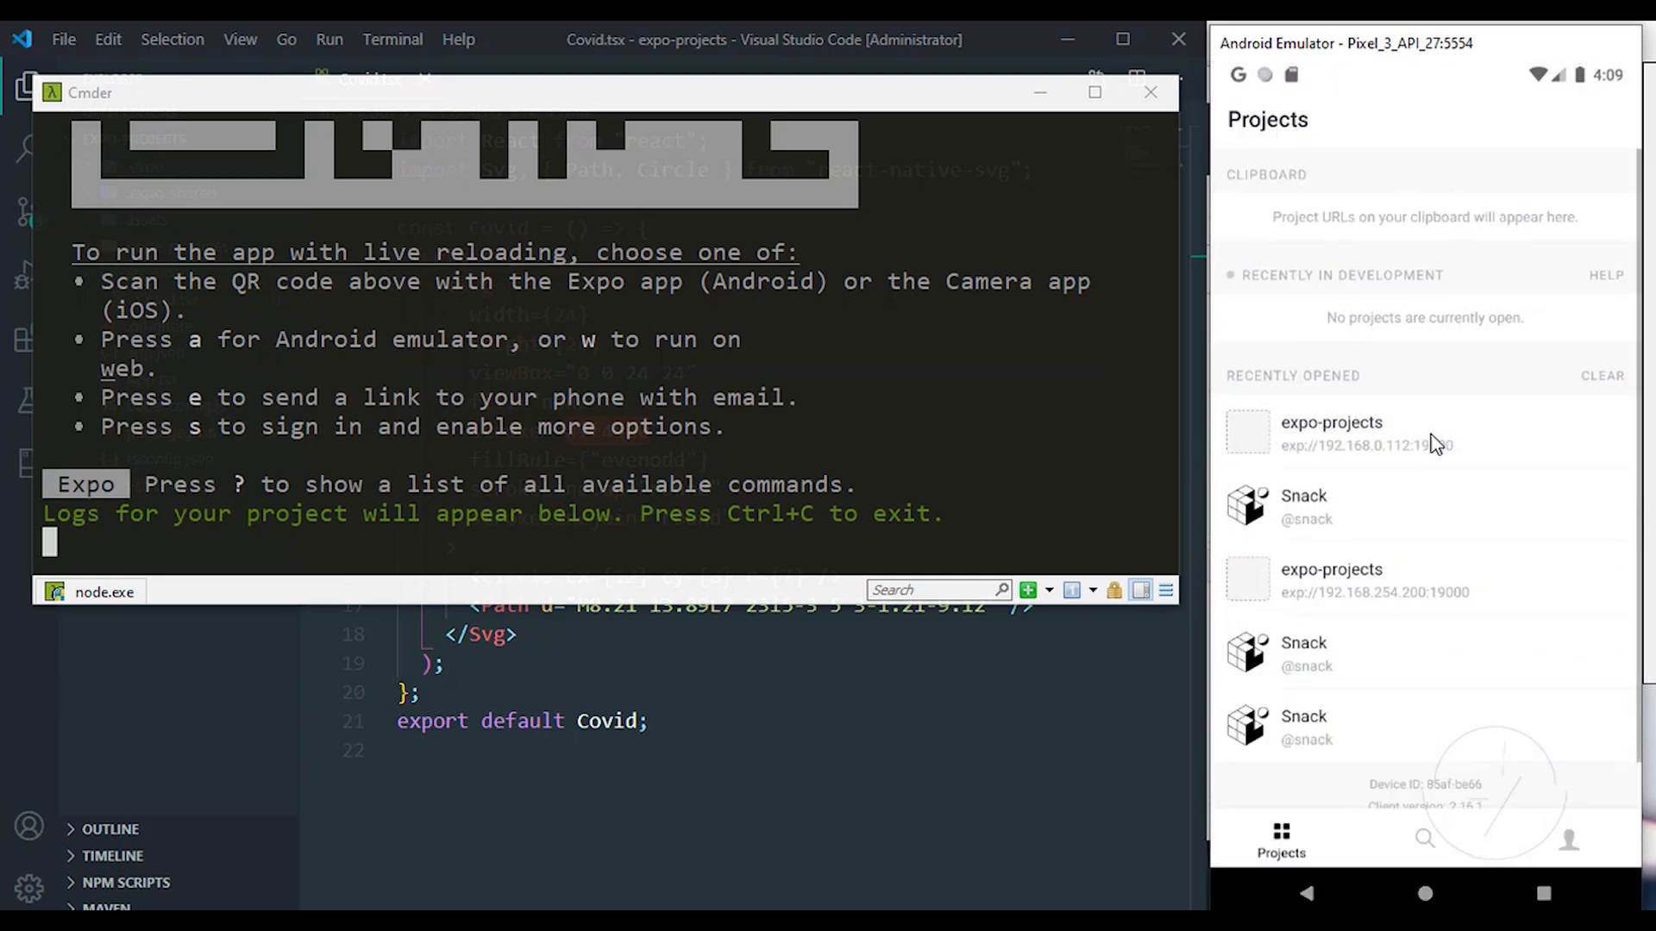
mouse_move(1384, 465)
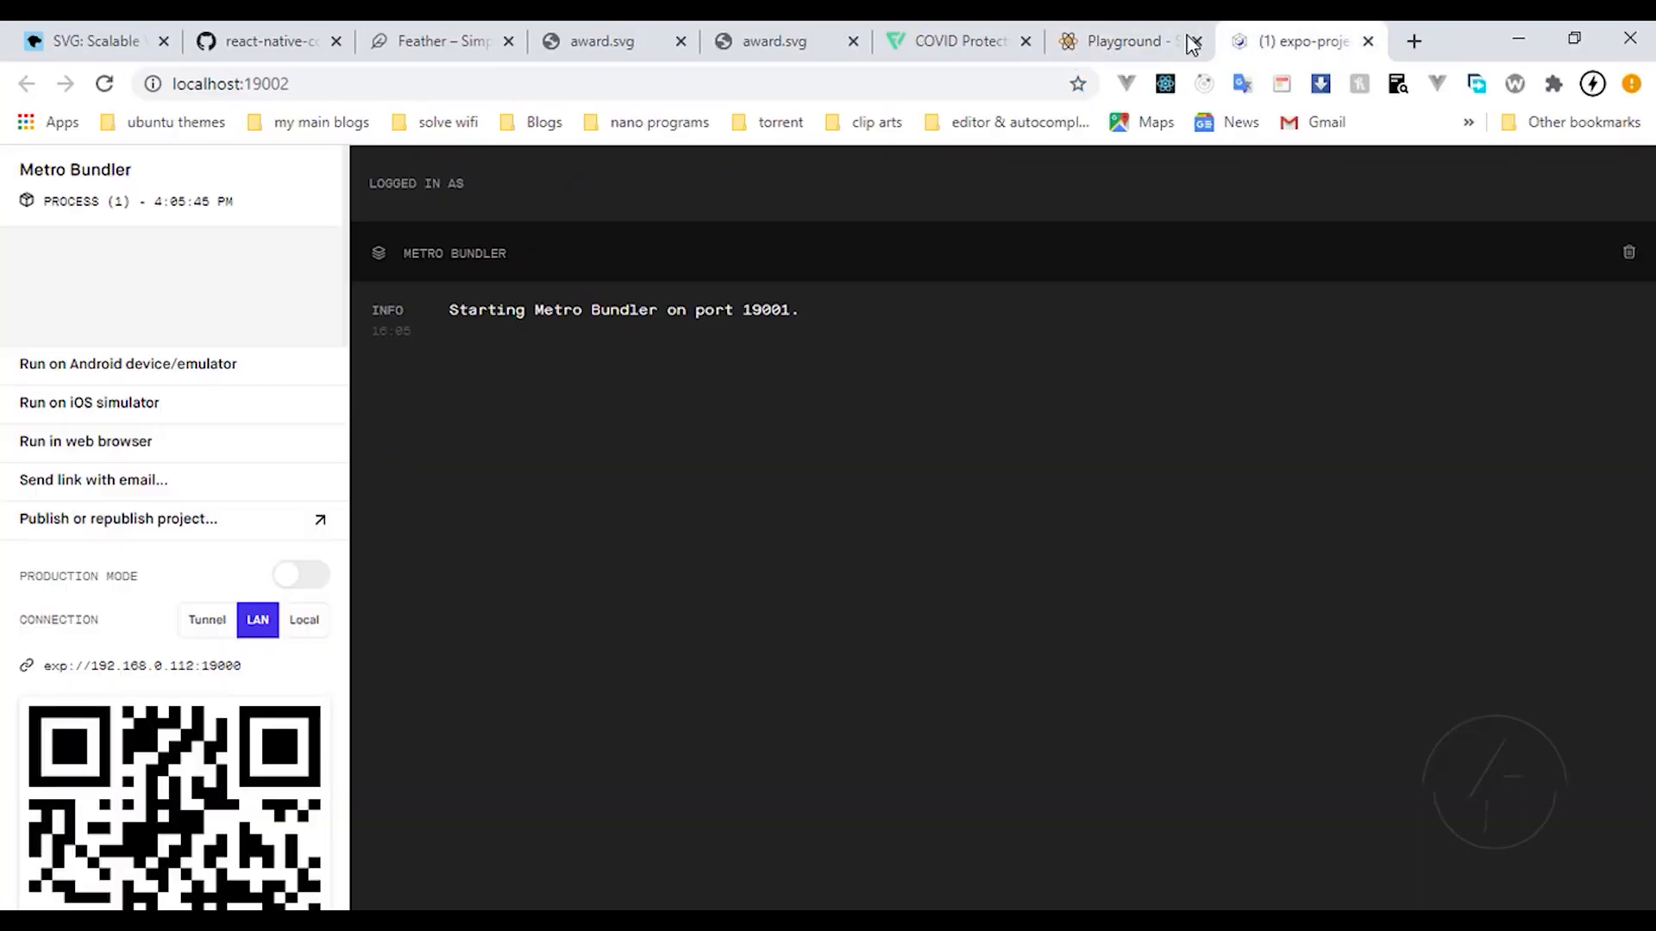
Step: Run the project on the Android emulator from Expo Dev Tools, then minimize the browser
left_click(89, 403)
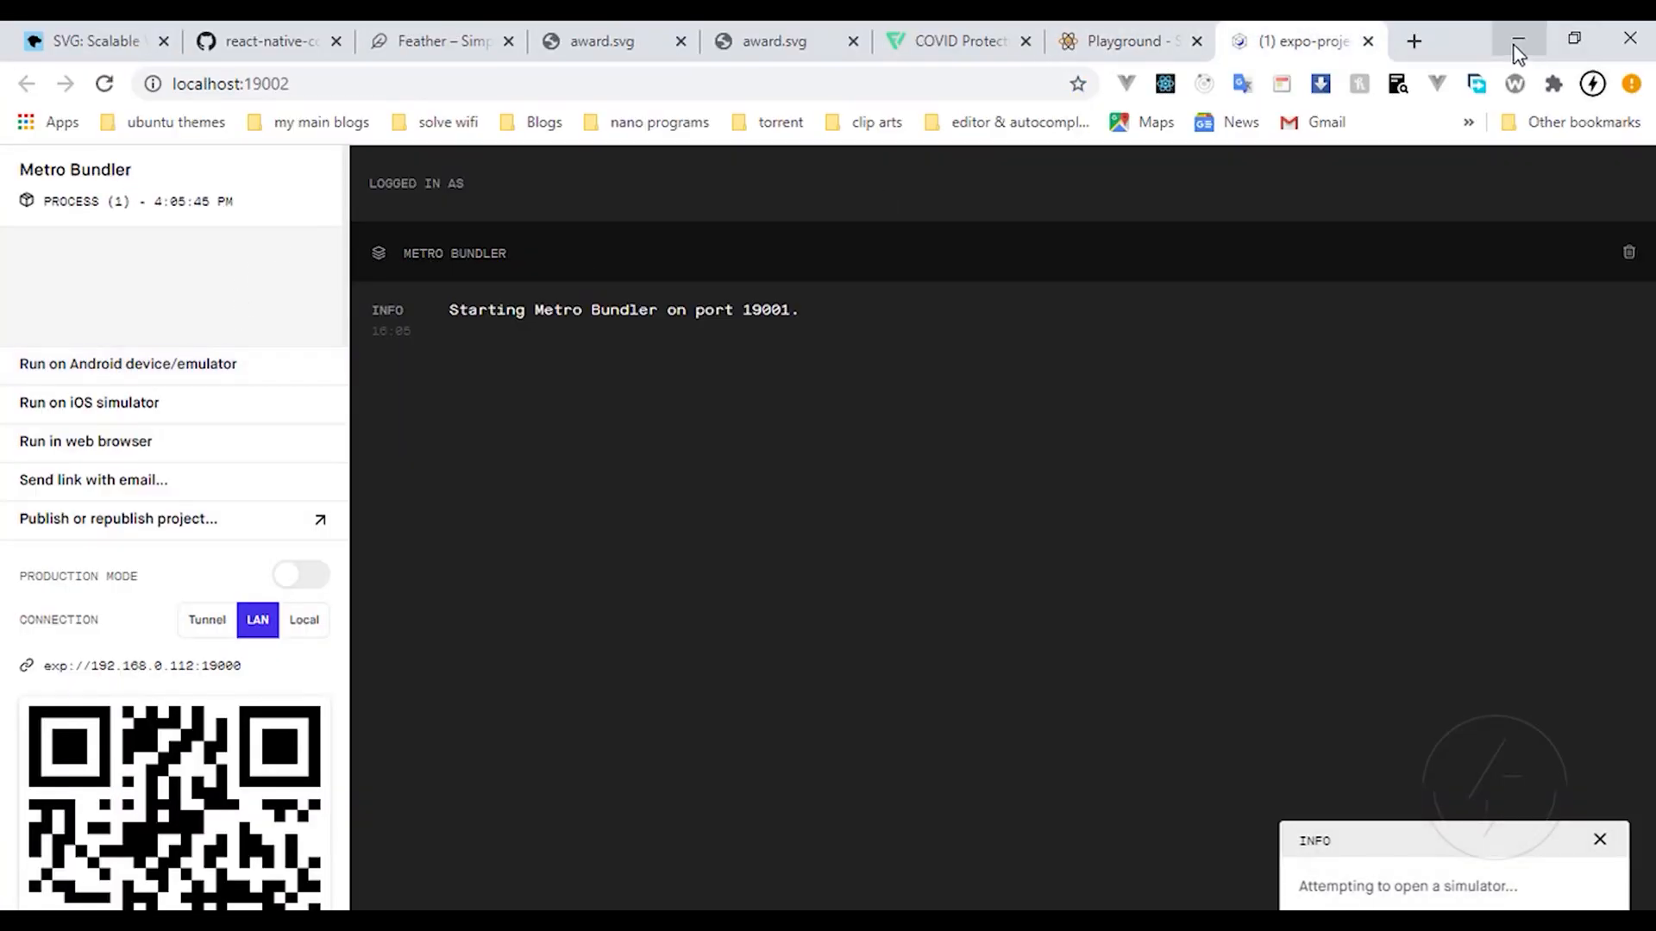
left_click(1519, 41)
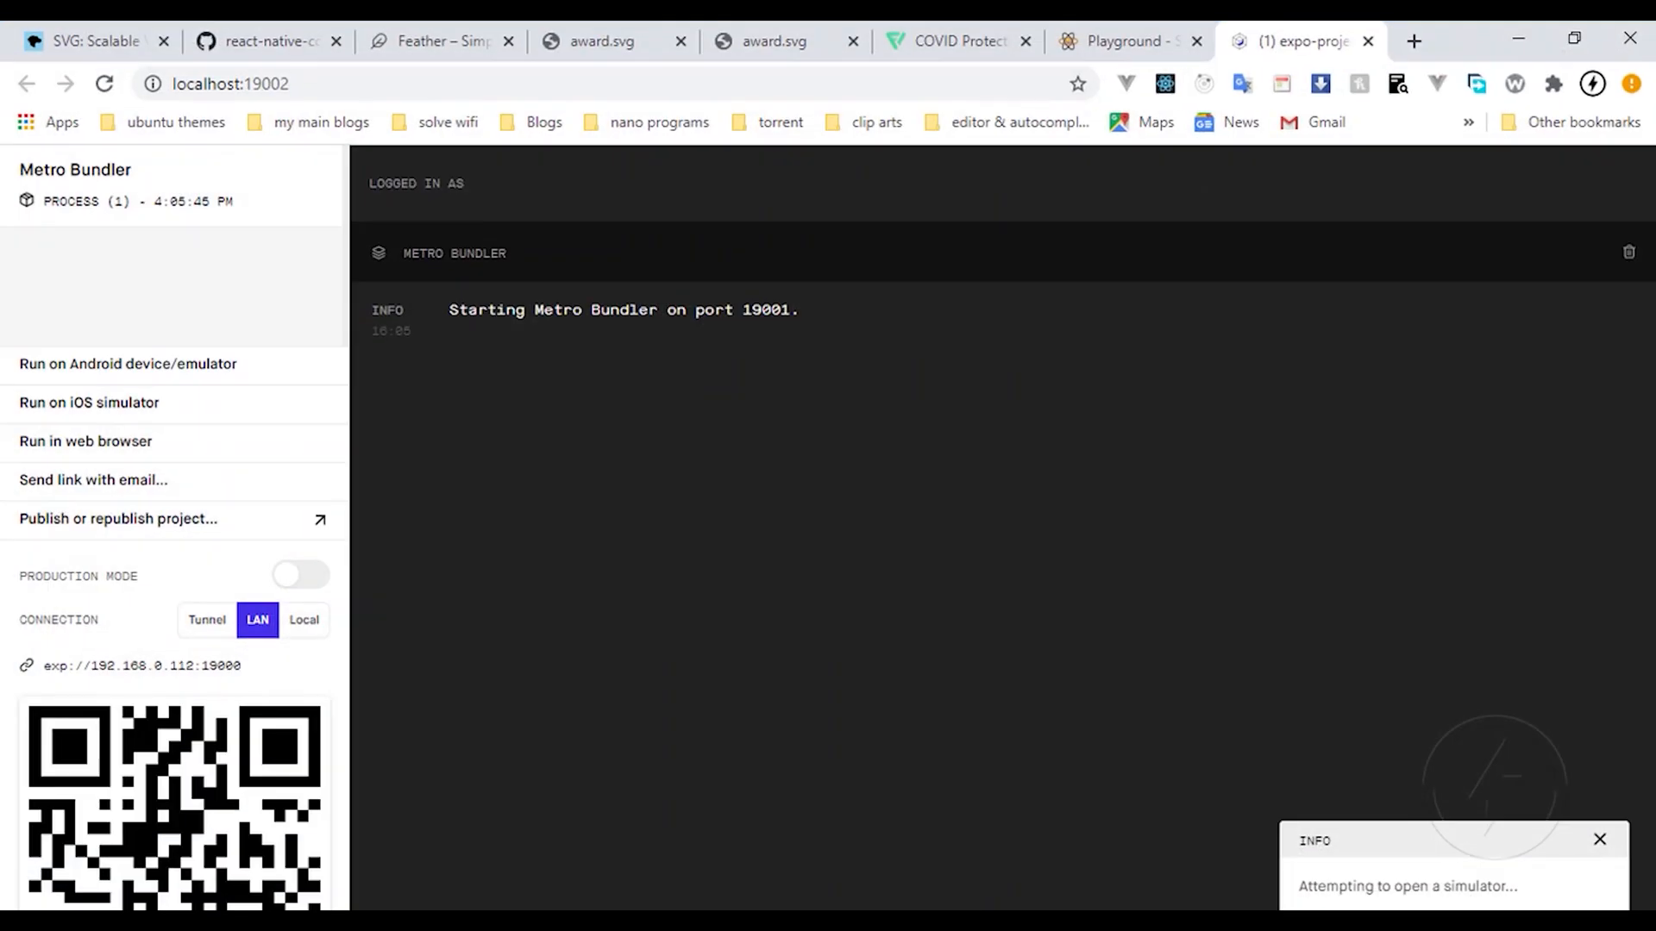
left_click(127, 363)
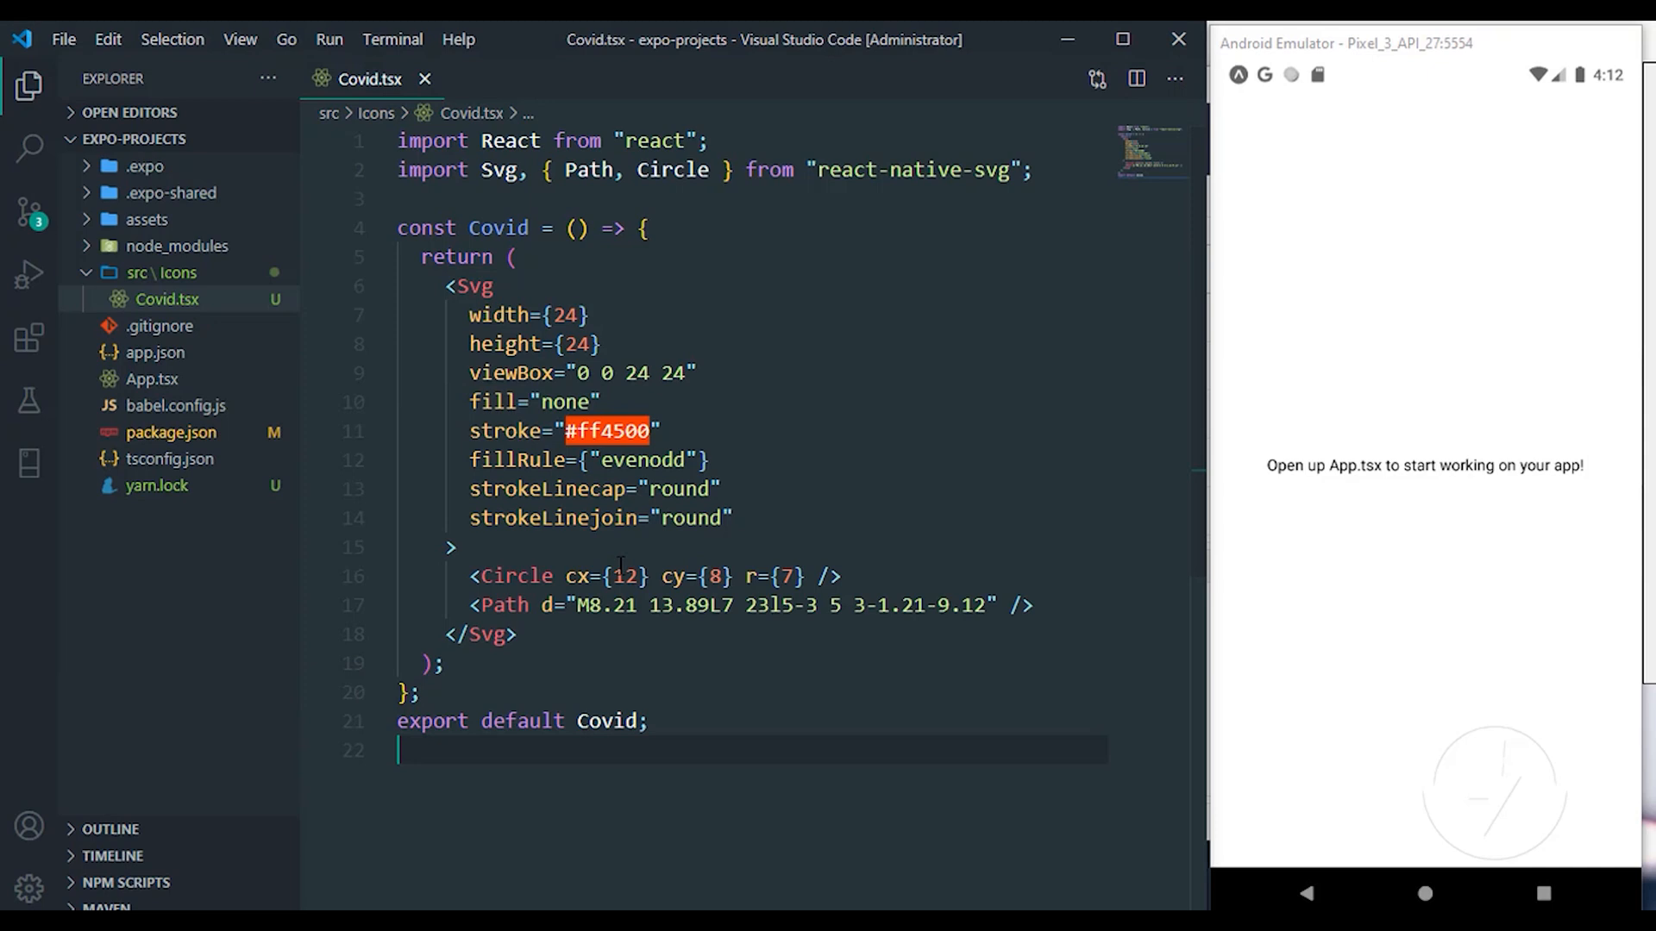
Step: In App.tsx, import Covid from './src/Icons/Covid', render <Covid /> inside View, and save
left_click(151, 378)
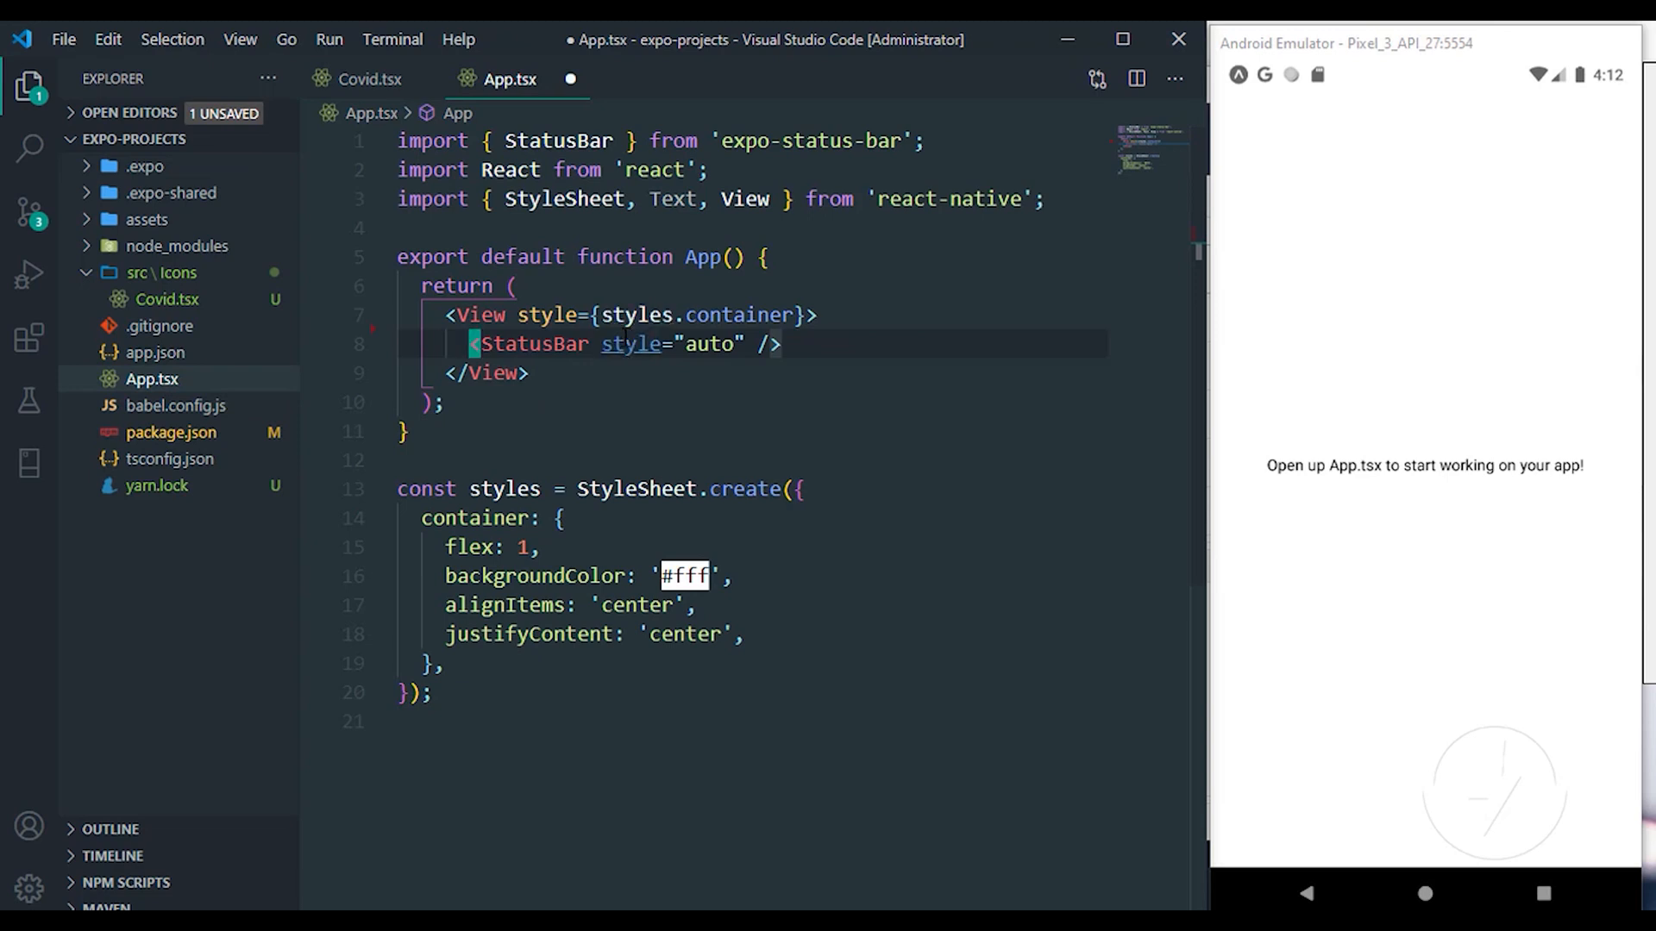
key("ctrl+s")
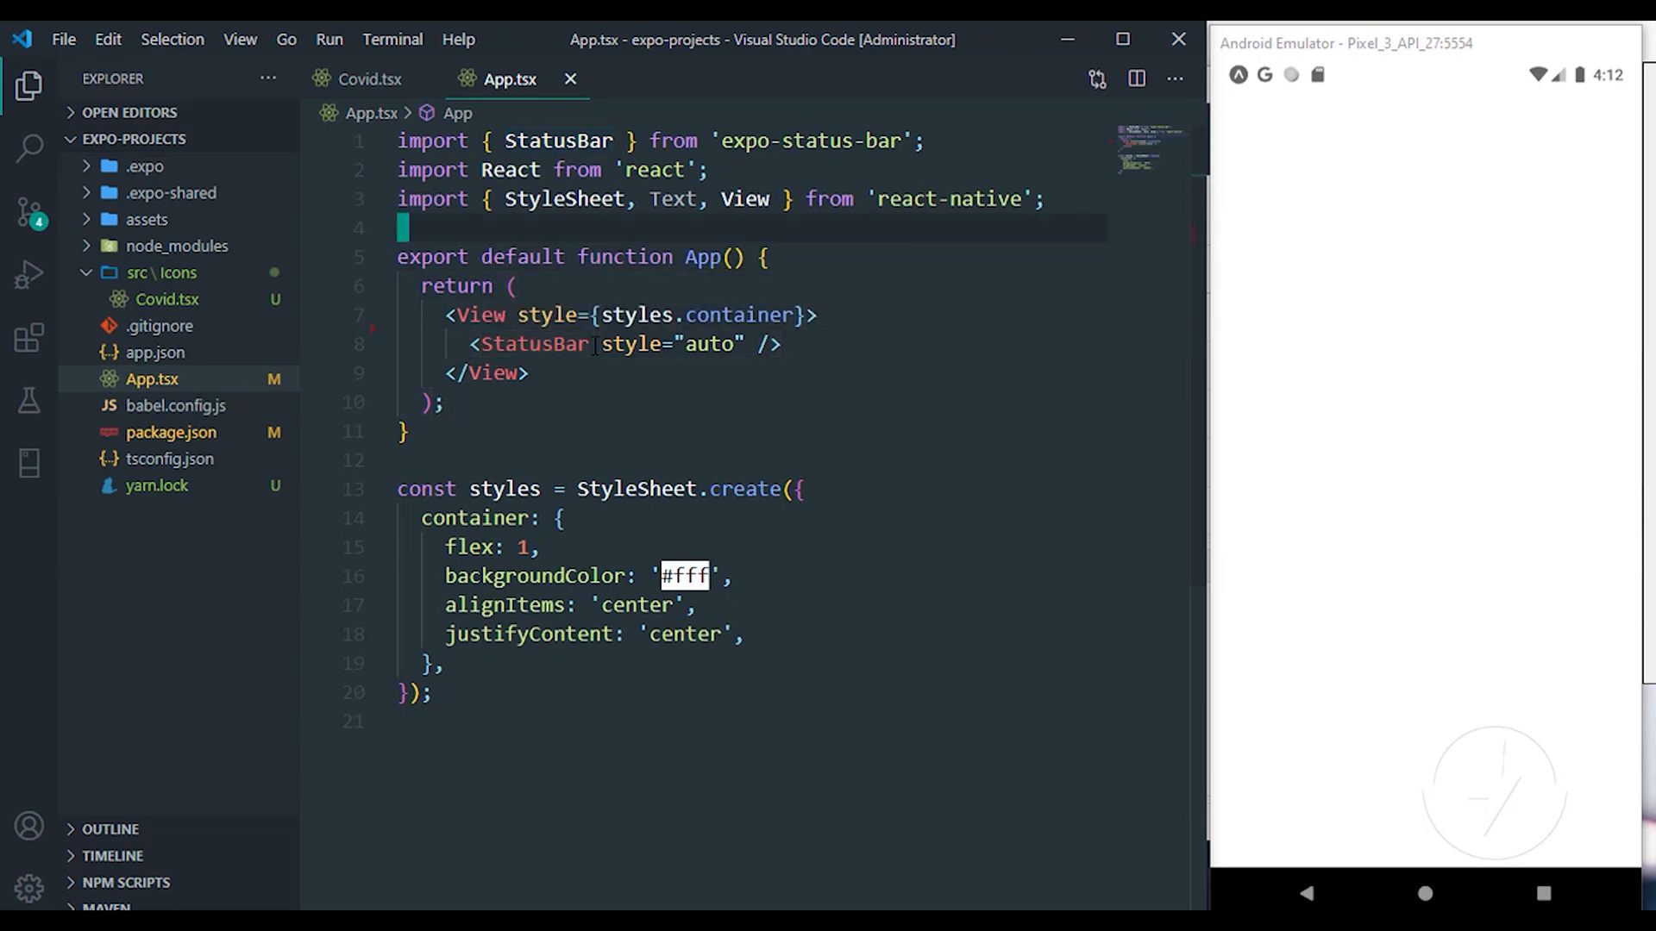
type("import Covid")
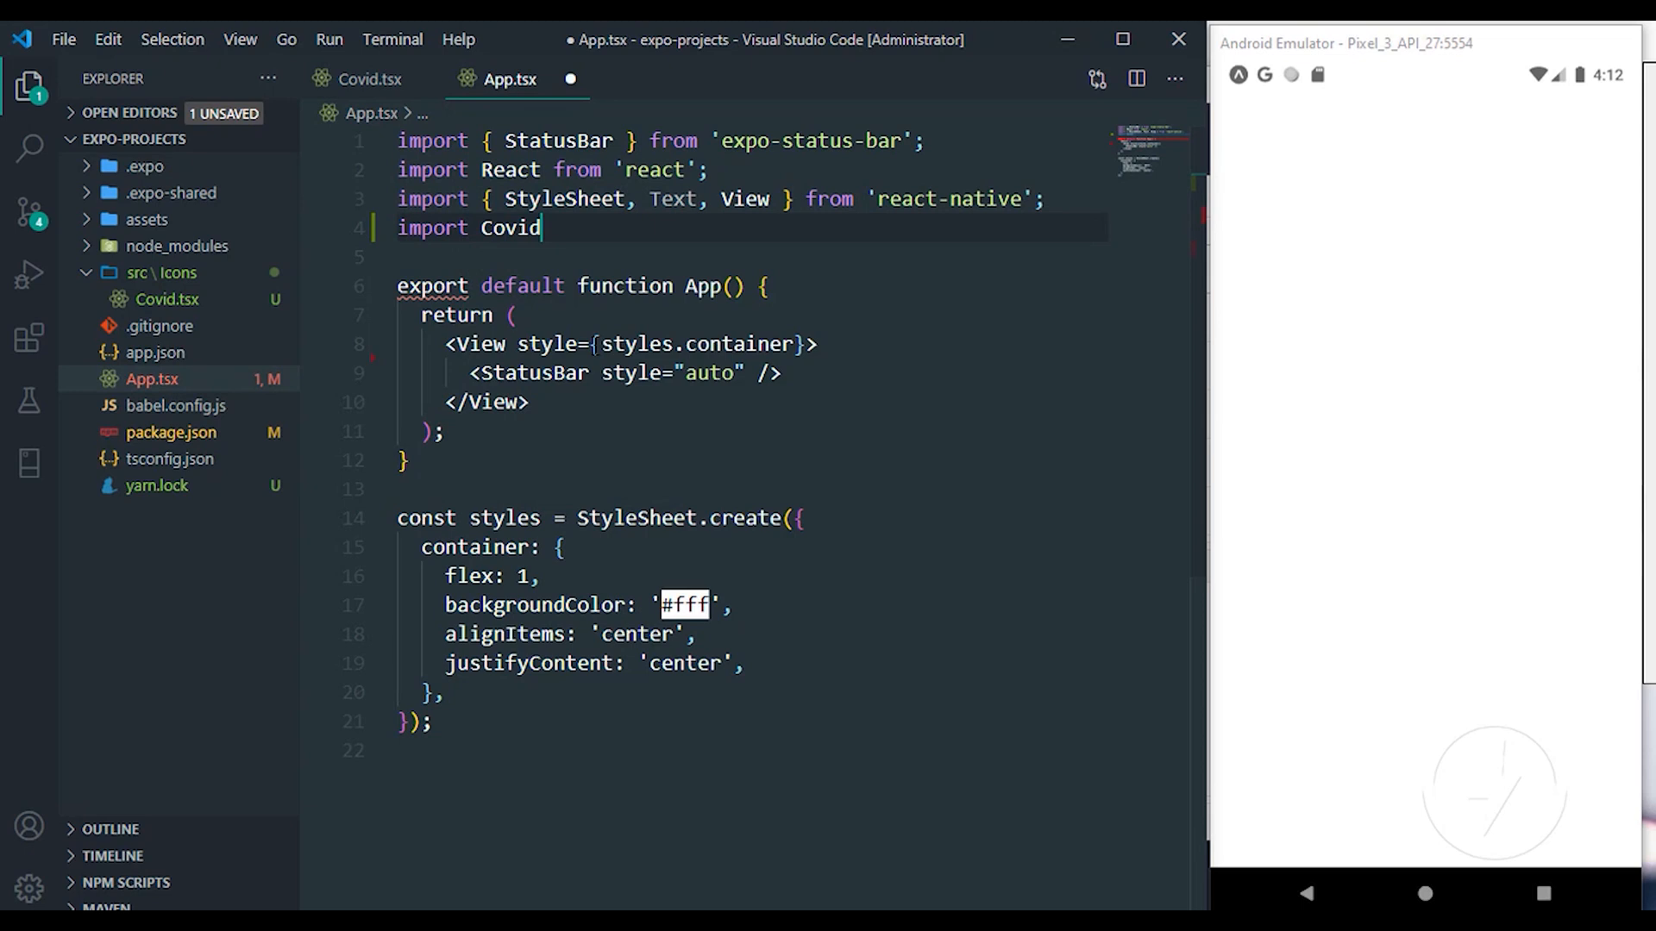
type("from ''")
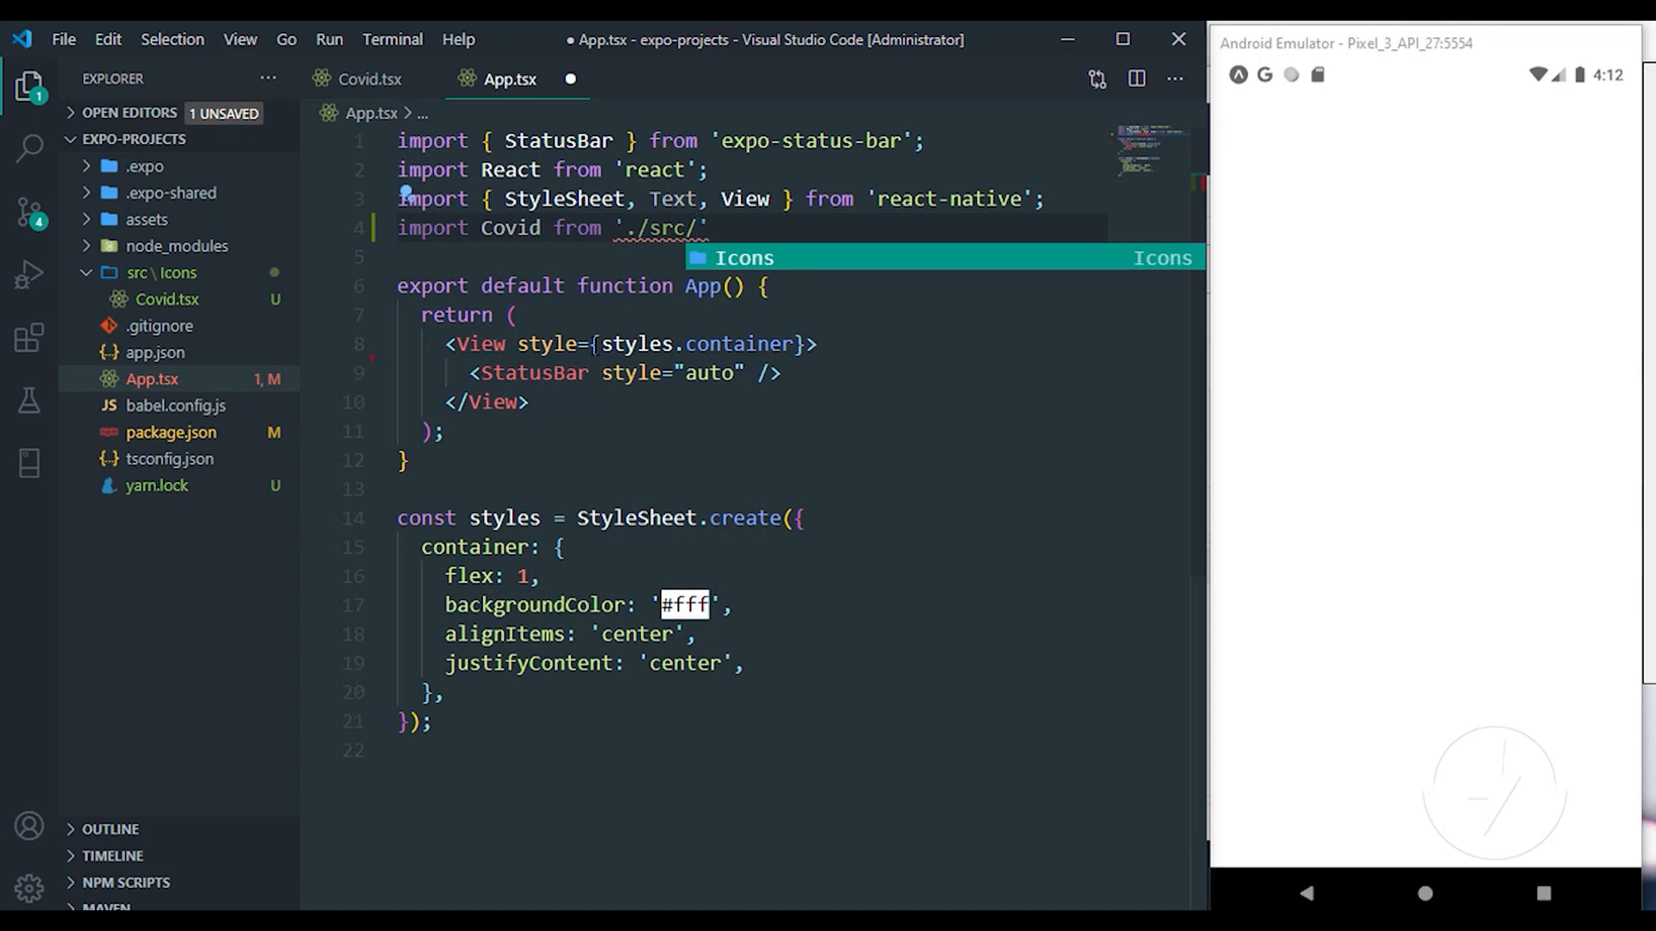
type("Icons/Covid")
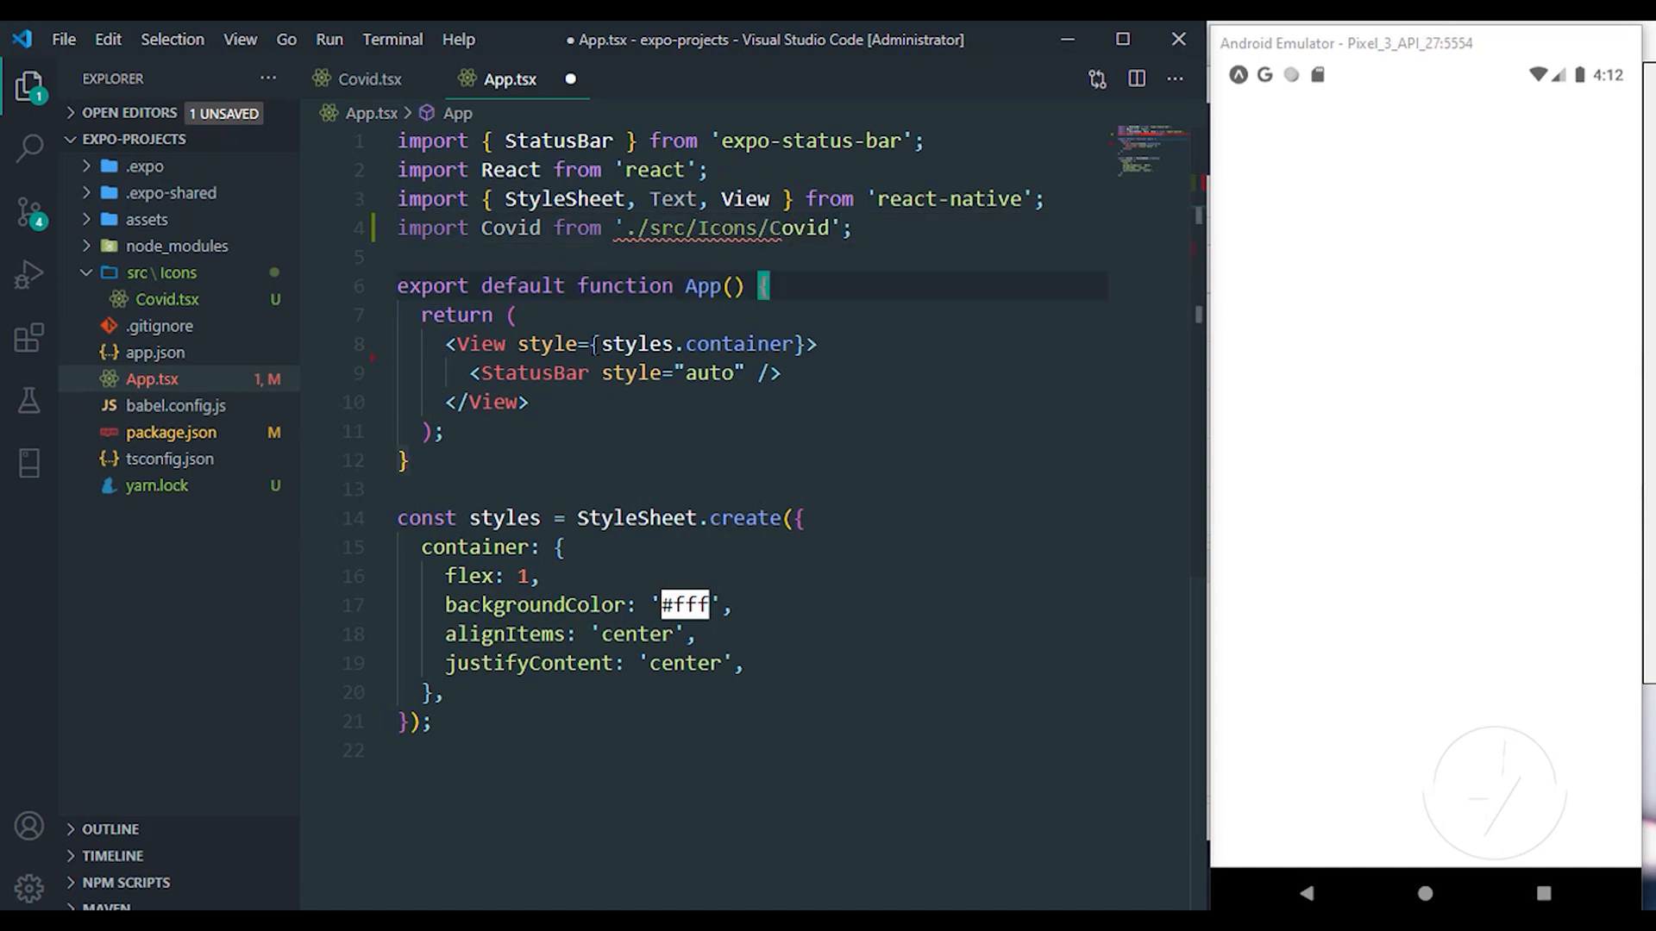
type("<Covid /")
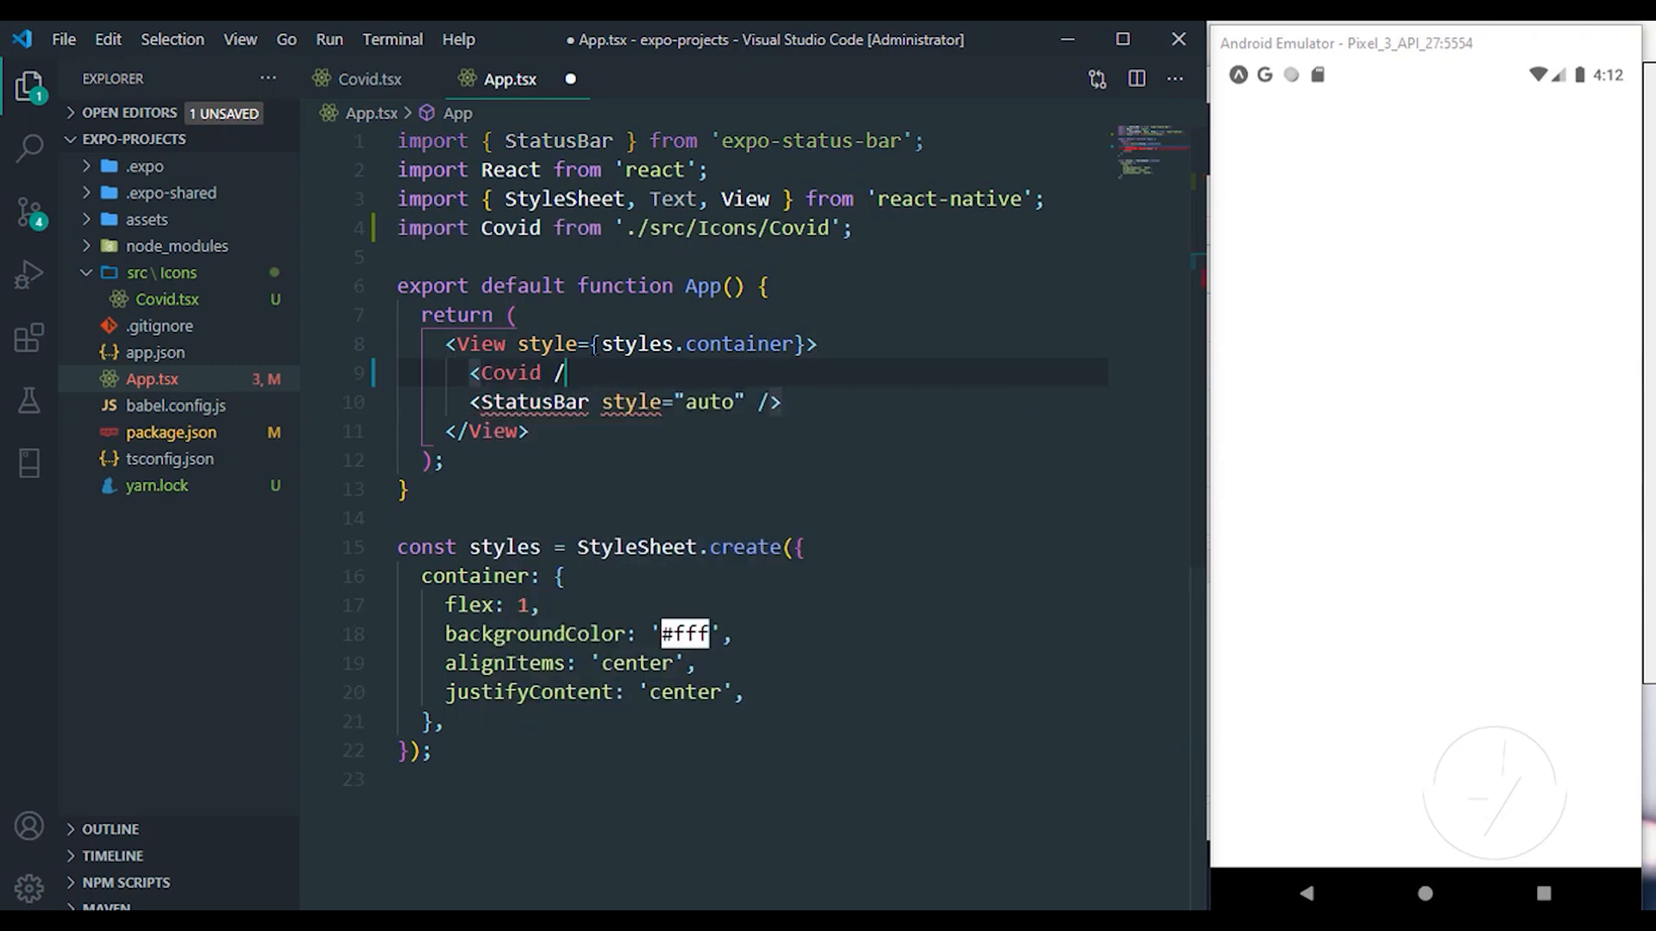
key("ctrl+s")
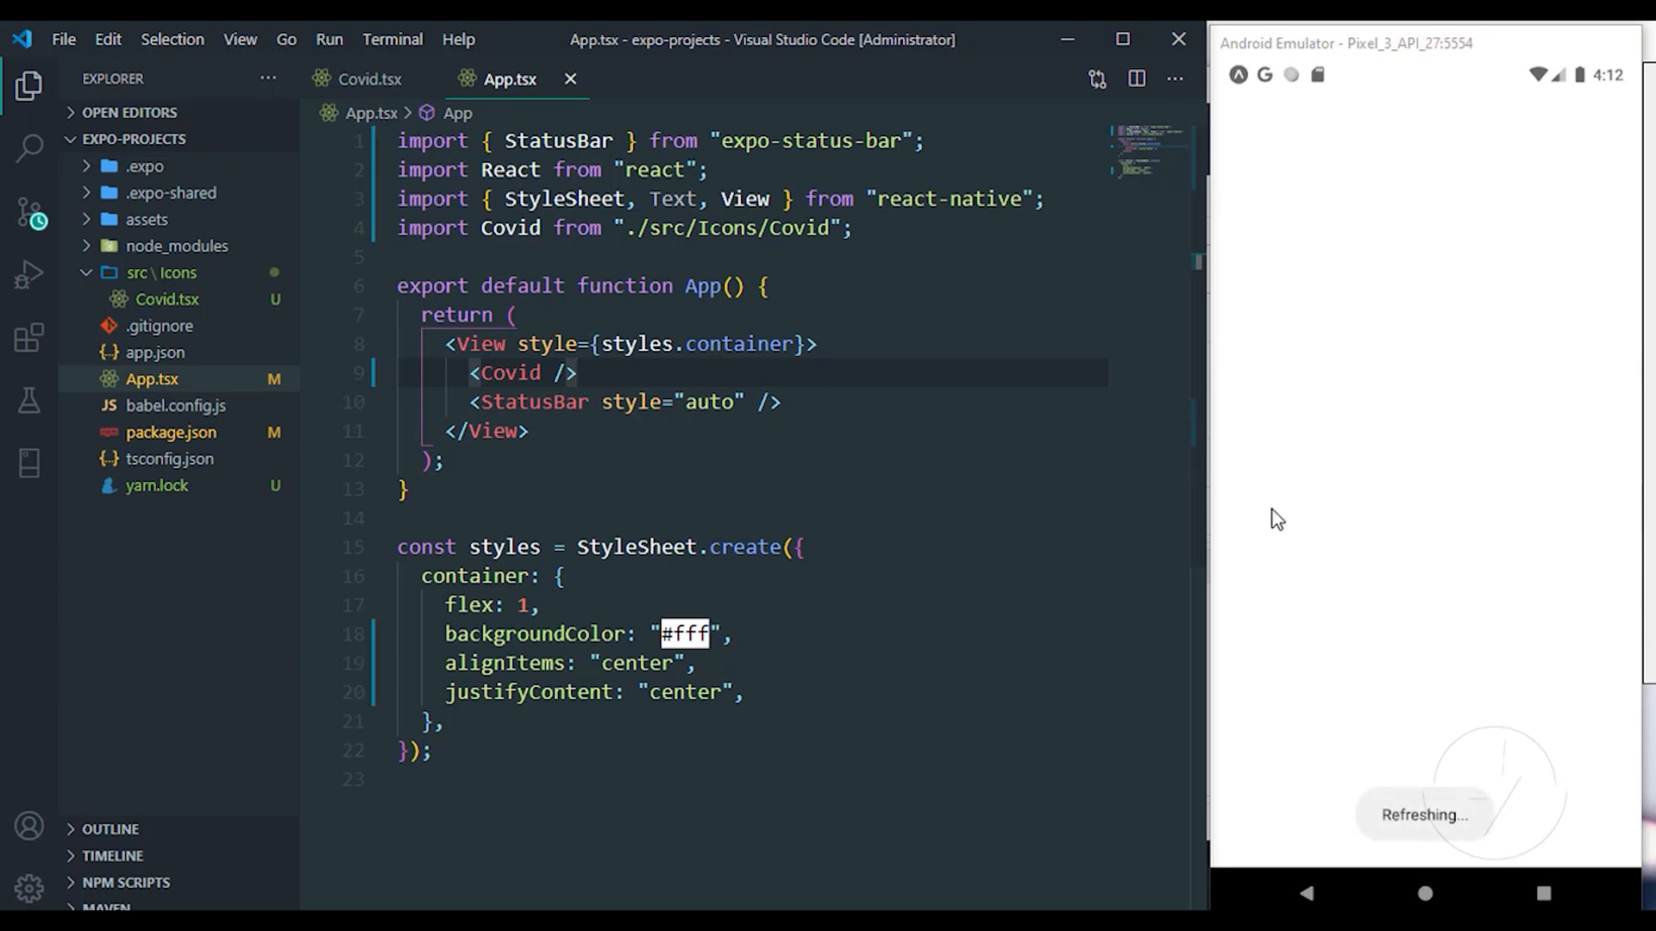
mouse_move(1405, 472)
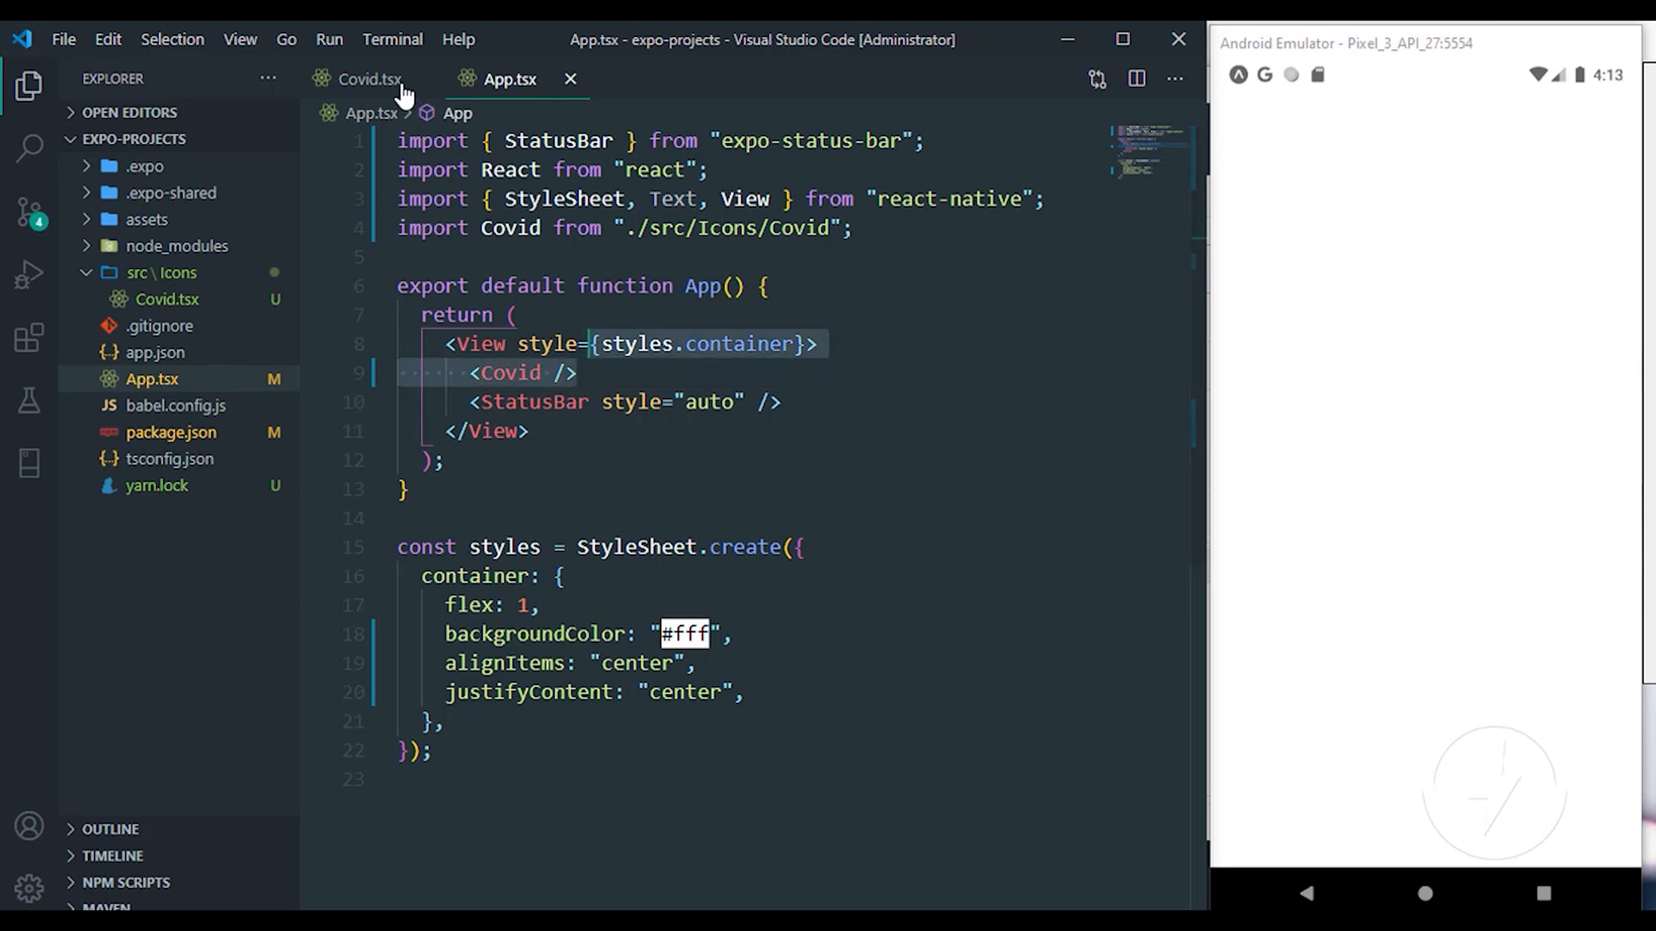
Step: Try fill="red" on the Covid Svg, revert to "none", and enlarge it to 74×74
left_click(369, 79)
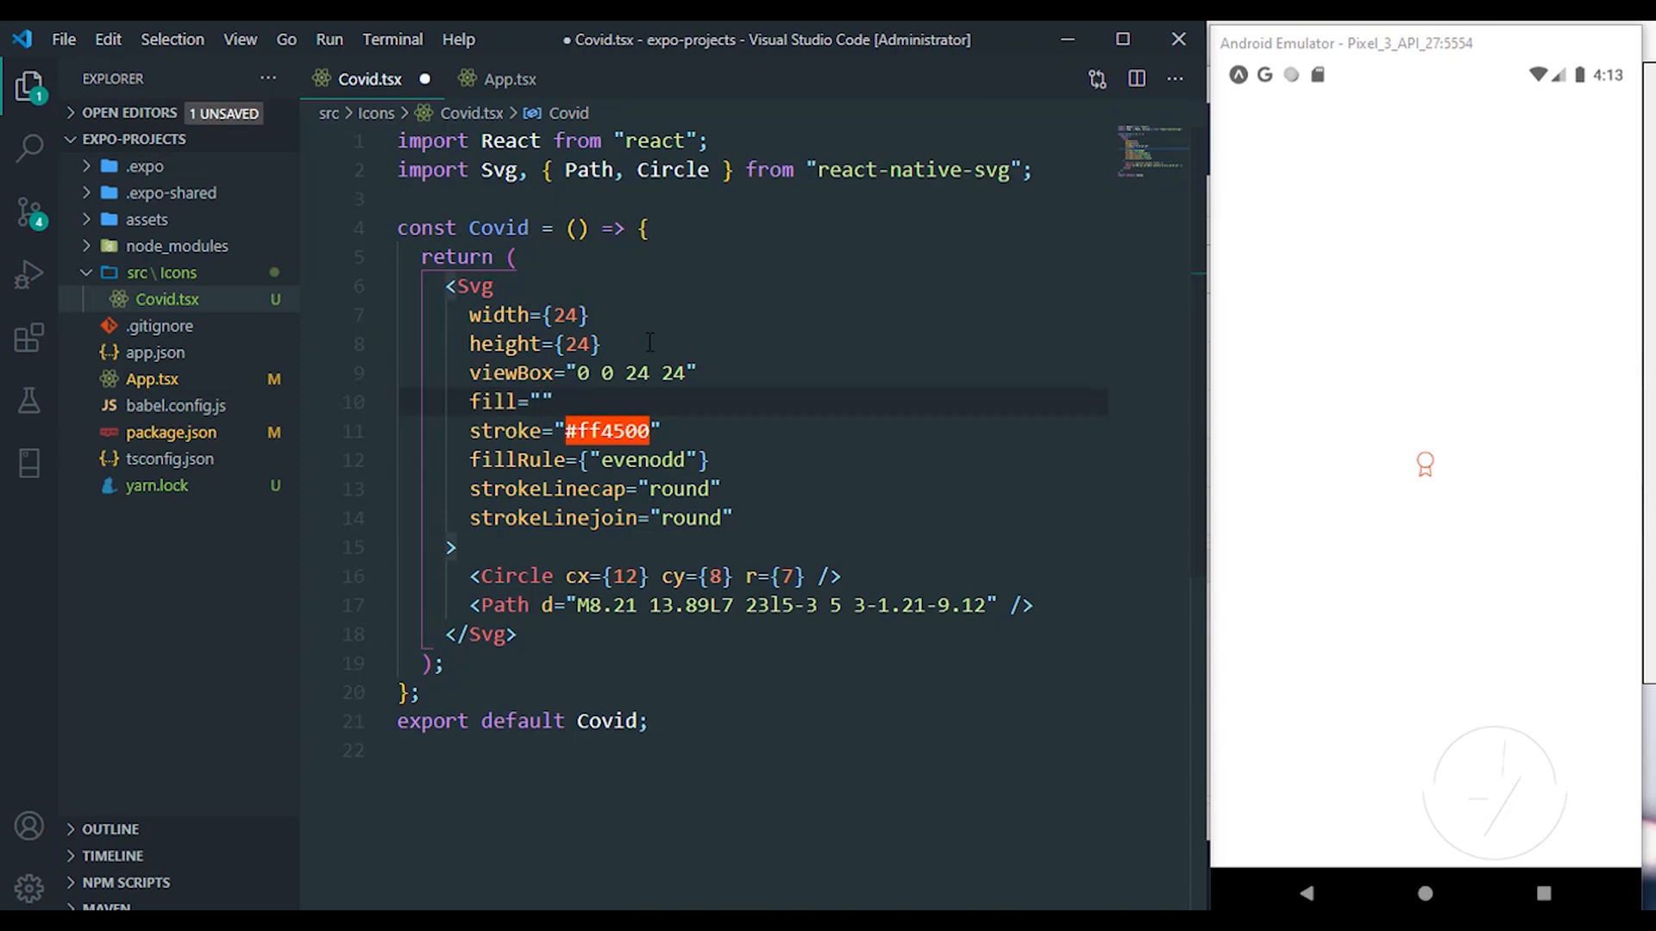
type("red")
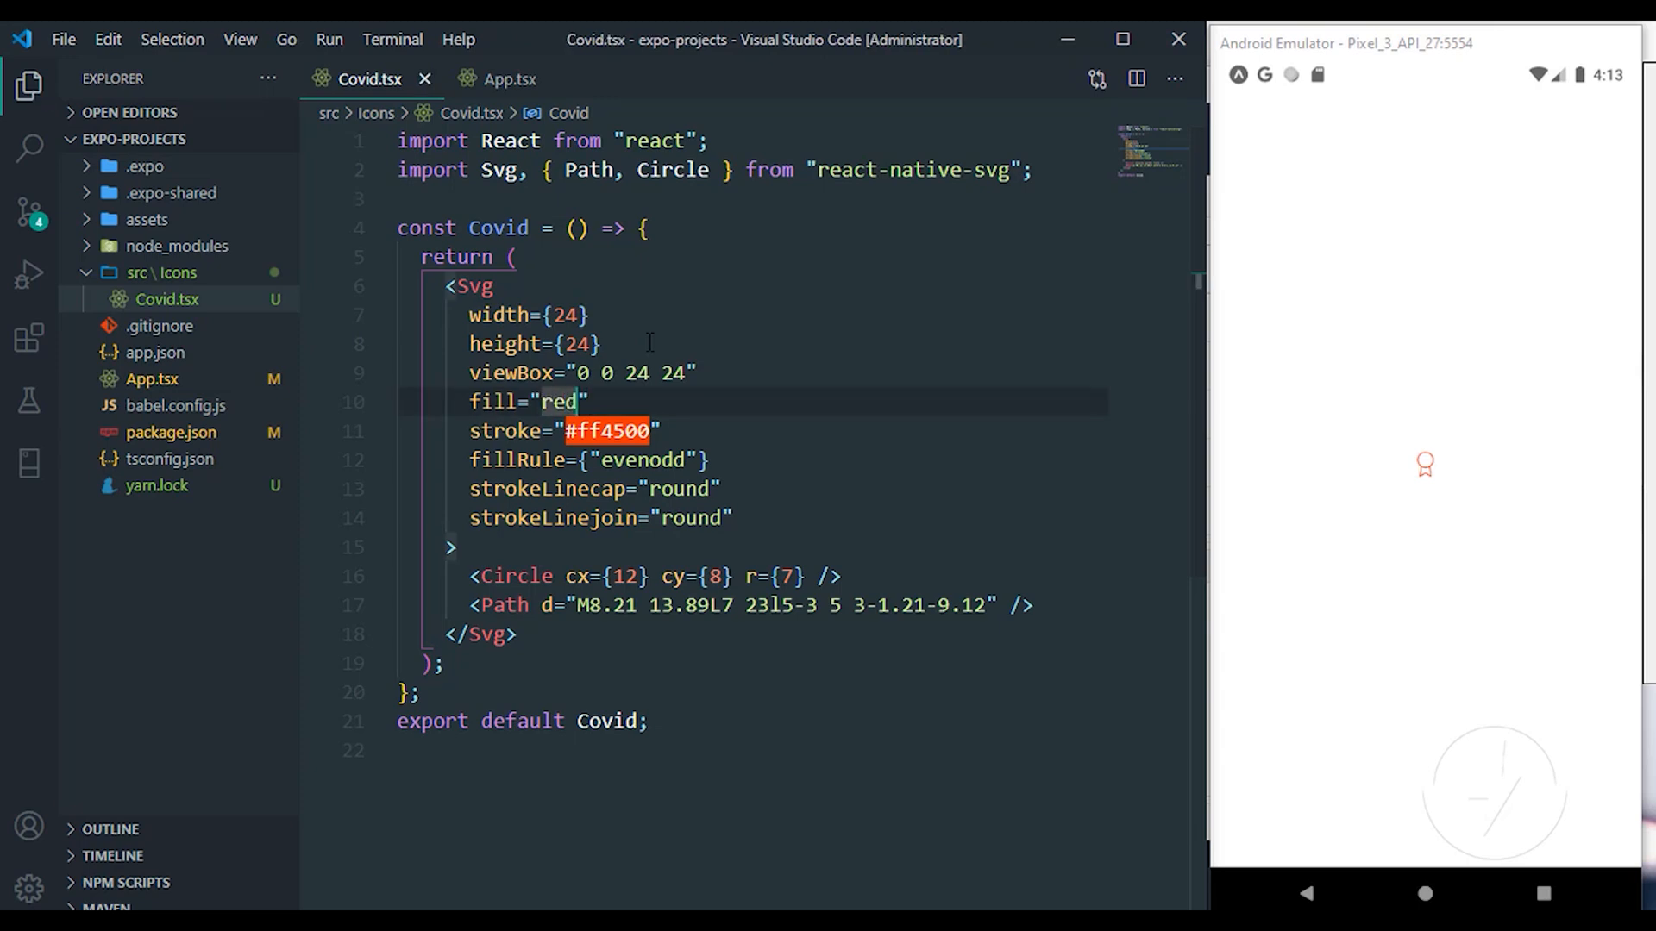
key("Backspace")
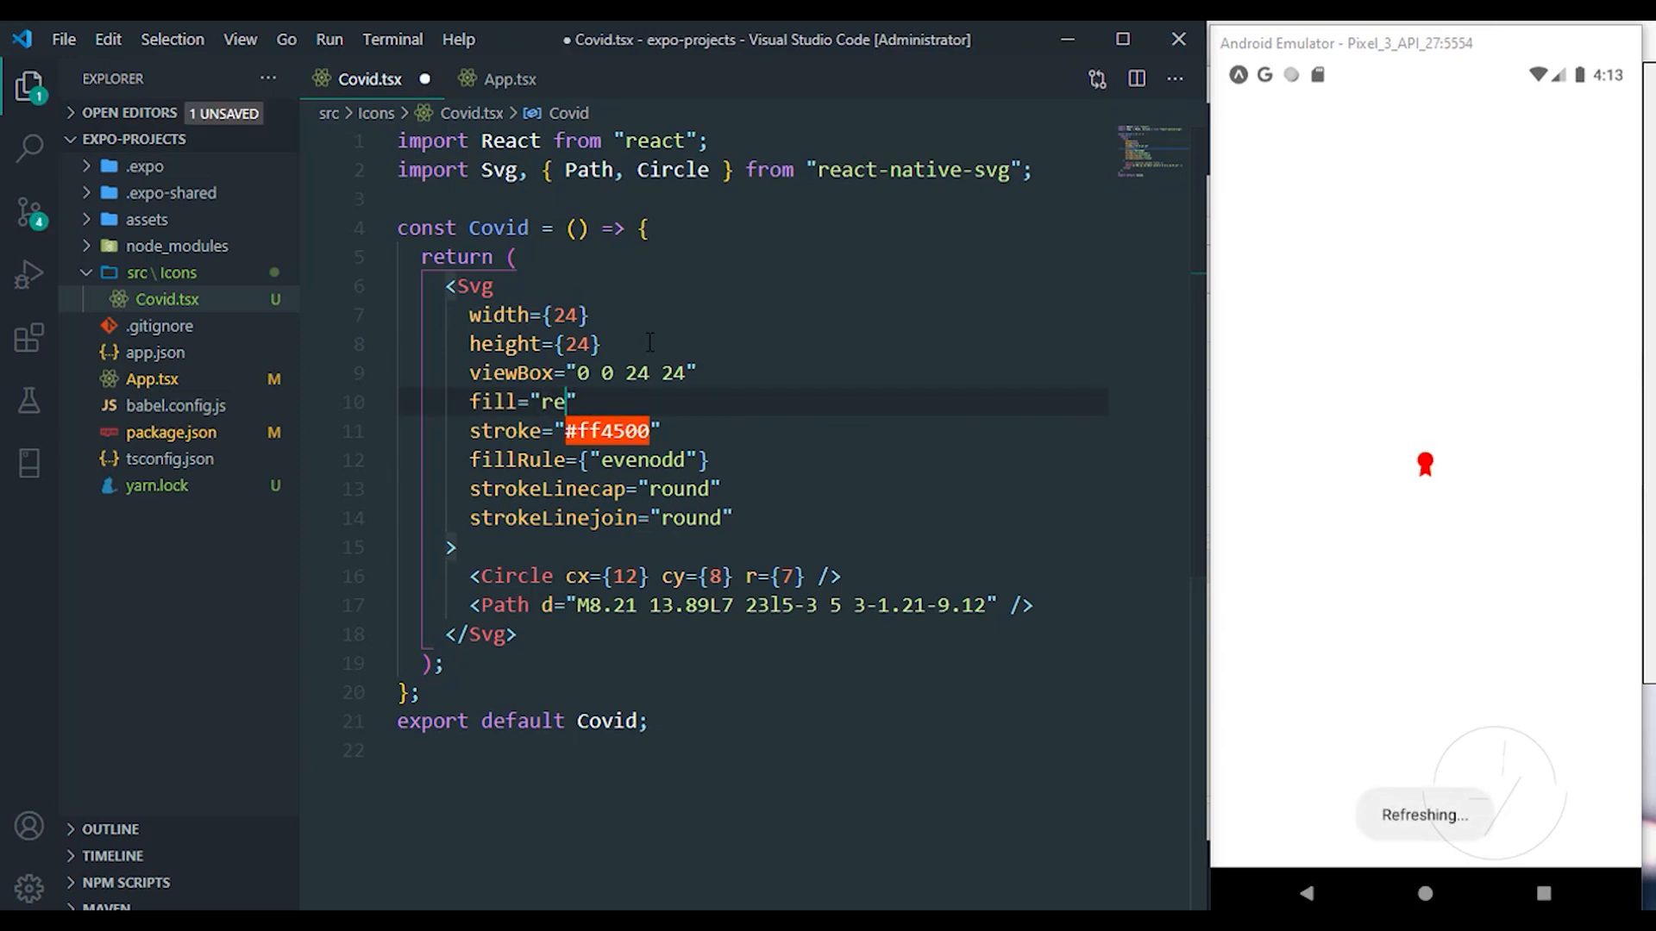
type("none")
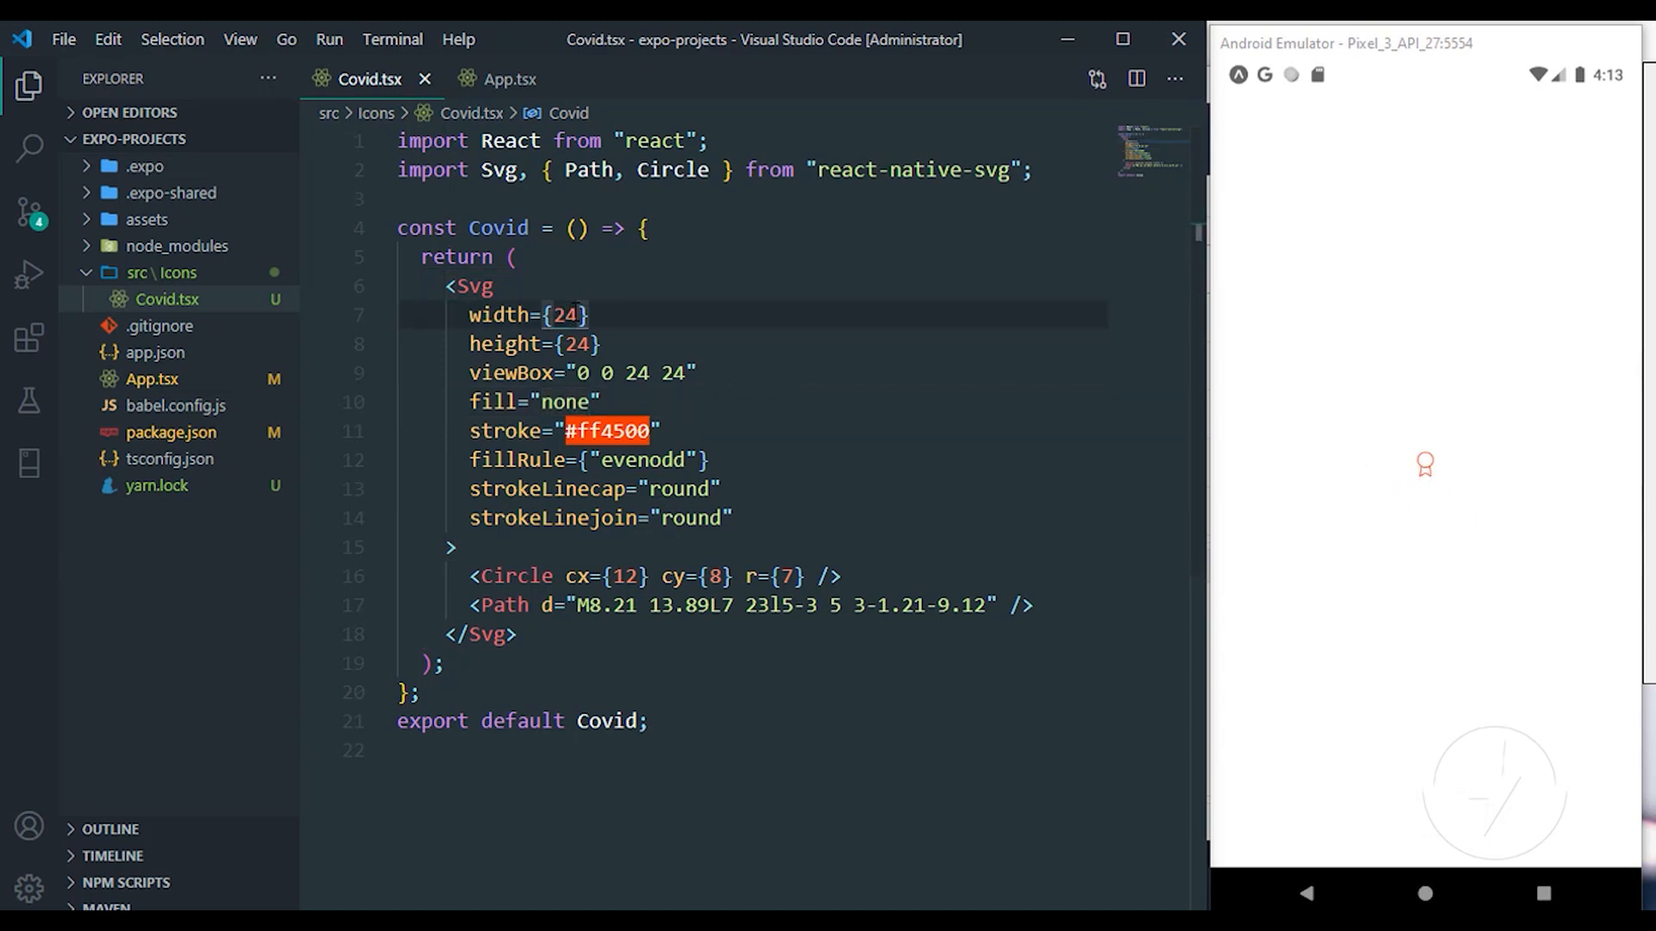
type("7")
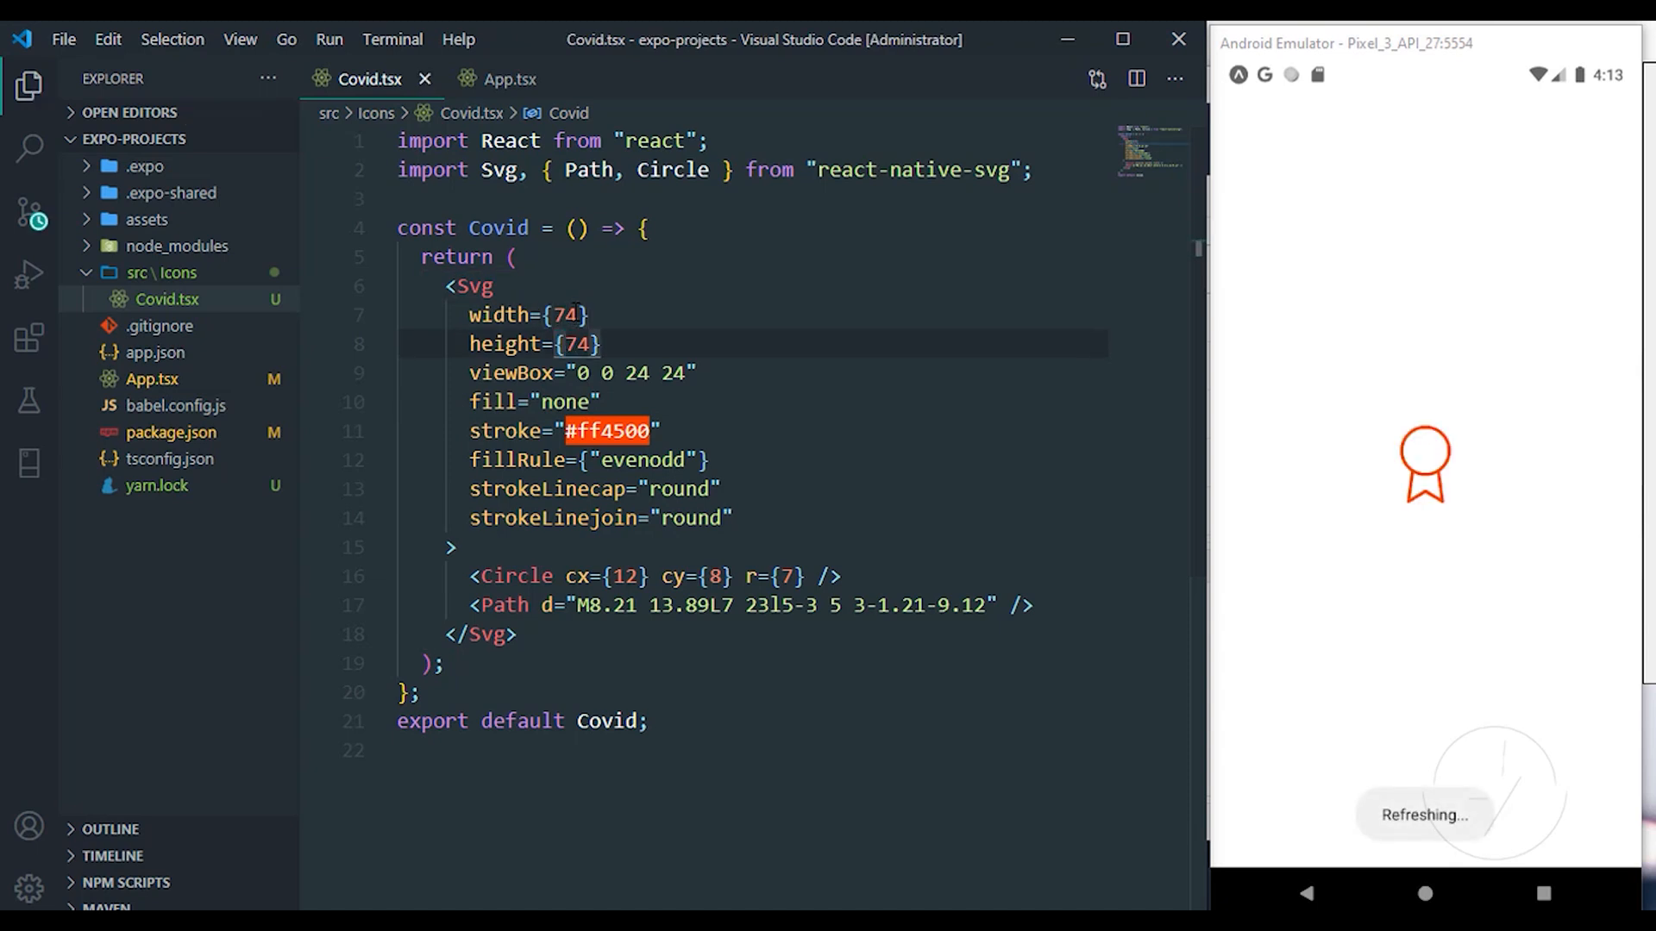
type("10")
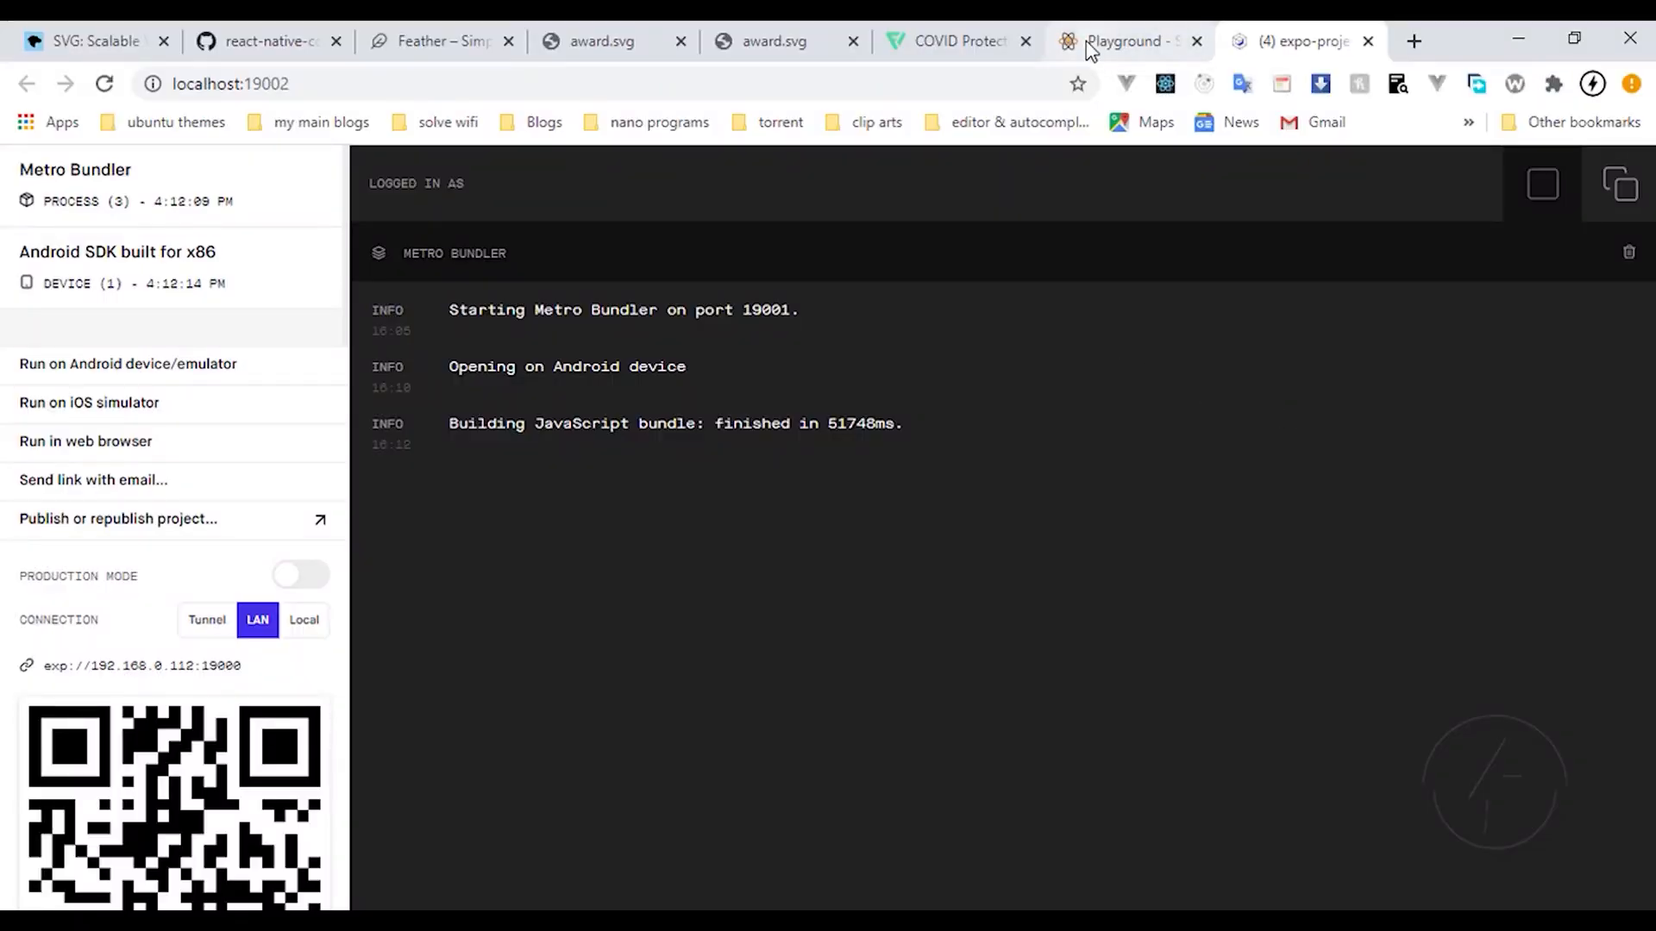
left_click(1125, 41)
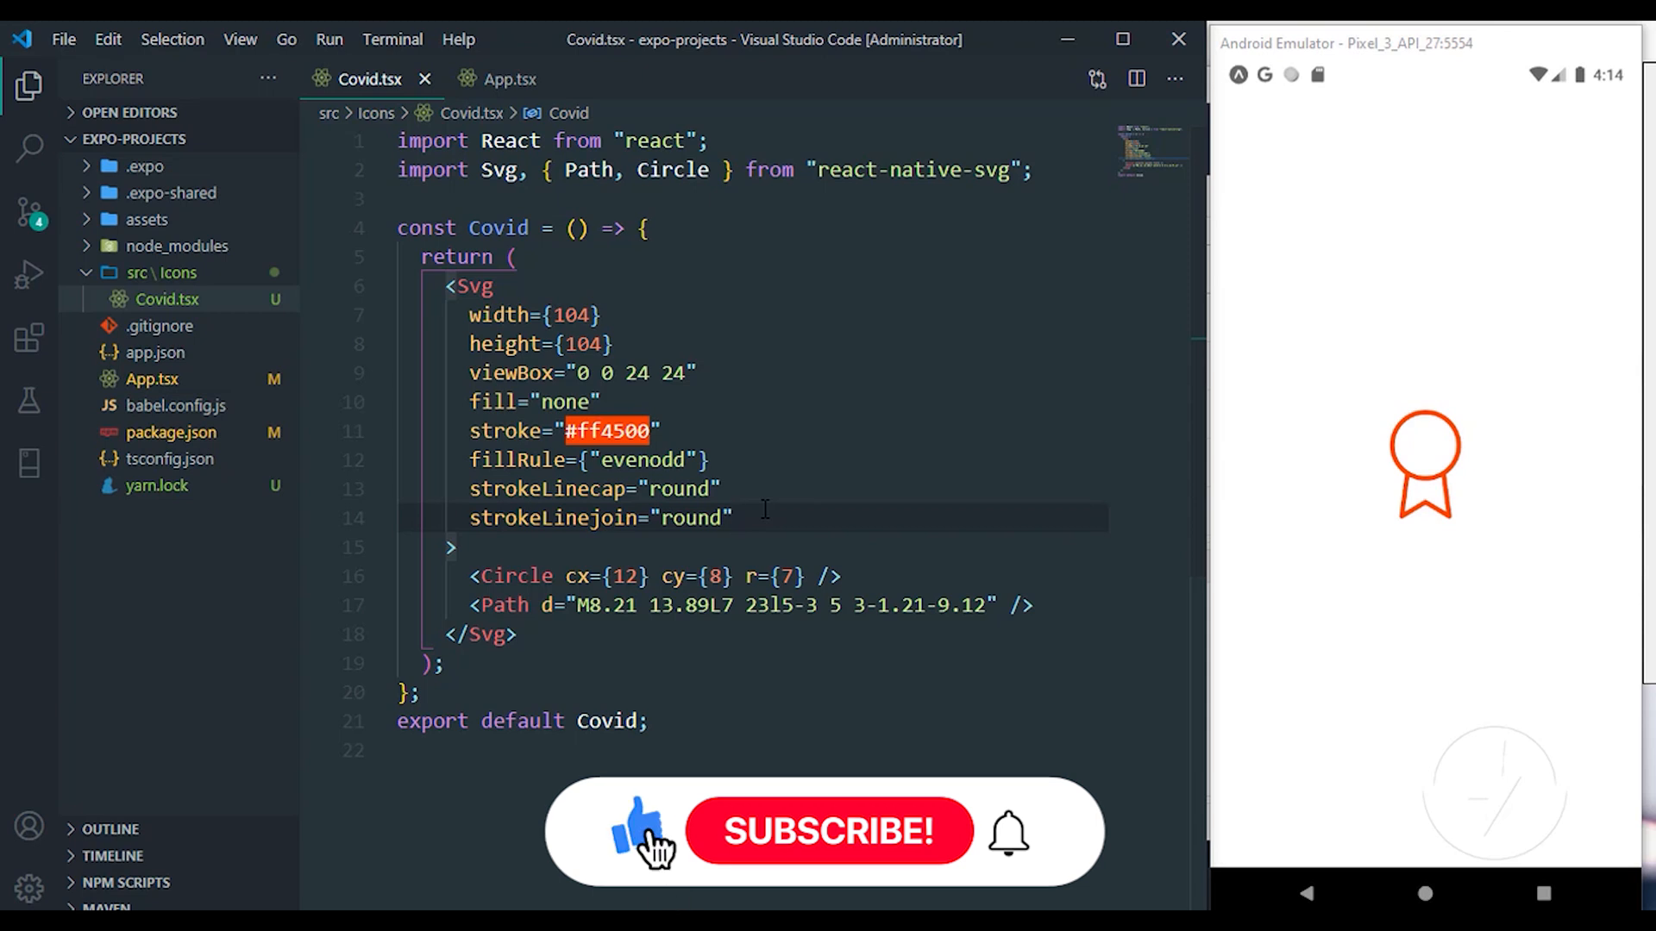
left_click(827, 831)
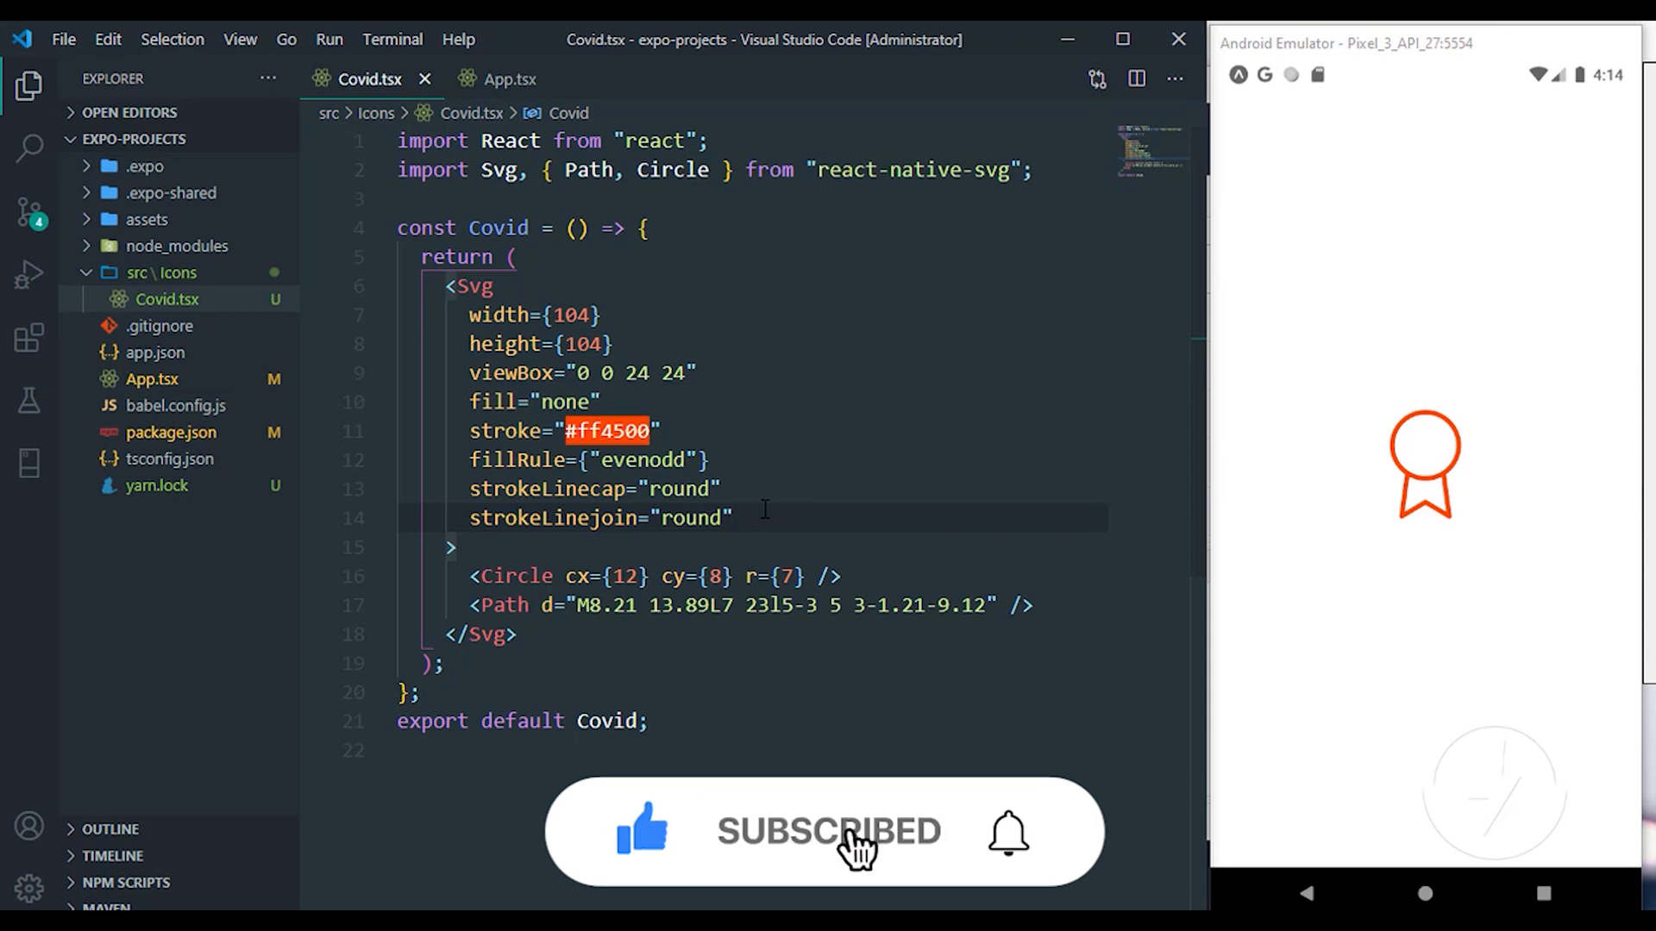